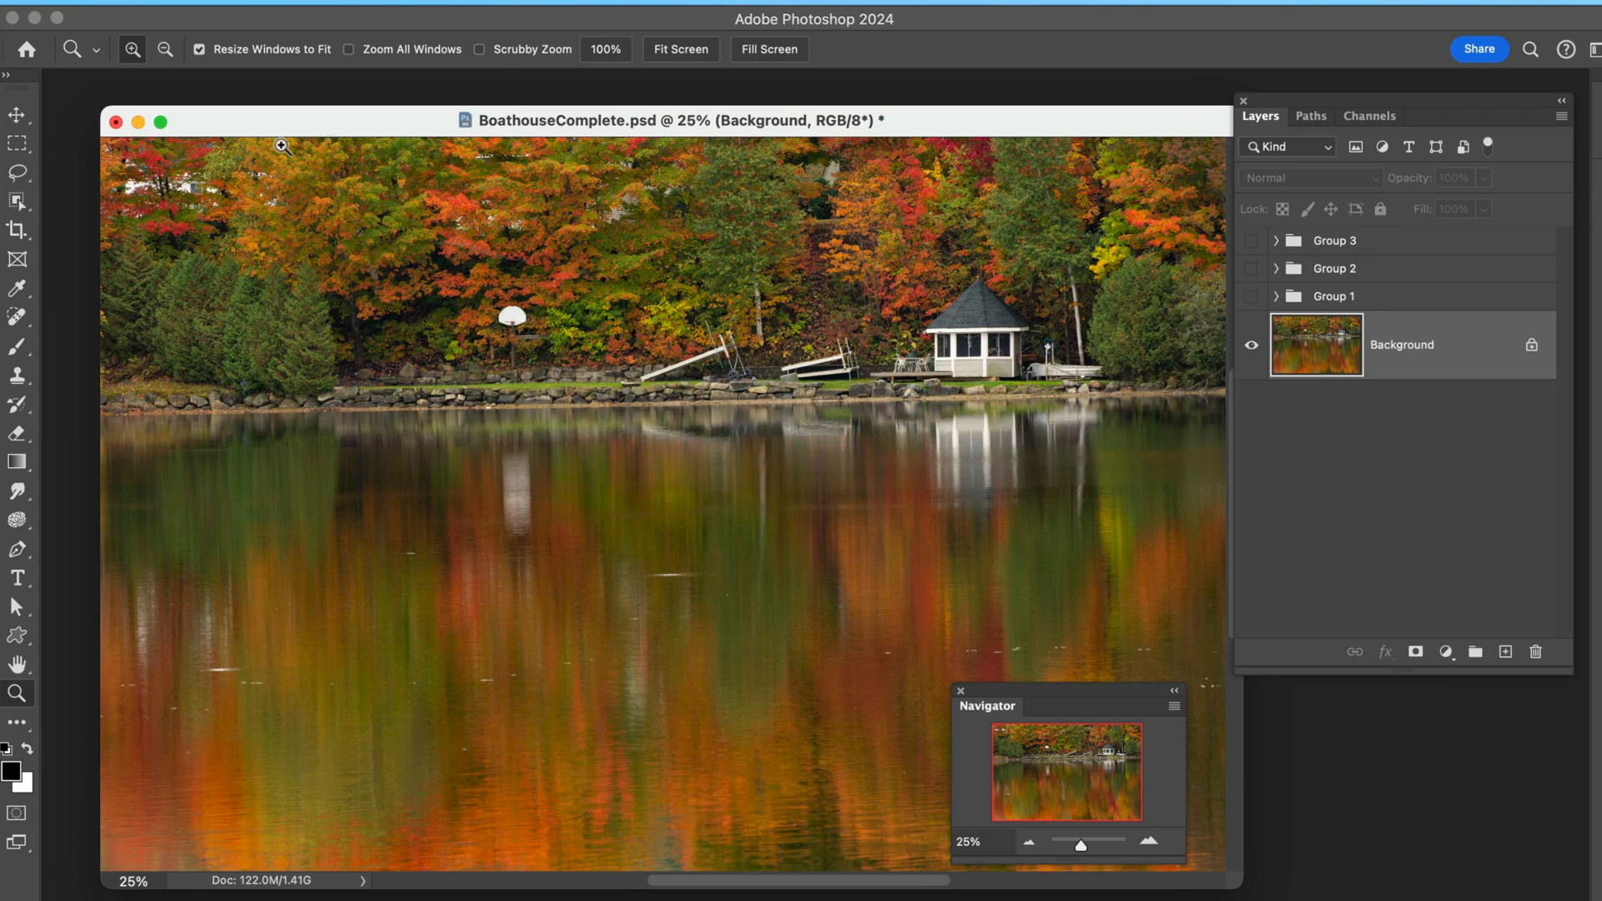
mouse_move(322, 885)
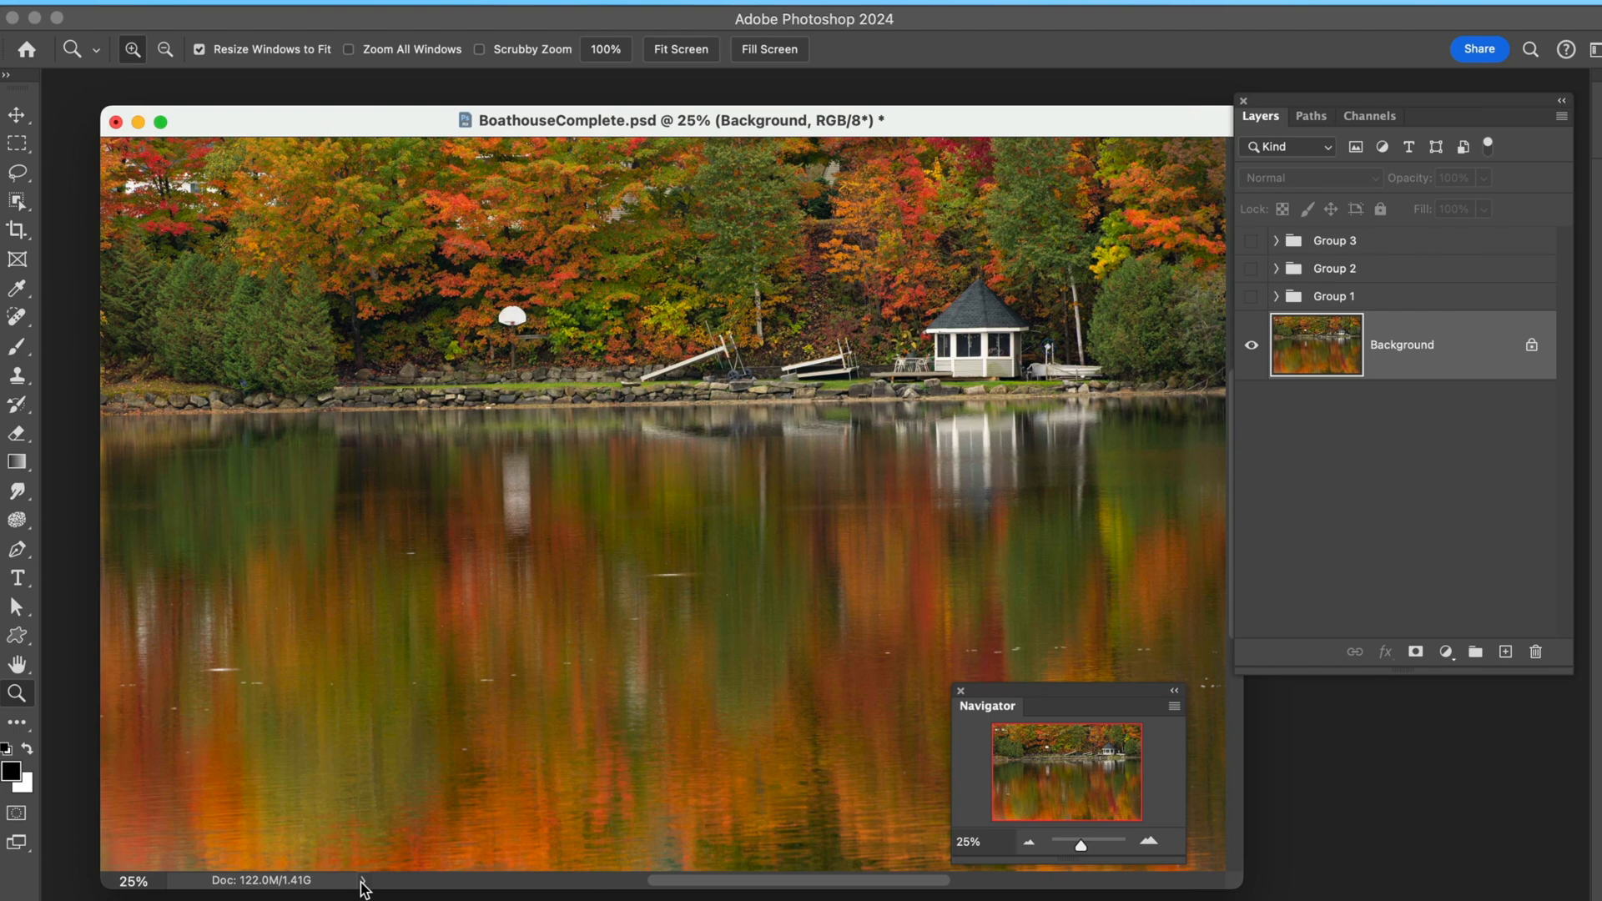
- Check the document's layer and group count in the status bar, then return it to document sizes
left_click(254, 882)
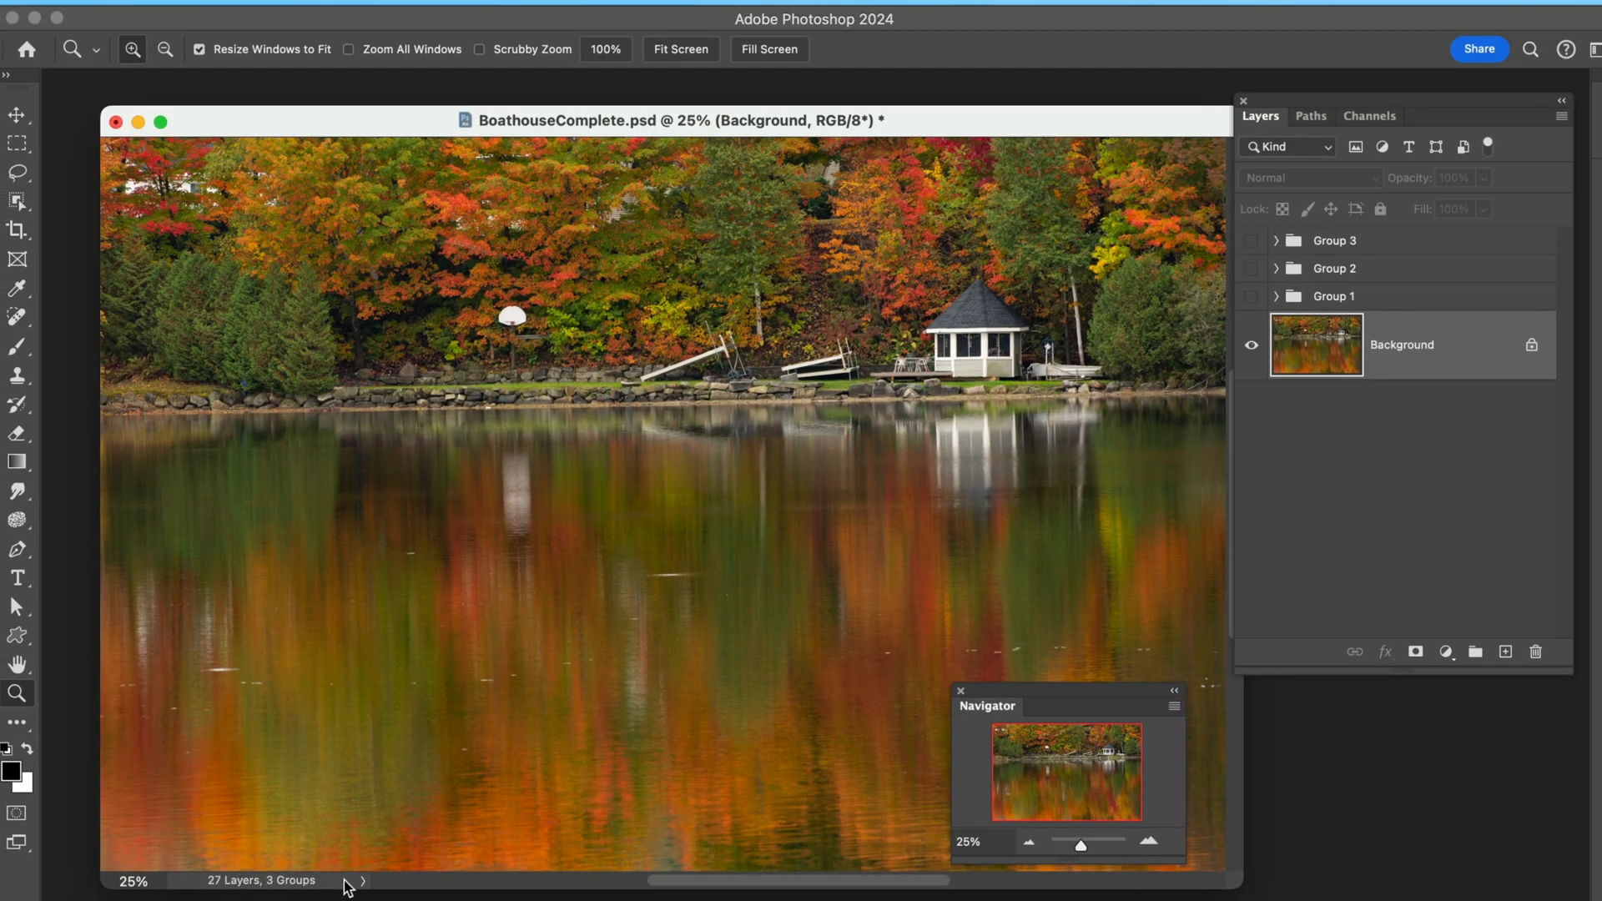
left_click(363, 880)
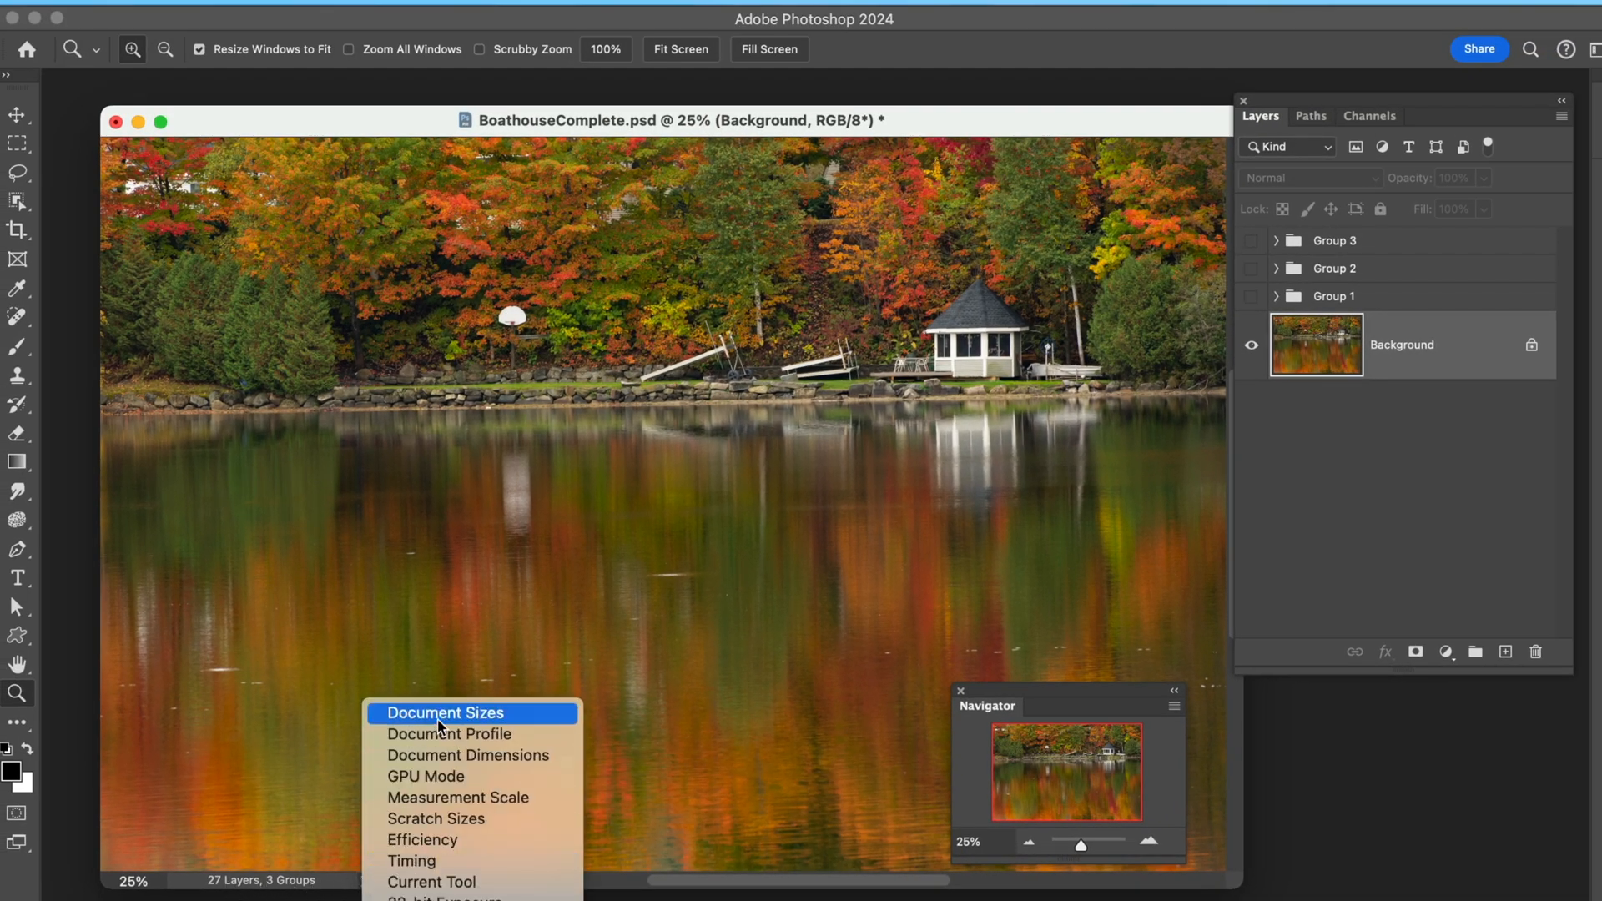
left_click(441, 713)
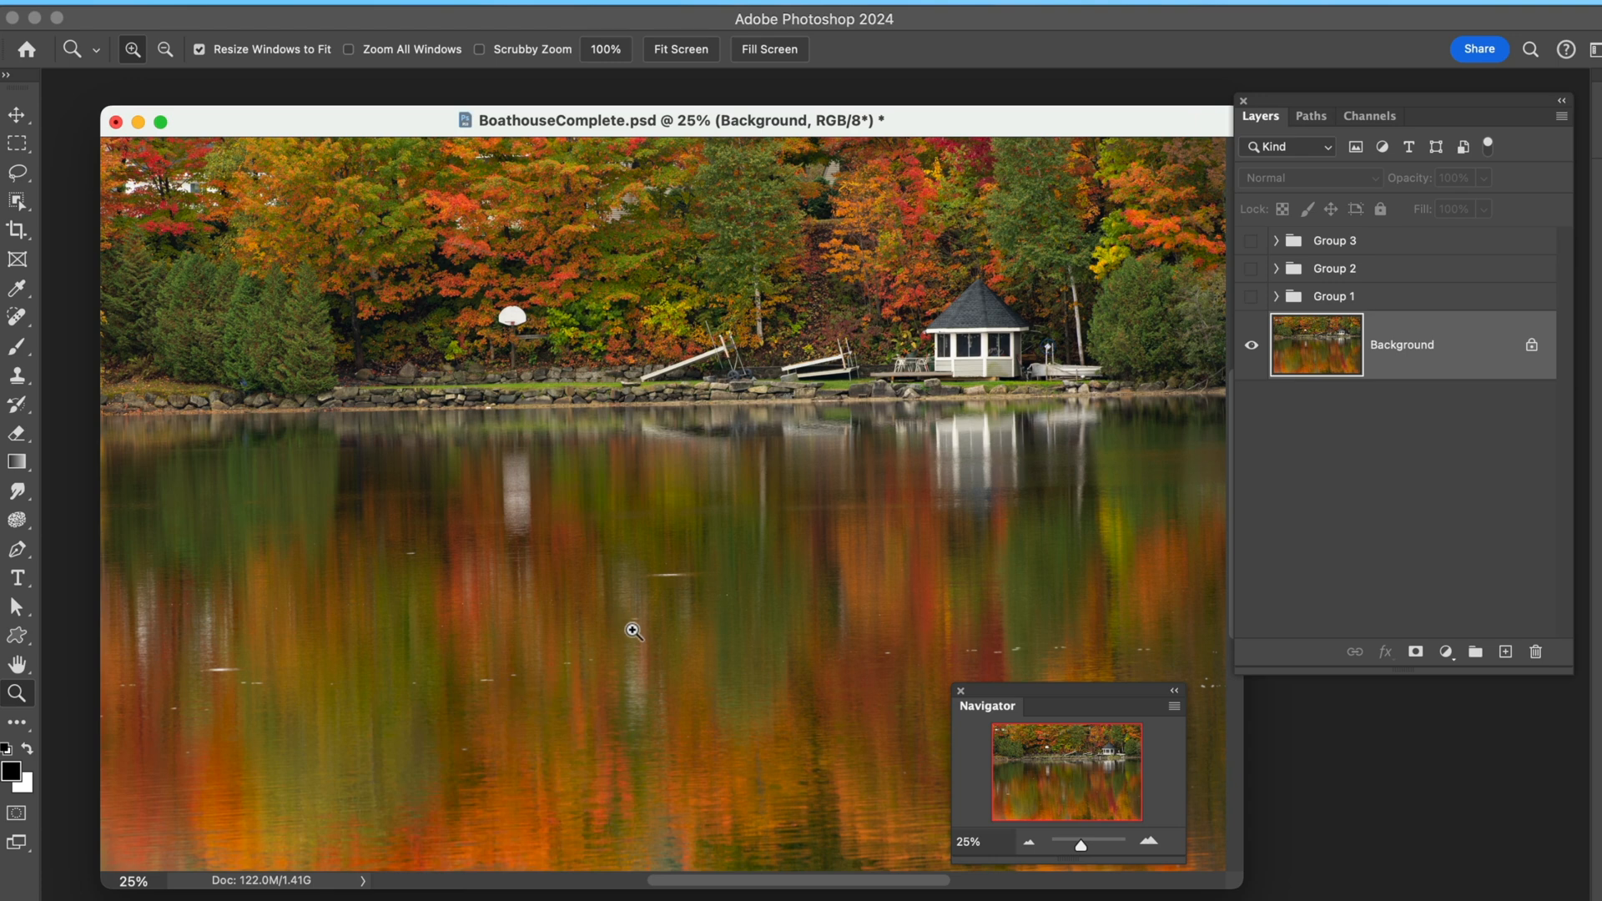
mouse_move(607, 639)
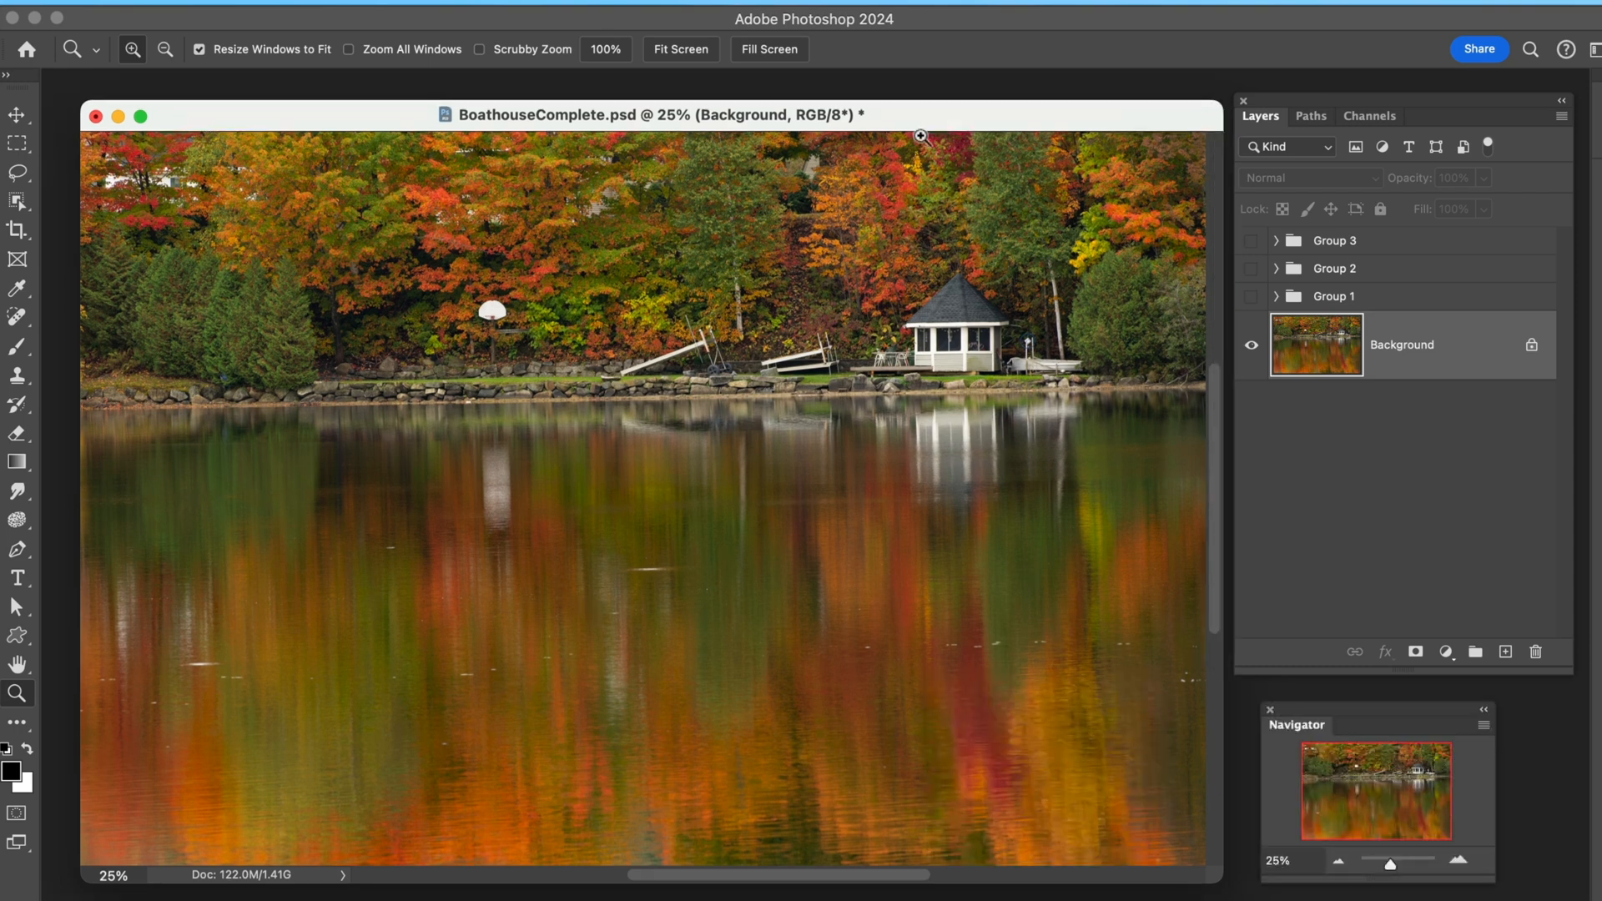
mouse_move(933, 123)
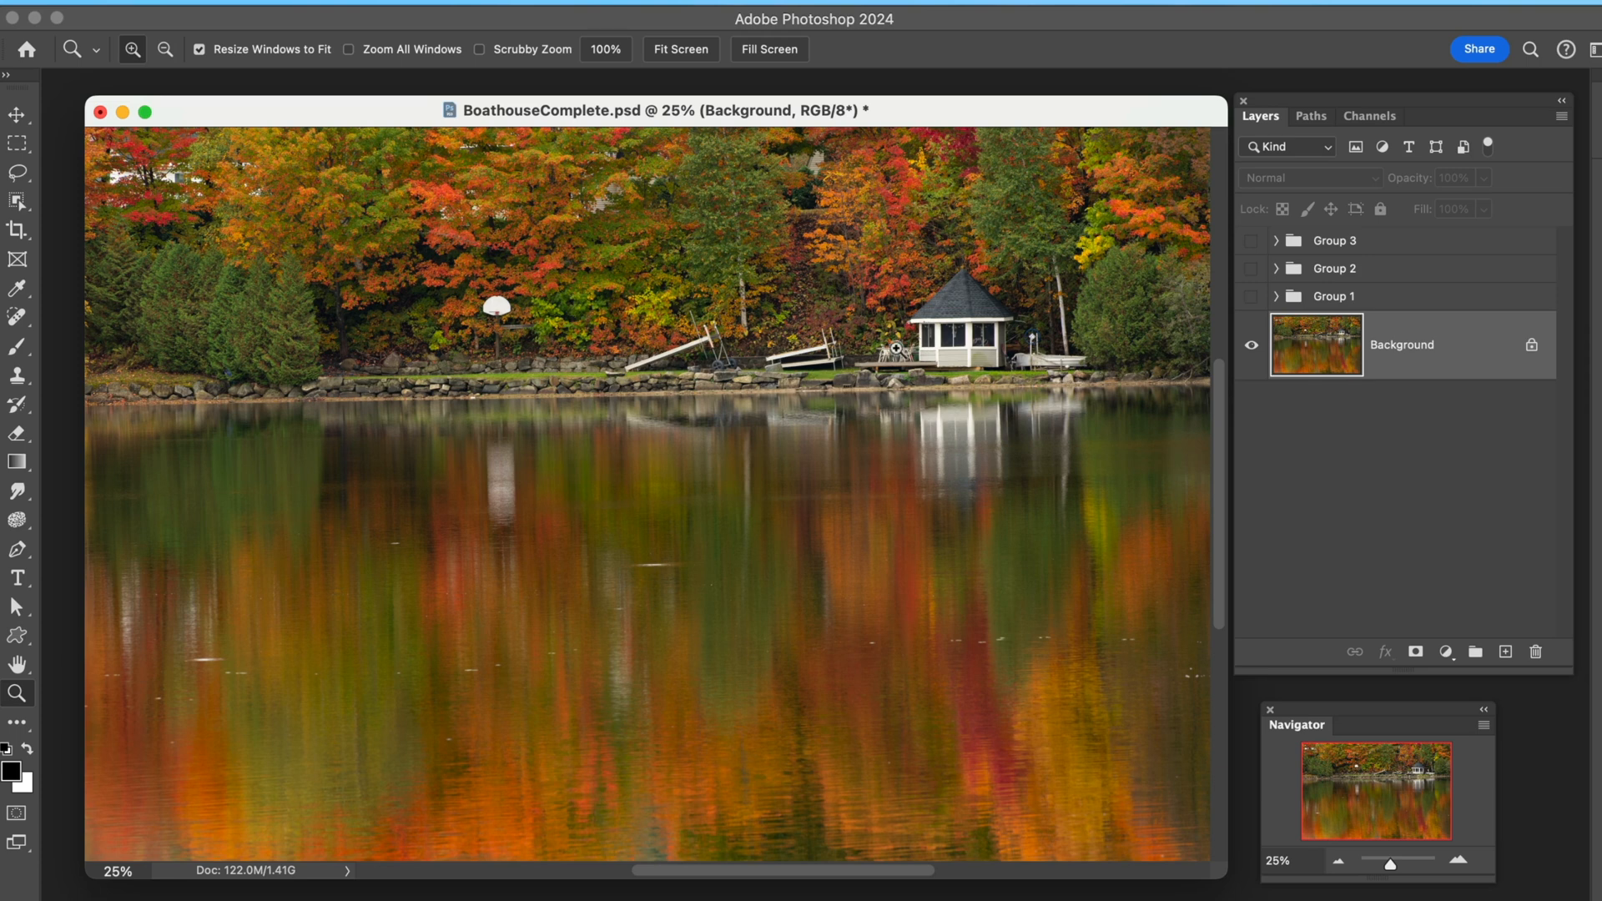
mouse_move(524, 287)
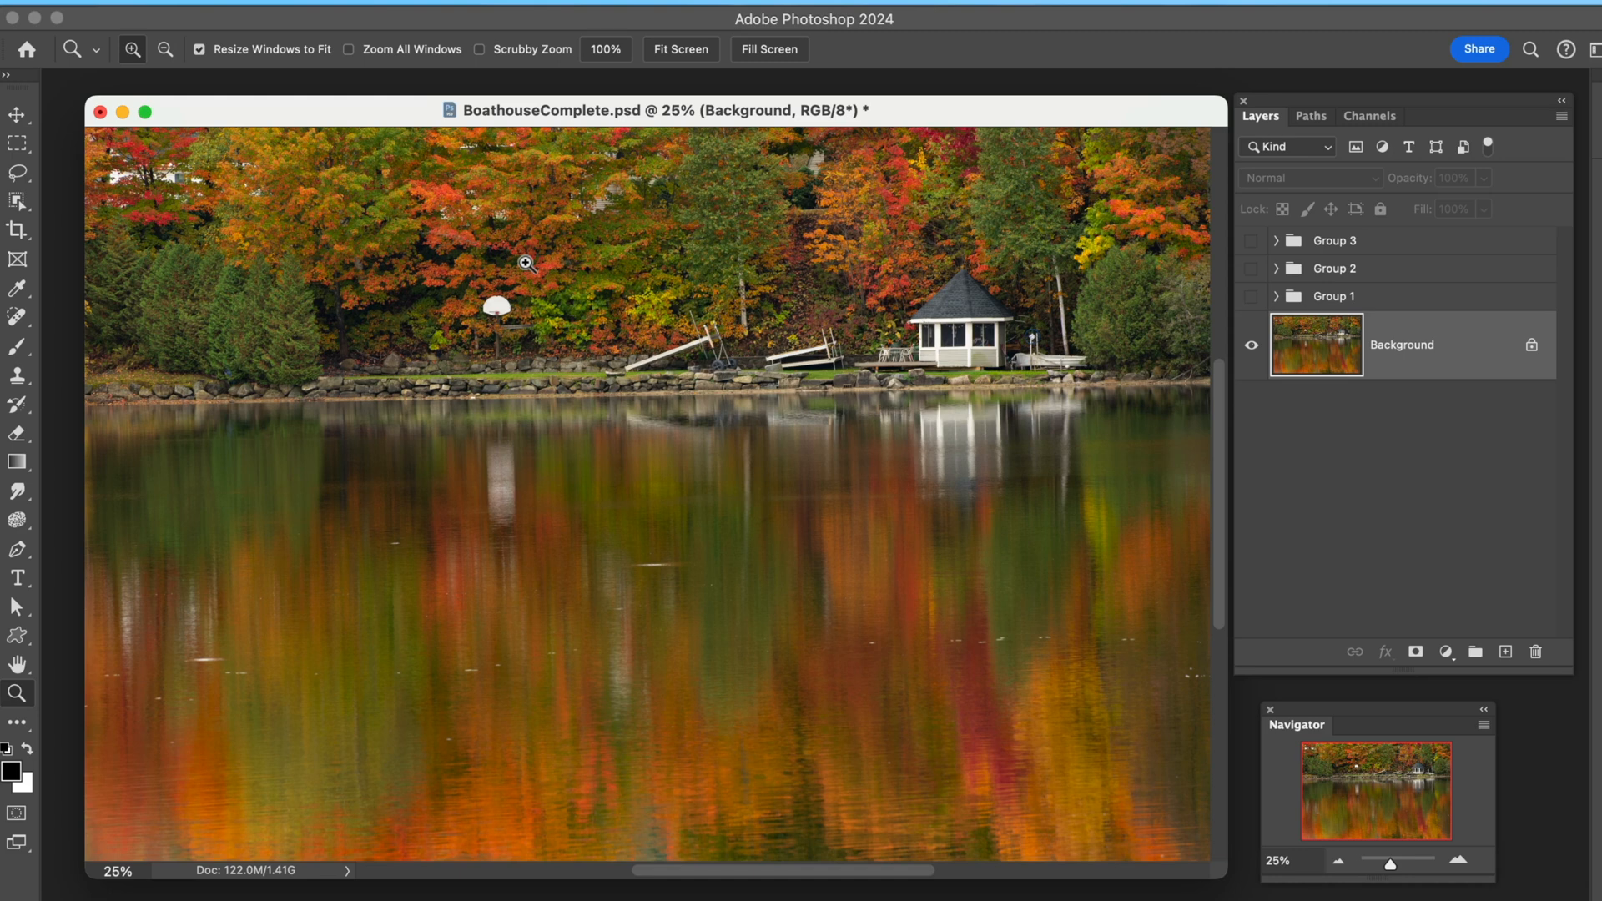
mouse_move(551, 174)
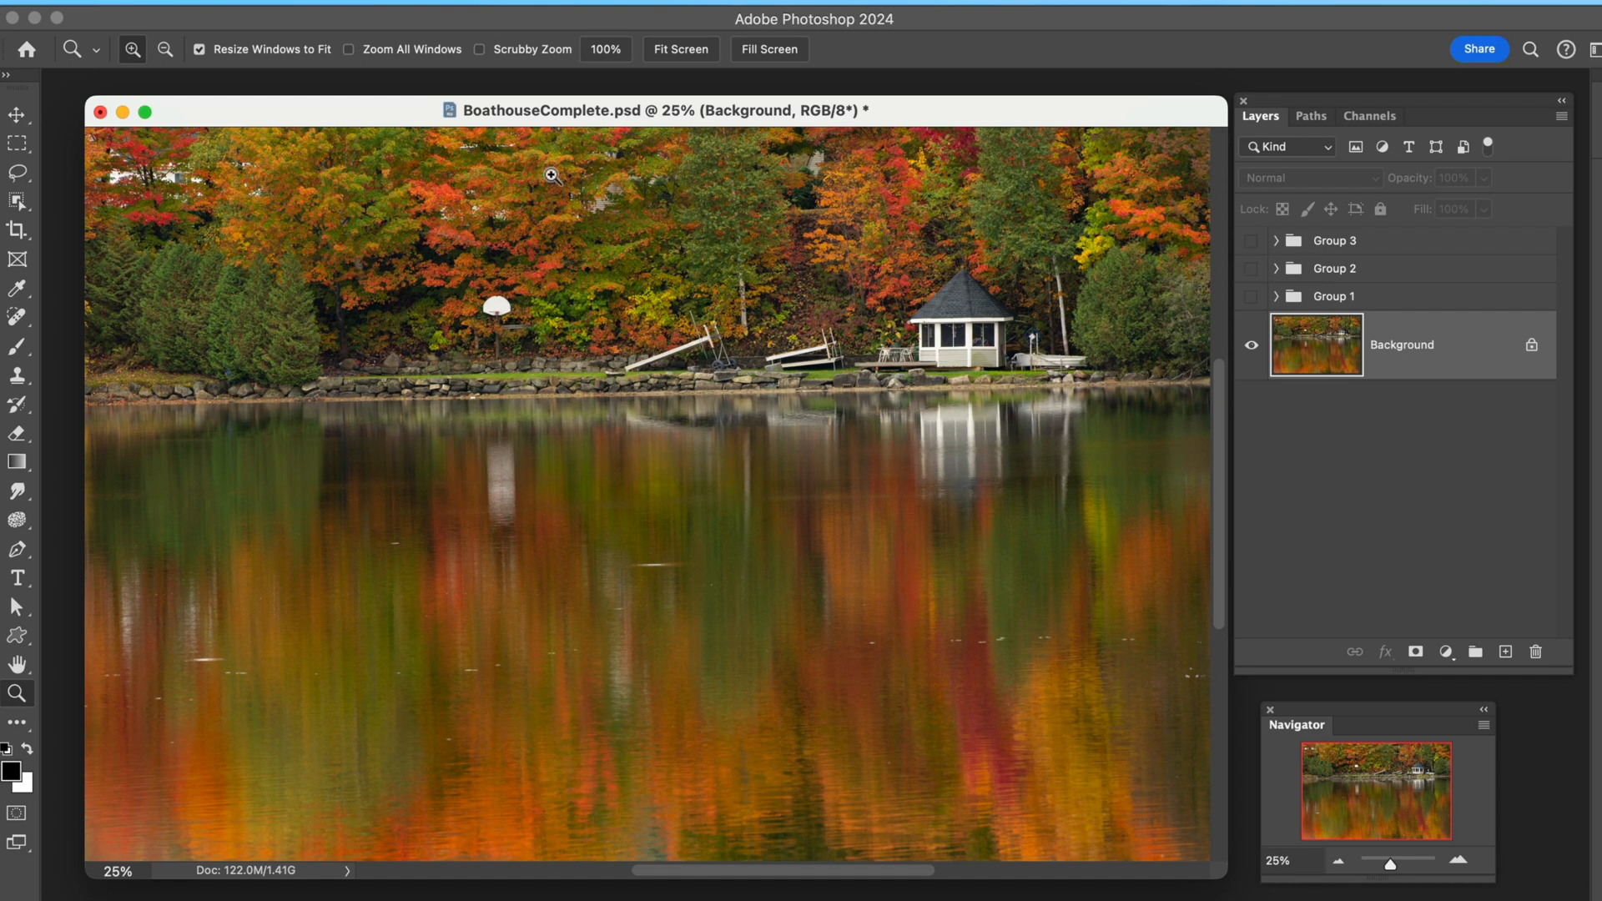
mouse_move(1152, 371)
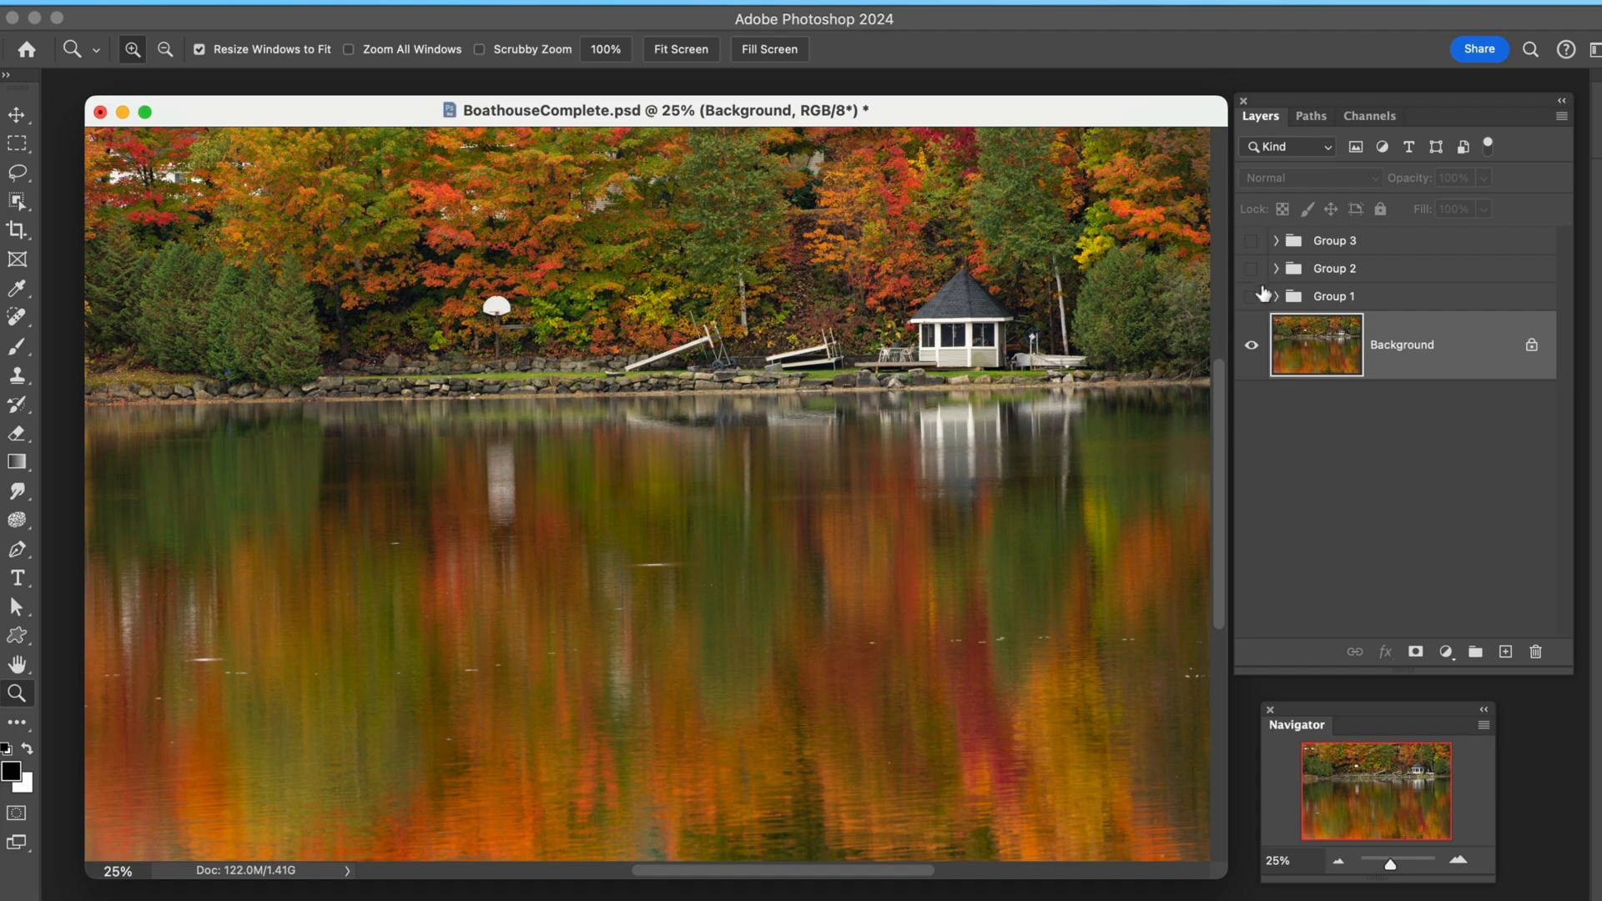
- Make Group 1 visible and expand it to list its retouching layers
left_click(1251, 297)
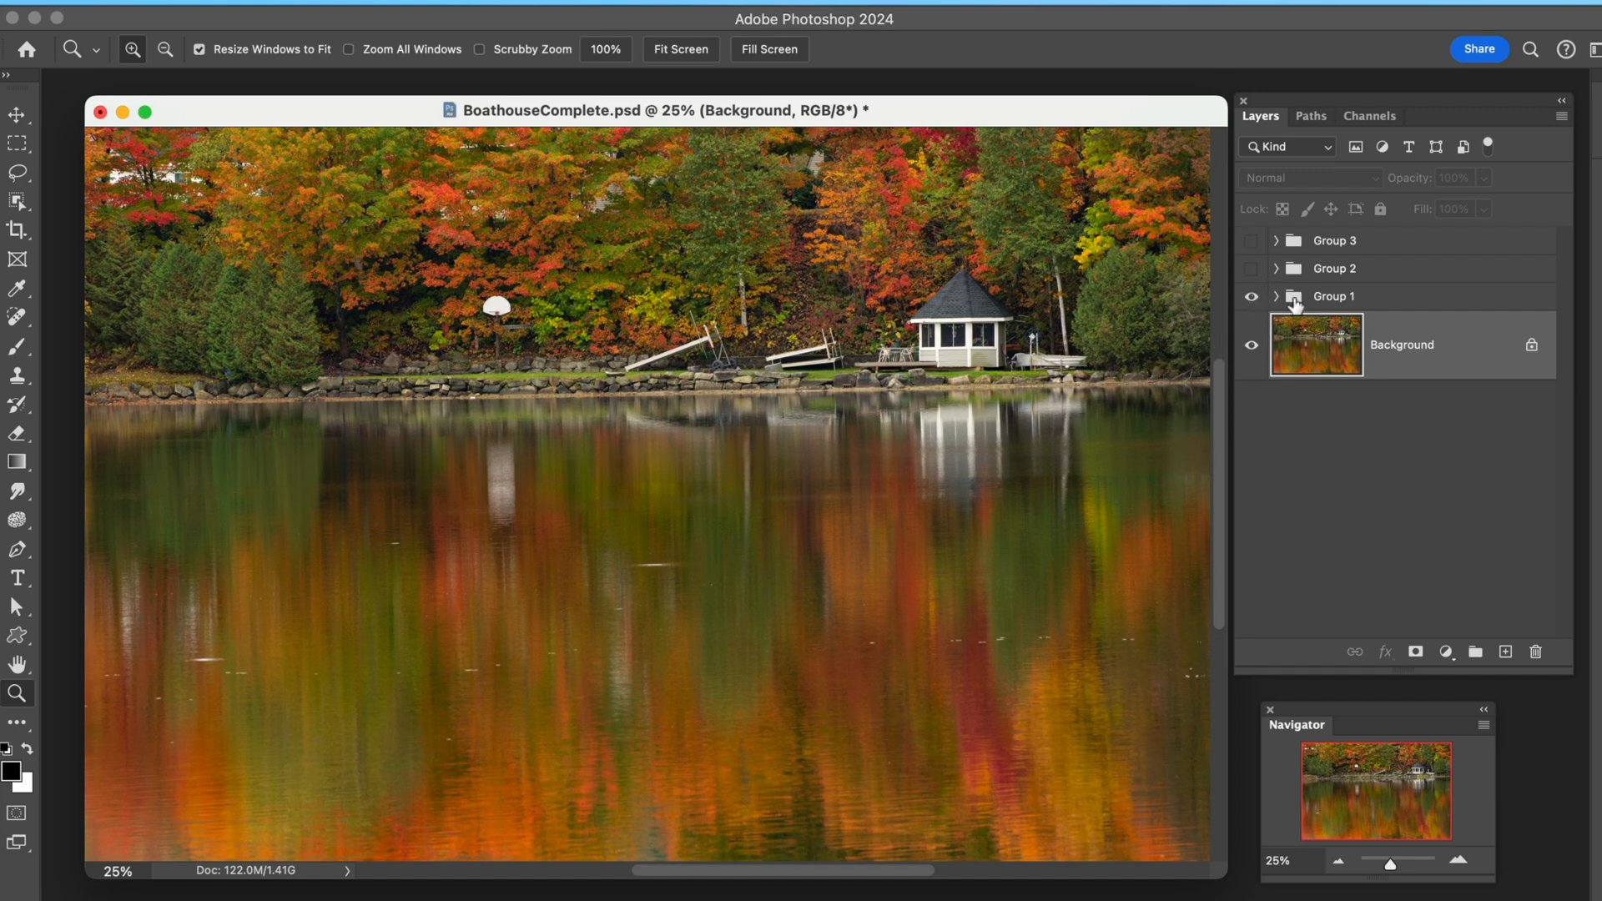
mouse_move(1282, 301)
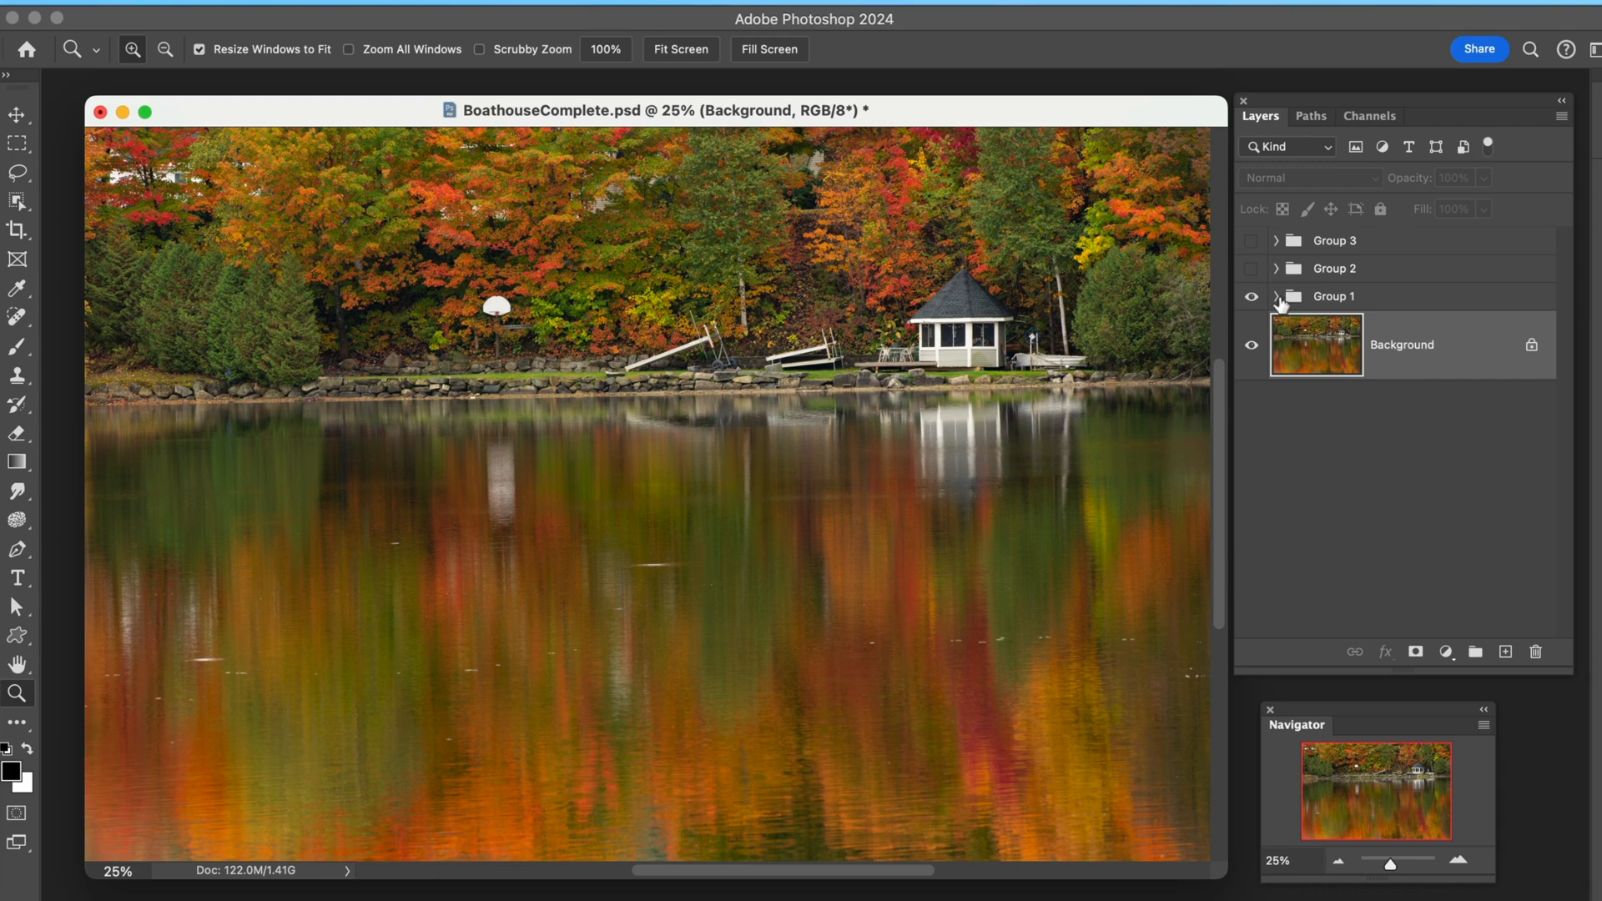
left_click(1275, 298)
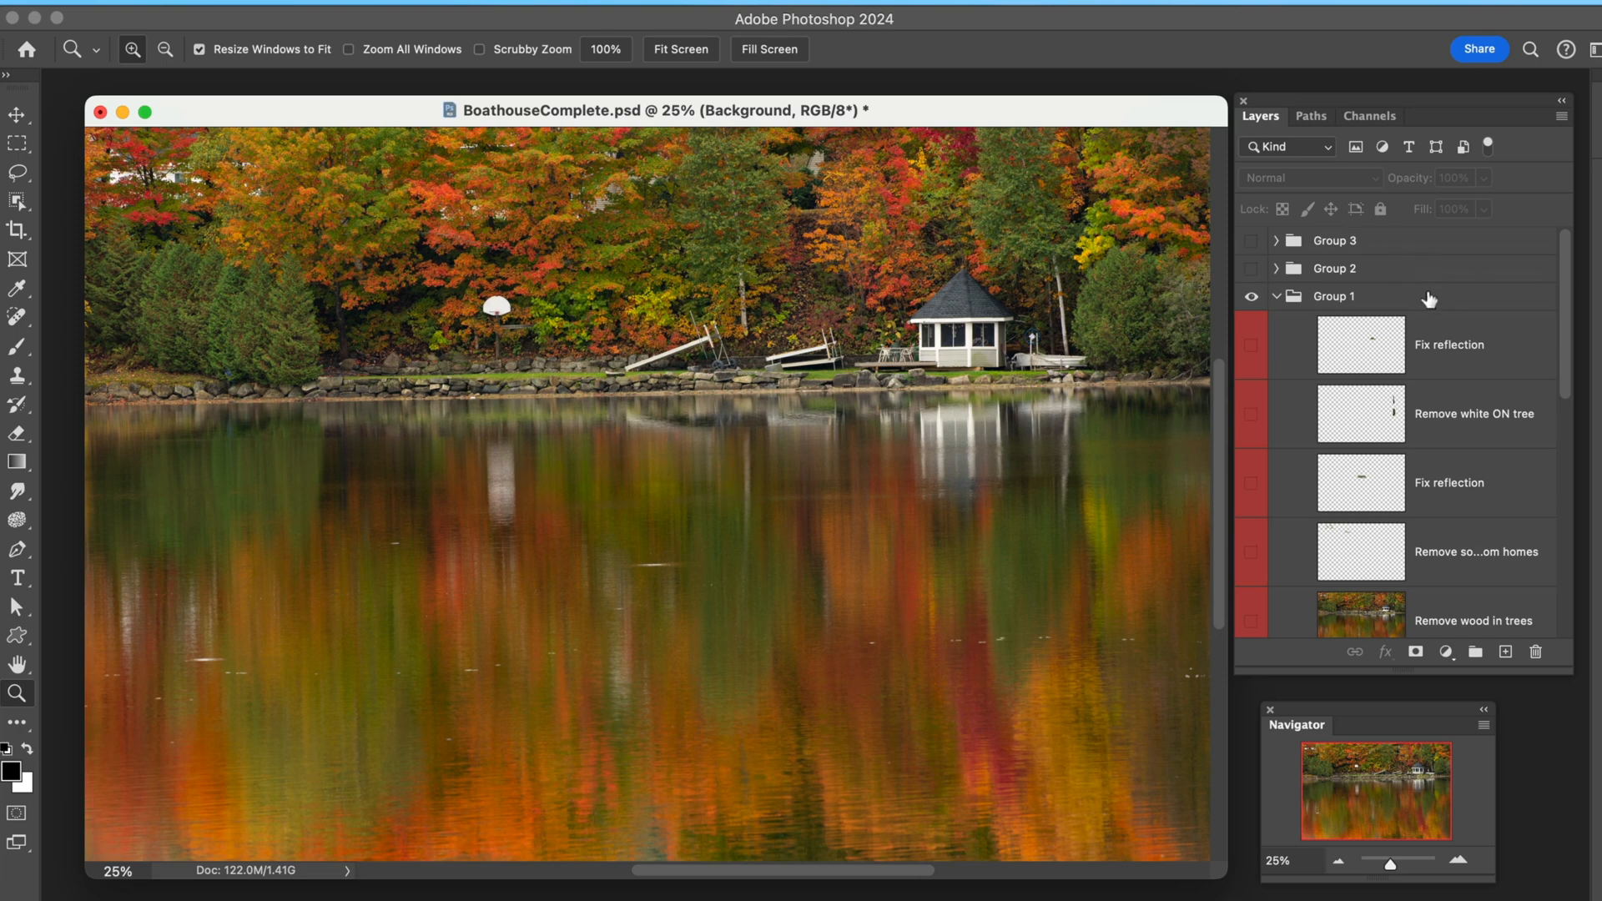
mouse_move(1381, 294)
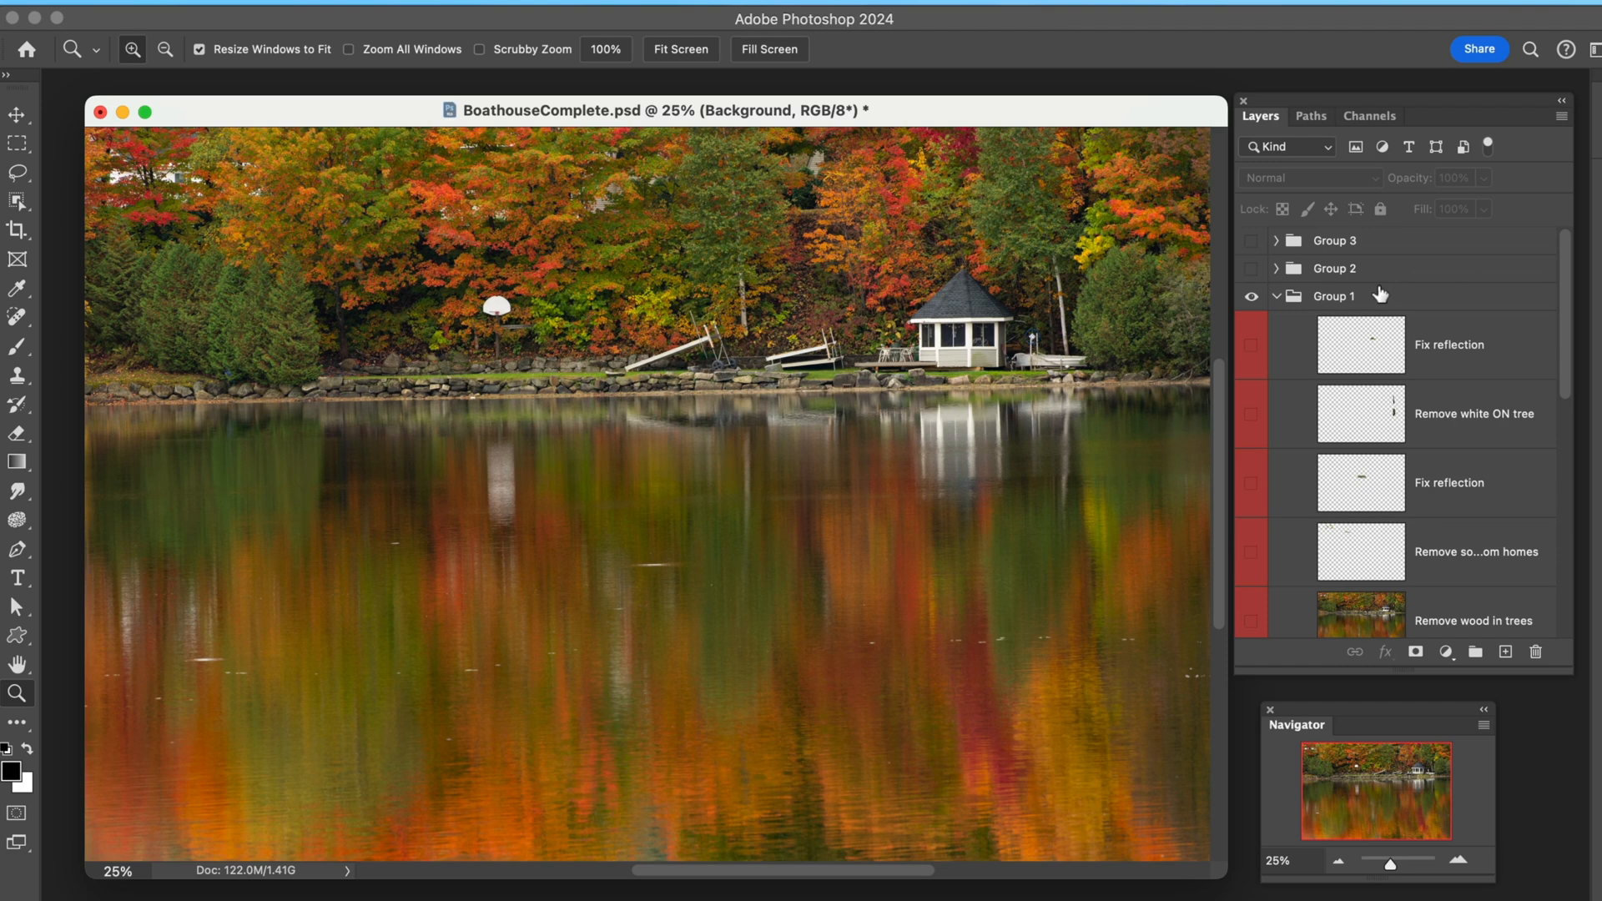
mouse_move(1431, 333)
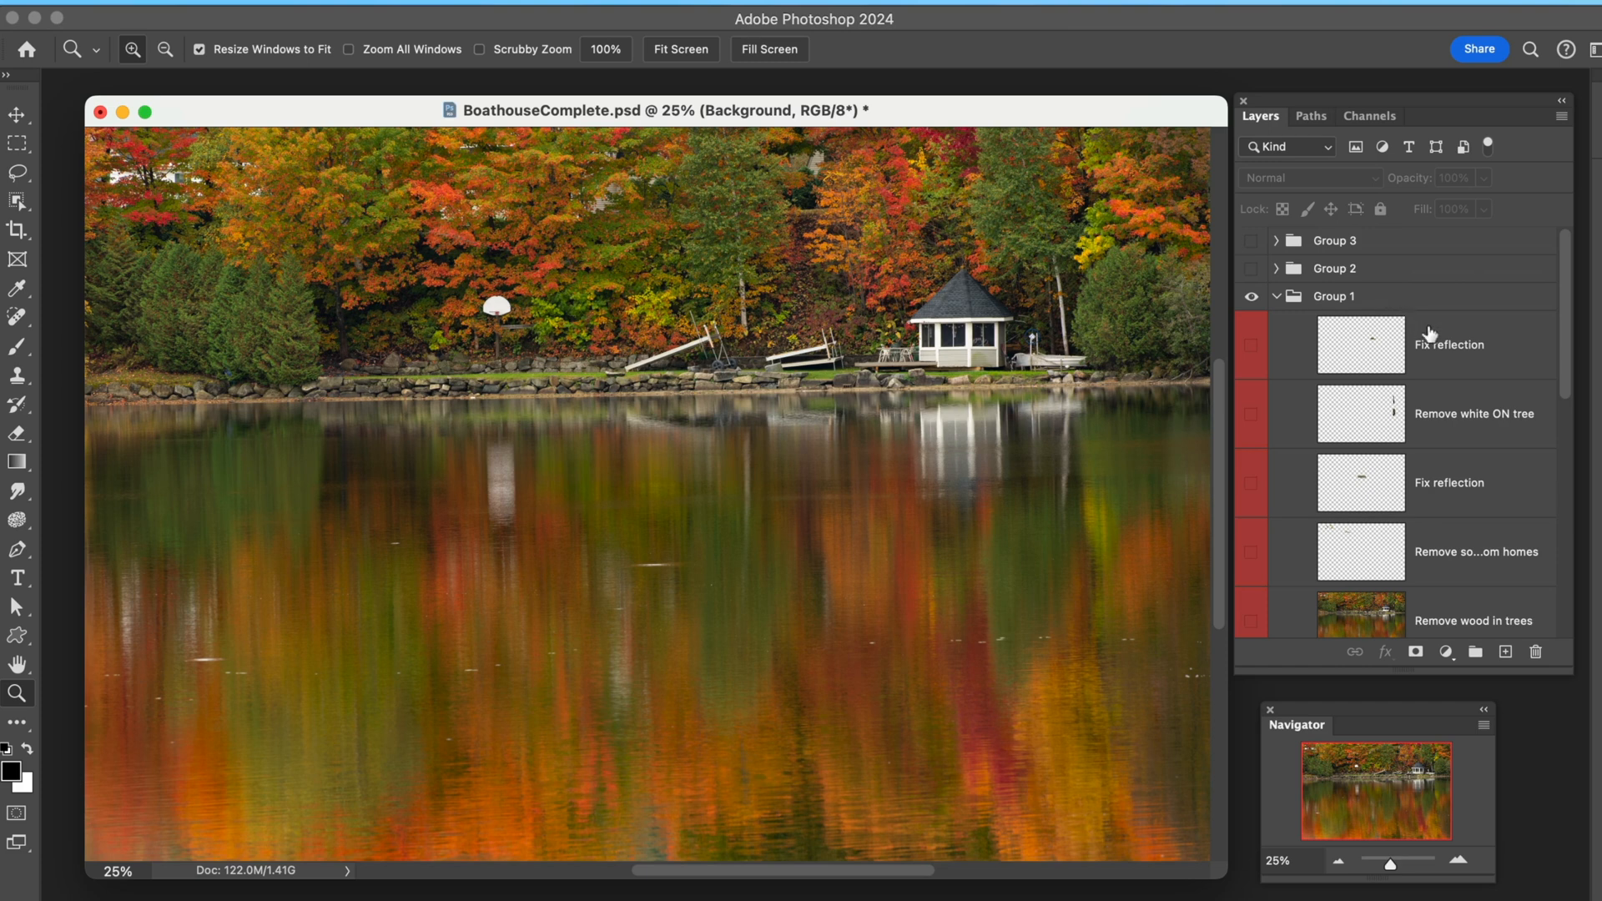
mouse_move(1482, 345)
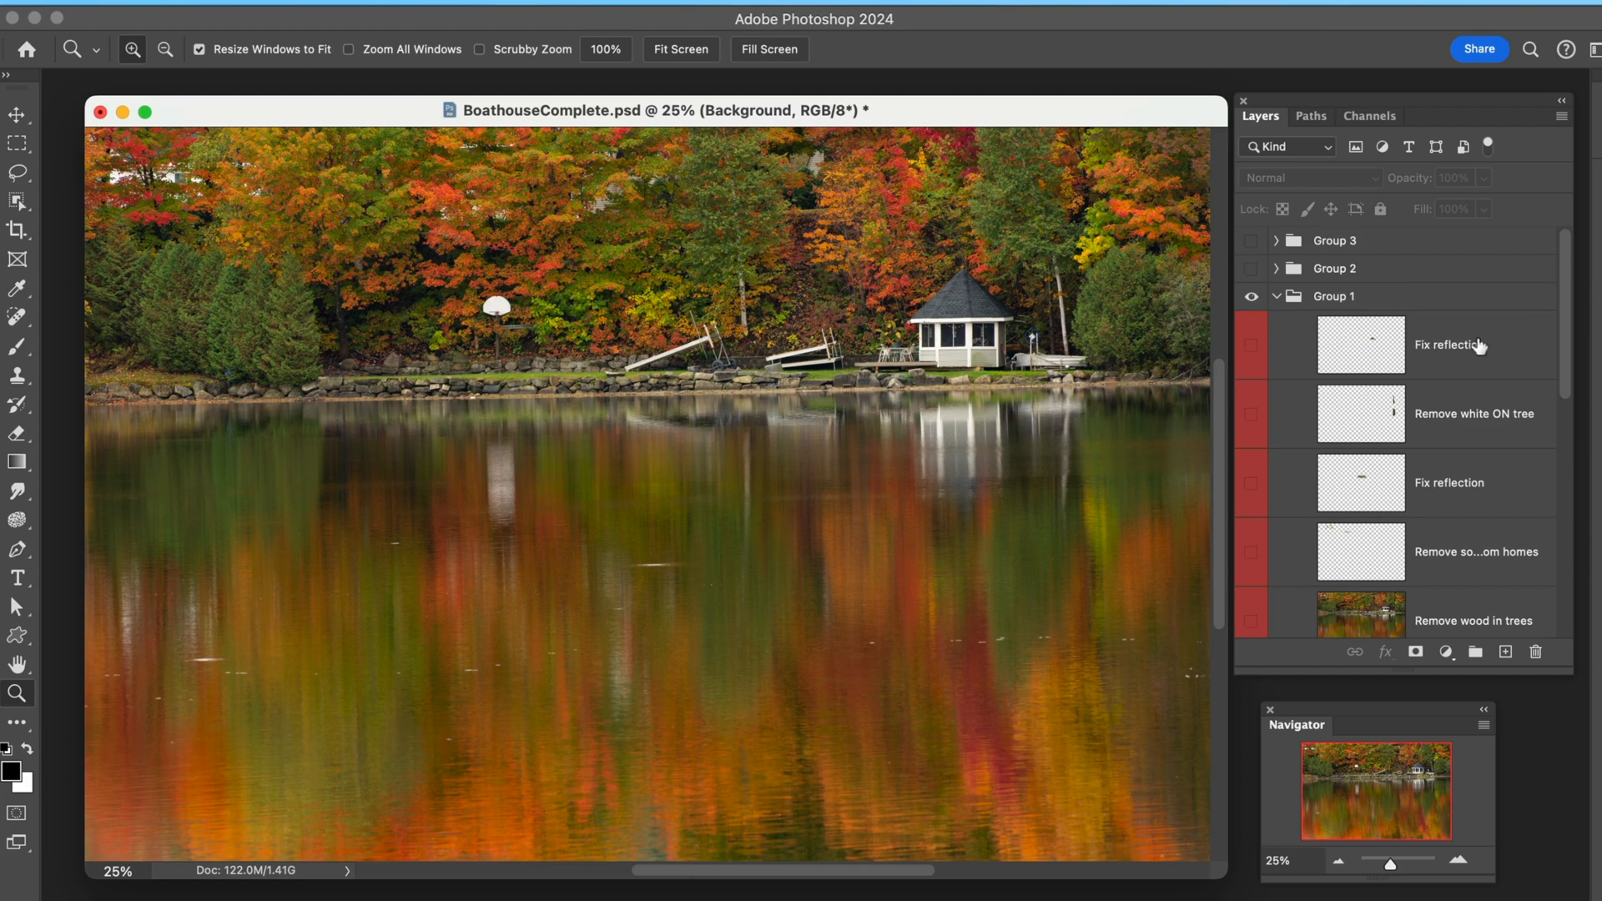
- Tag the top Fix reflection layer in Group 1 with a blue label instead of red
right_click(1469, 344)
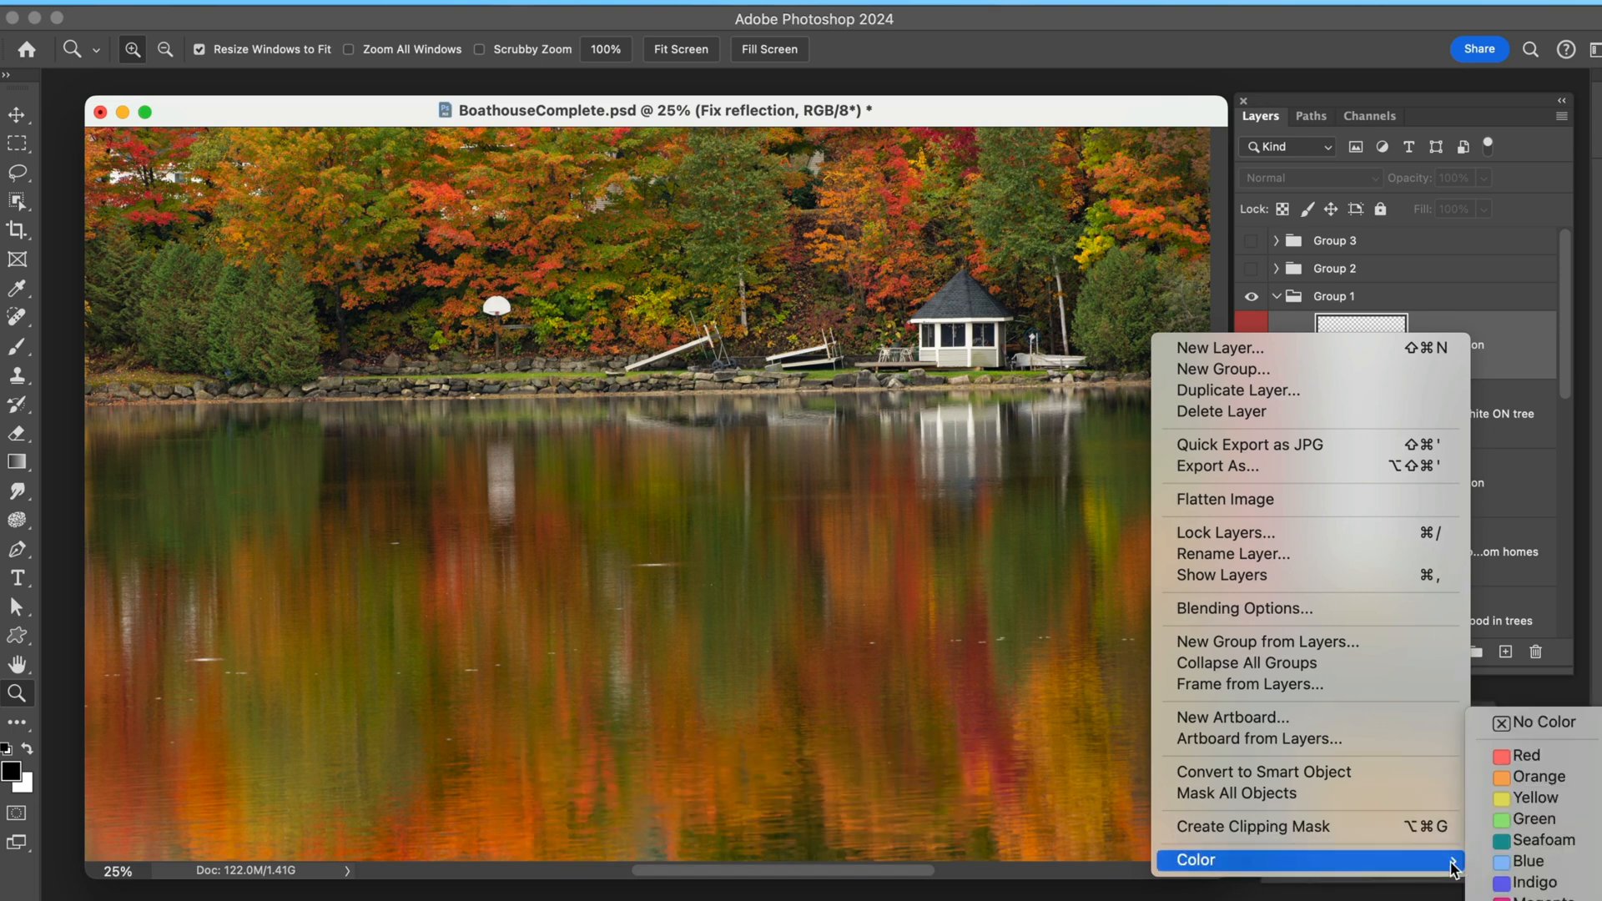
mouse_move(1521, 861)
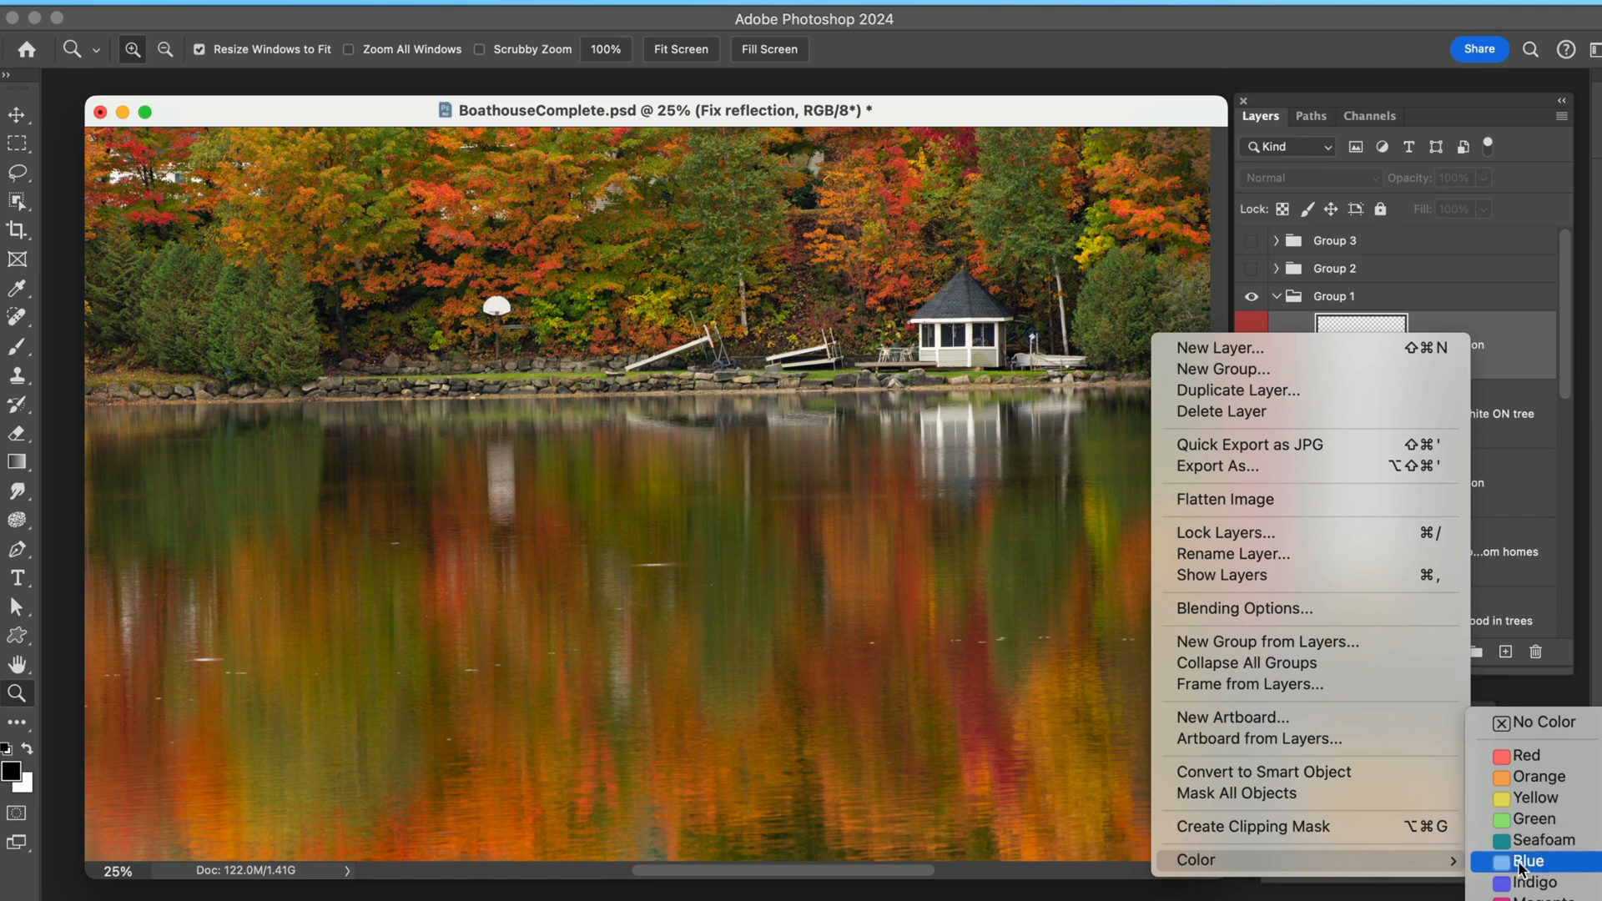
left_click(1530, 862)
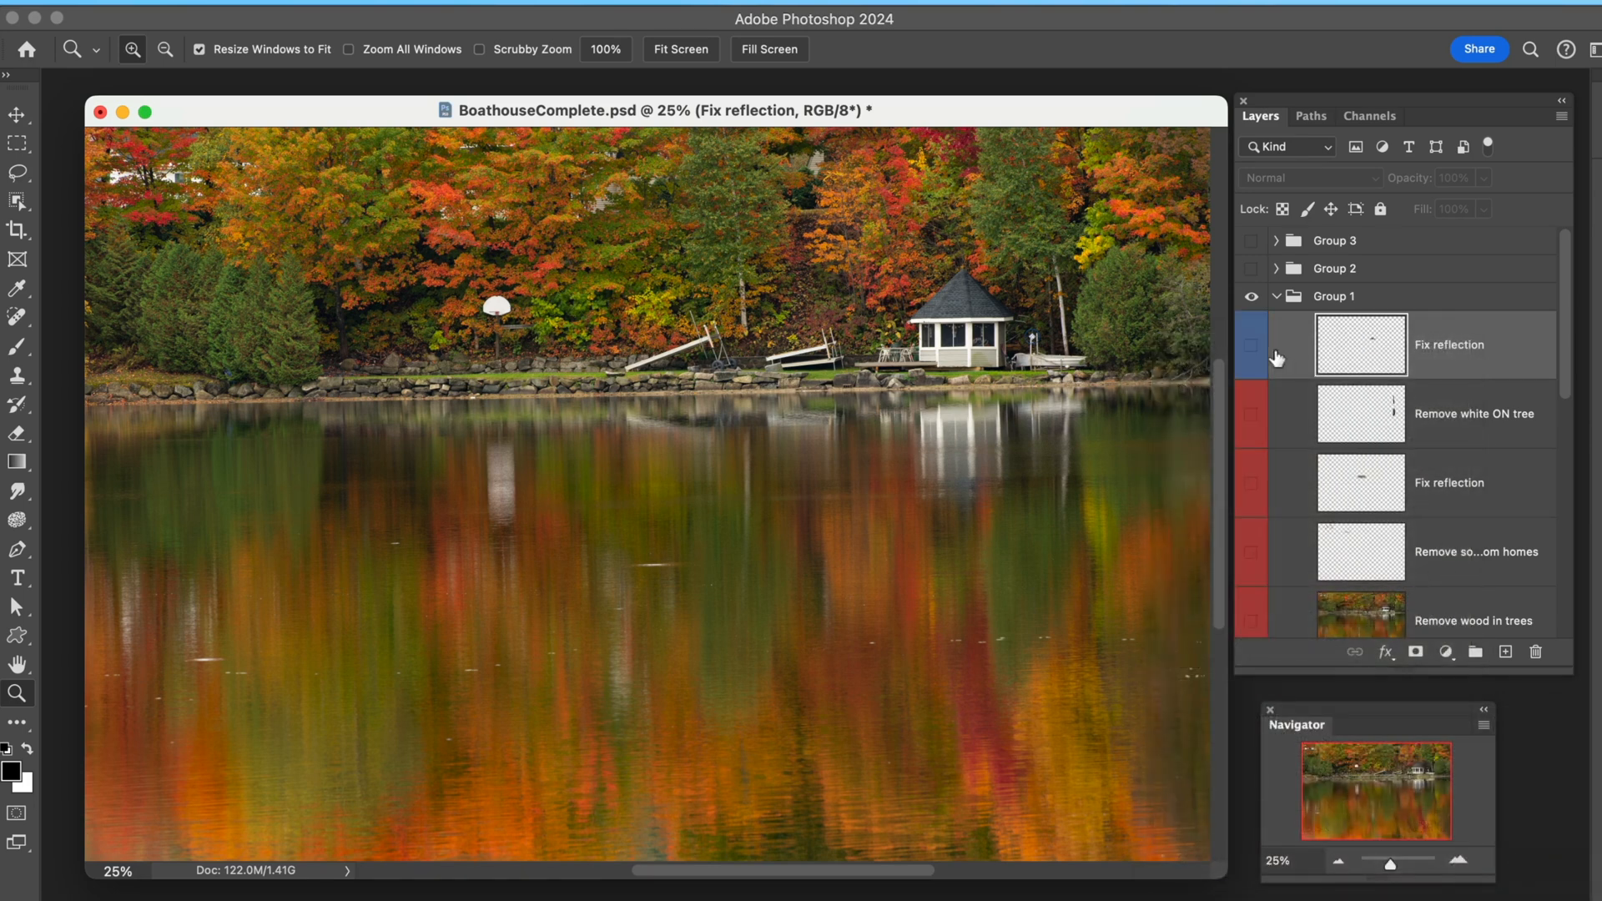
mouse_move(1262, 367)
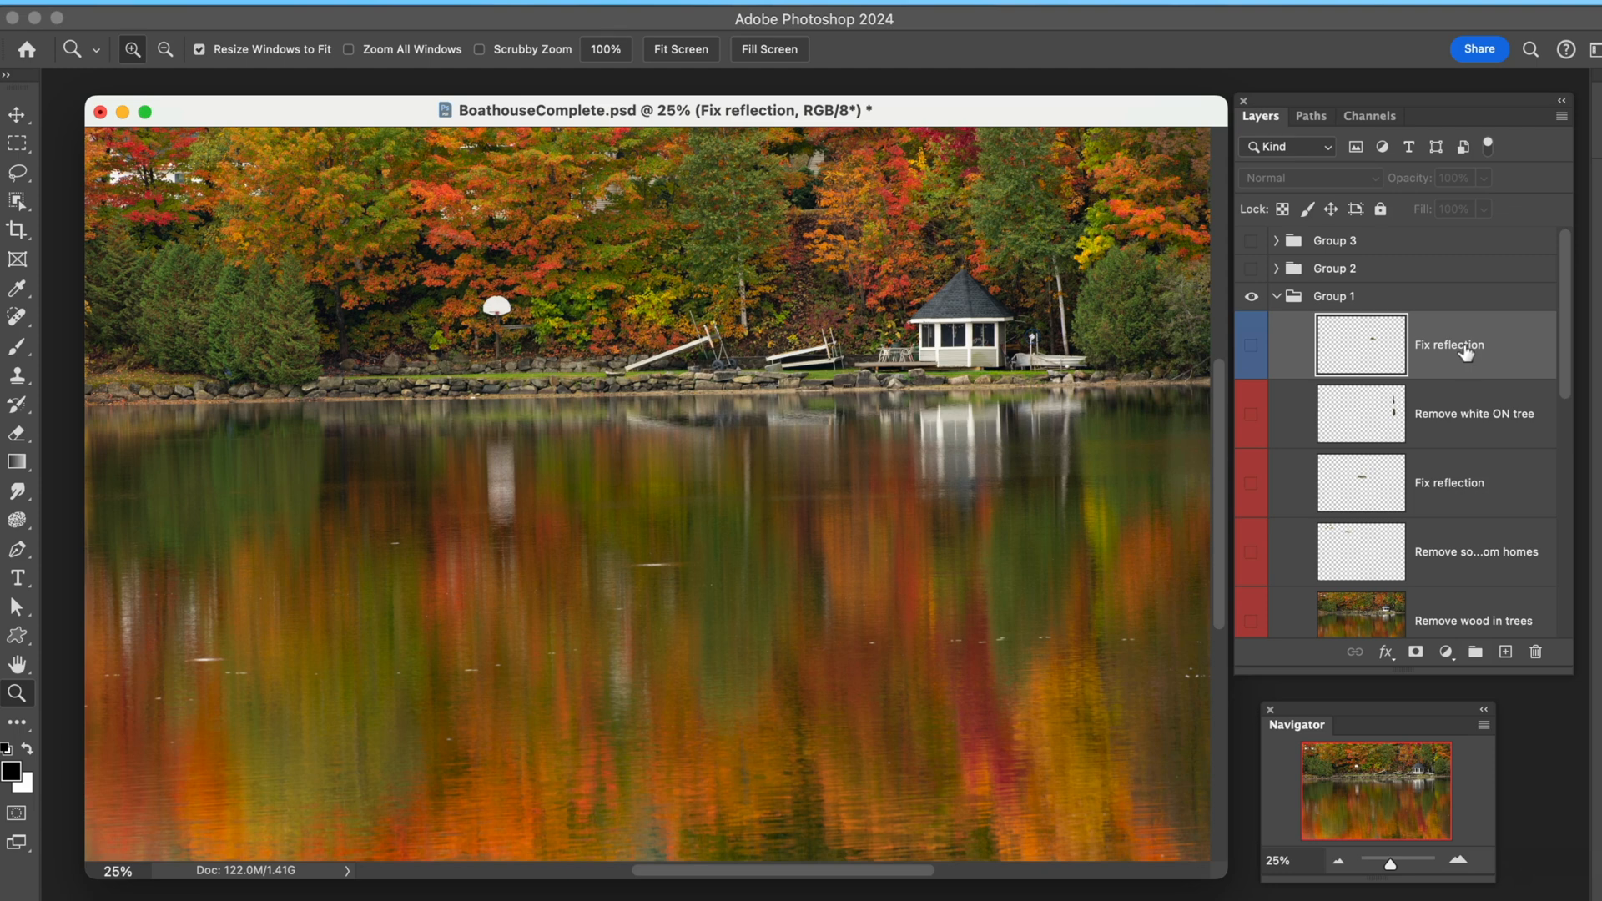
mouse_move(1453, 351)
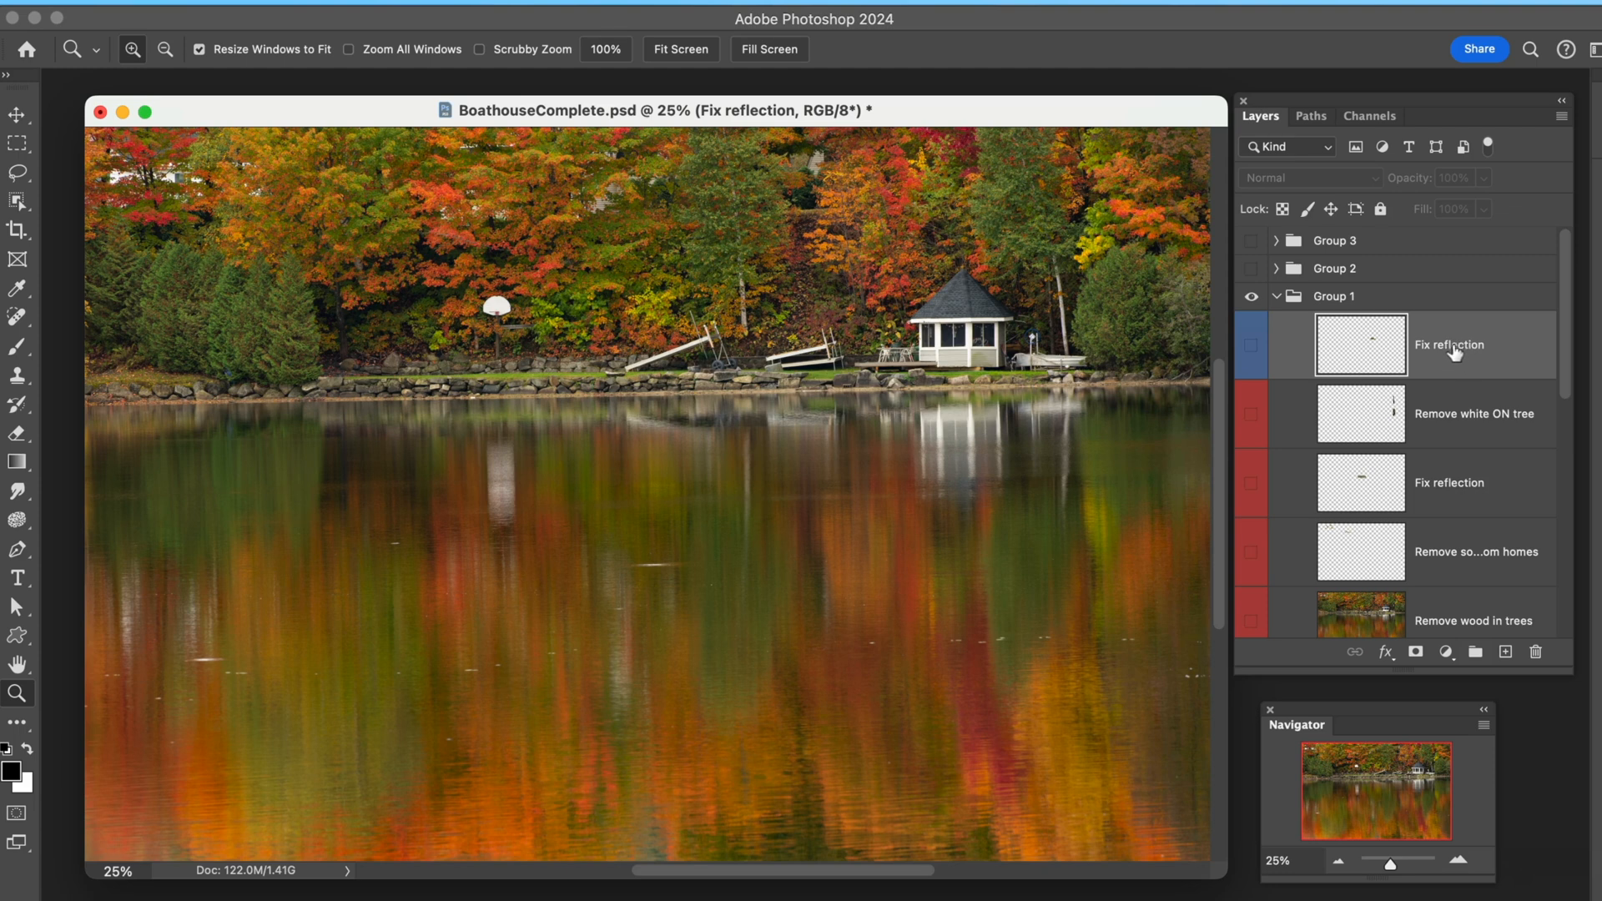
double_click(1449, 344)
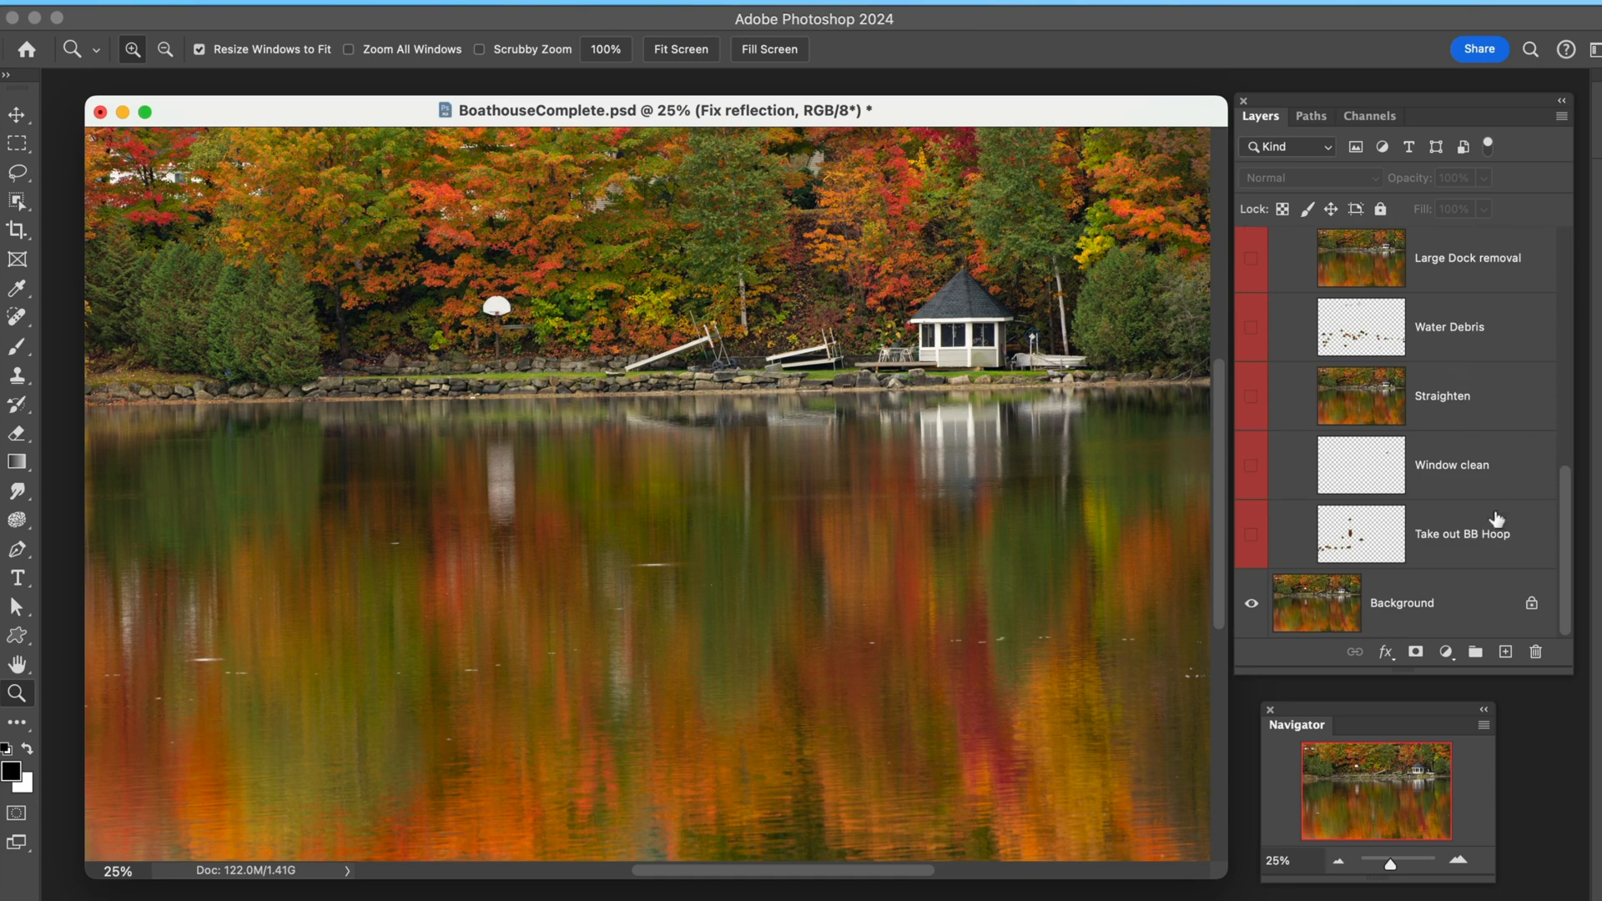
mouse_move(1242, 551)
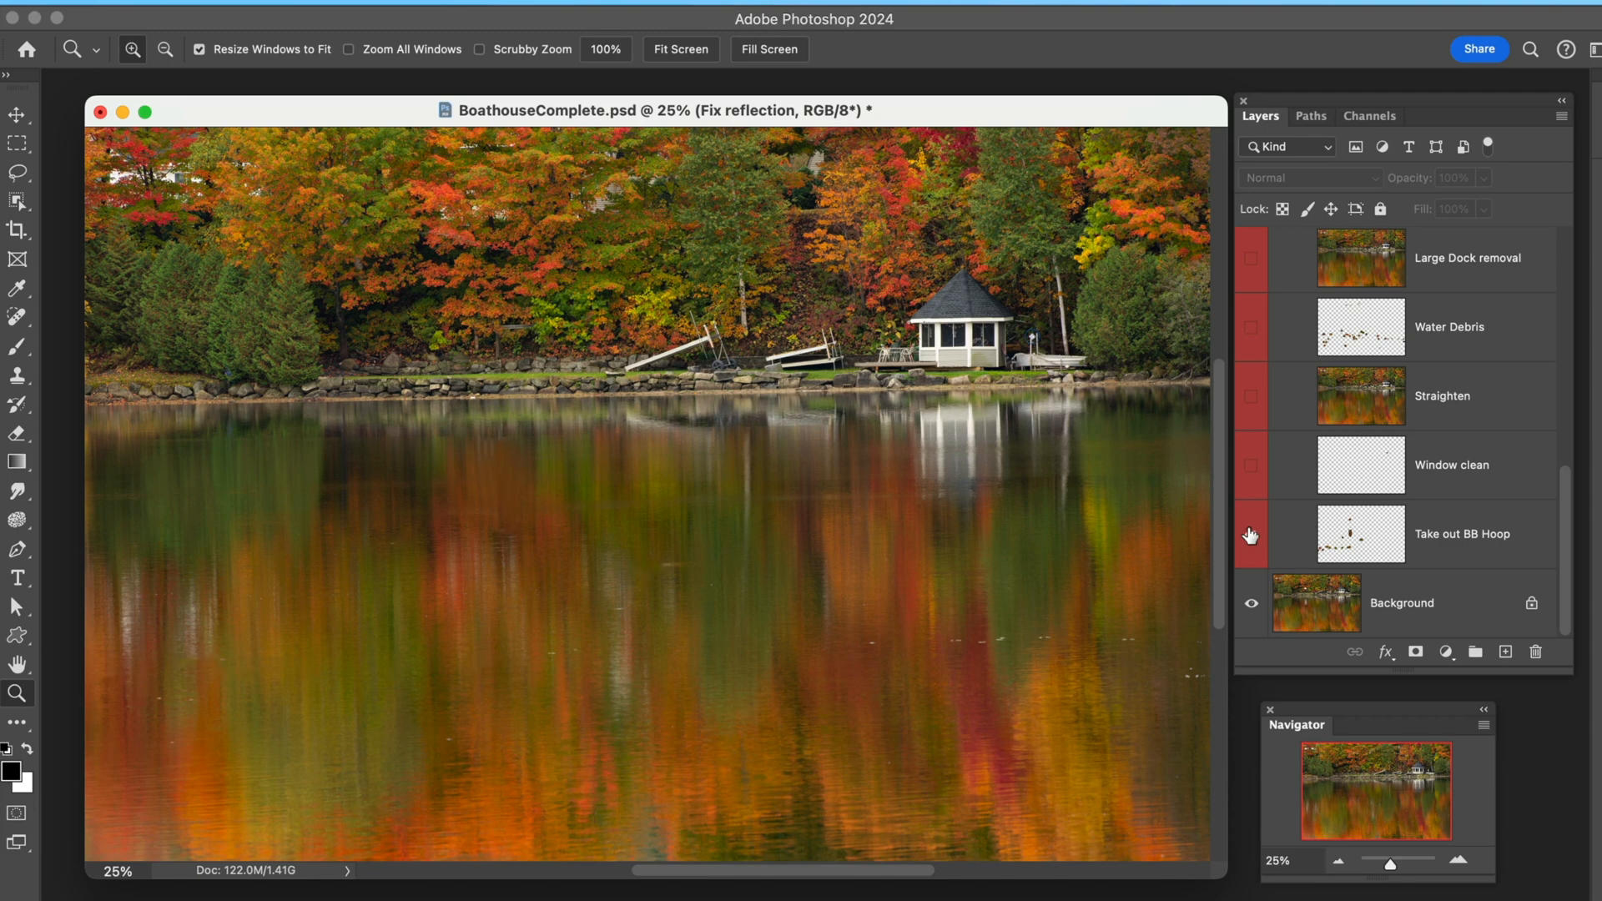
- Preview the Take out BB Hoop retouch and select that layer
left_click(1250, 535)
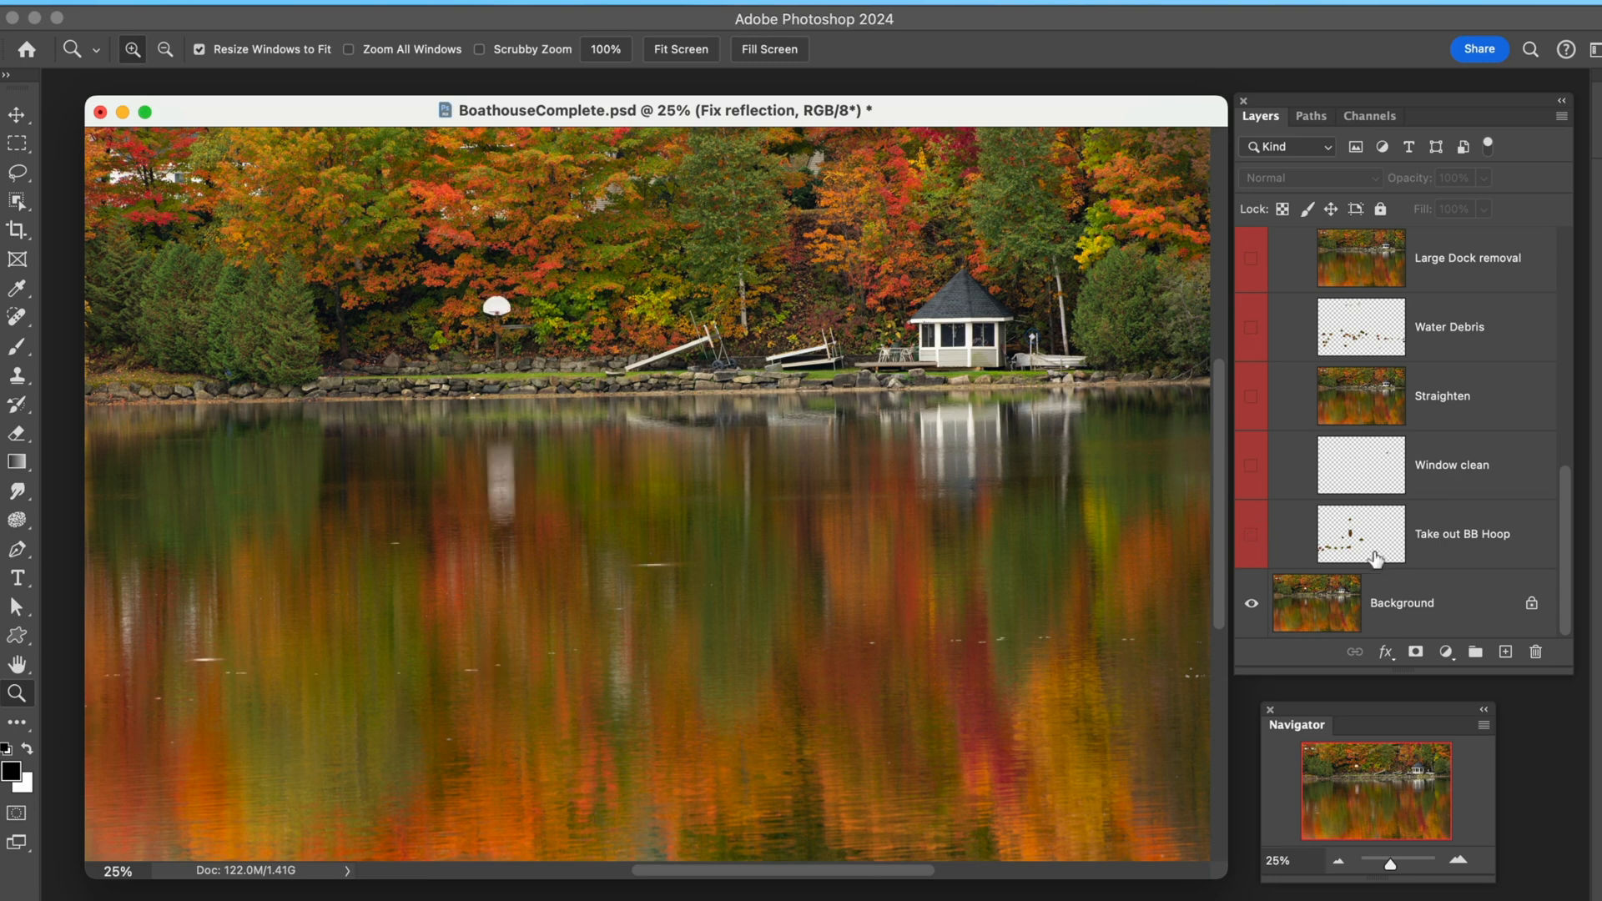
left_click(1402, 605)
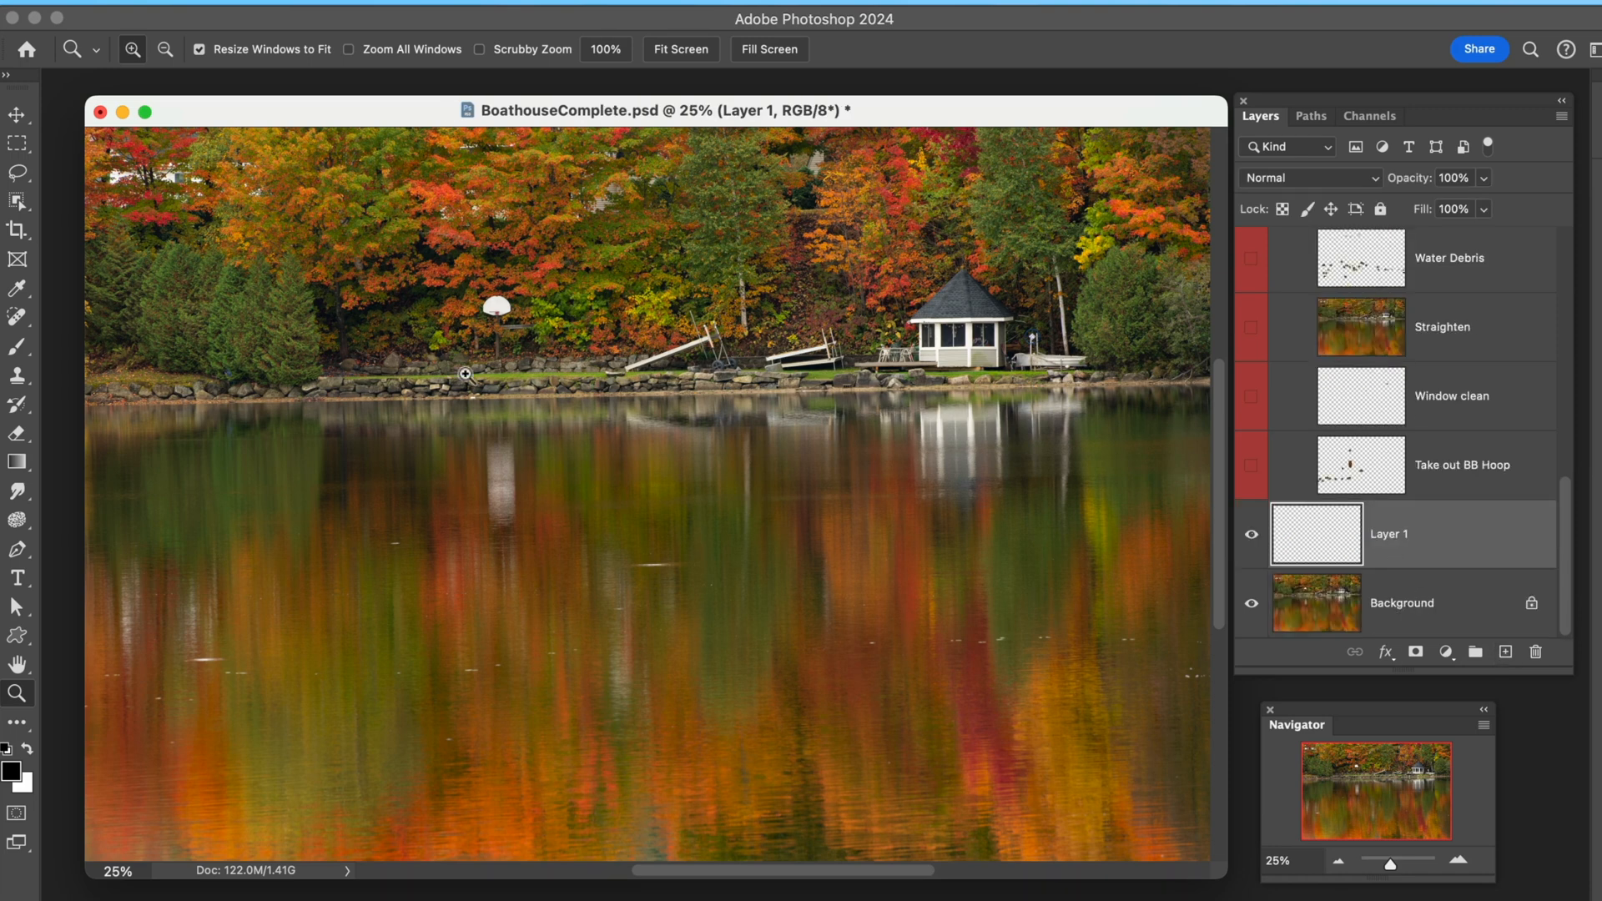
- Spot-heal away the basketball hoop on the shore and its reflection in the water
left_click(15, 314)
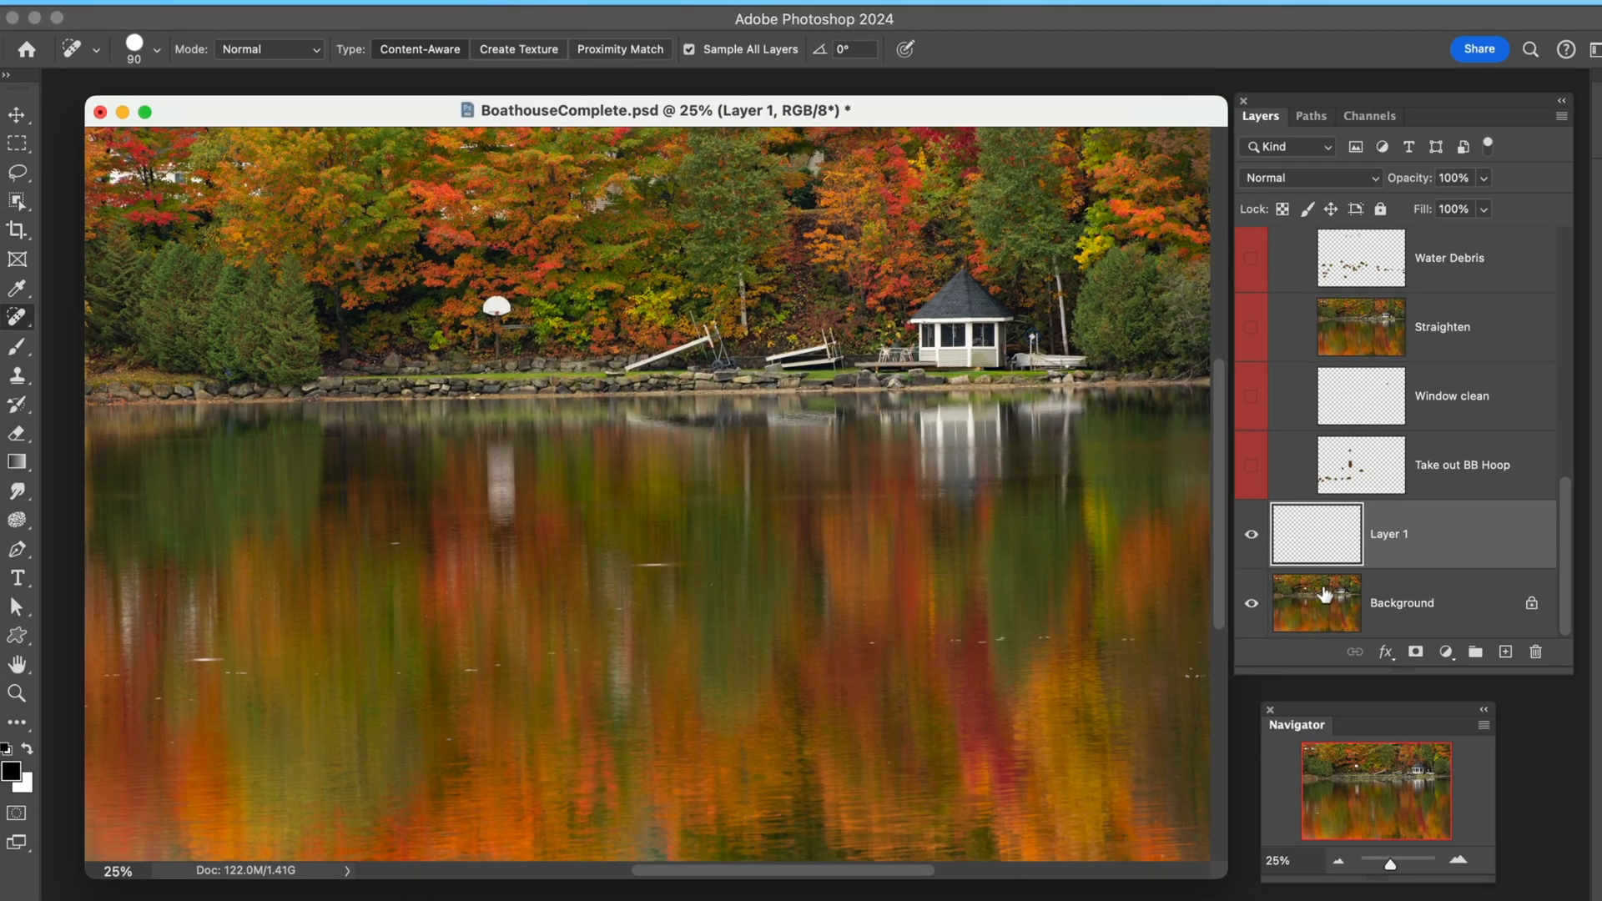
mouse_move(706, 538)
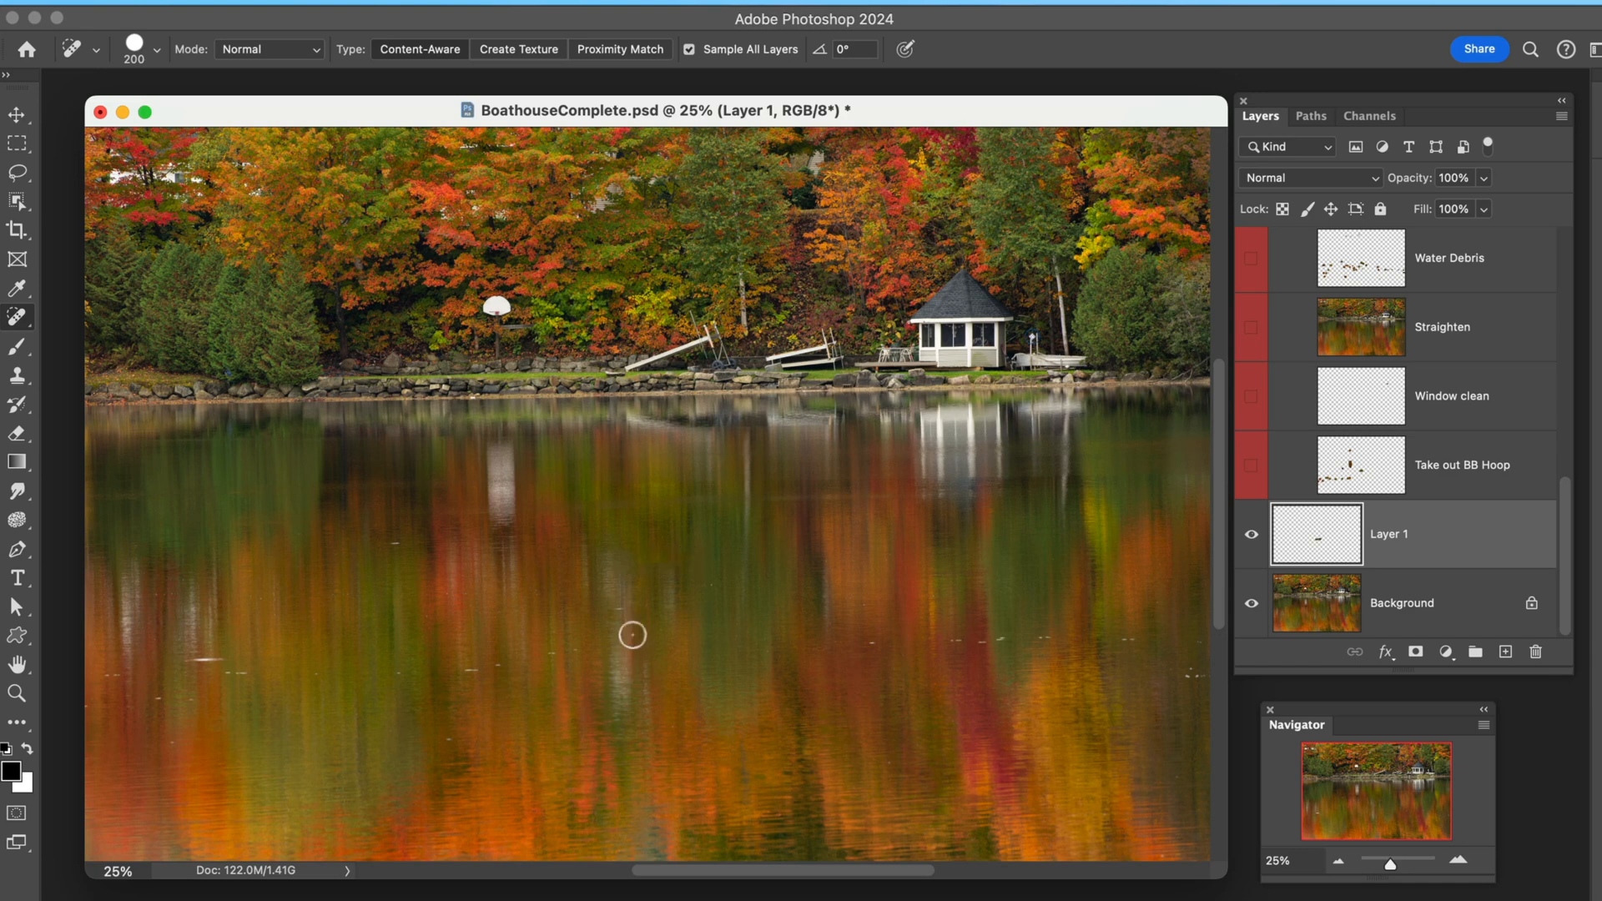
left_click_drag(631, 634, 503, 479)
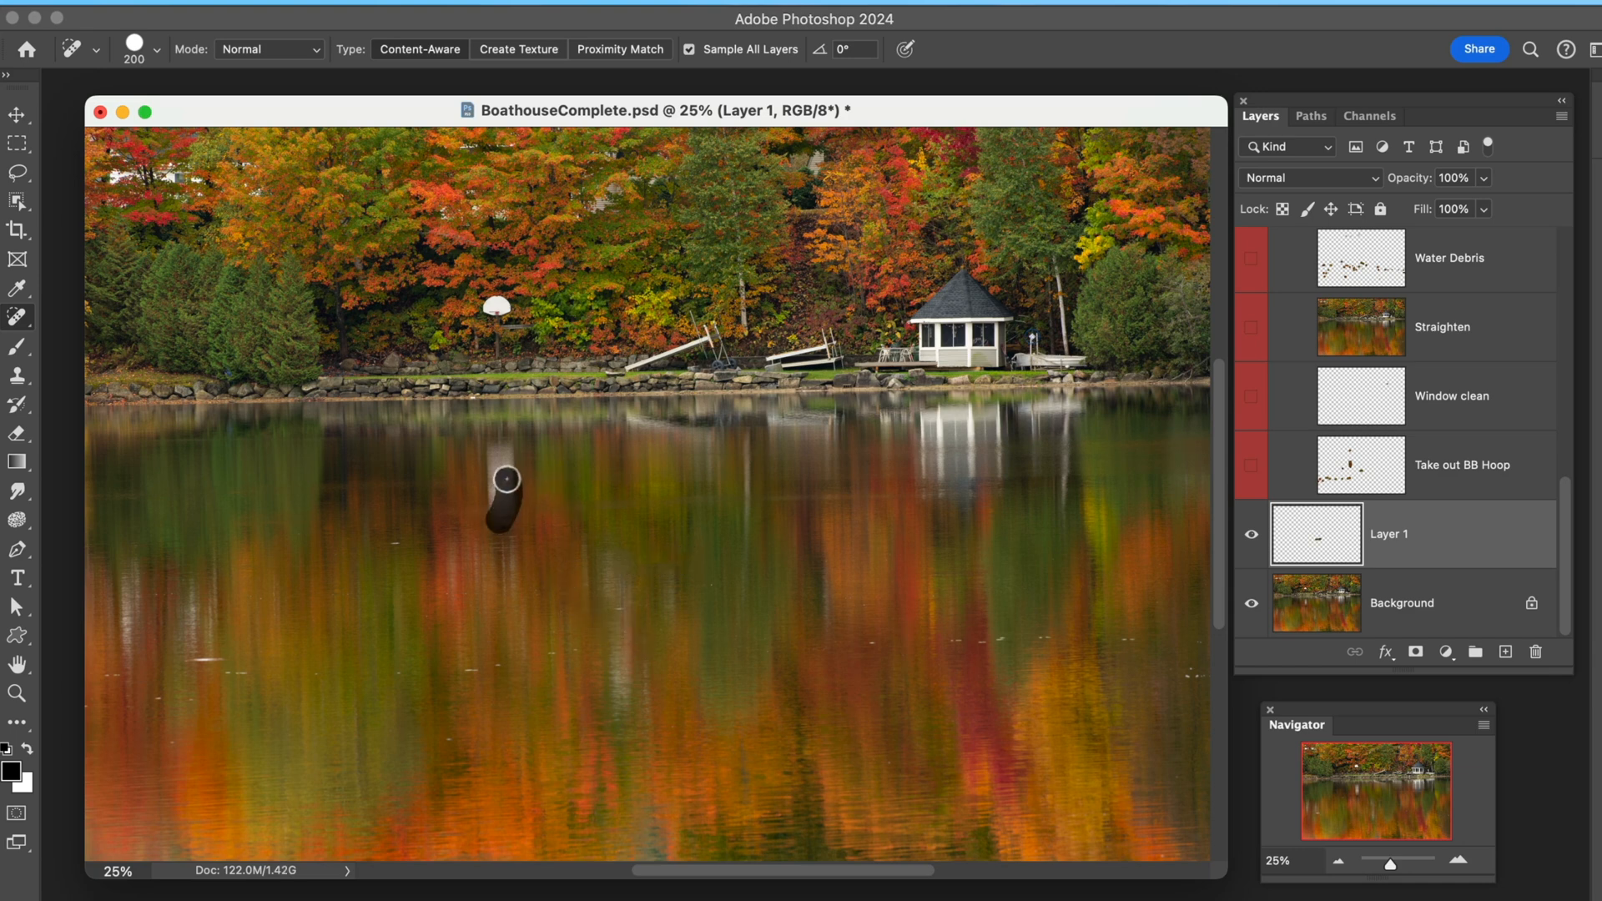
left_click_drag(502, 479, 503, 567)
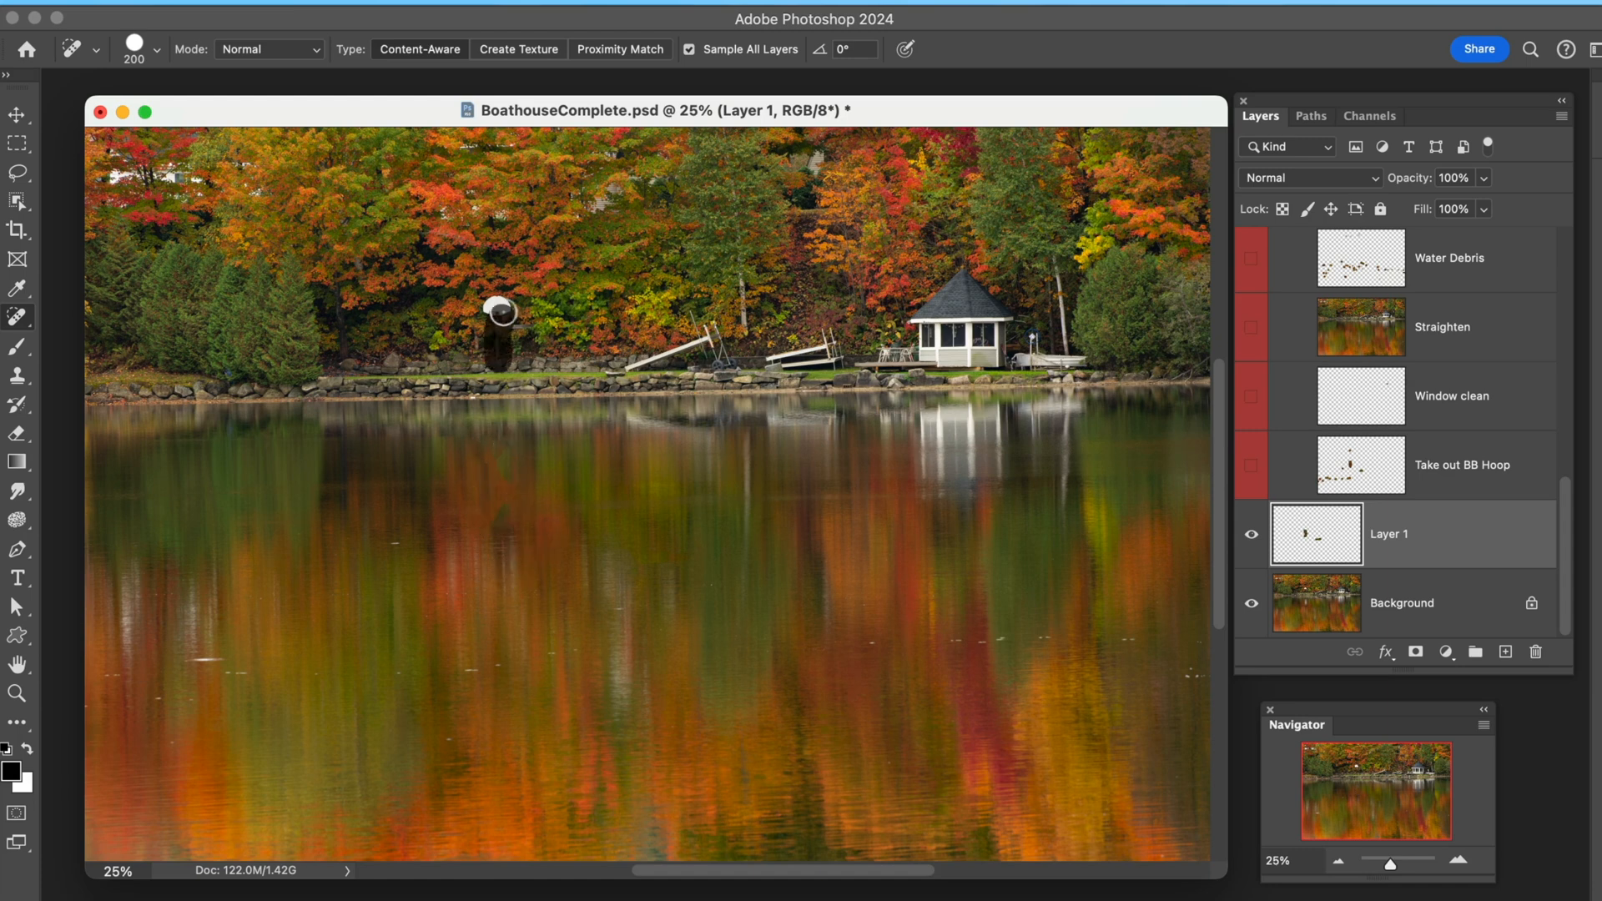
left_click(501, 319)
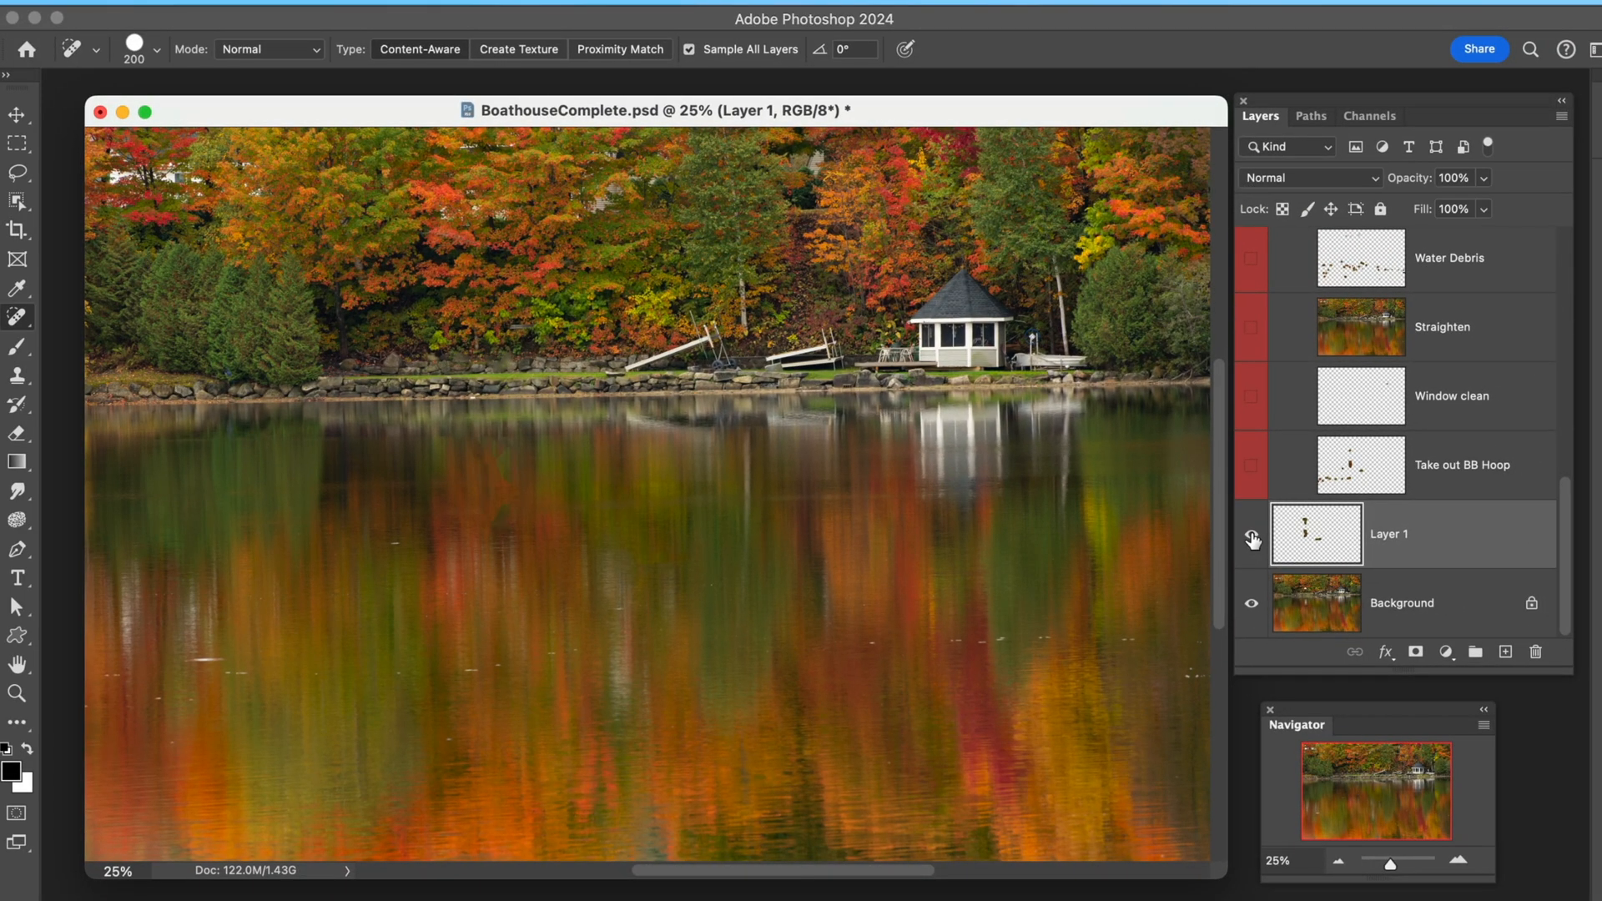
- Toggle Layer 1 to compare before and after, leaving it hidden to view the original
left_click(1252, 536)
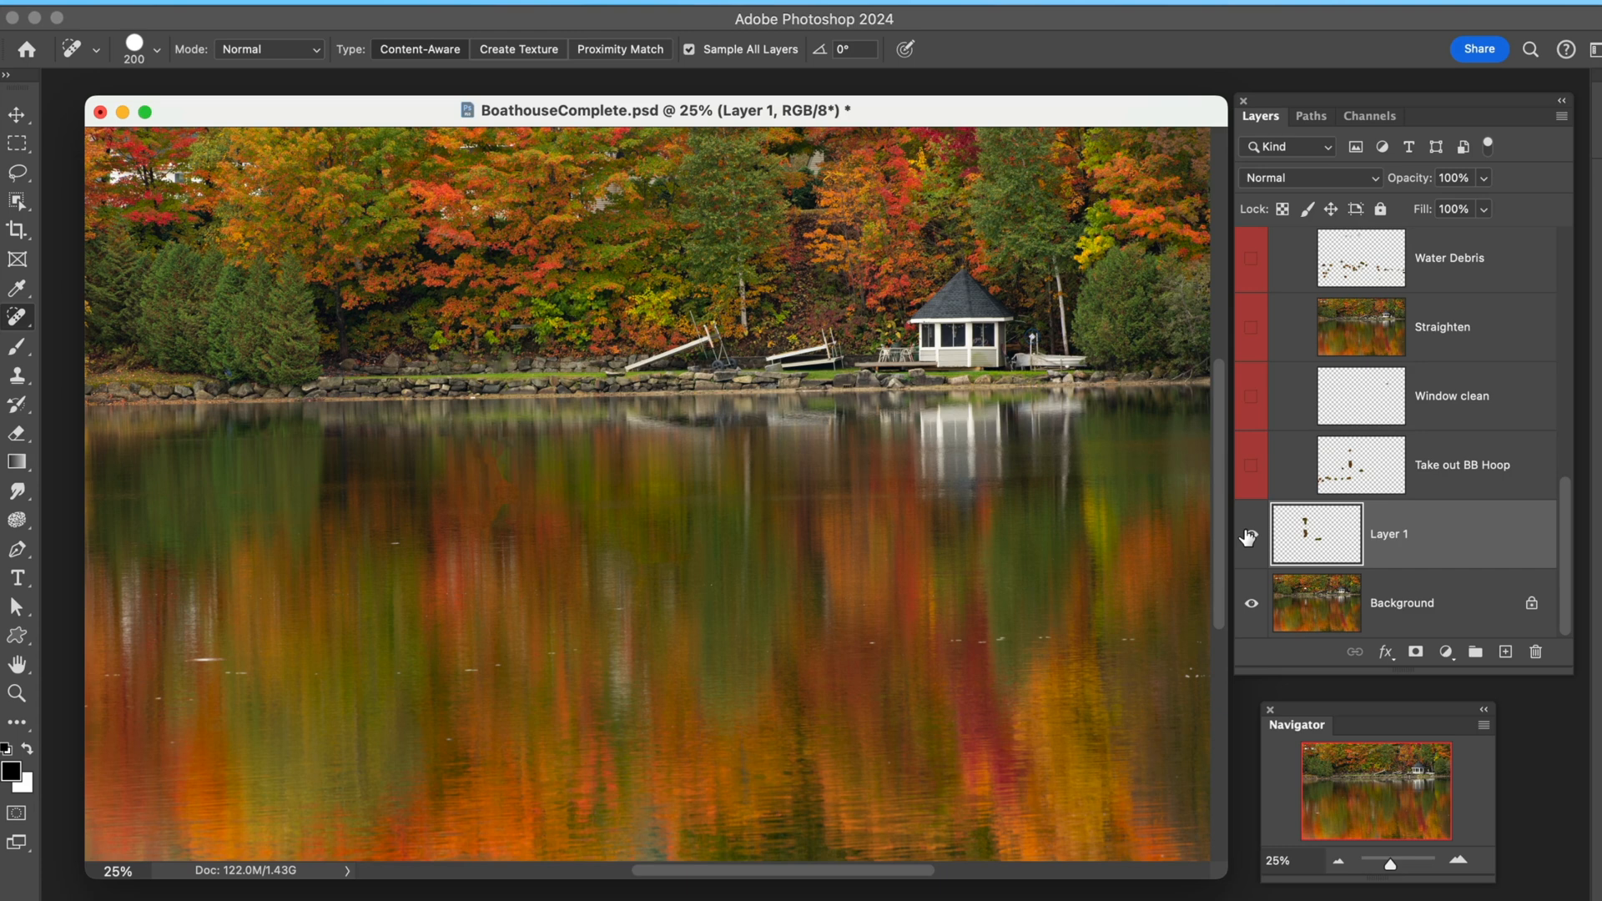
left_click(1252, 534)
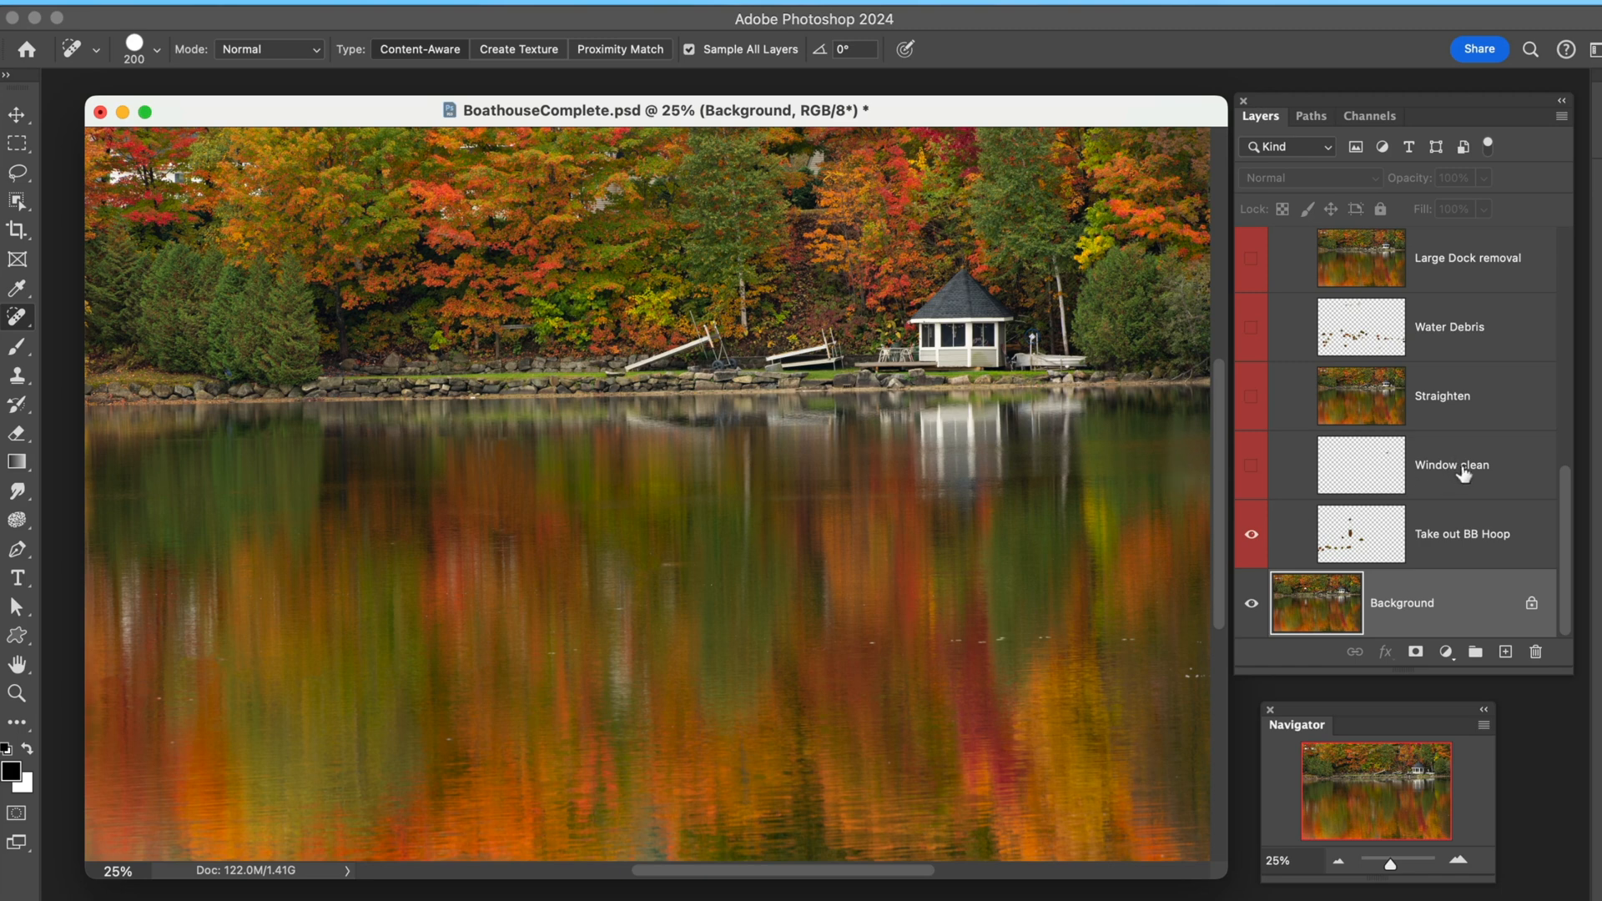
- Flash the Window clean fix on and off over the photo, then zoom toward the boathouse
left_click(1251, 464)
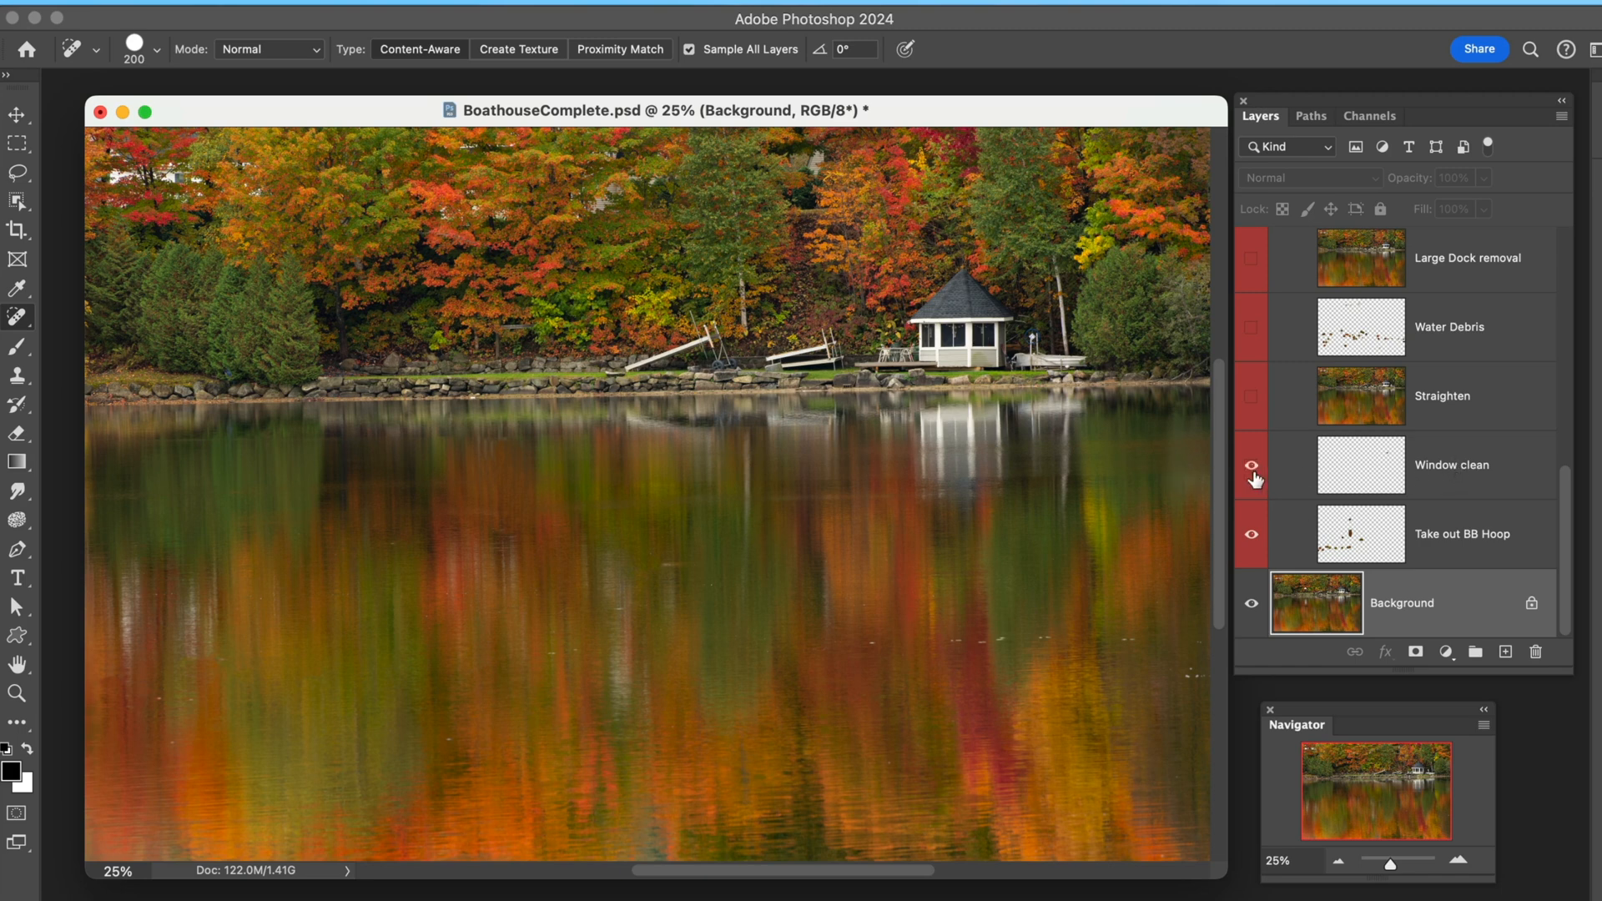
left_click(1252, 464)
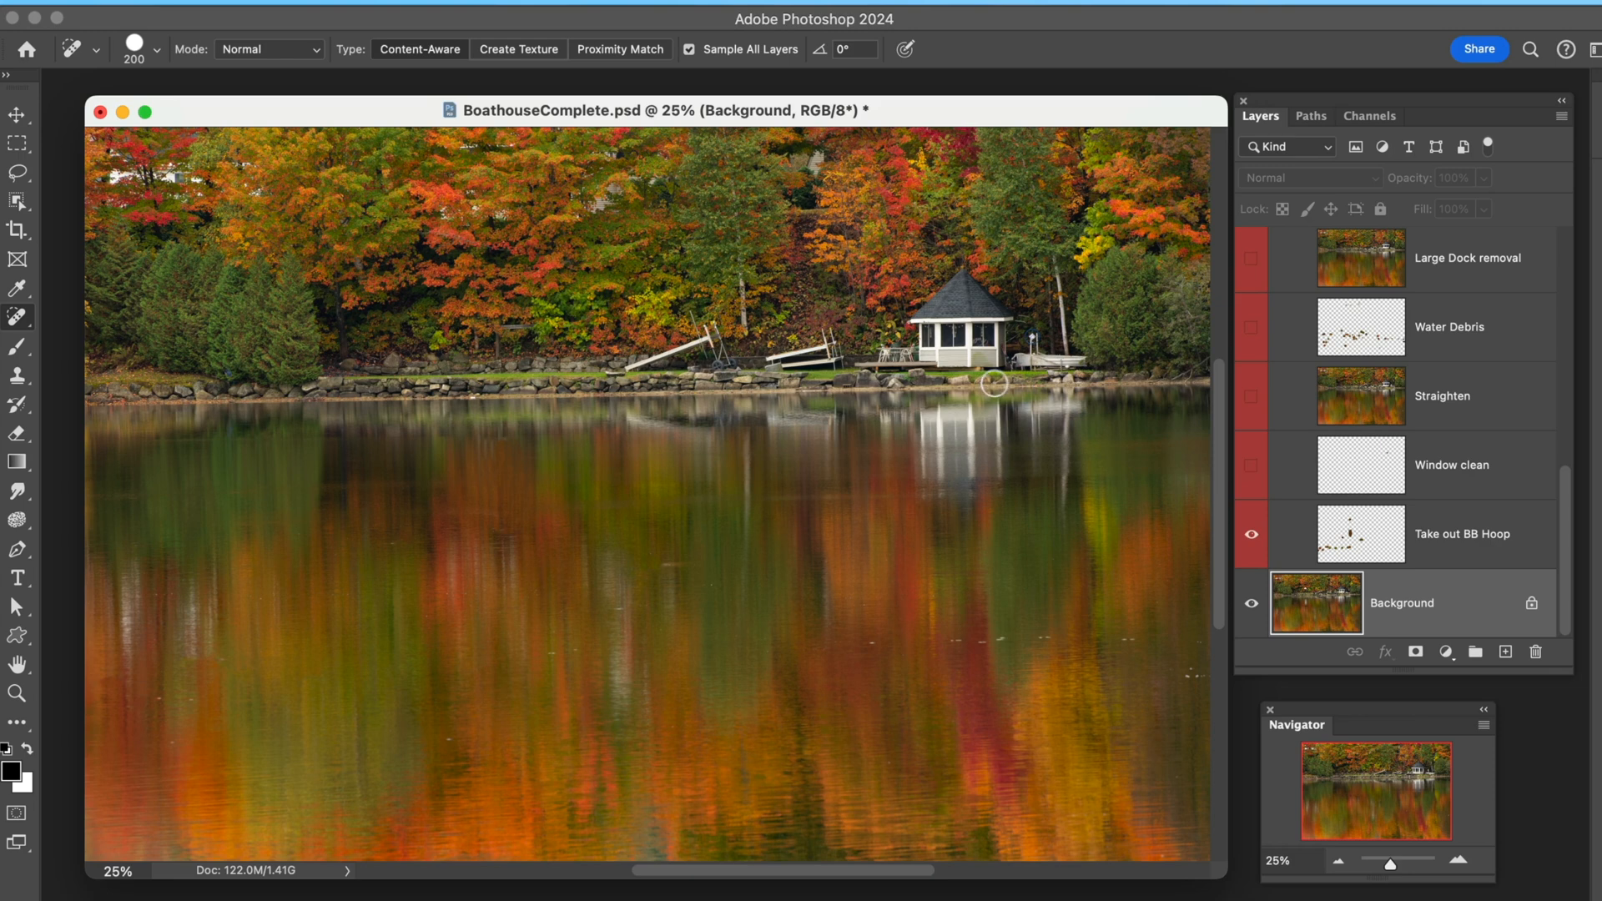
left_click(14, 691)
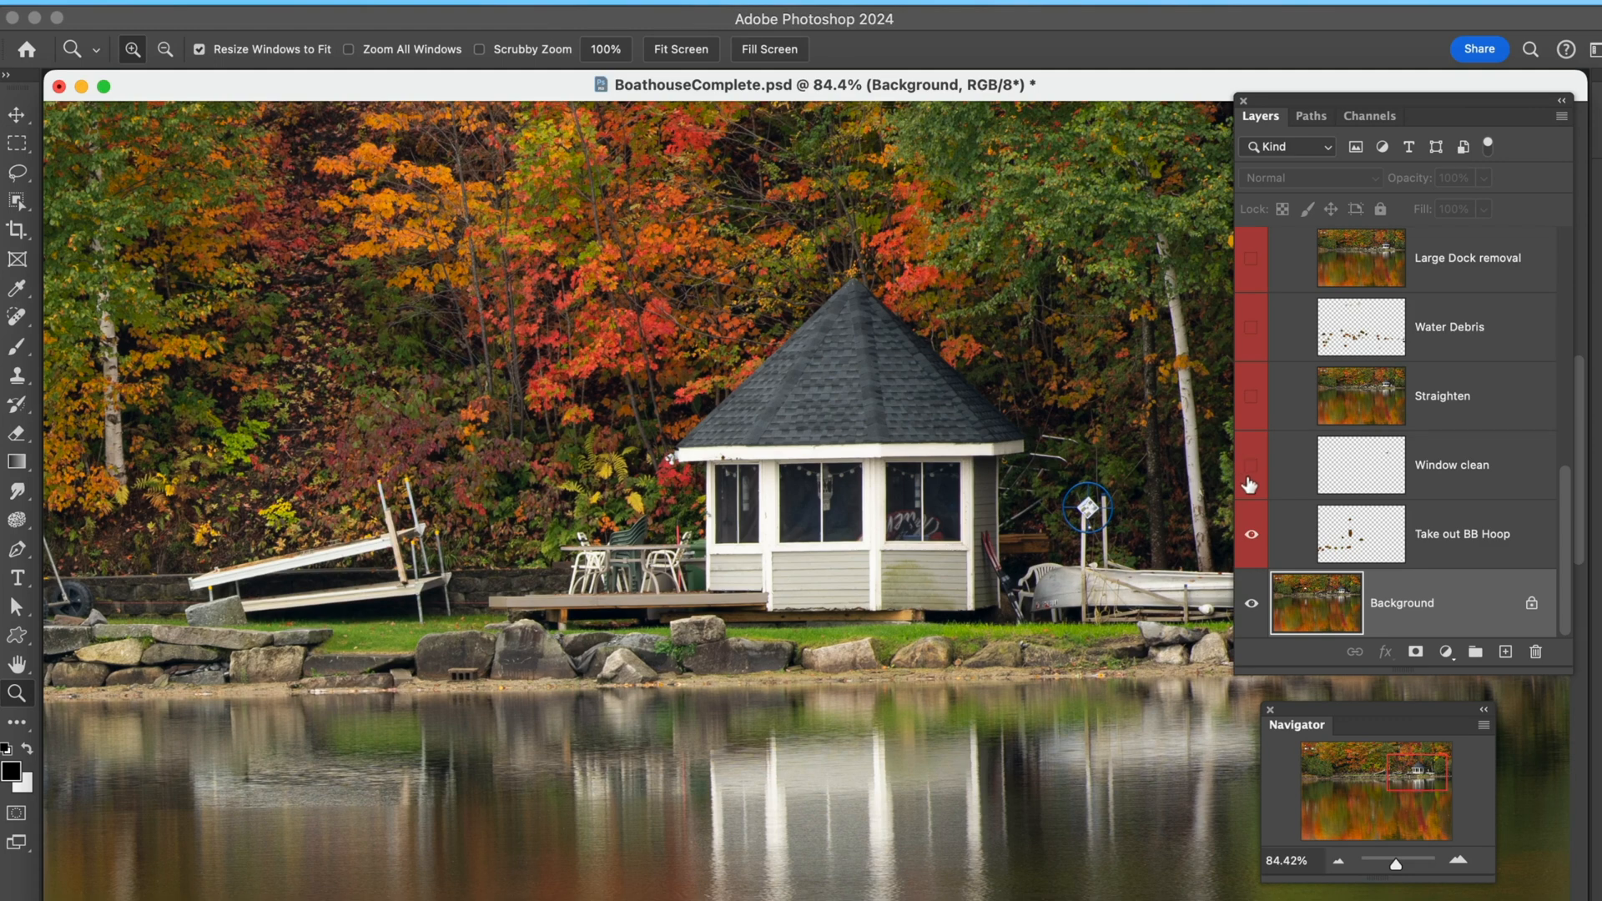
- Show the Window clean fix, zoom back out to the whole photo, and show the Straighten fix
left_click(1252, 464)
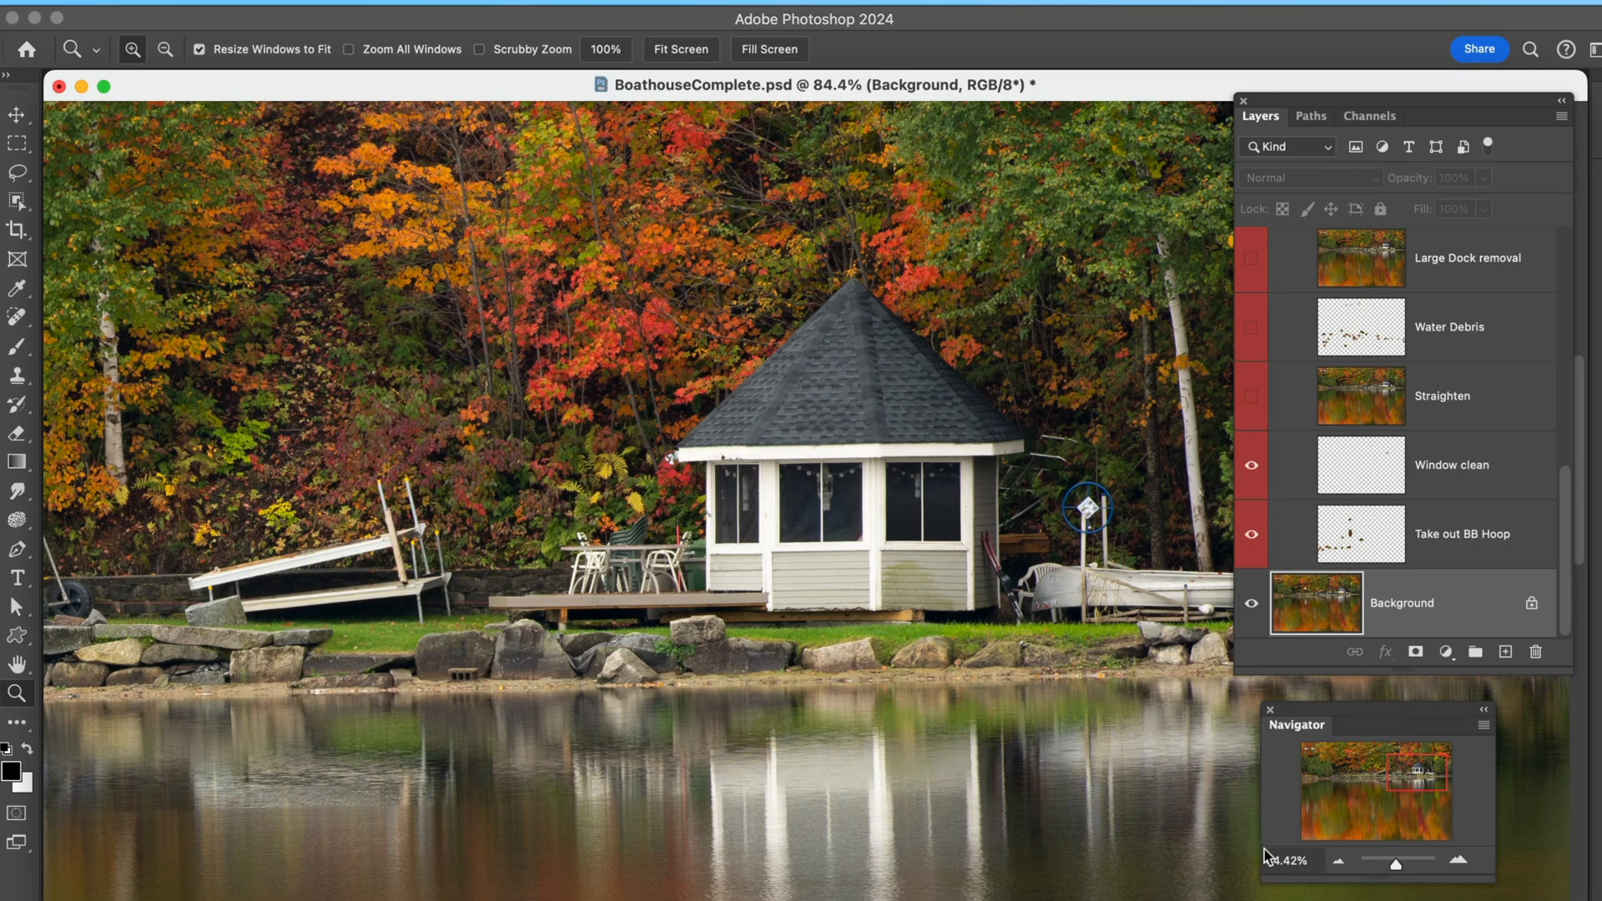
left_click(1339, 861)
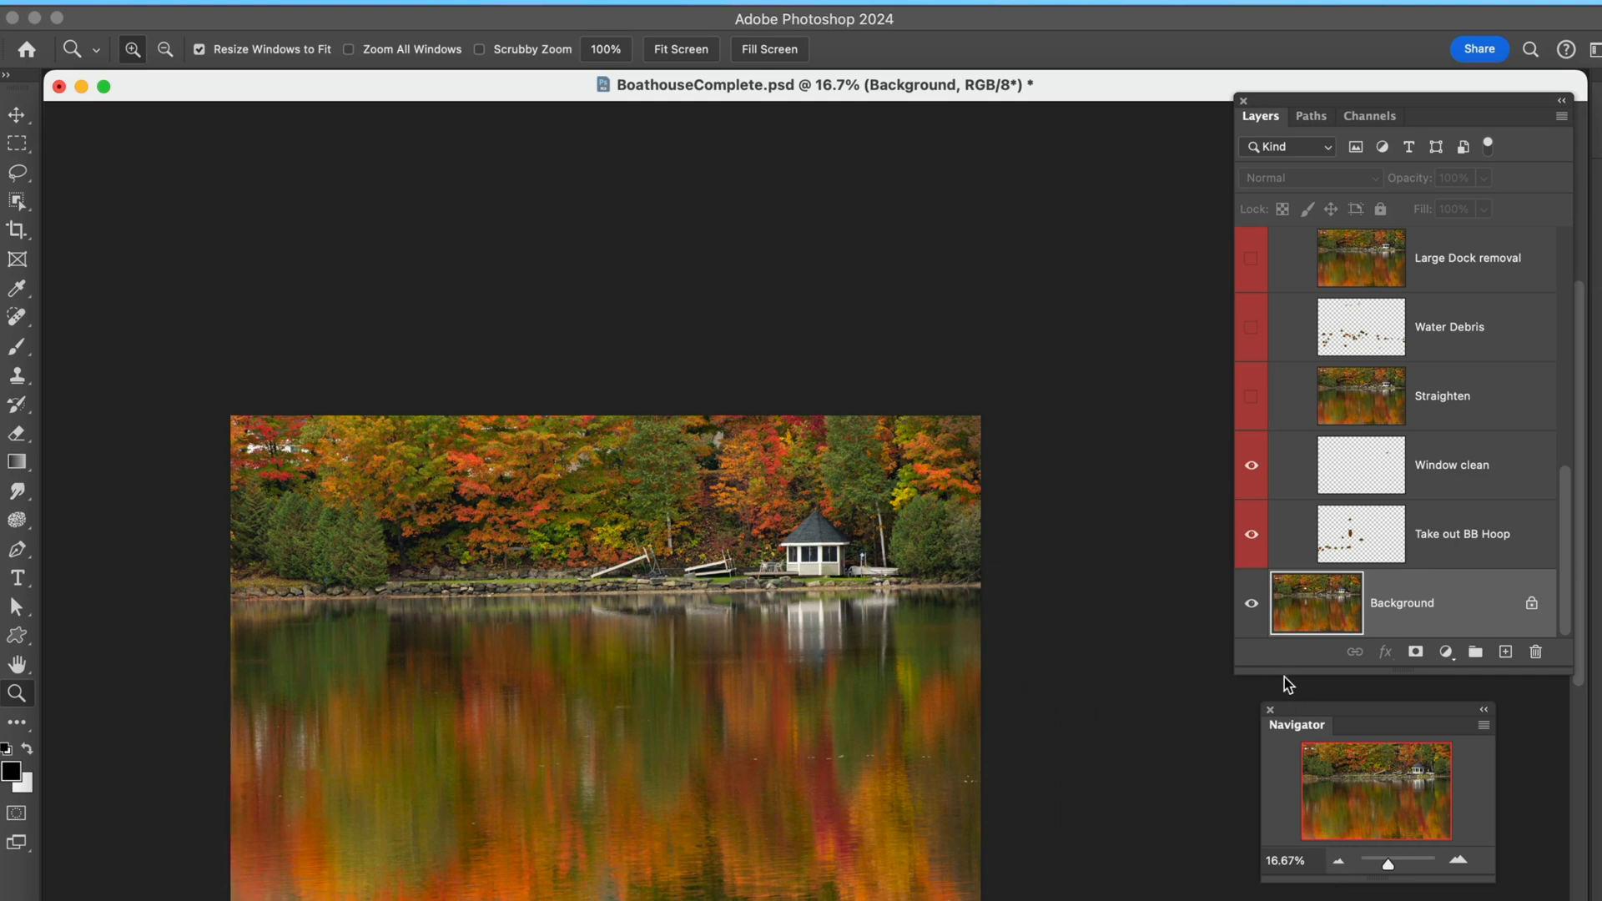
mouse_move(1281, 402)
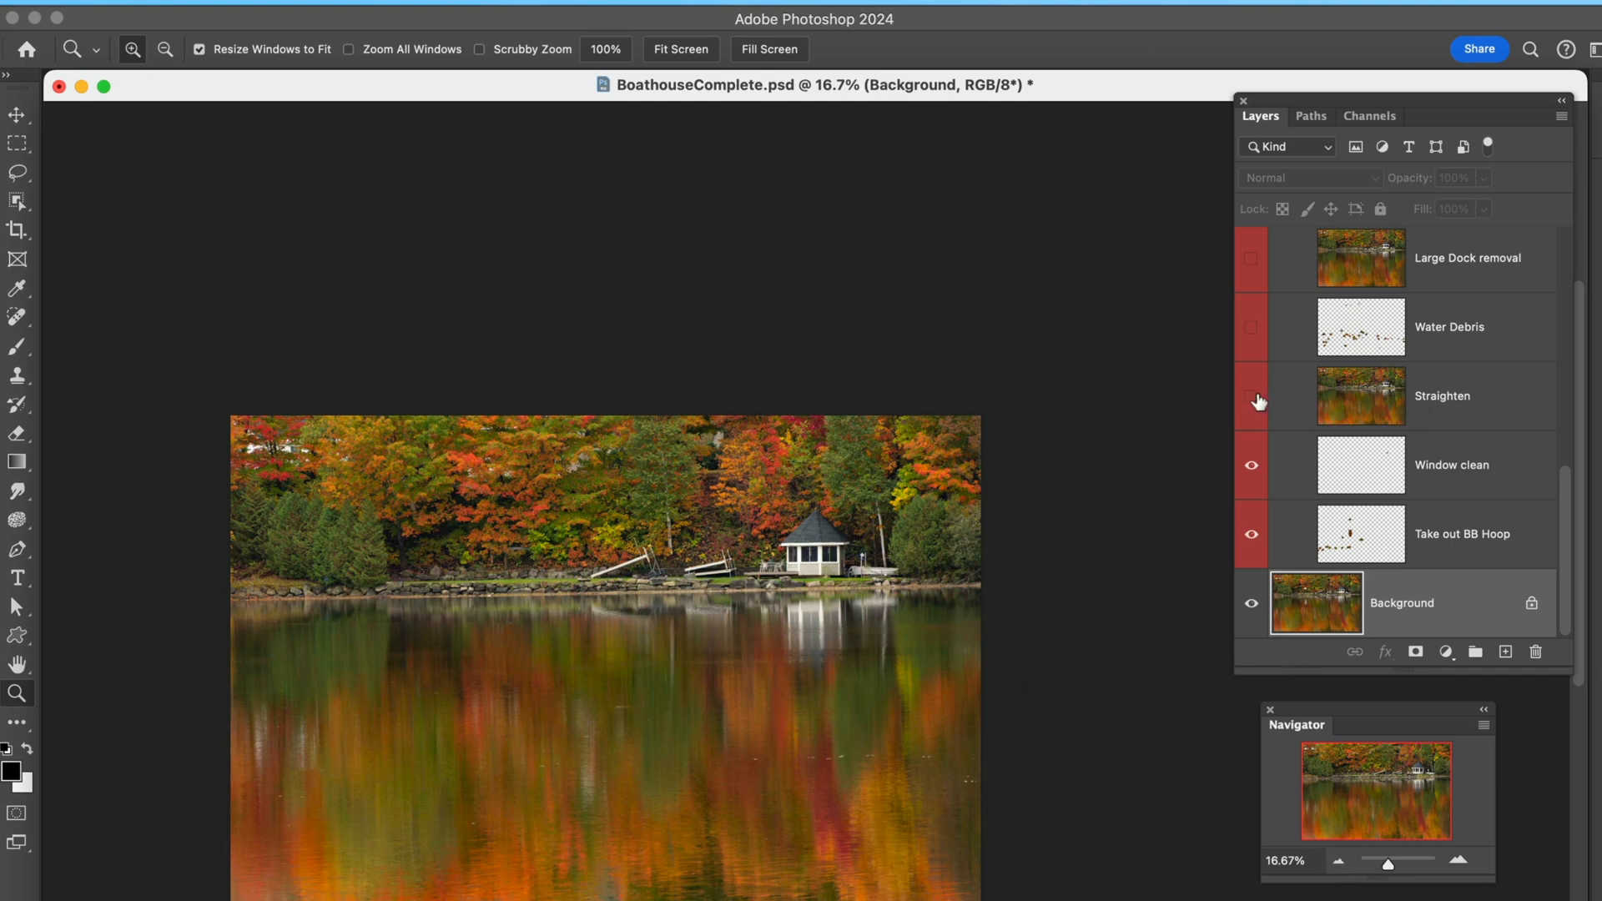
left_click(1252, 397)
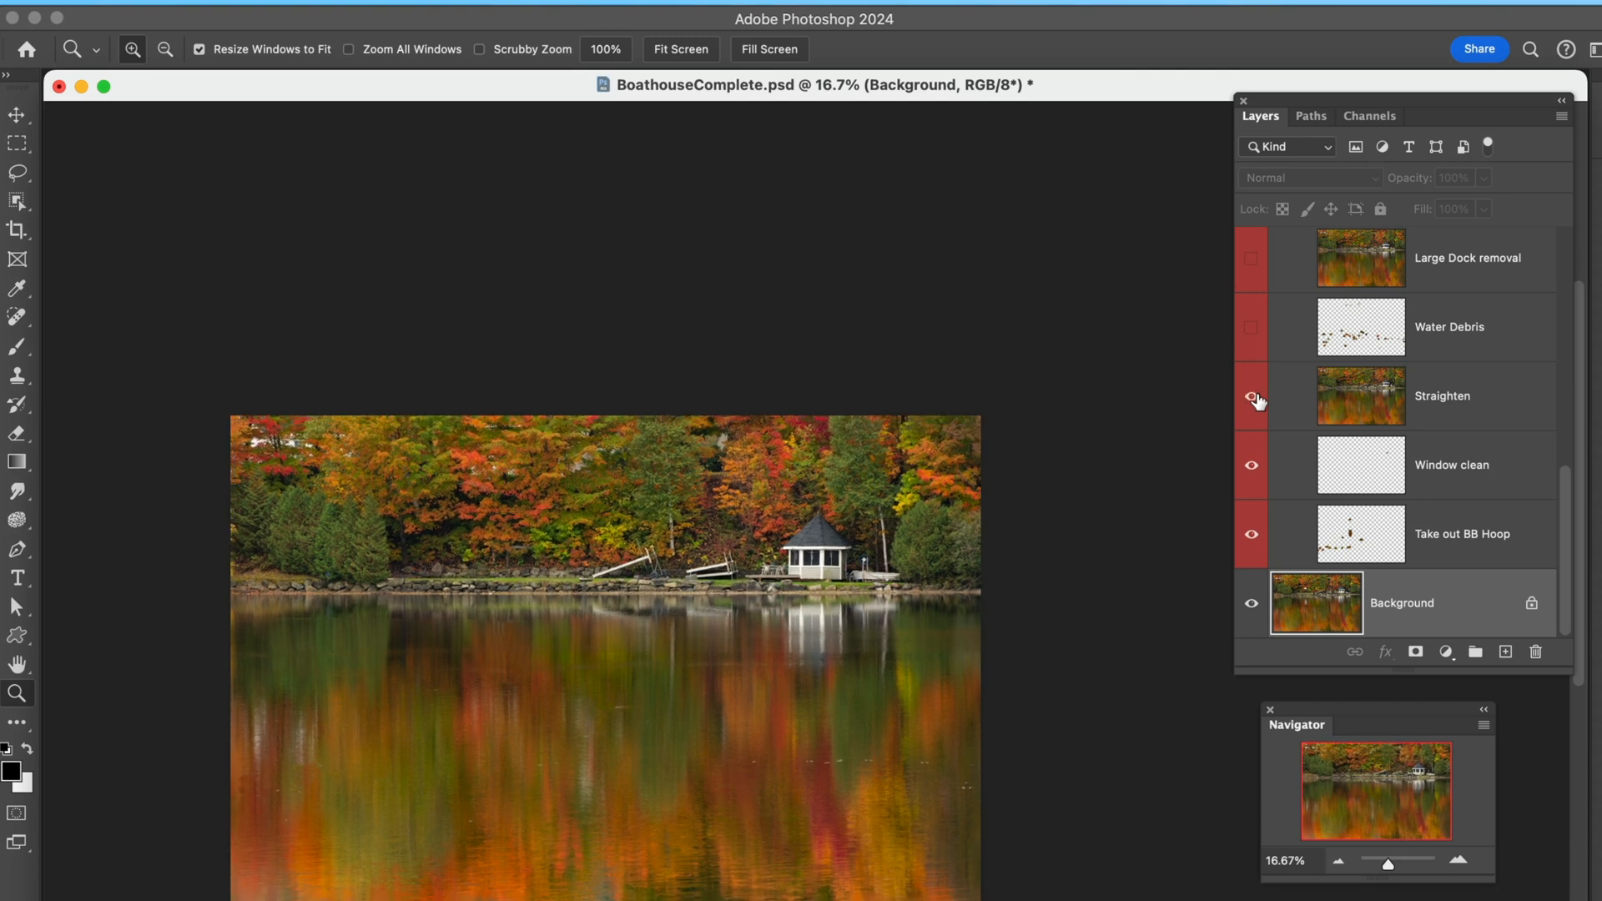
left_click(1252, 397)
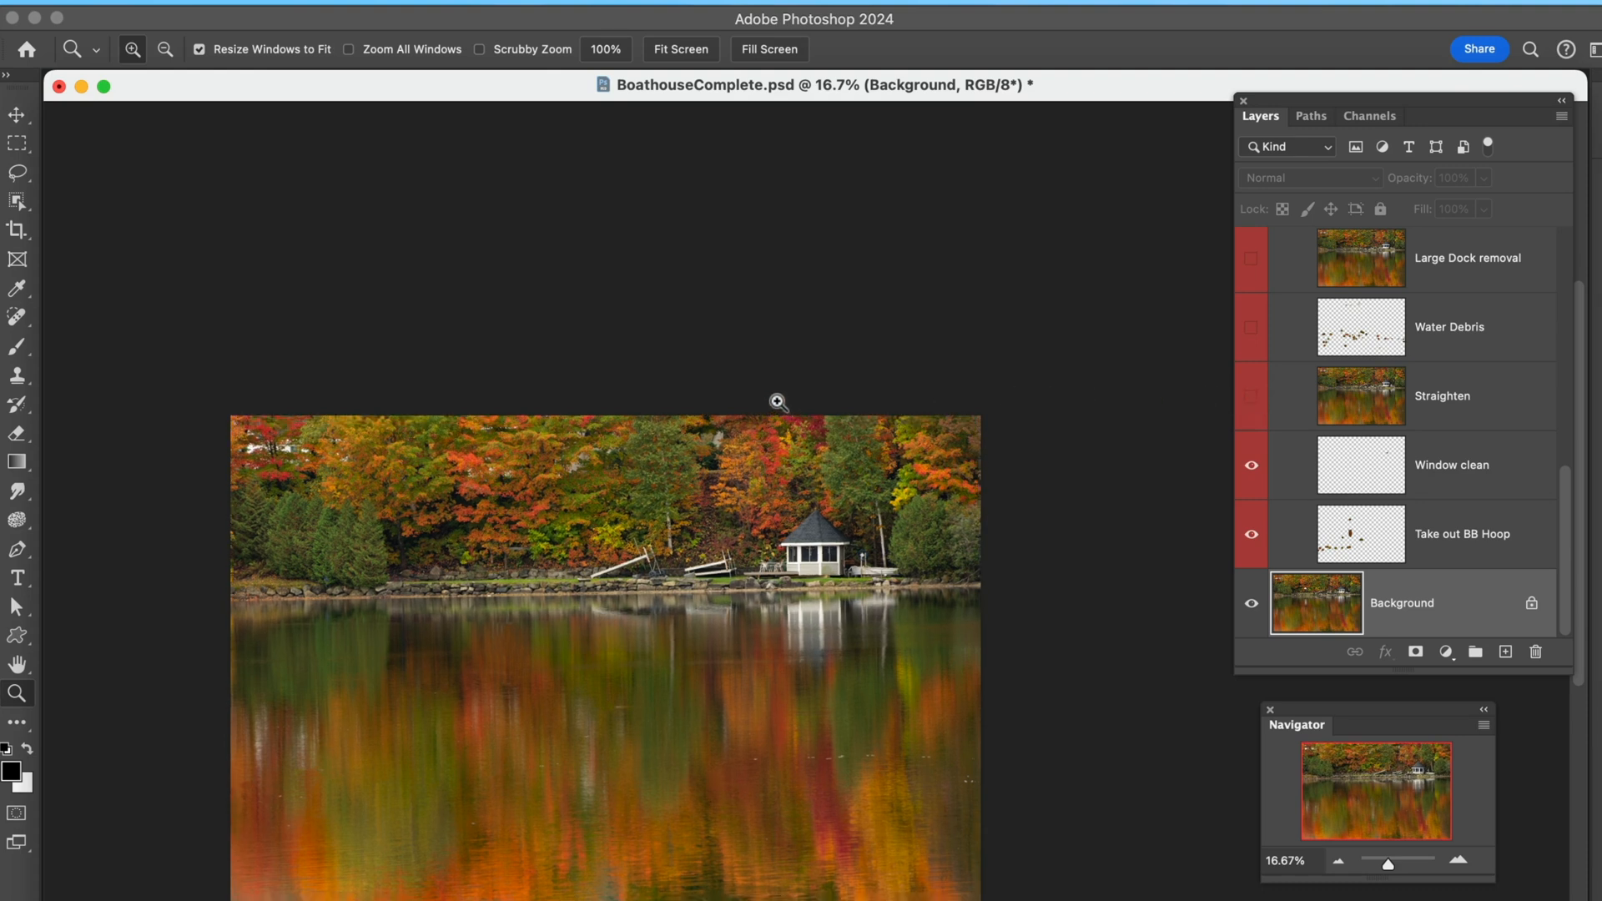
mouse_move(652, 367)
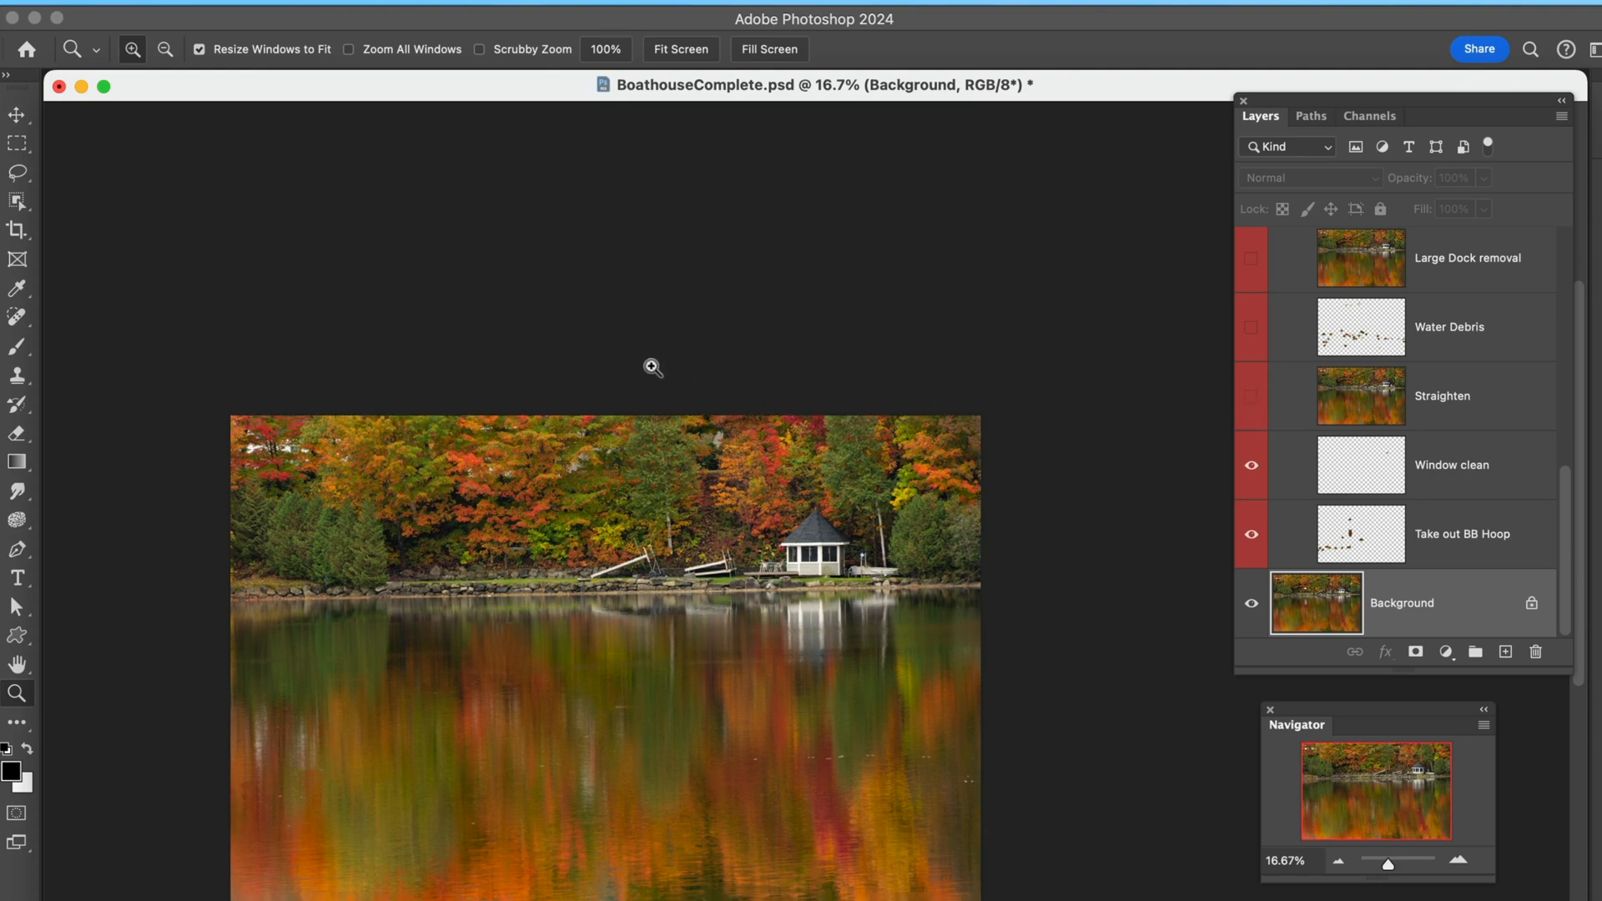
left_click(262, 16)
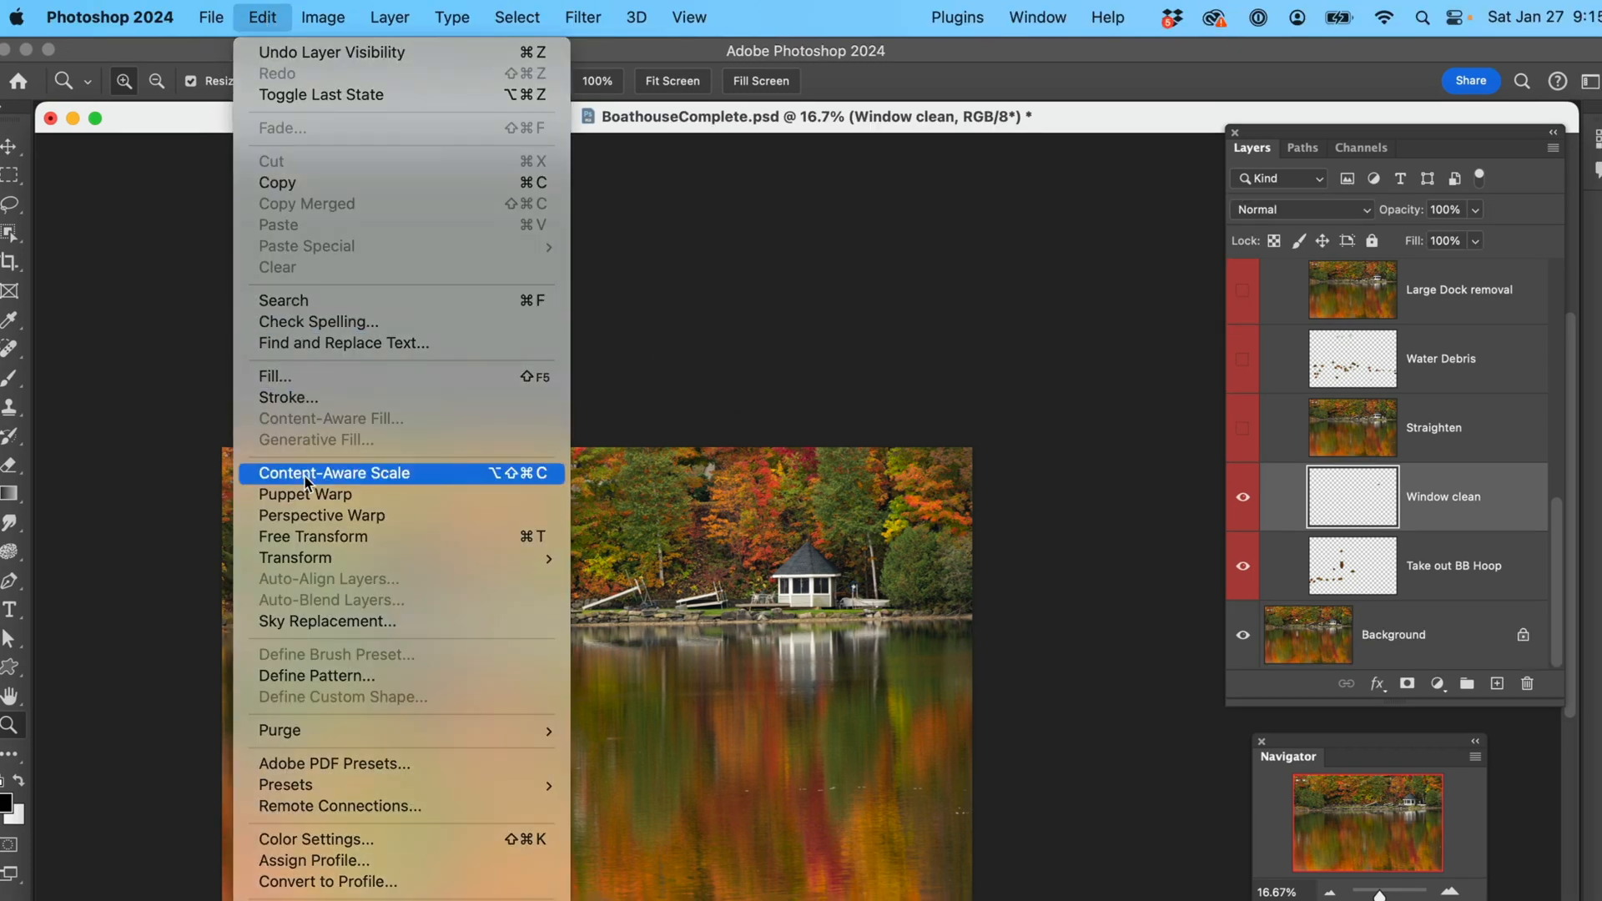
mouse_move(295, 558)
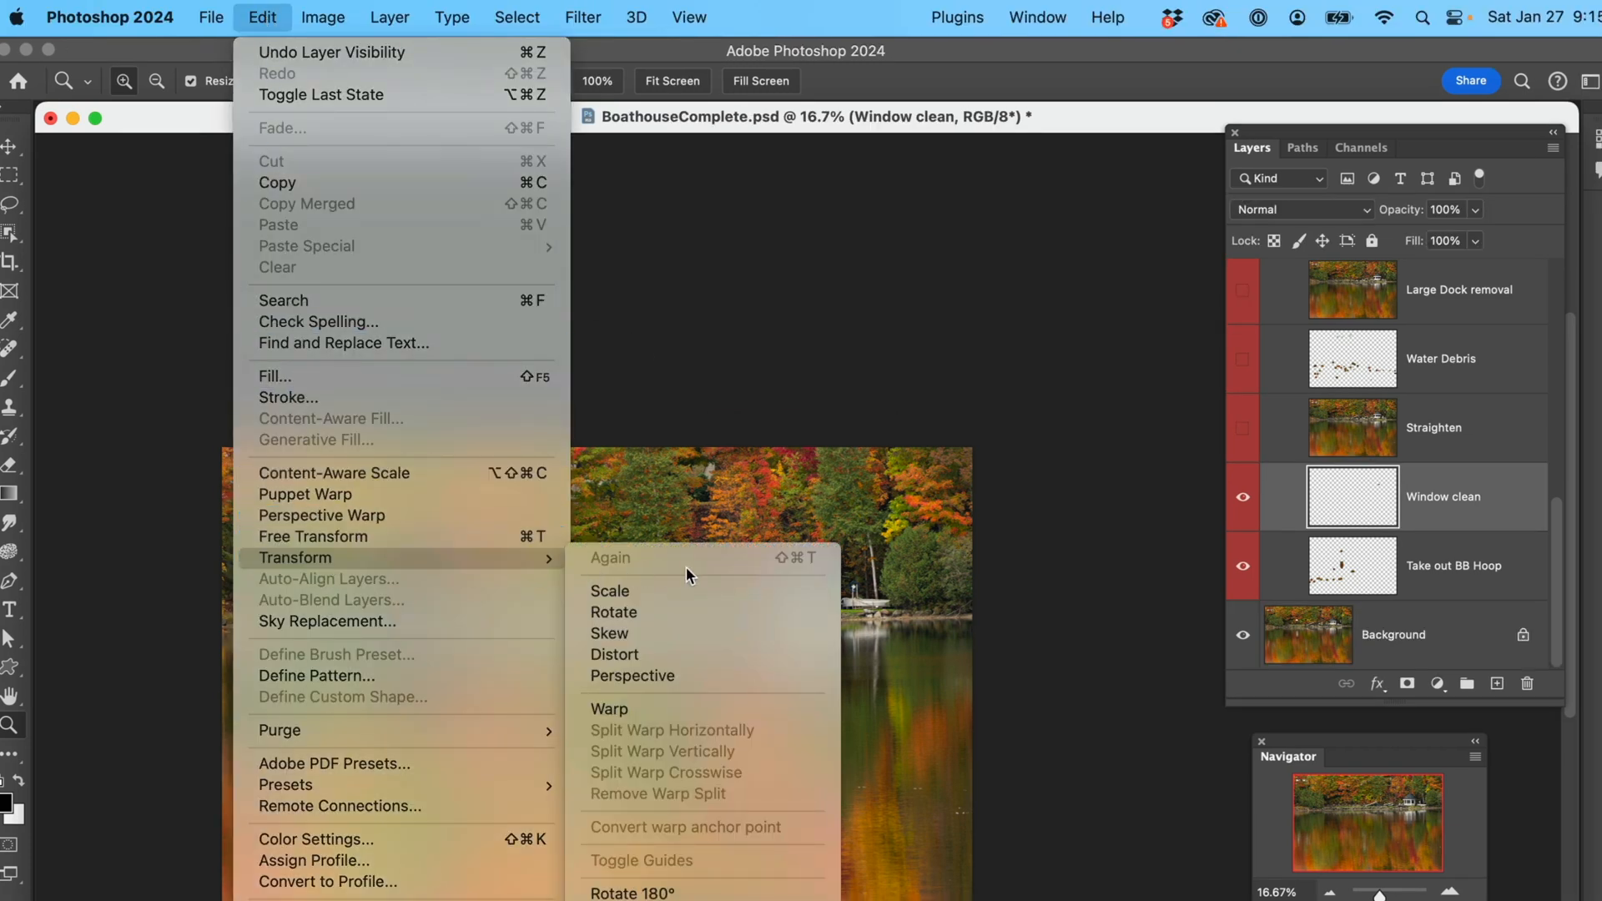
mouse_move(702, 394)
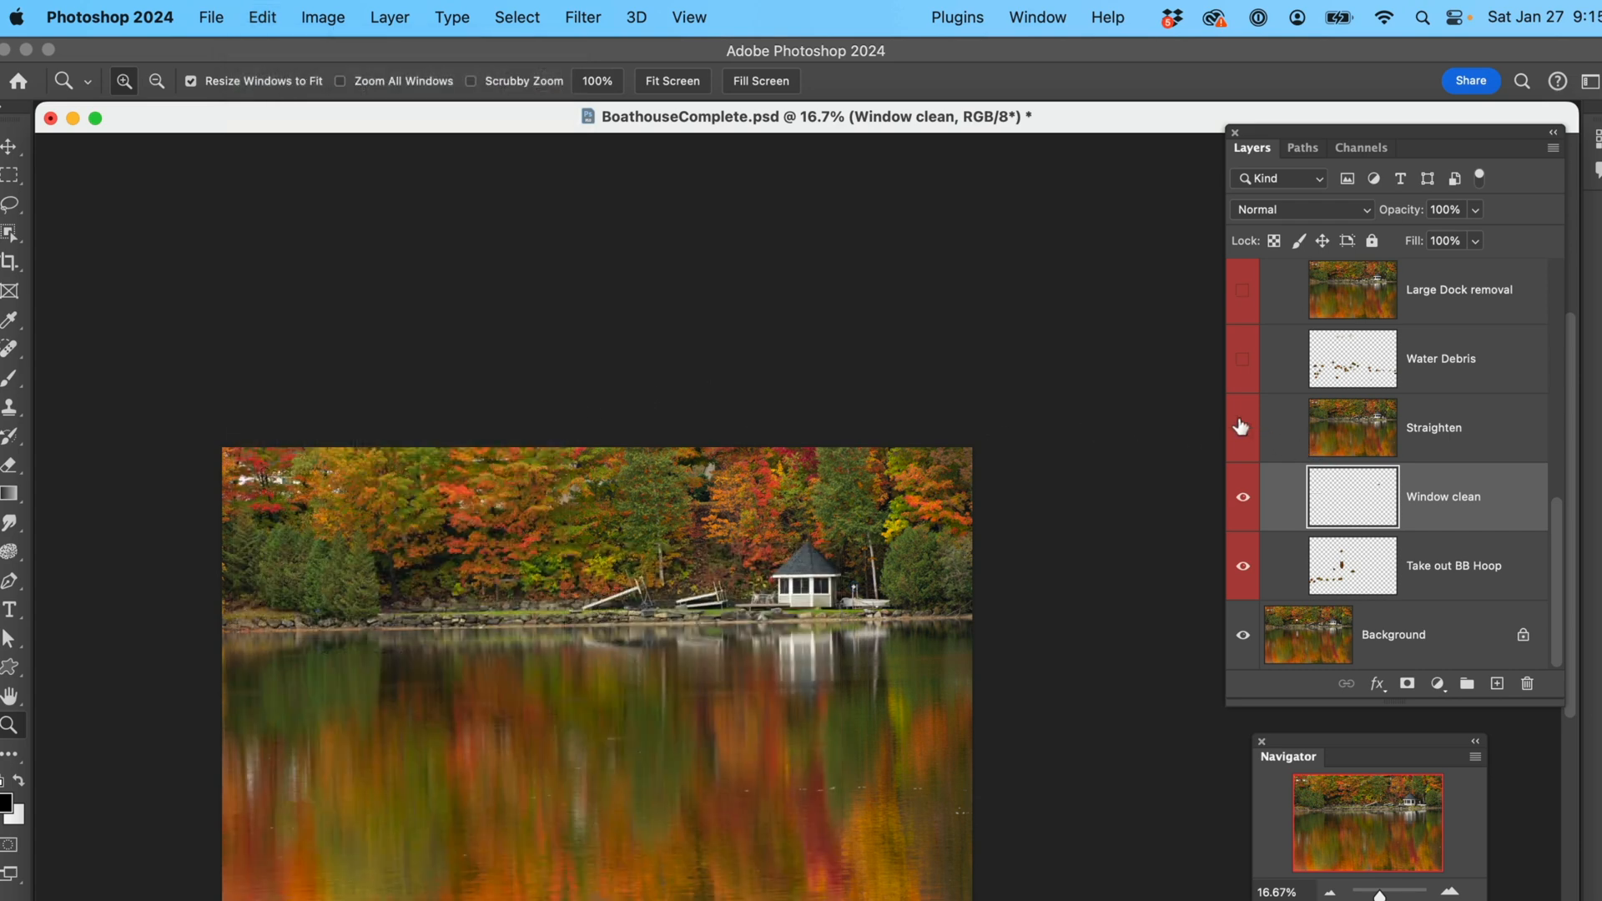
left_click(1242, 427)
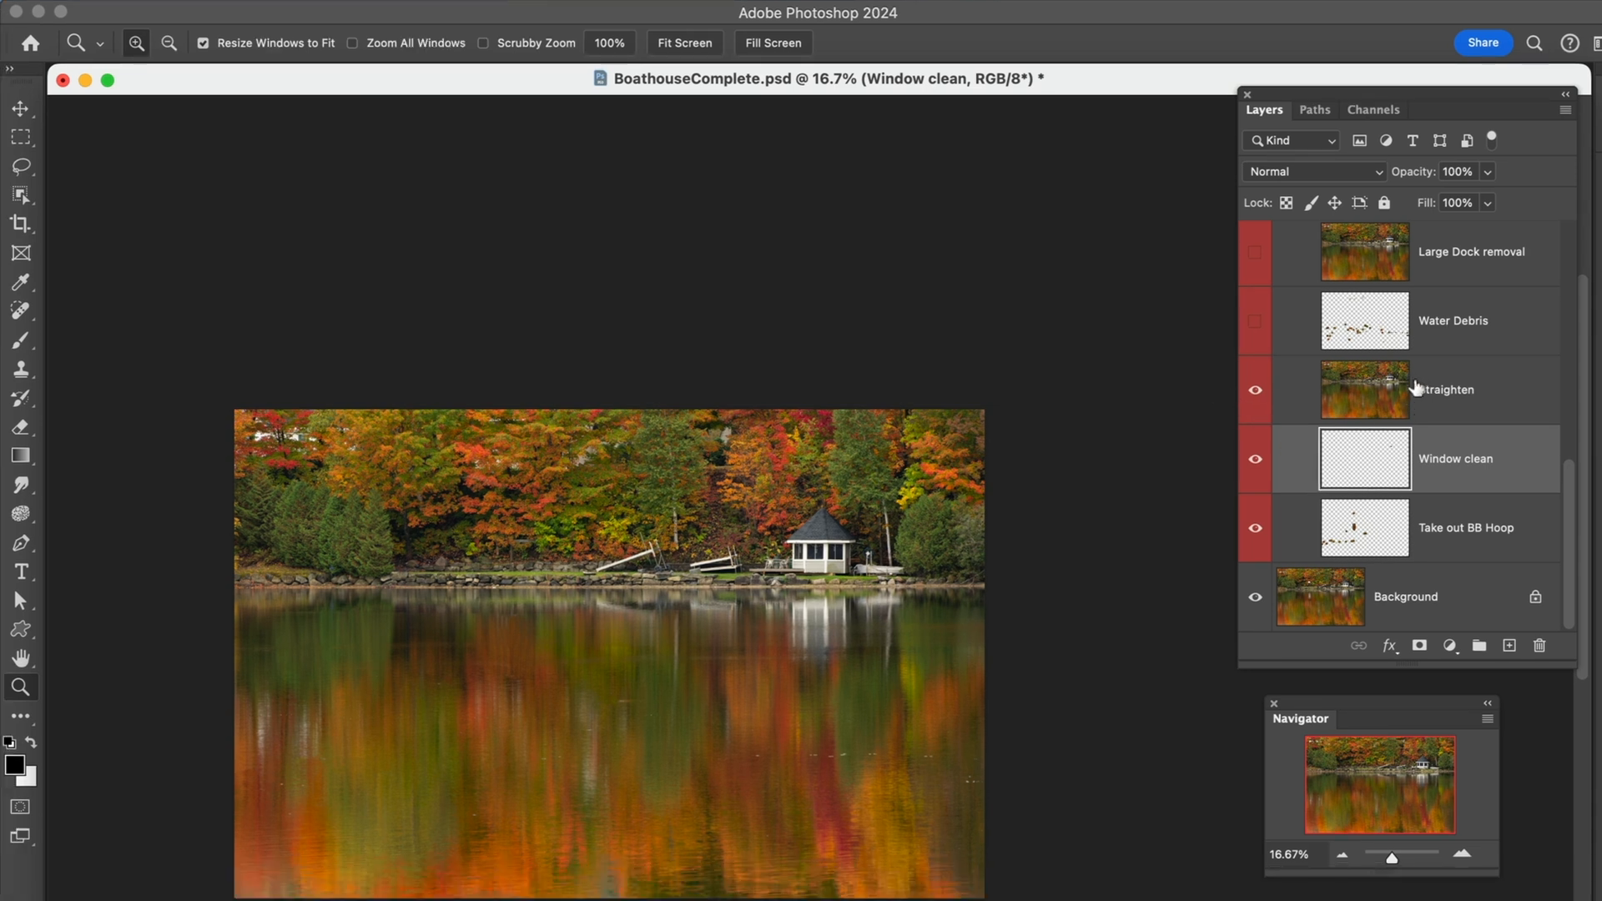
left_click(1255, 391)
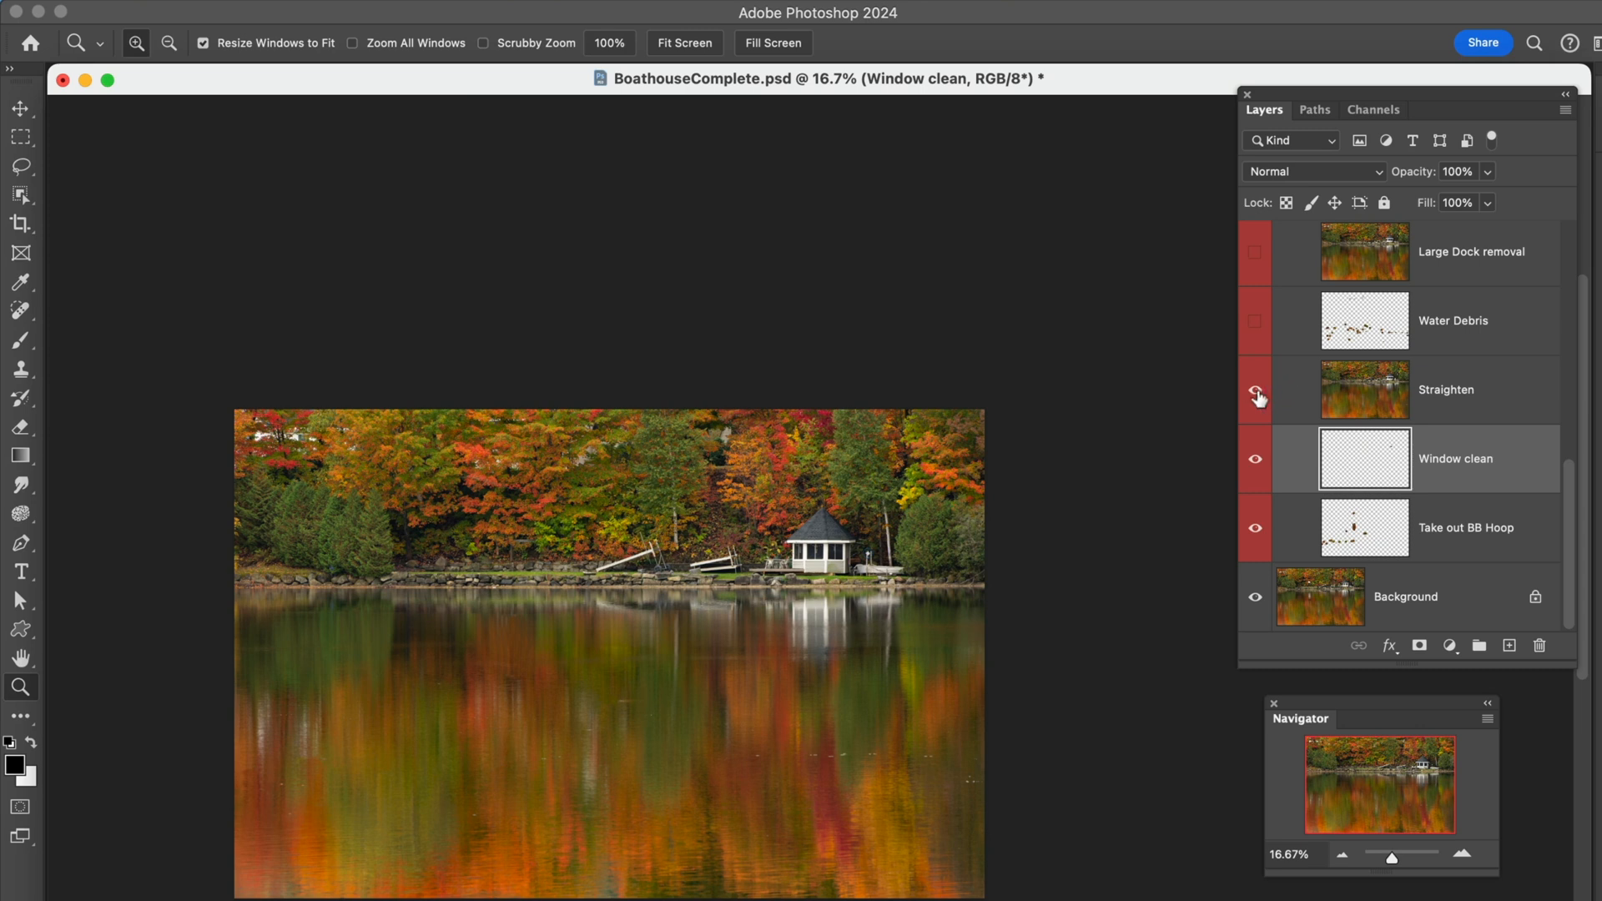
left_click(1253, 322)
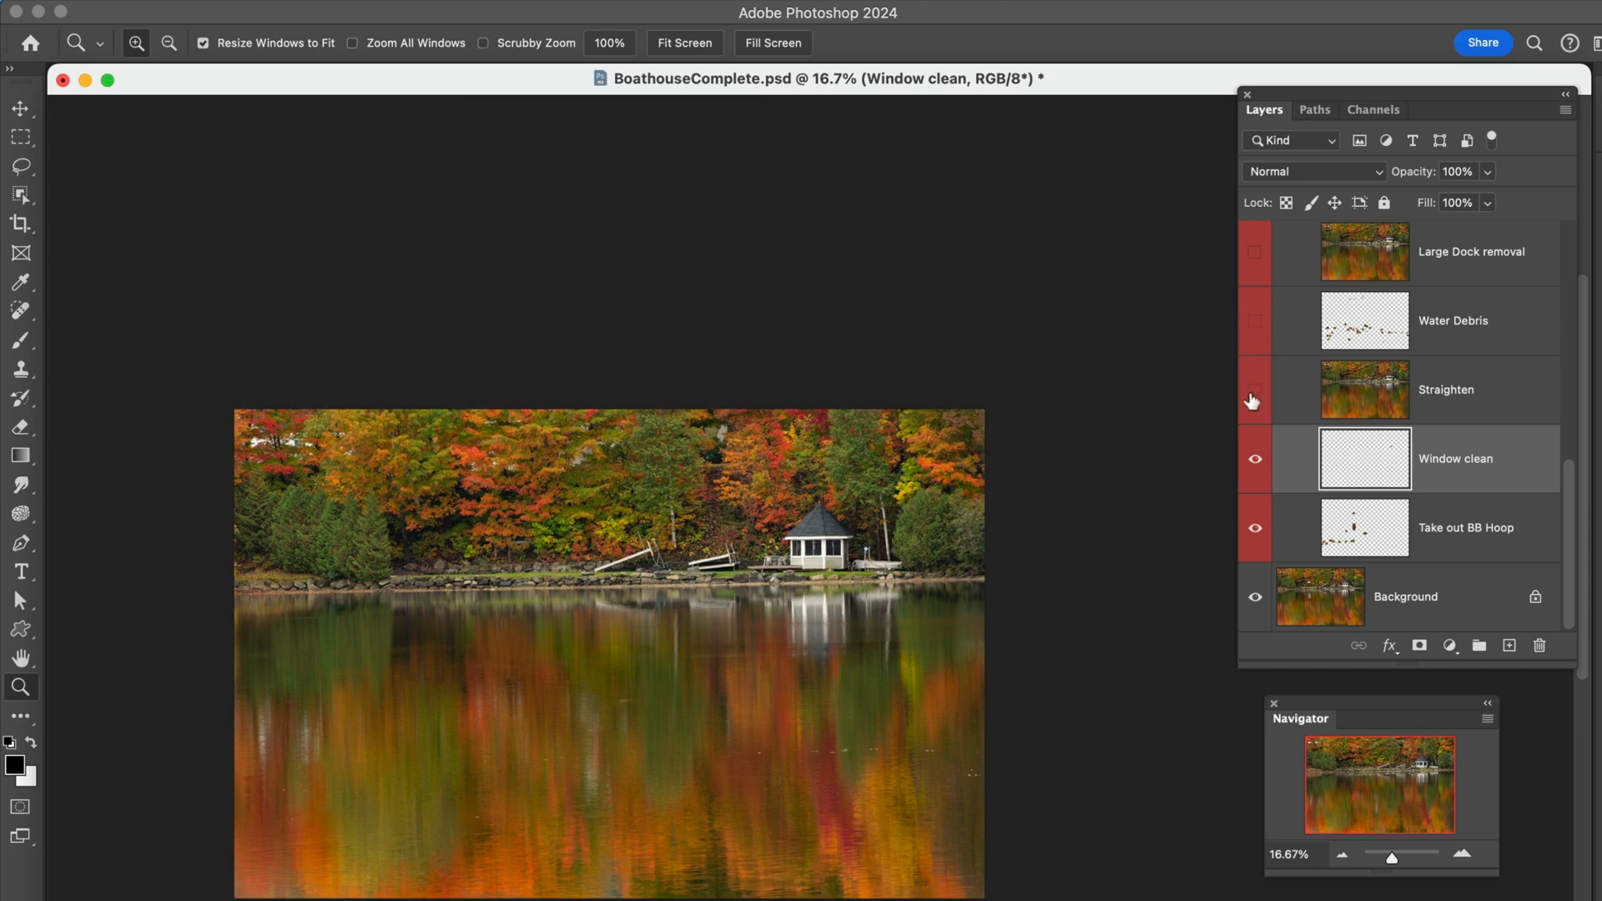
left_click(1255, 390)
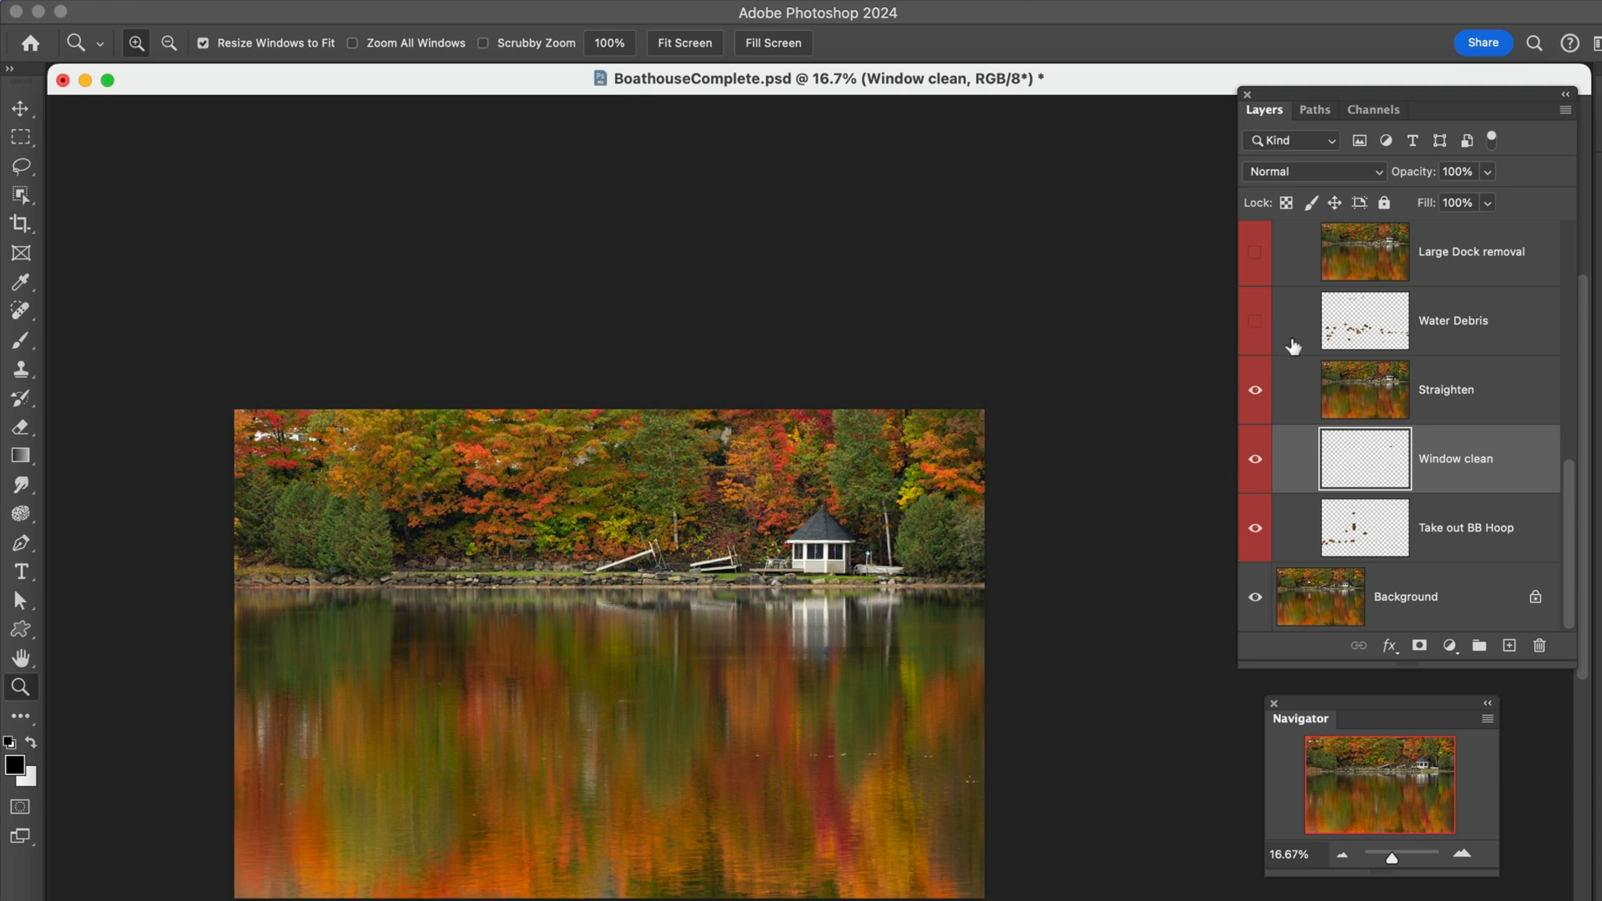
mouse_move(1349, 381)
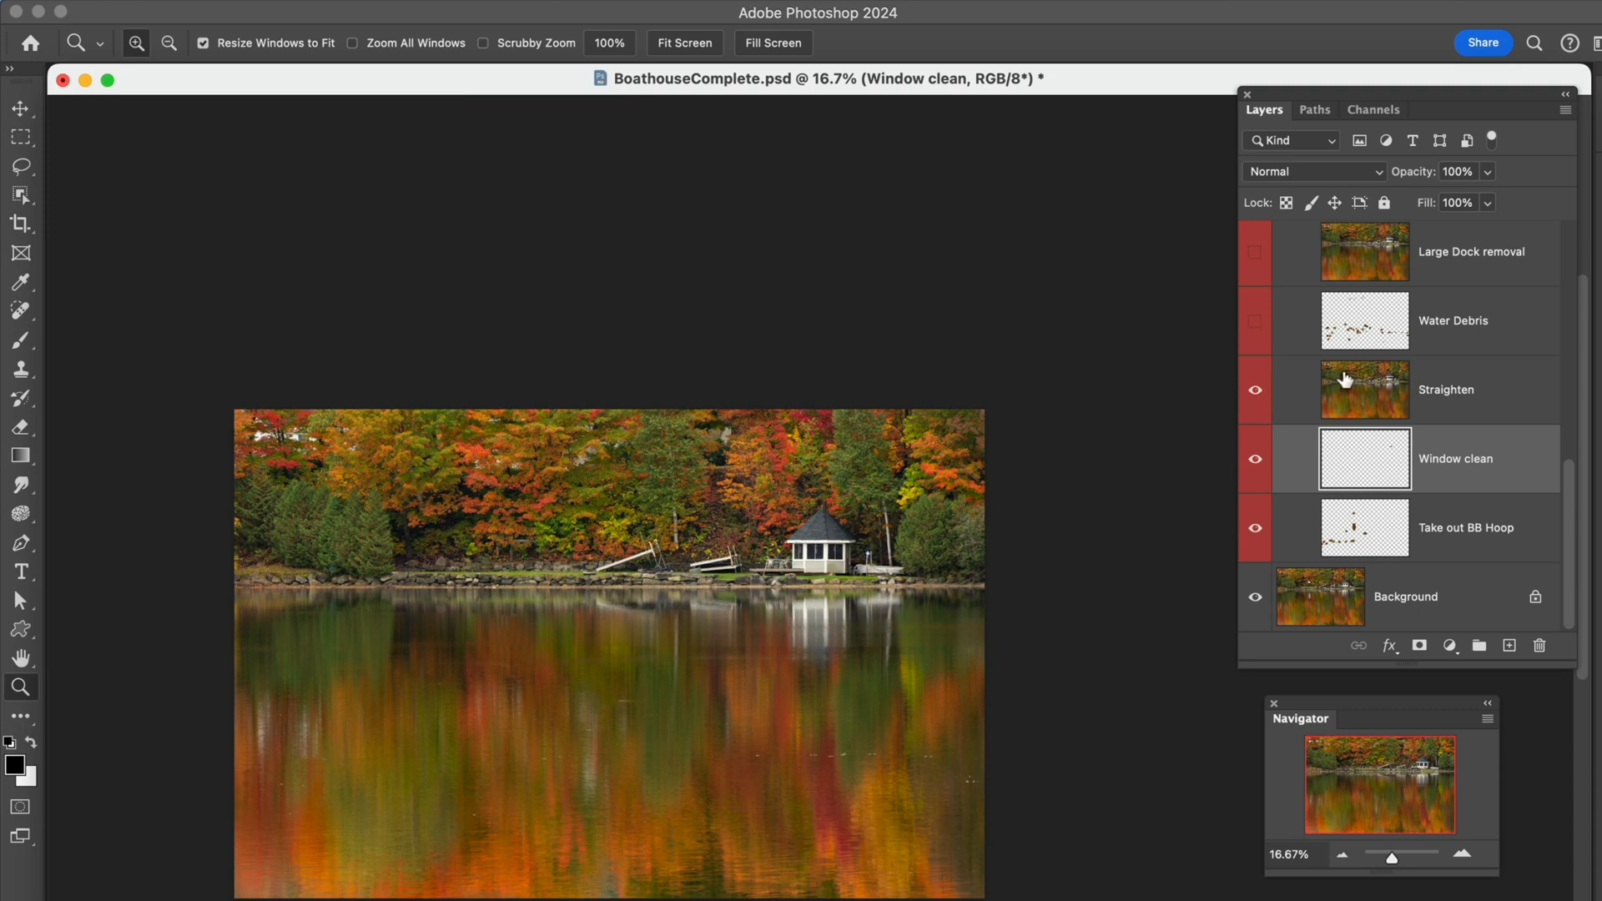
mouse_move(1359, 266)
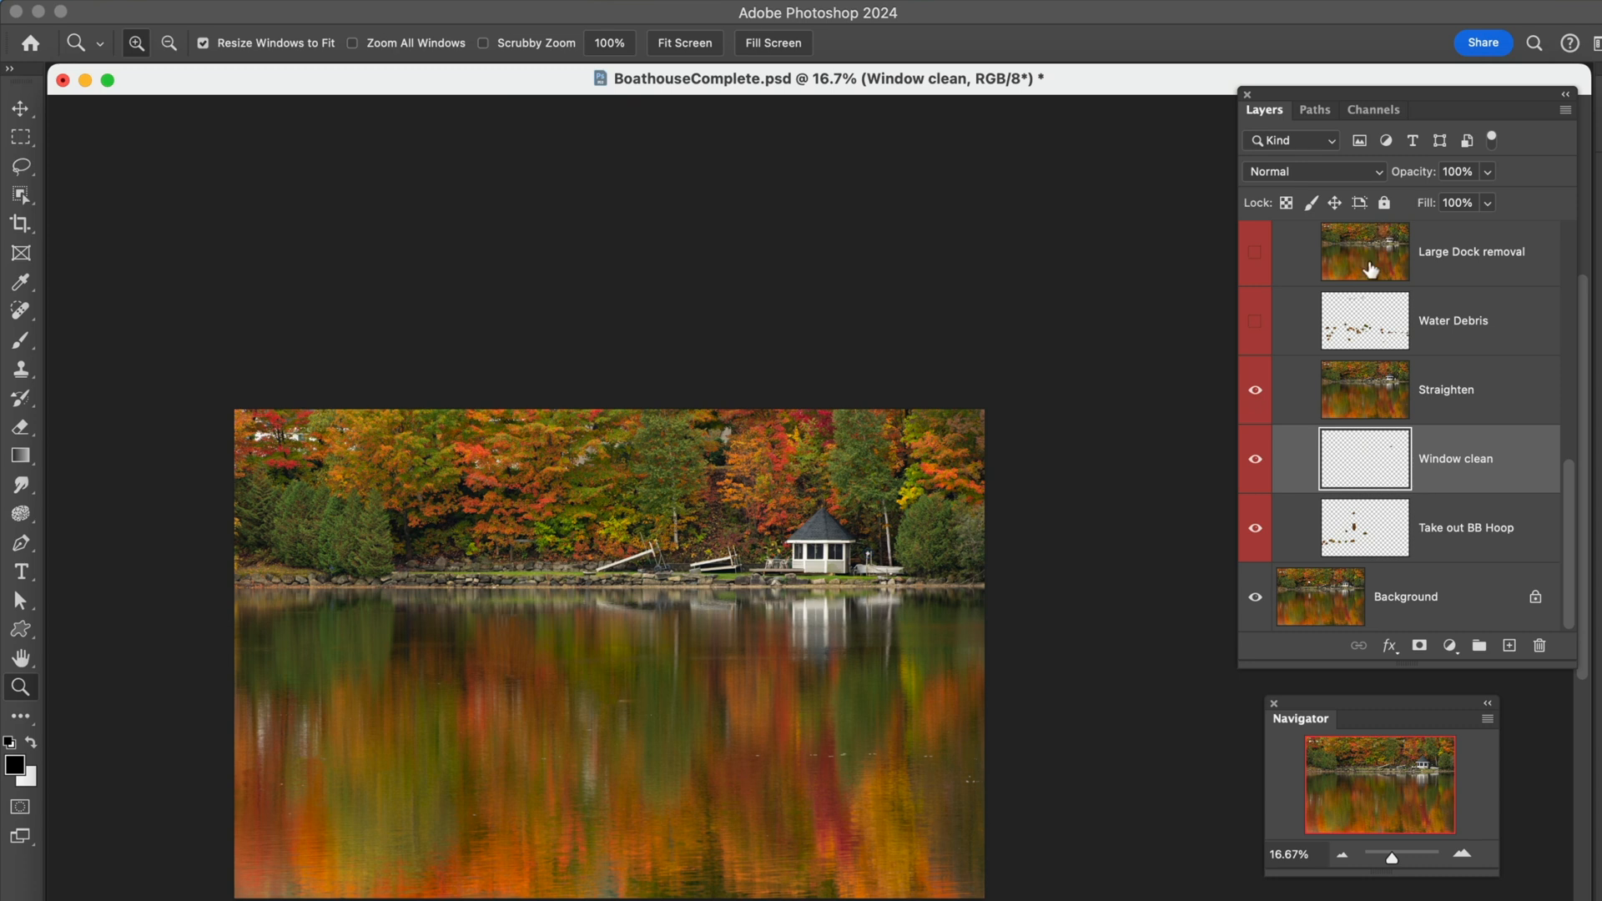
mouse_move(1329, 332)
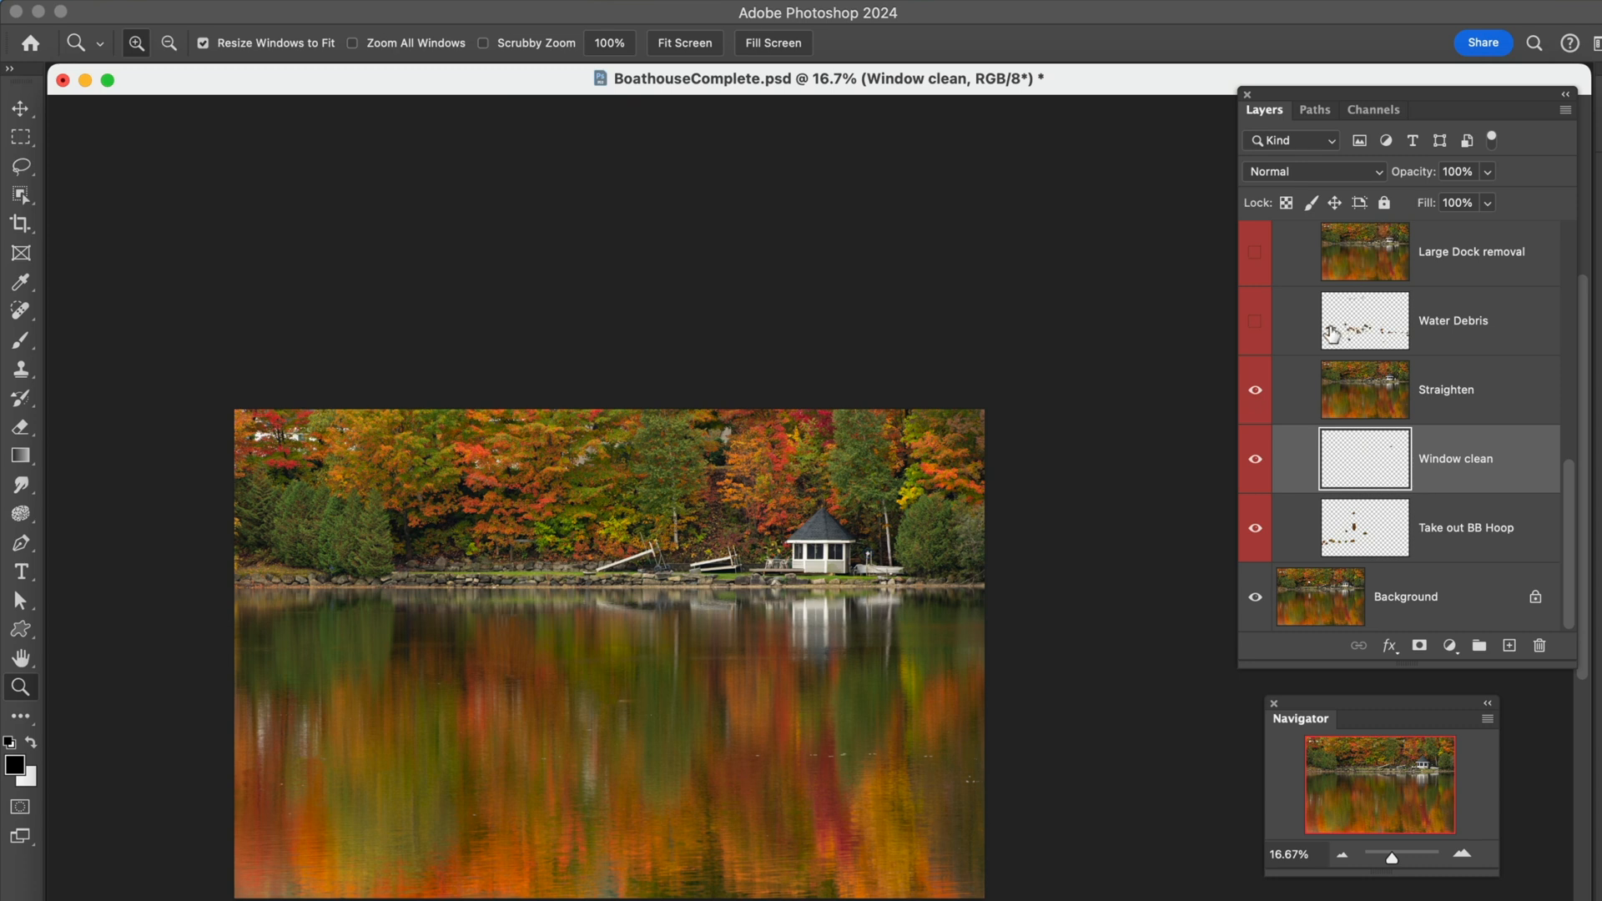
- Show the Water Debris retouch and enlarge the view to inspect the cleaned-up lake
left_click(1255, 322)
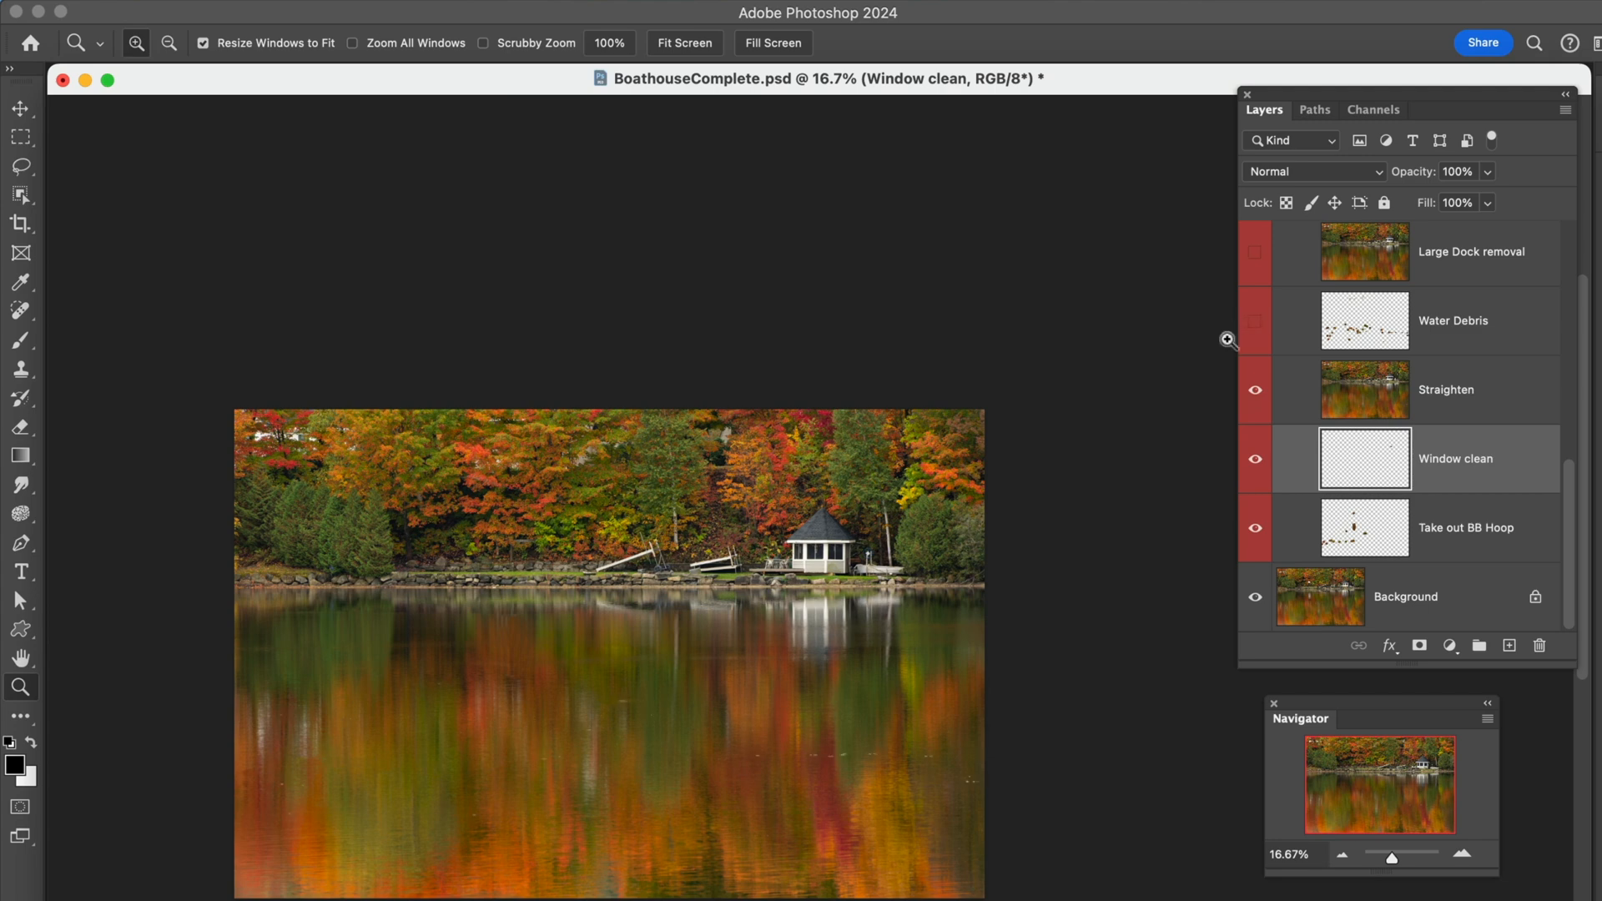
left_click(1465, 854)
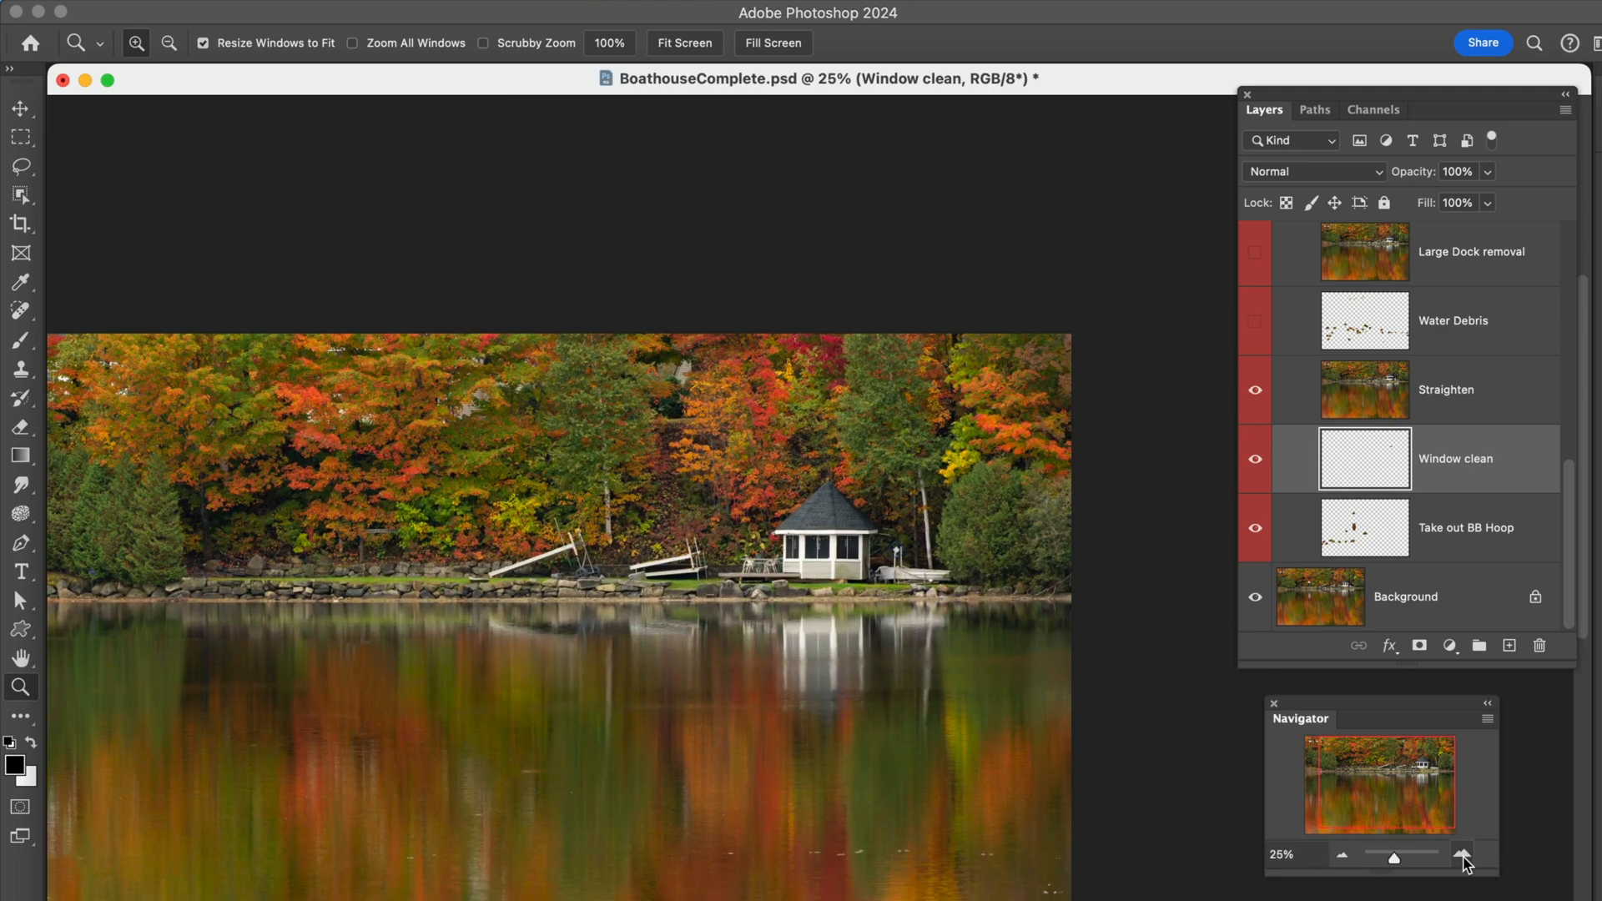
left_click(1462, 857)
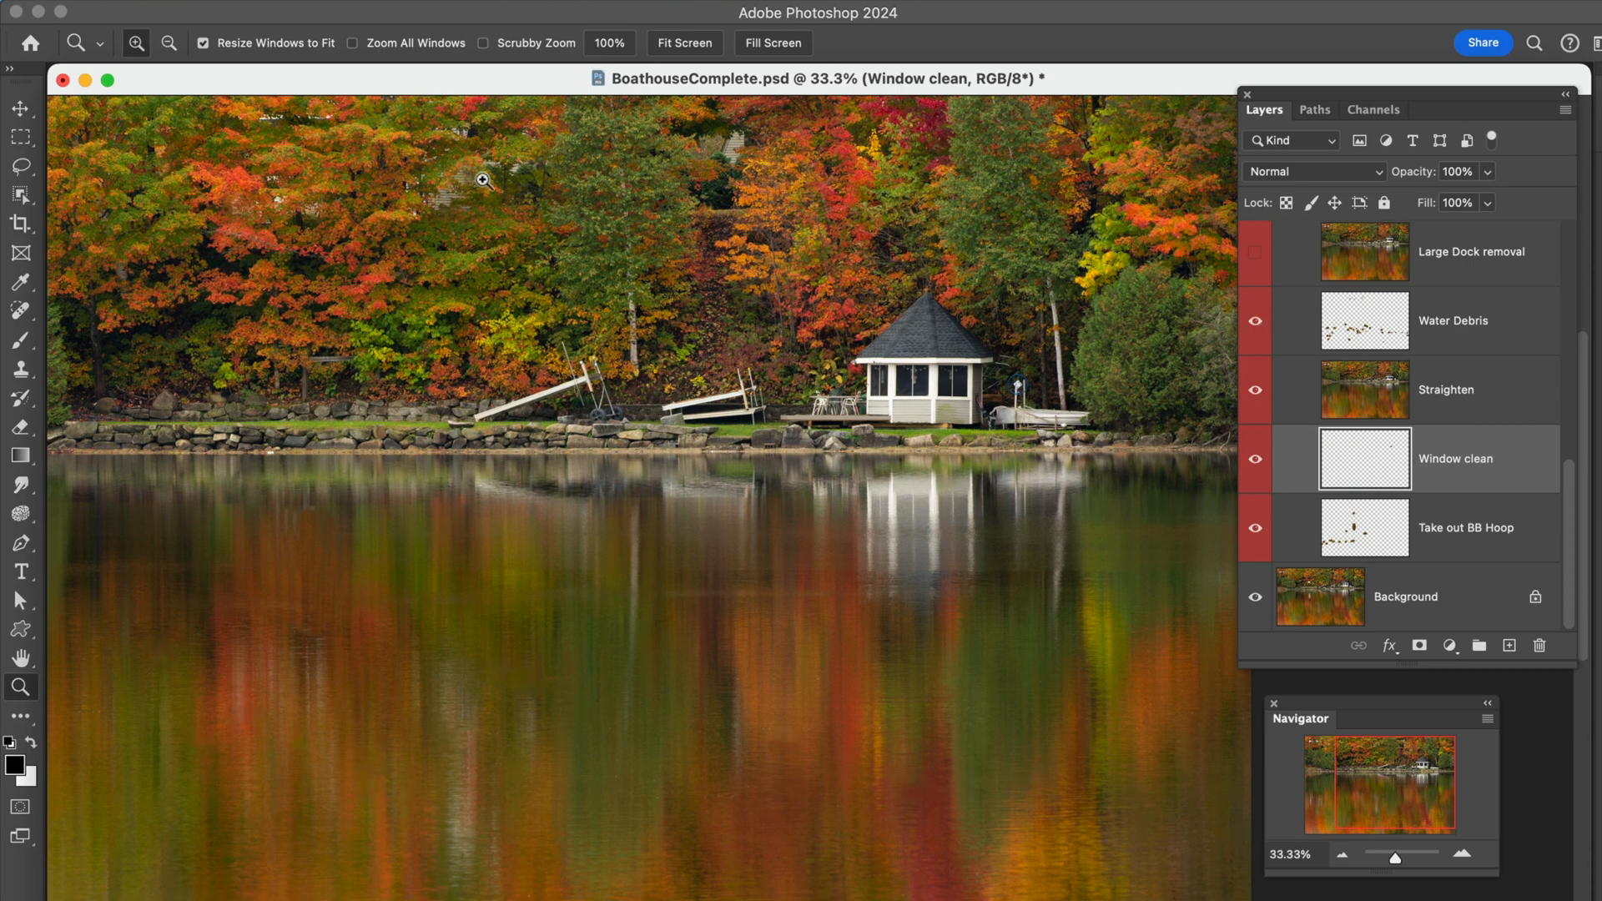
mouse_move(1317, 409)
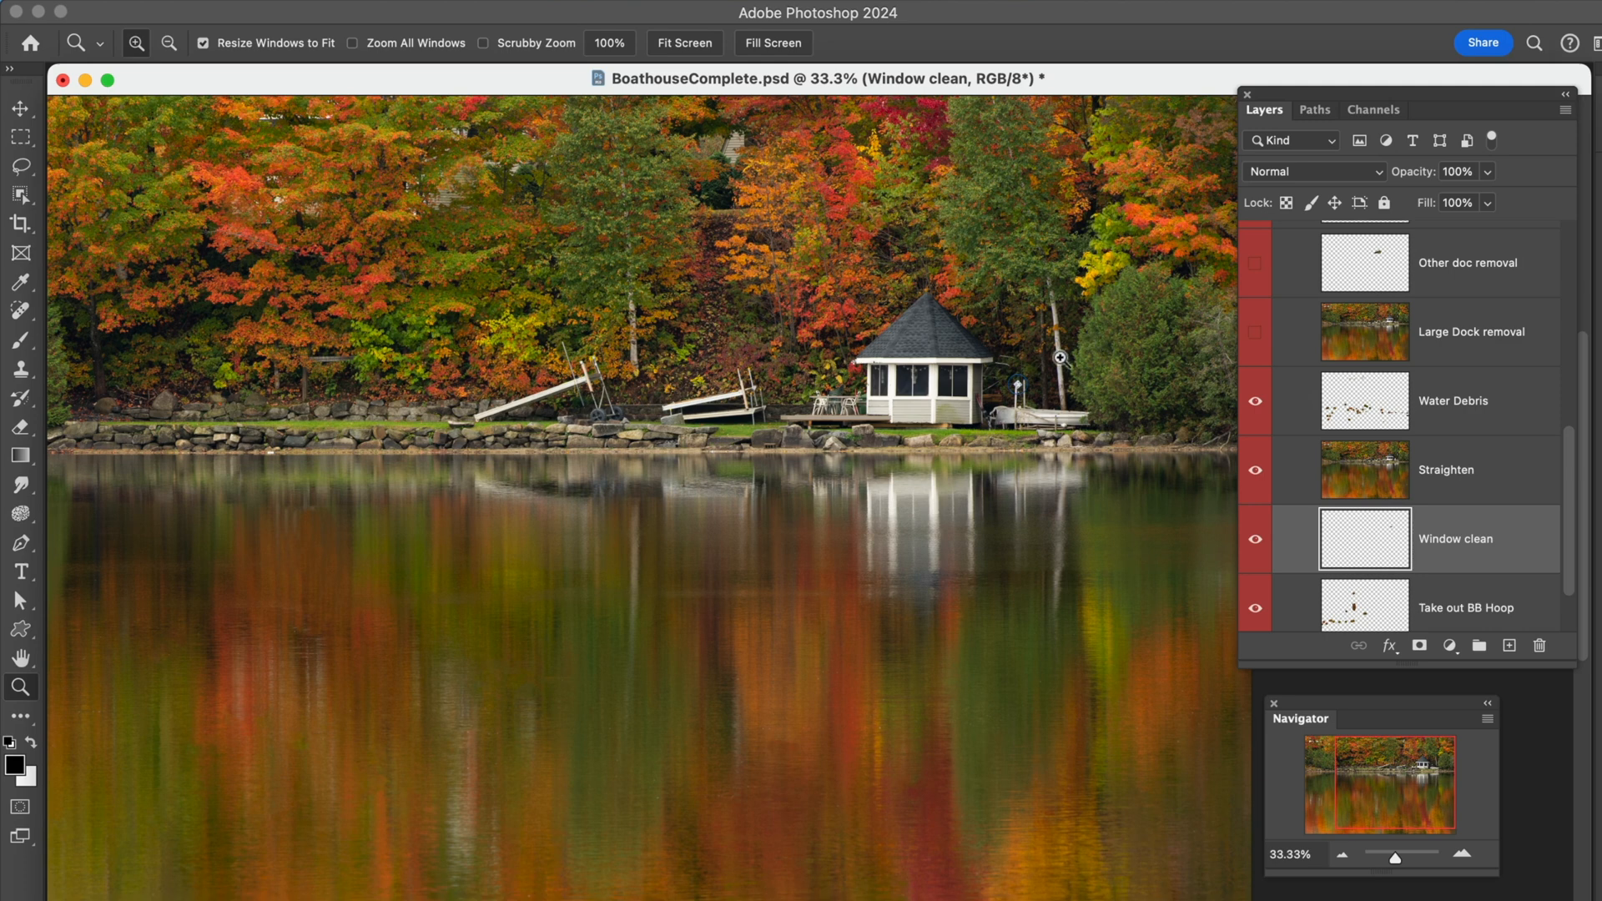
mouse_move(597, 372)
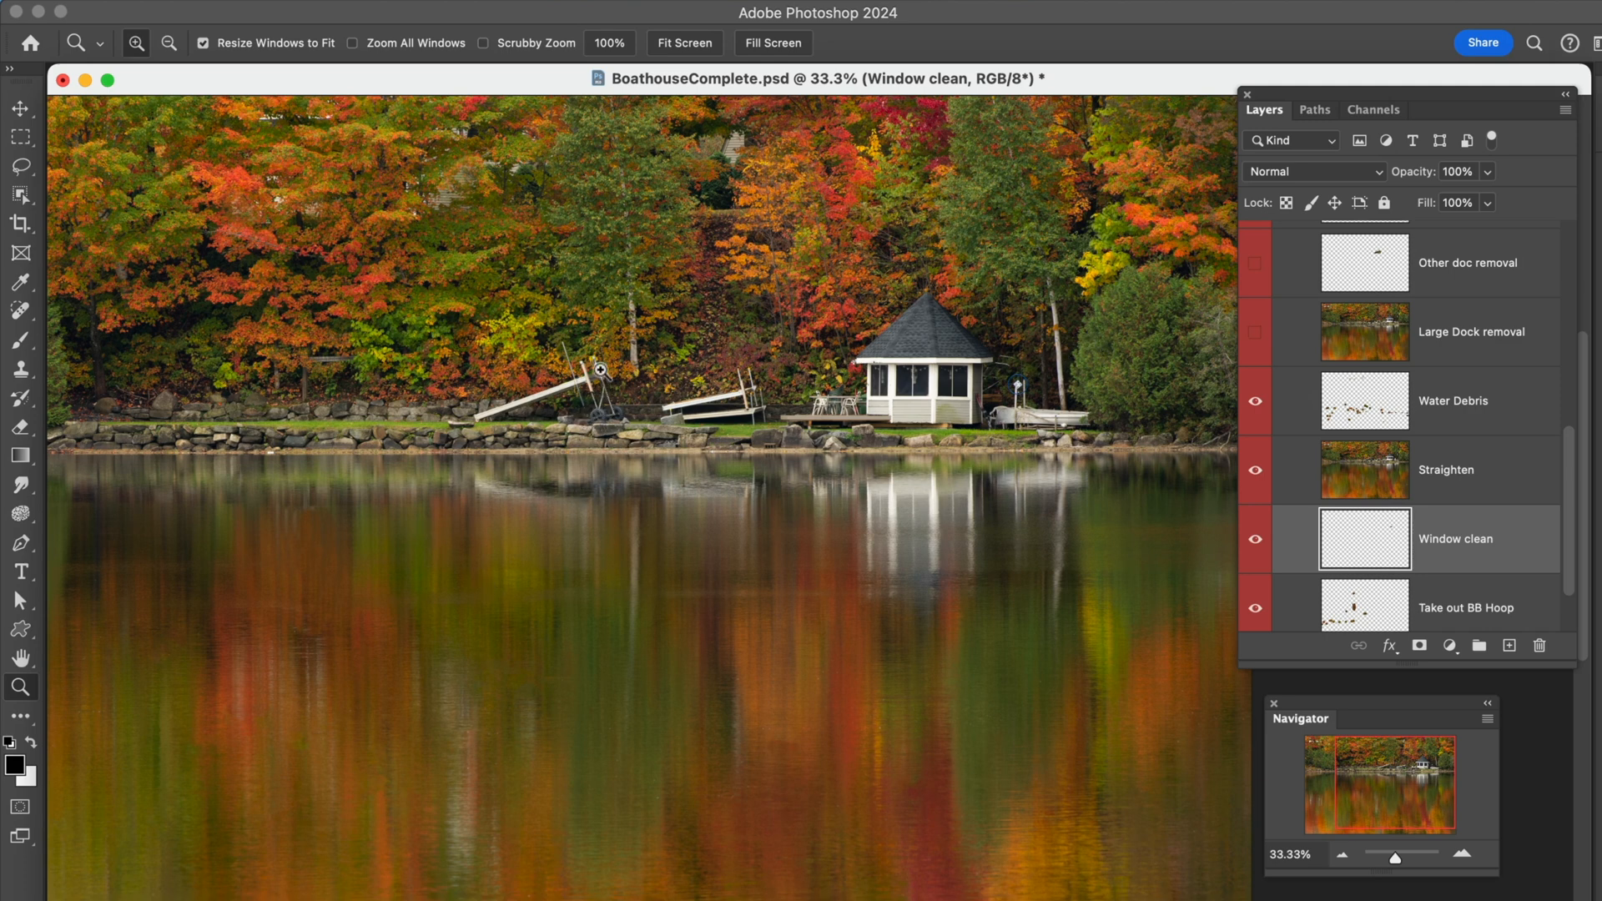
mouse_move(600, 423)
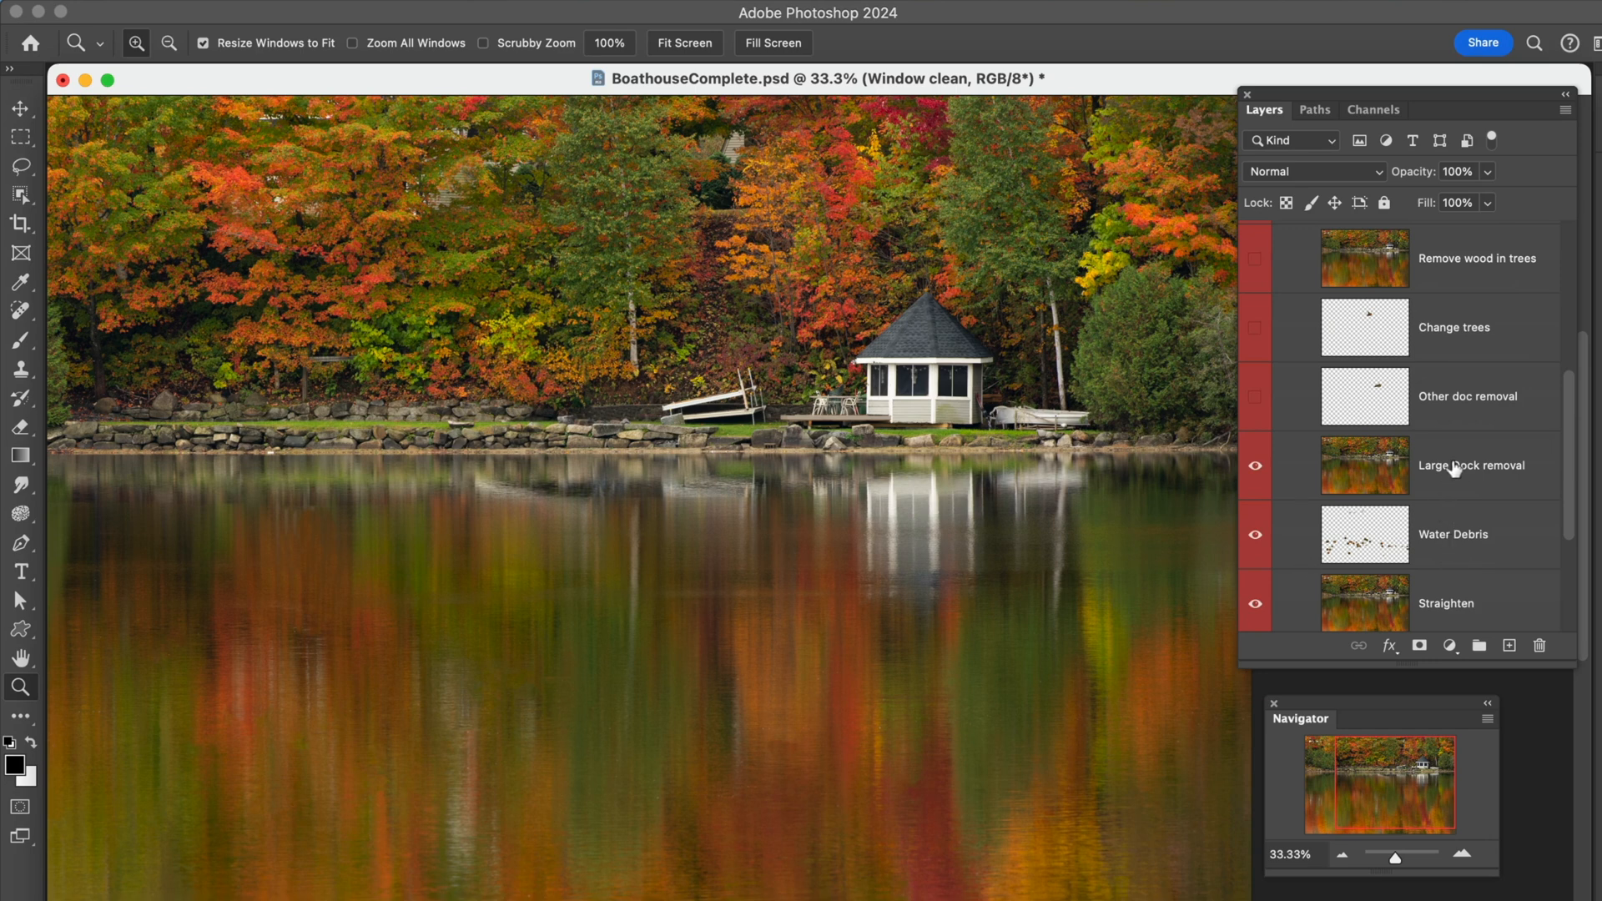
mouse_move(1421, 470)
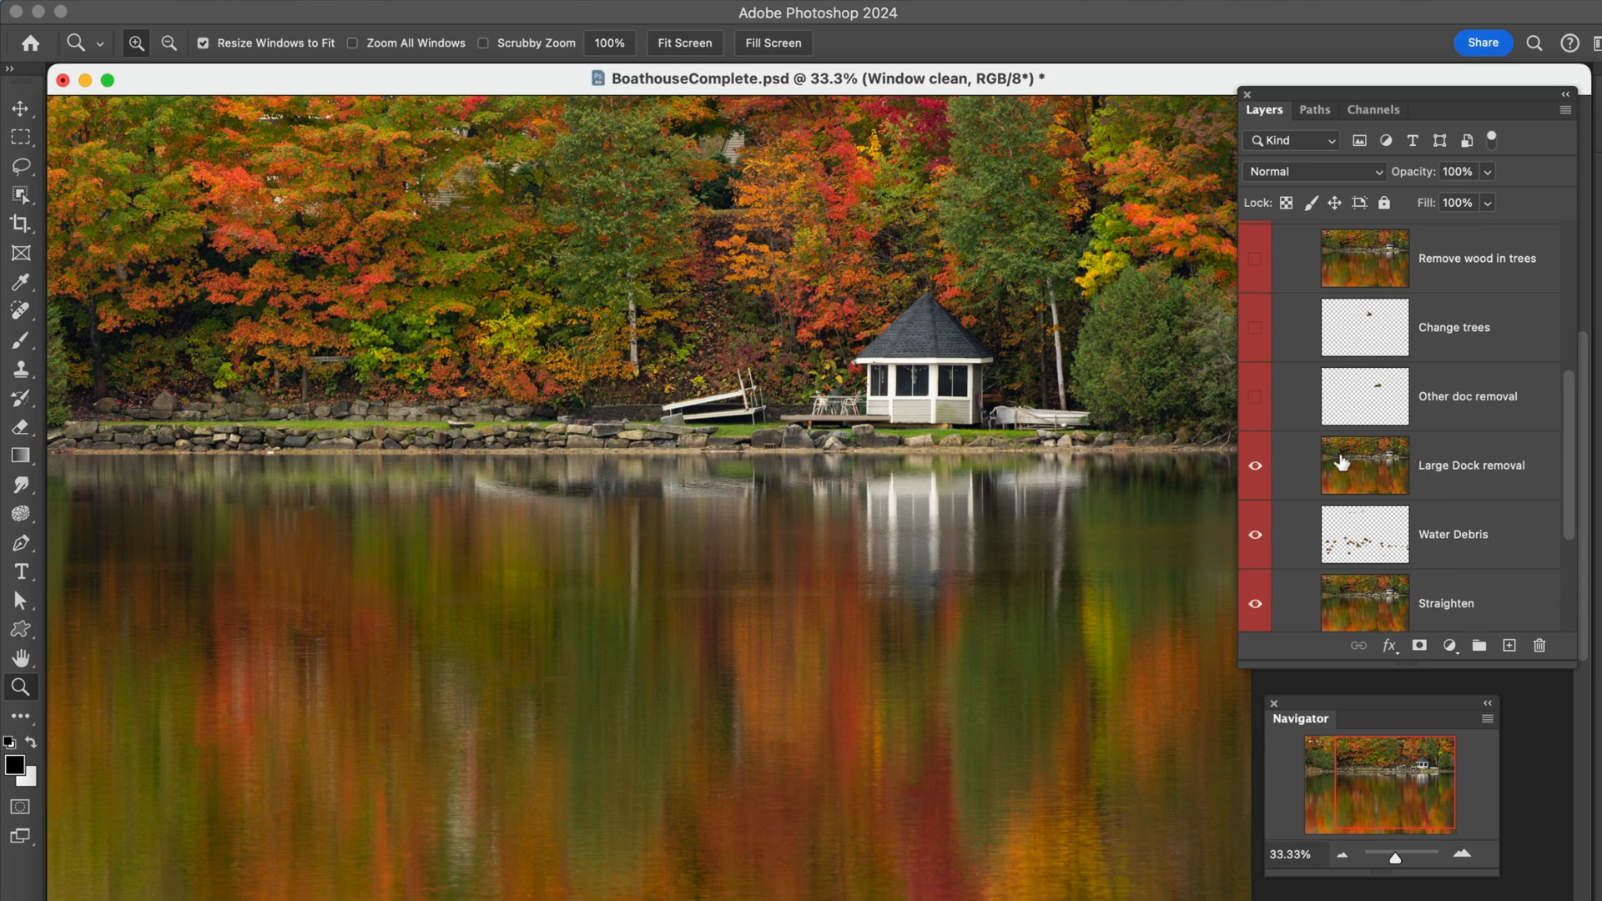
mouse_move(1325, 469)
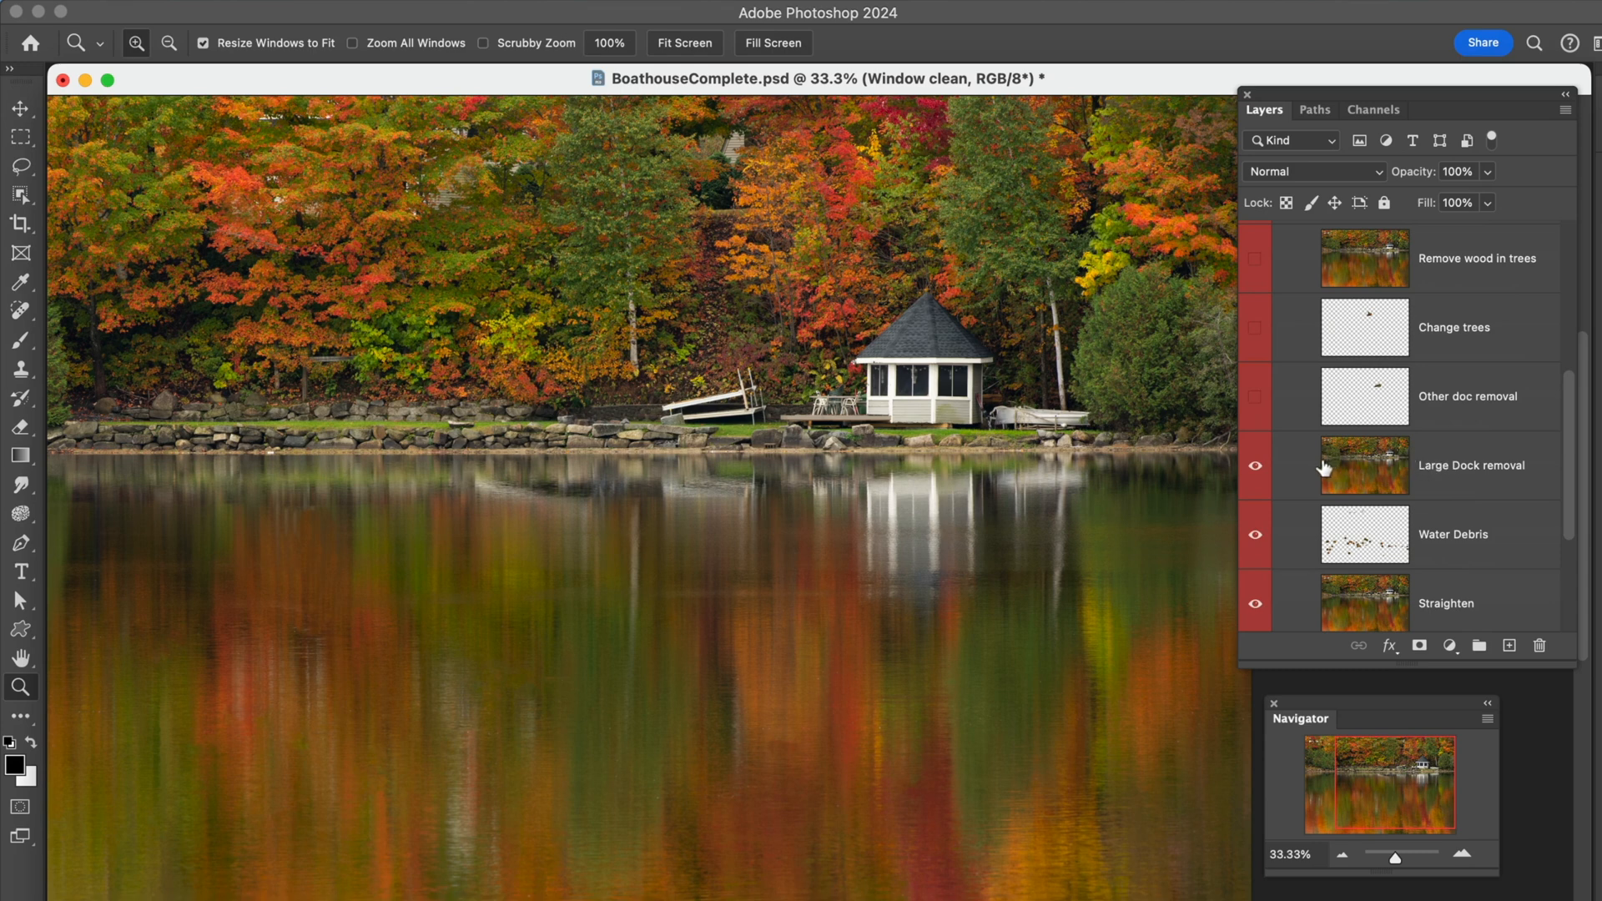
mouse_move(1308, 342)
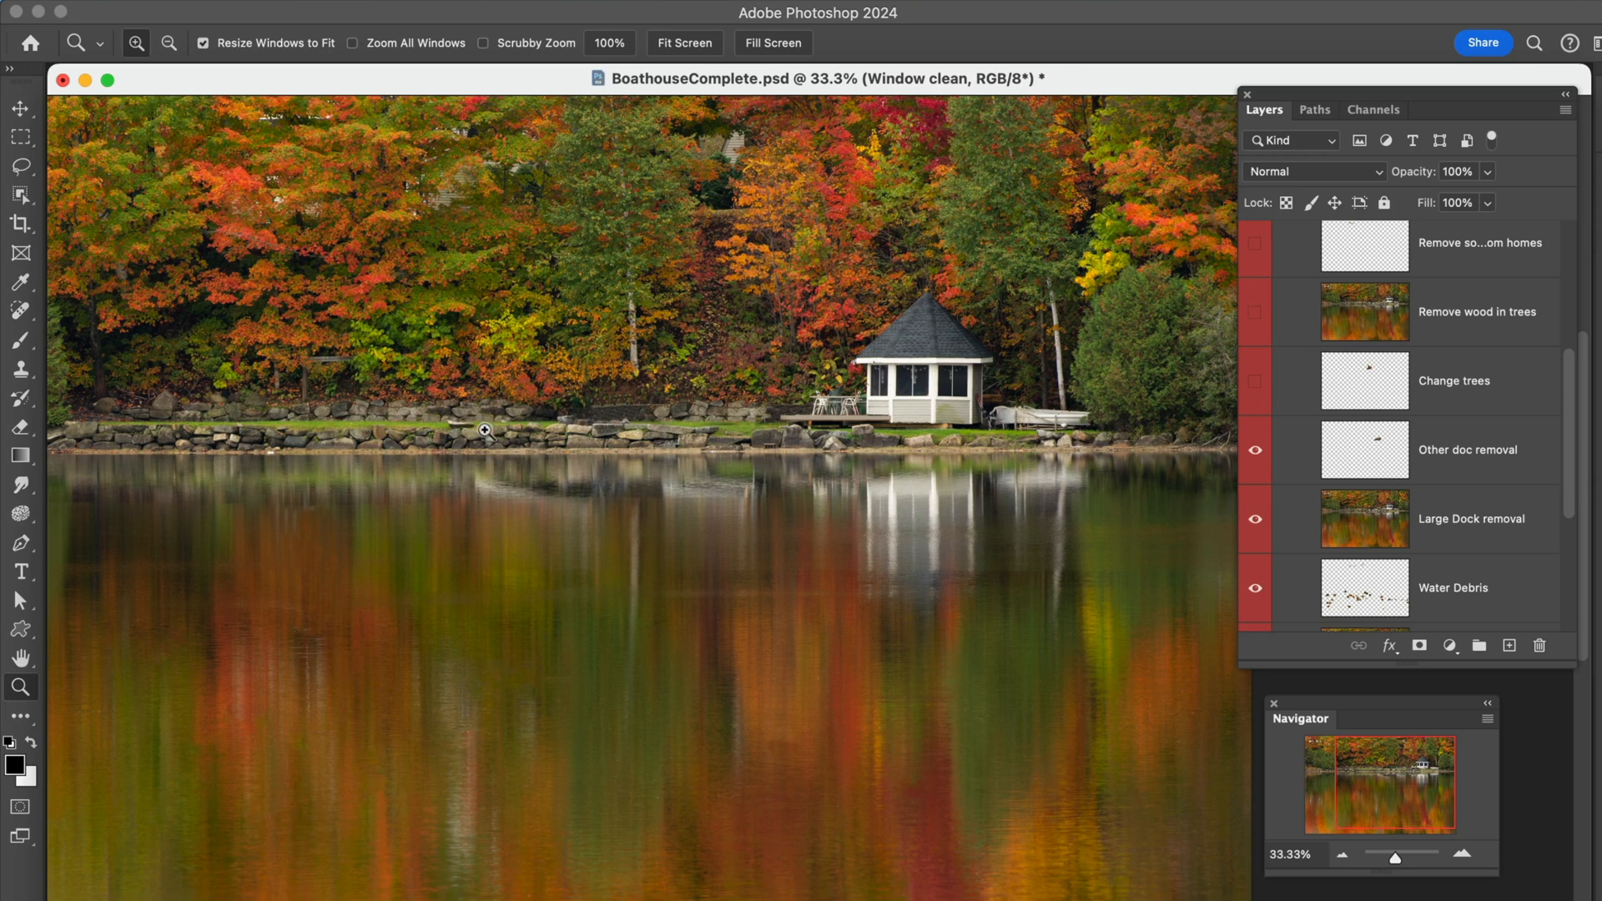
mouse_move(1096, 441)
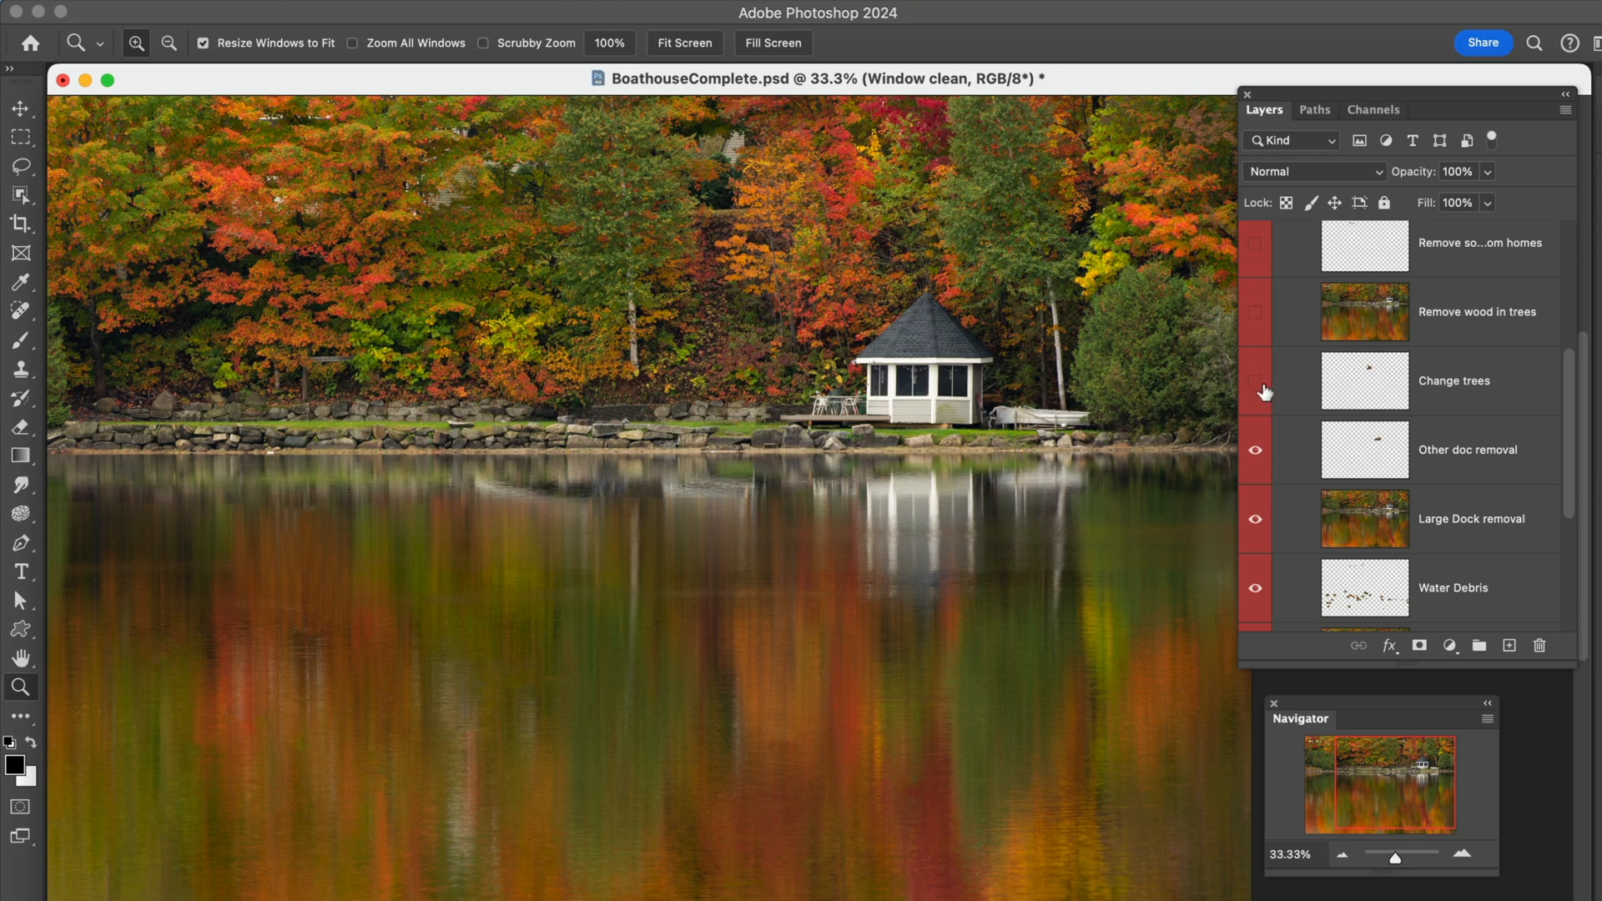
- Turn on Change trees and Remove wood in trees, toggling the latter to compare the treeline
left_click(1255, 380)
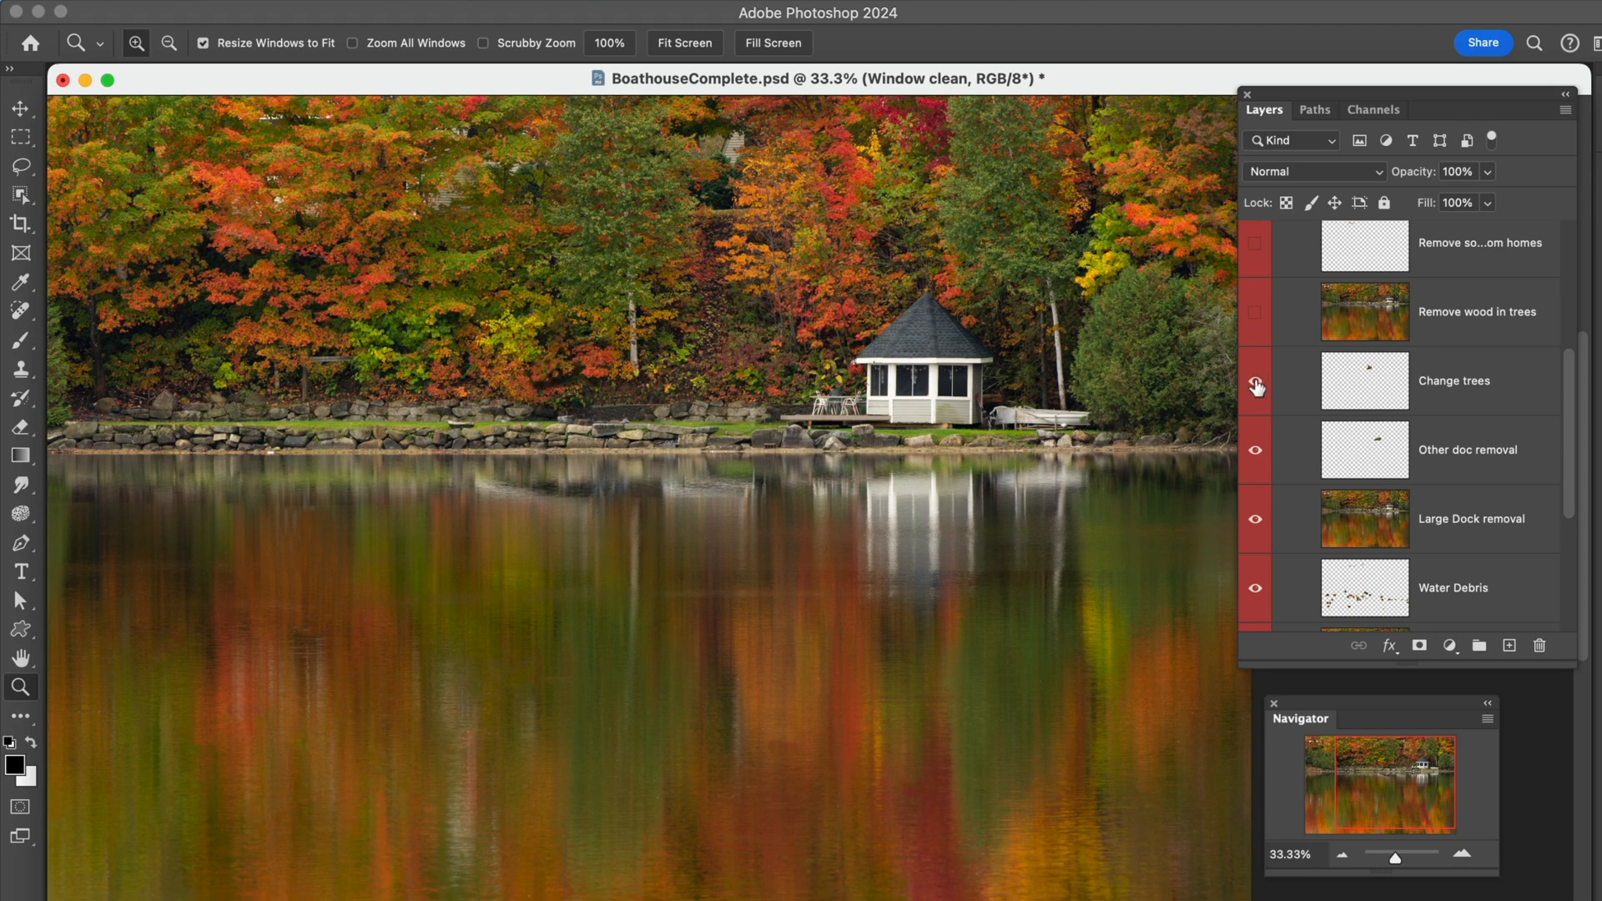
left_click(1256, 312)
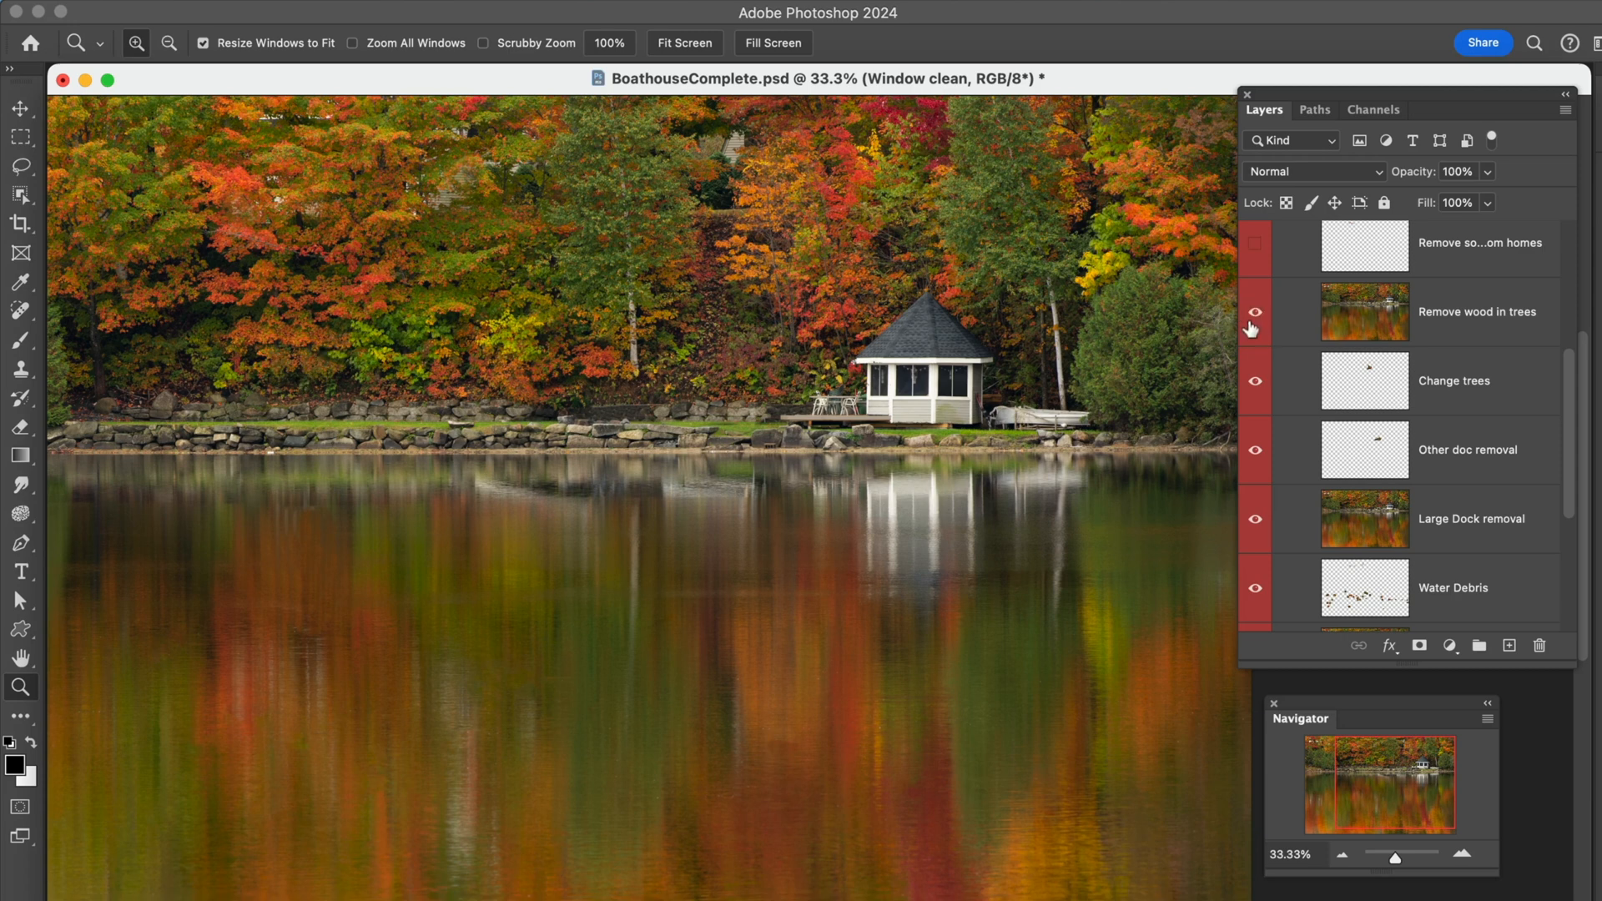
left_click(1255, 311)
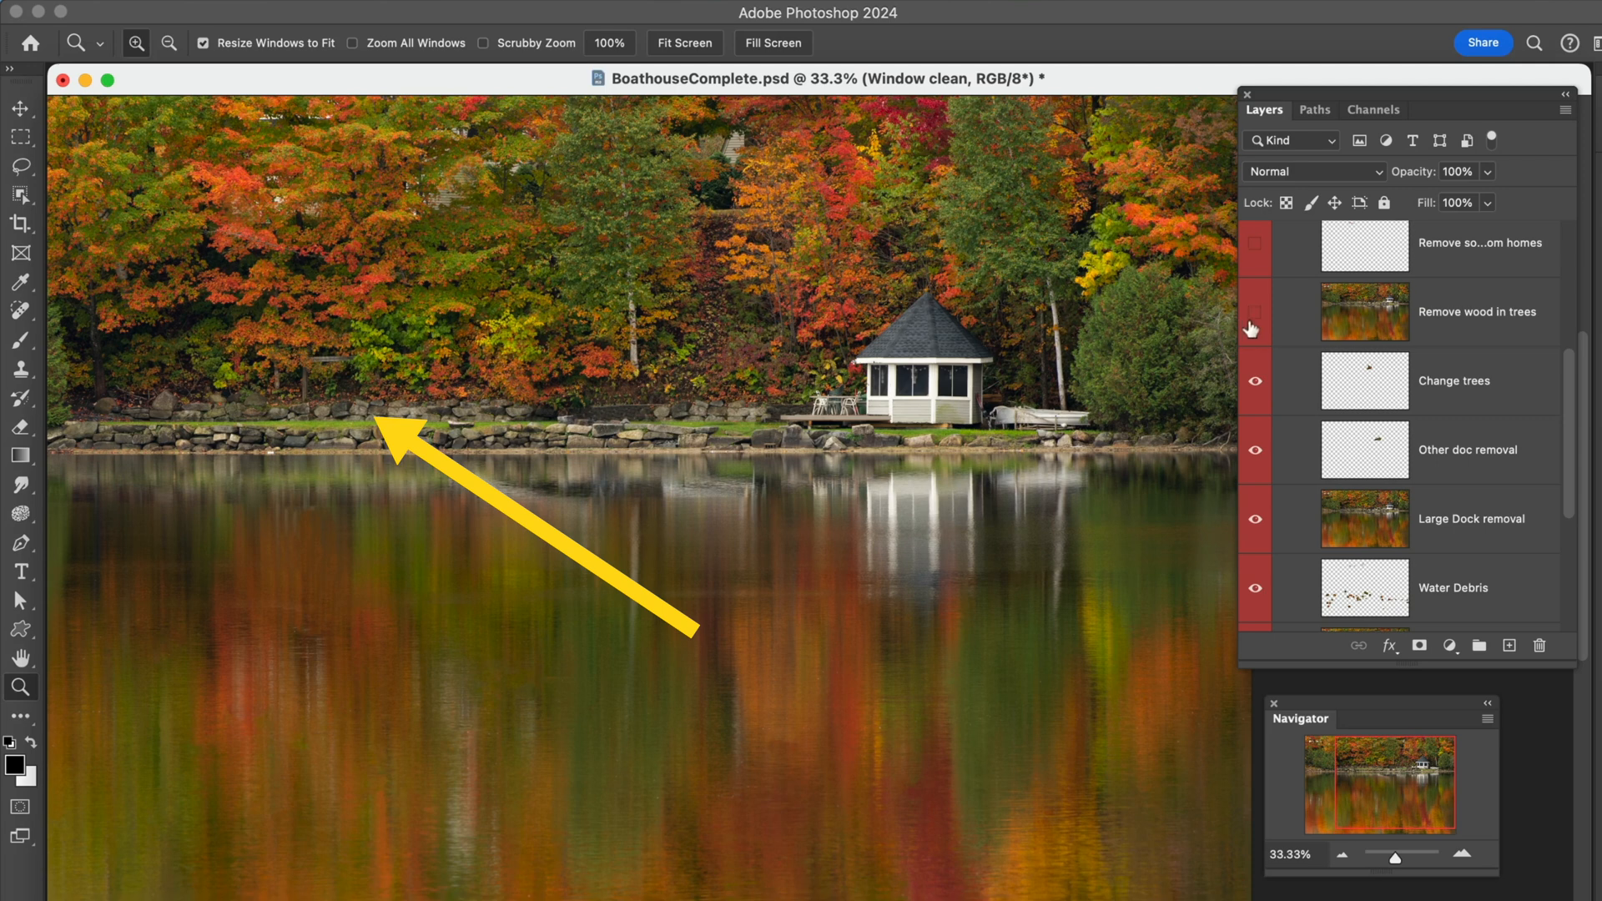
left_click(1255, 312)
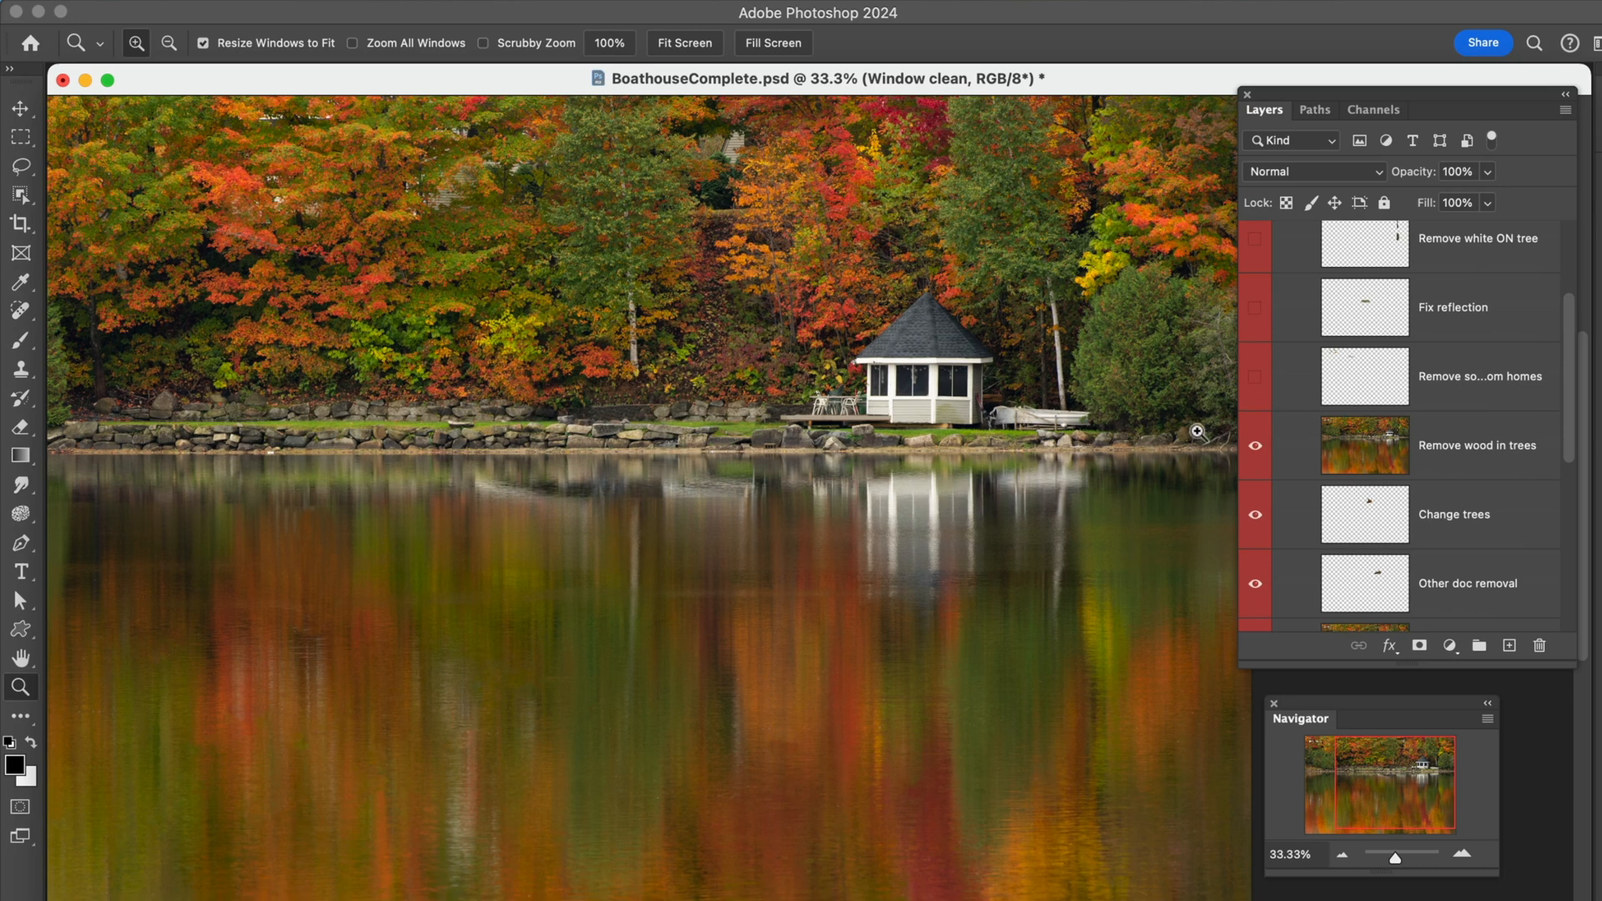
mouse_move(1359, 833)
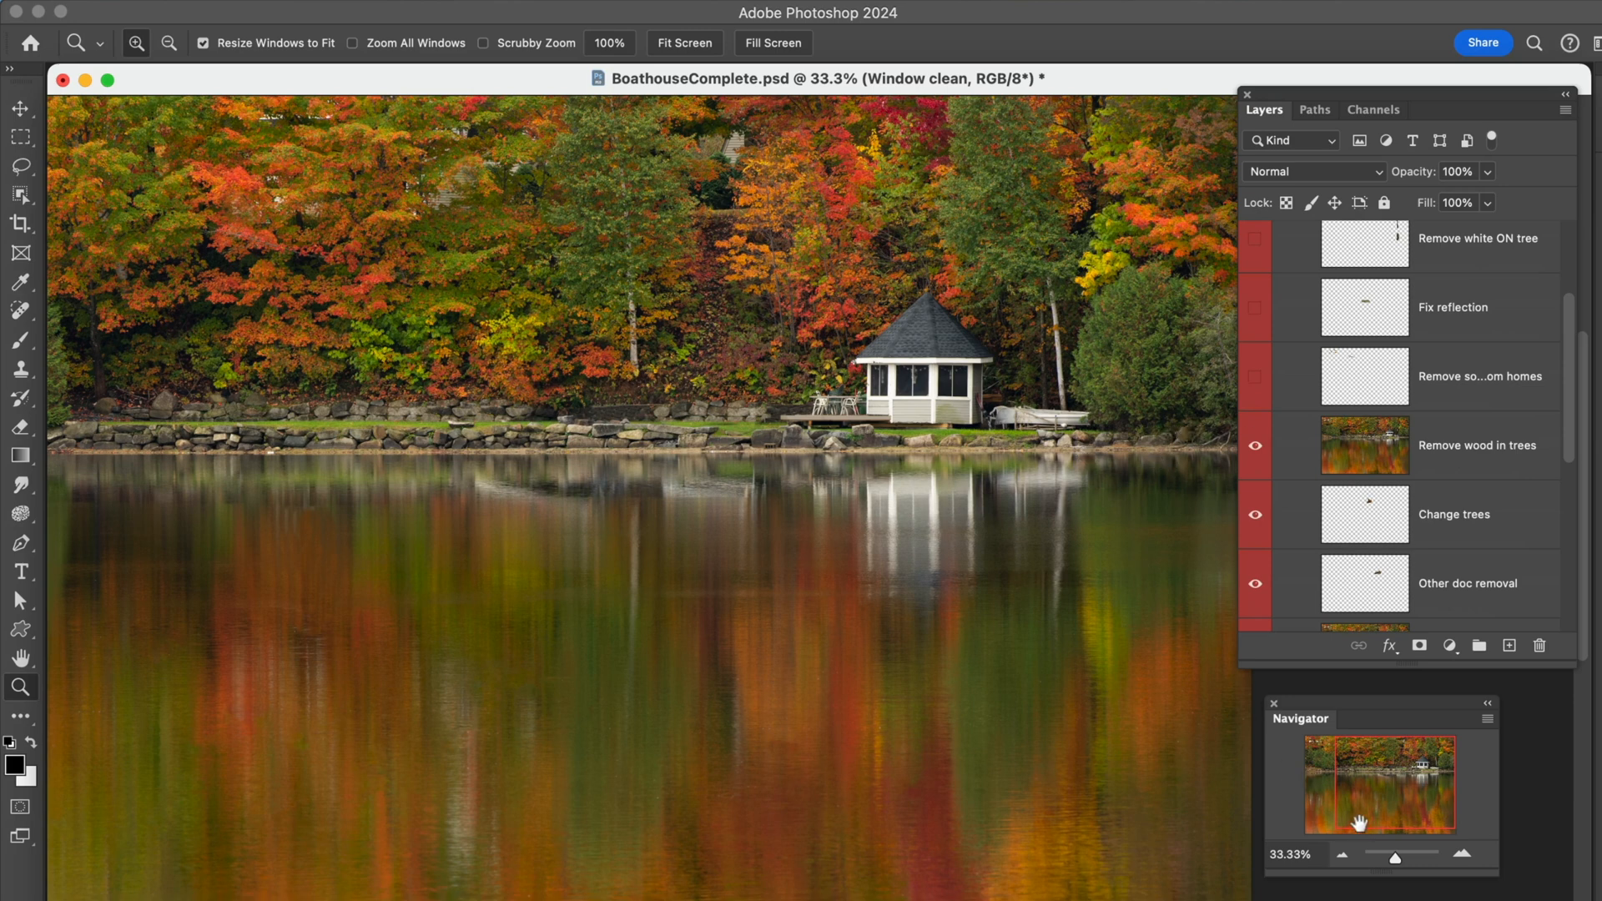
- Show the homes-removal retouch, zoom into the stone shoreline, and turn on the lower Fix reflection
left_click(1340, 861)
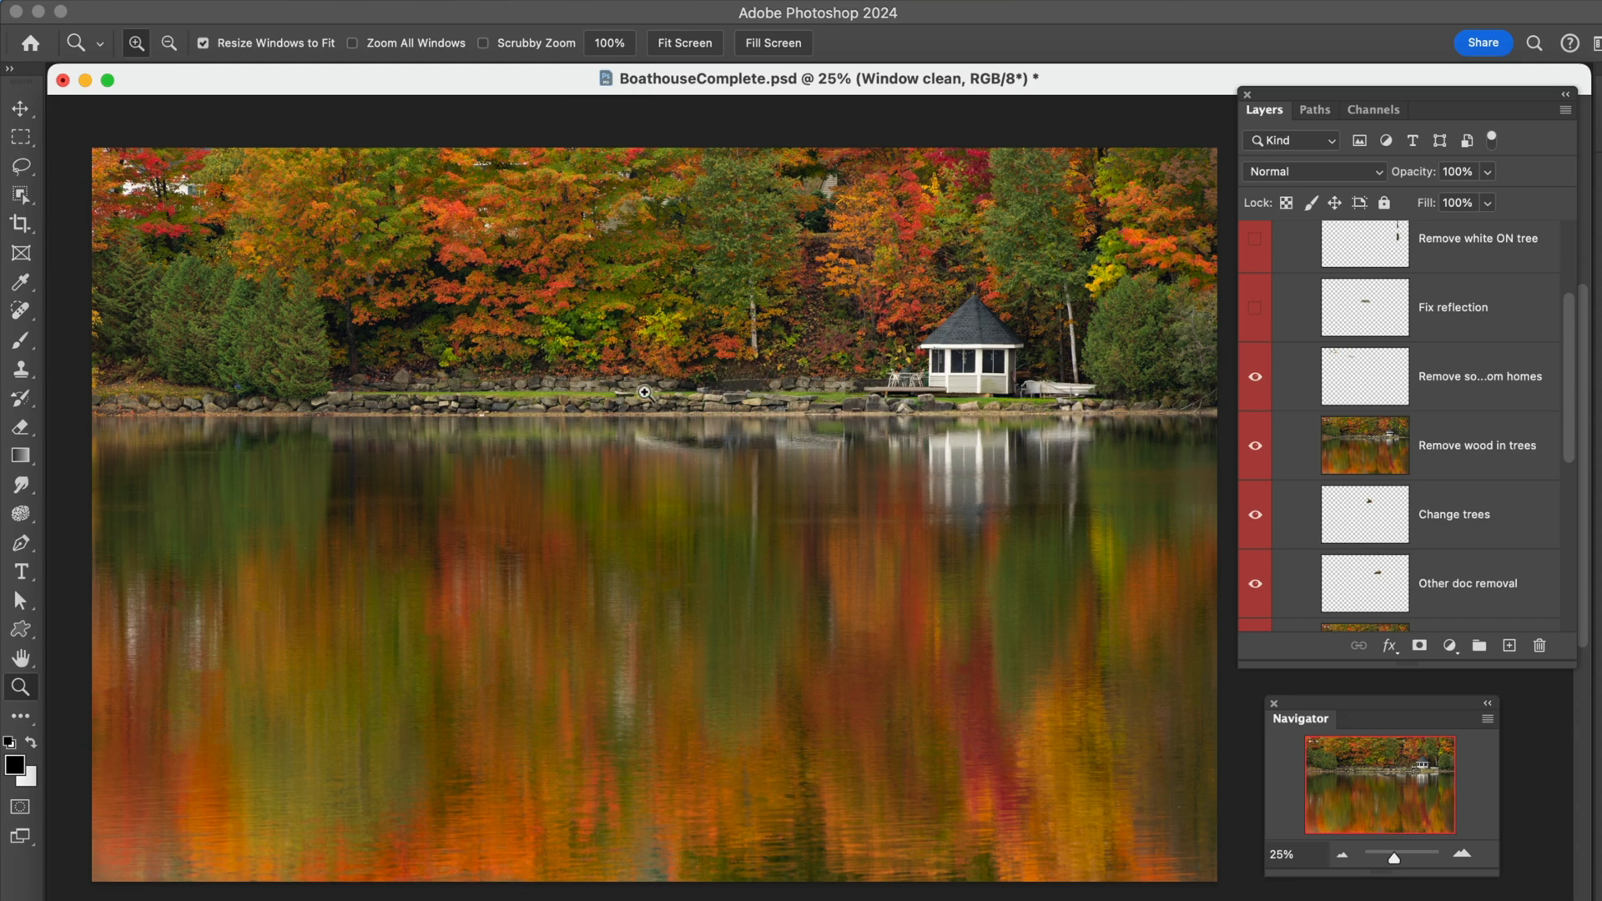
mouse_move(586, 469)
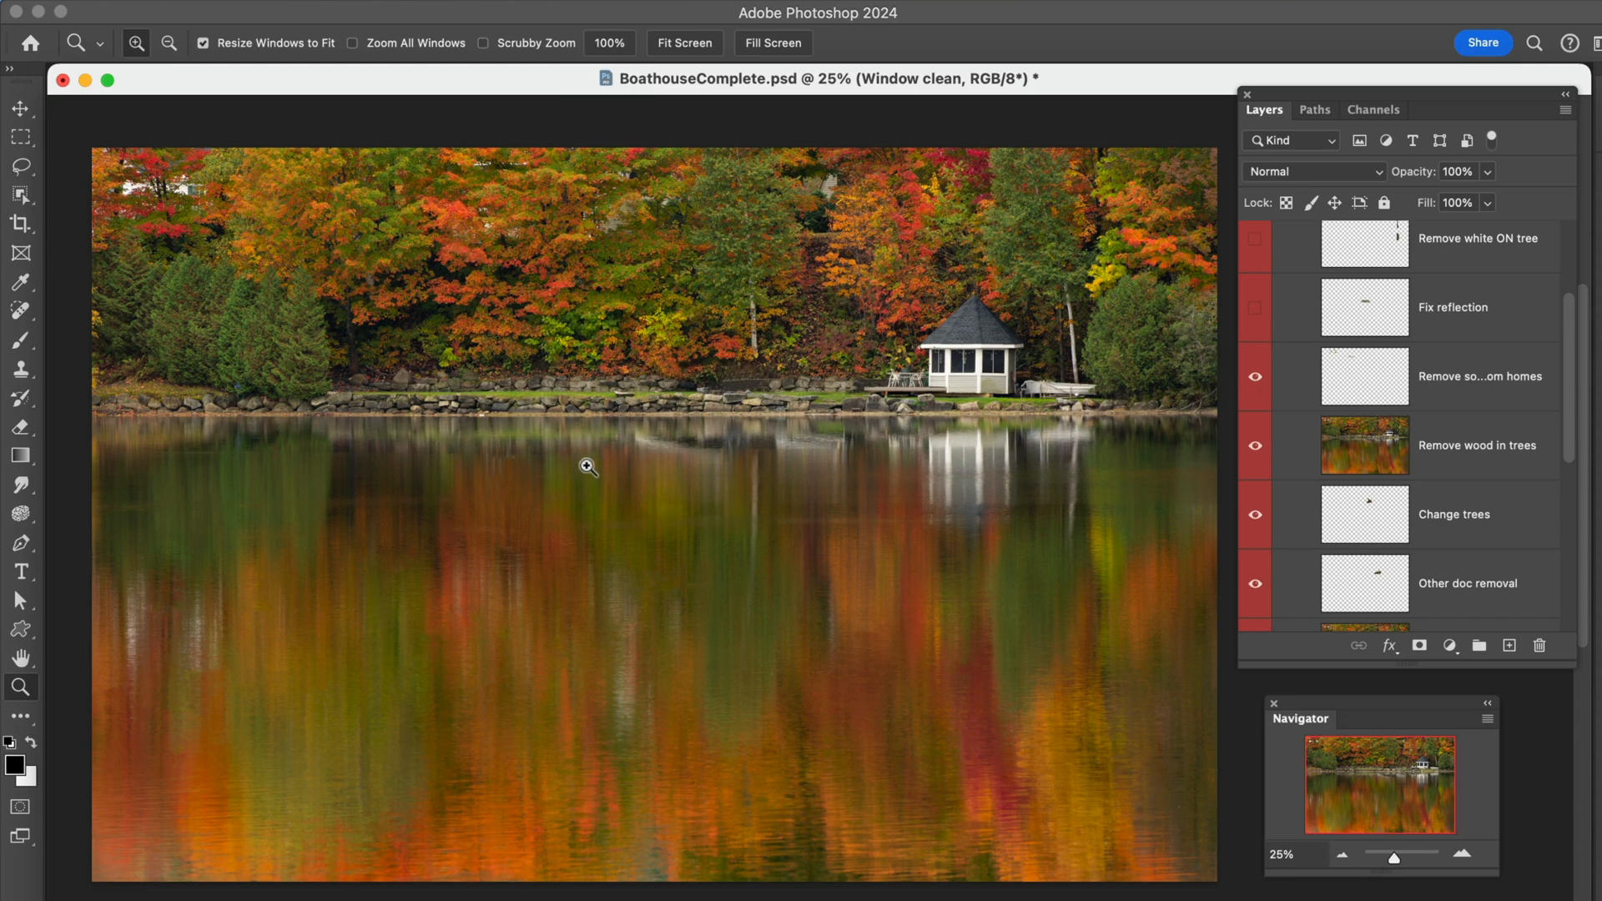
left_click_drag(524, 274, 618, 341)
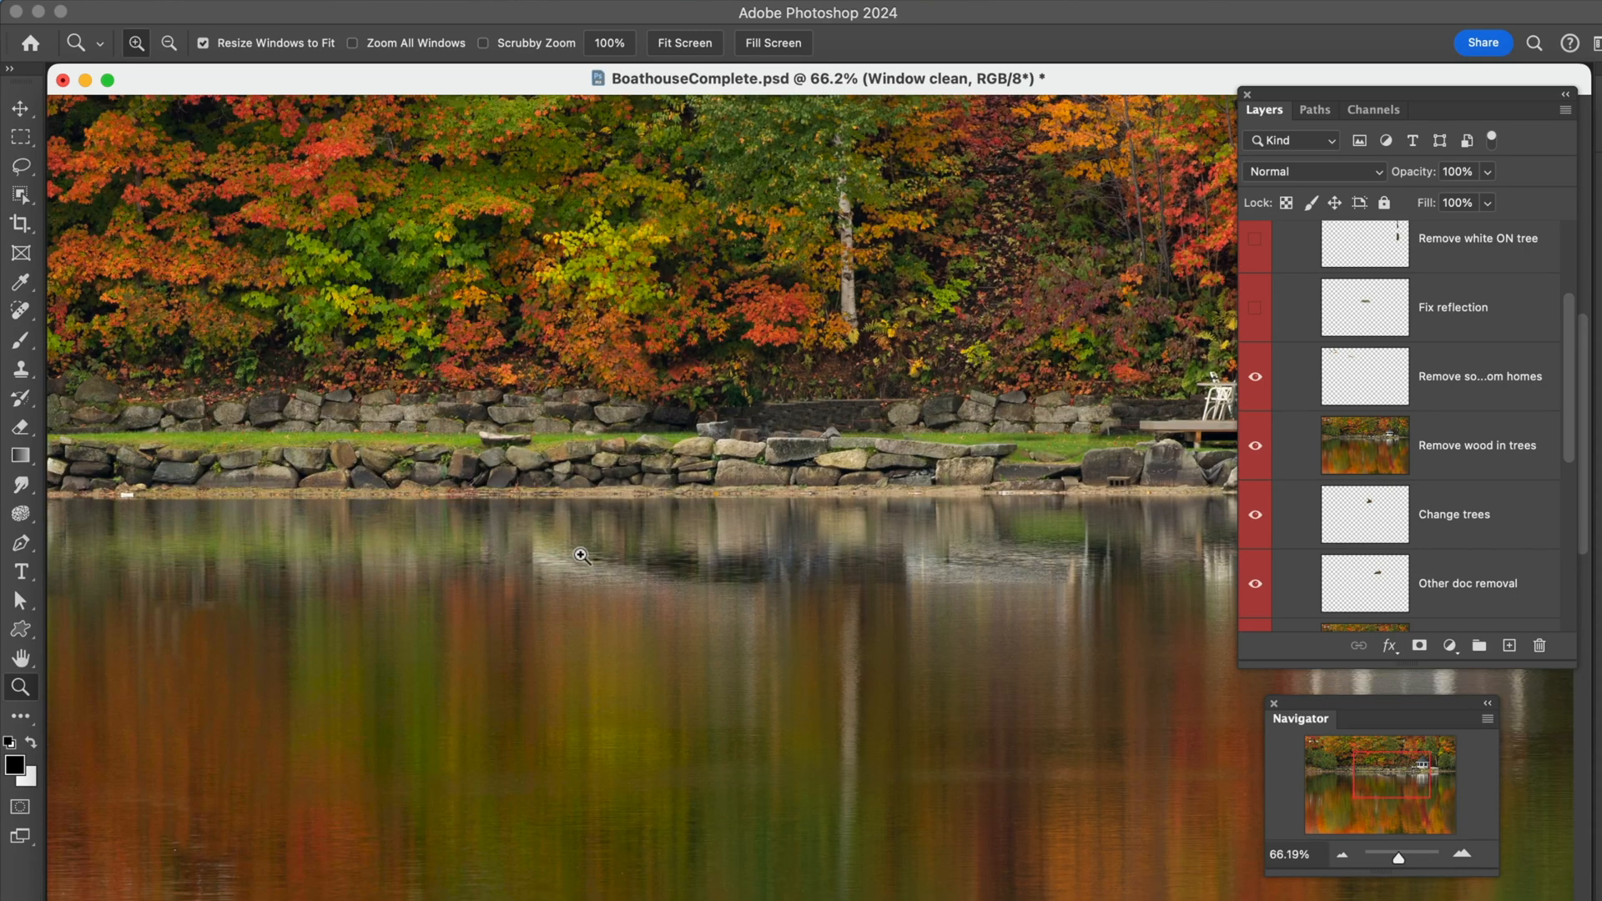
mouse_move(791, 624)
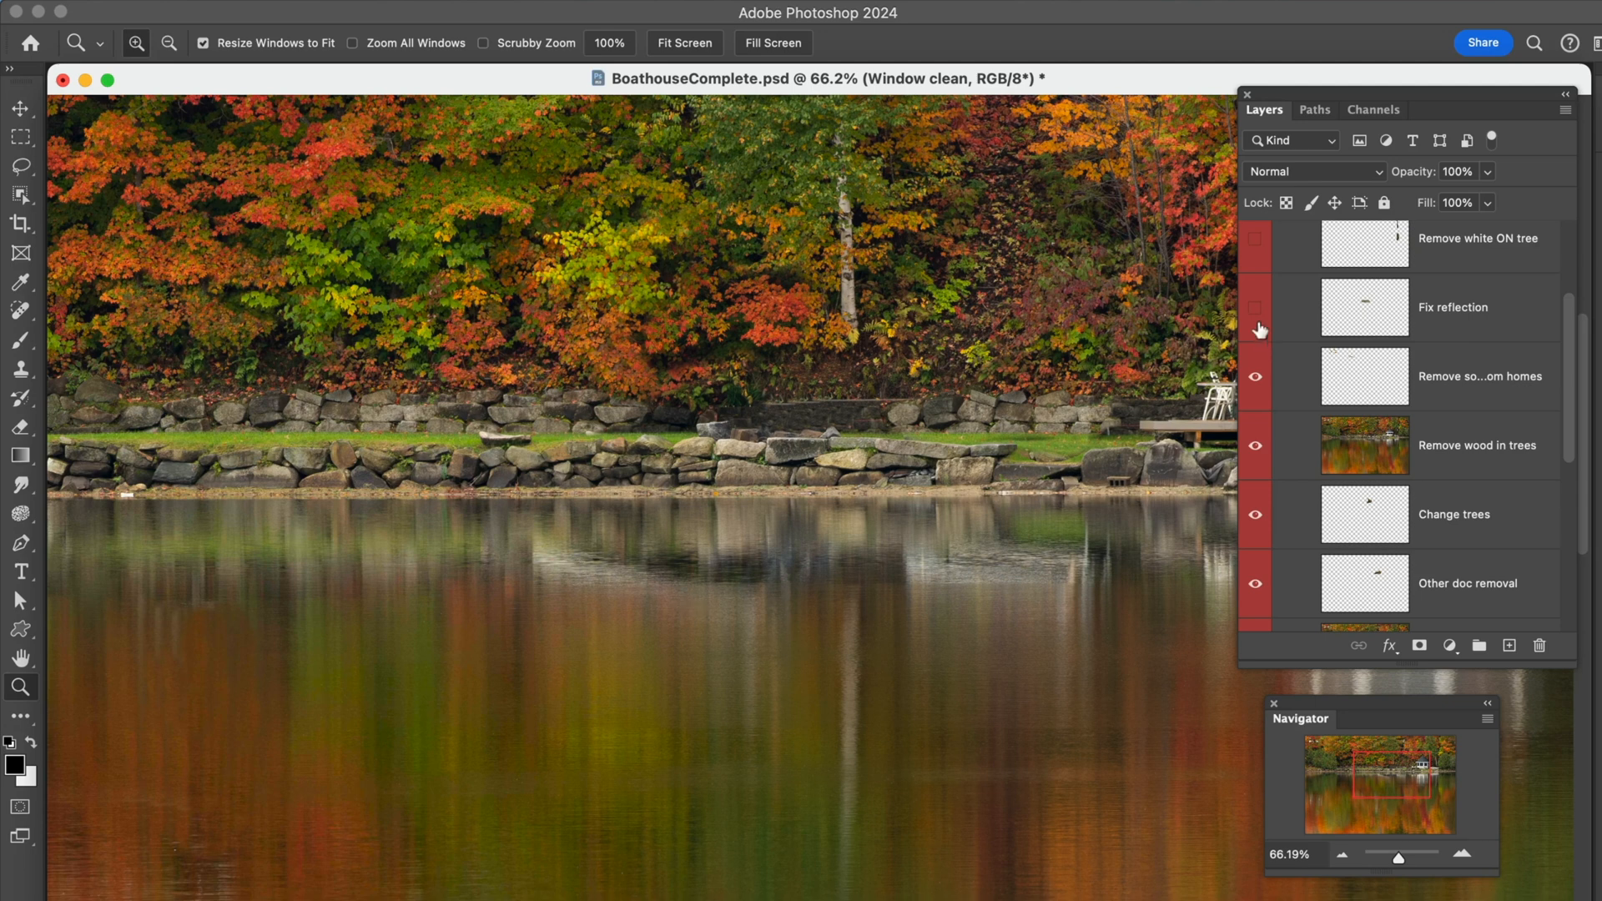
left_click(1255, 307)
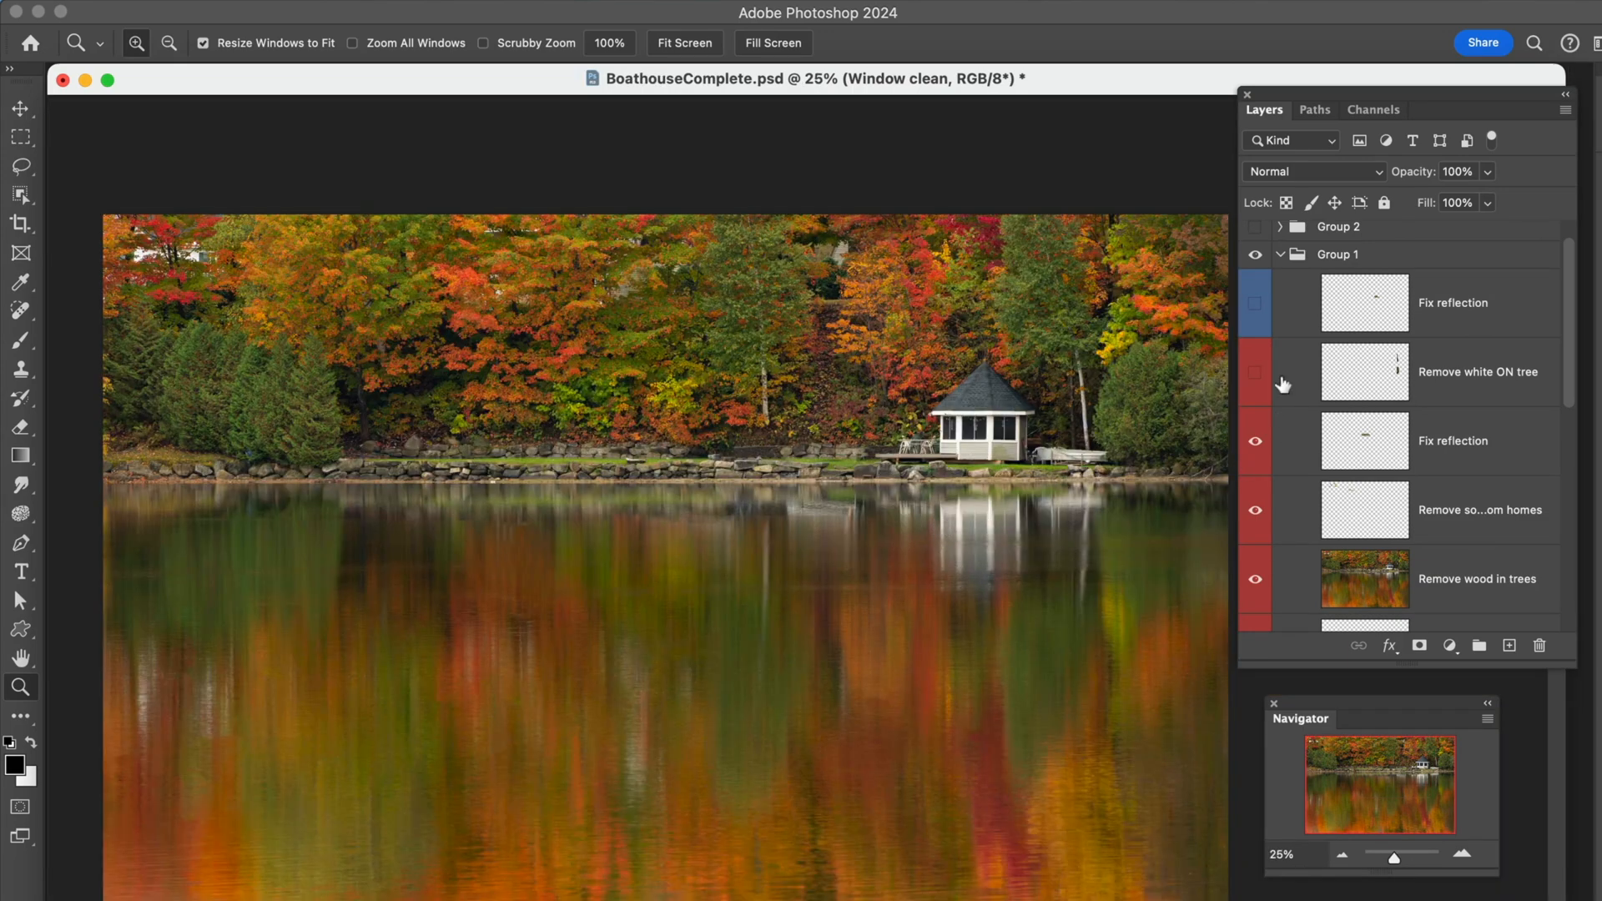
mouse_move(1132, 412)
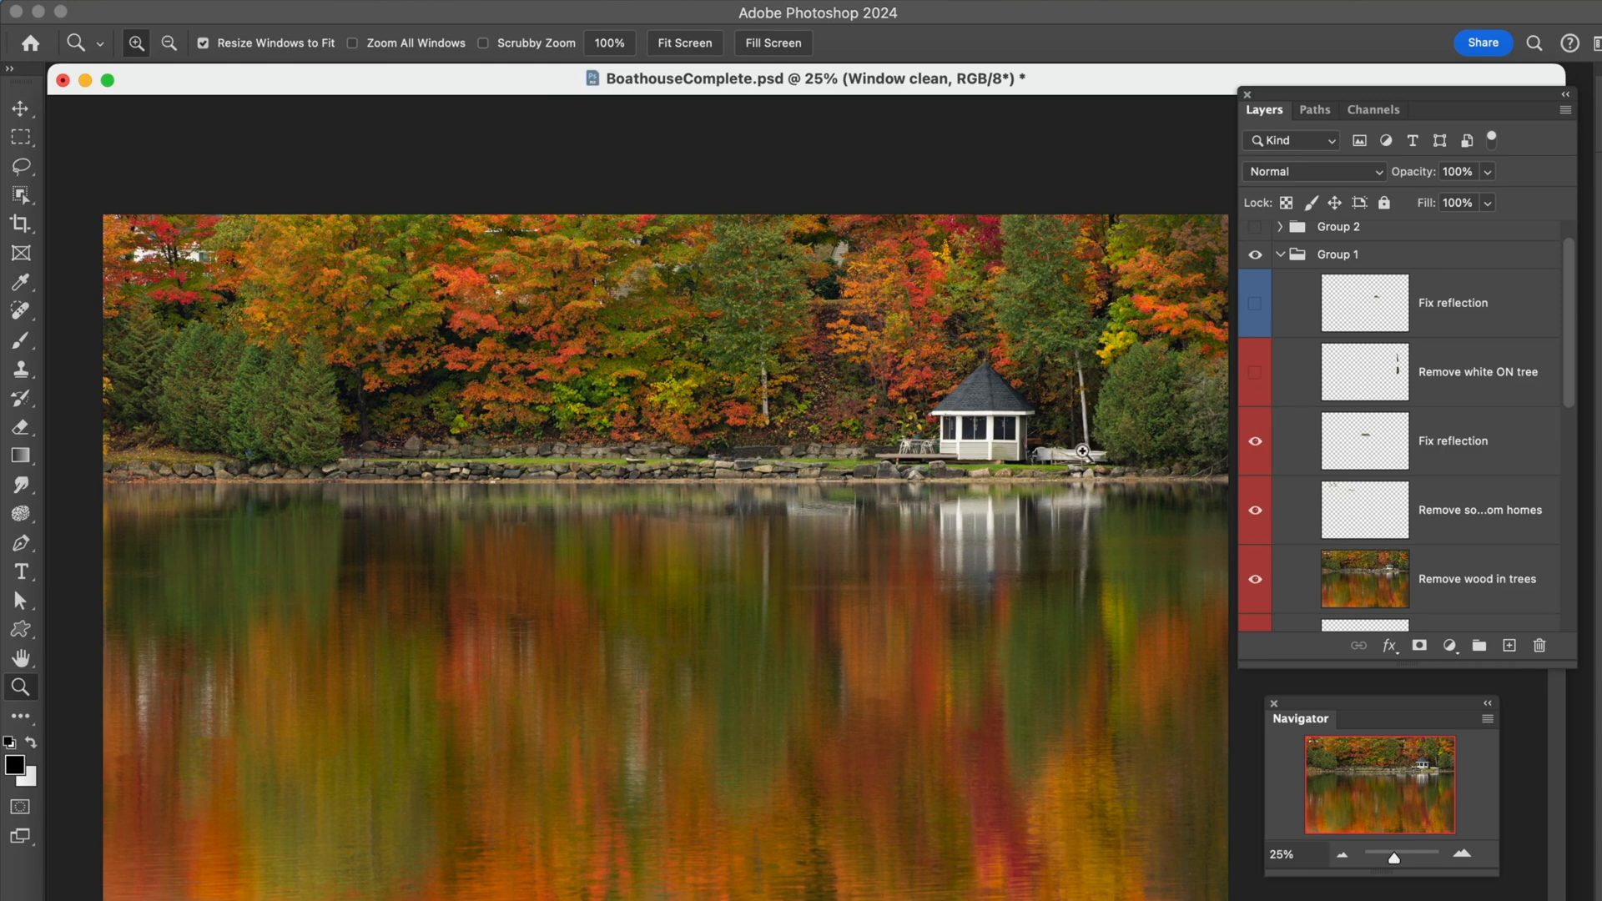
mouse_move(1095, 507)
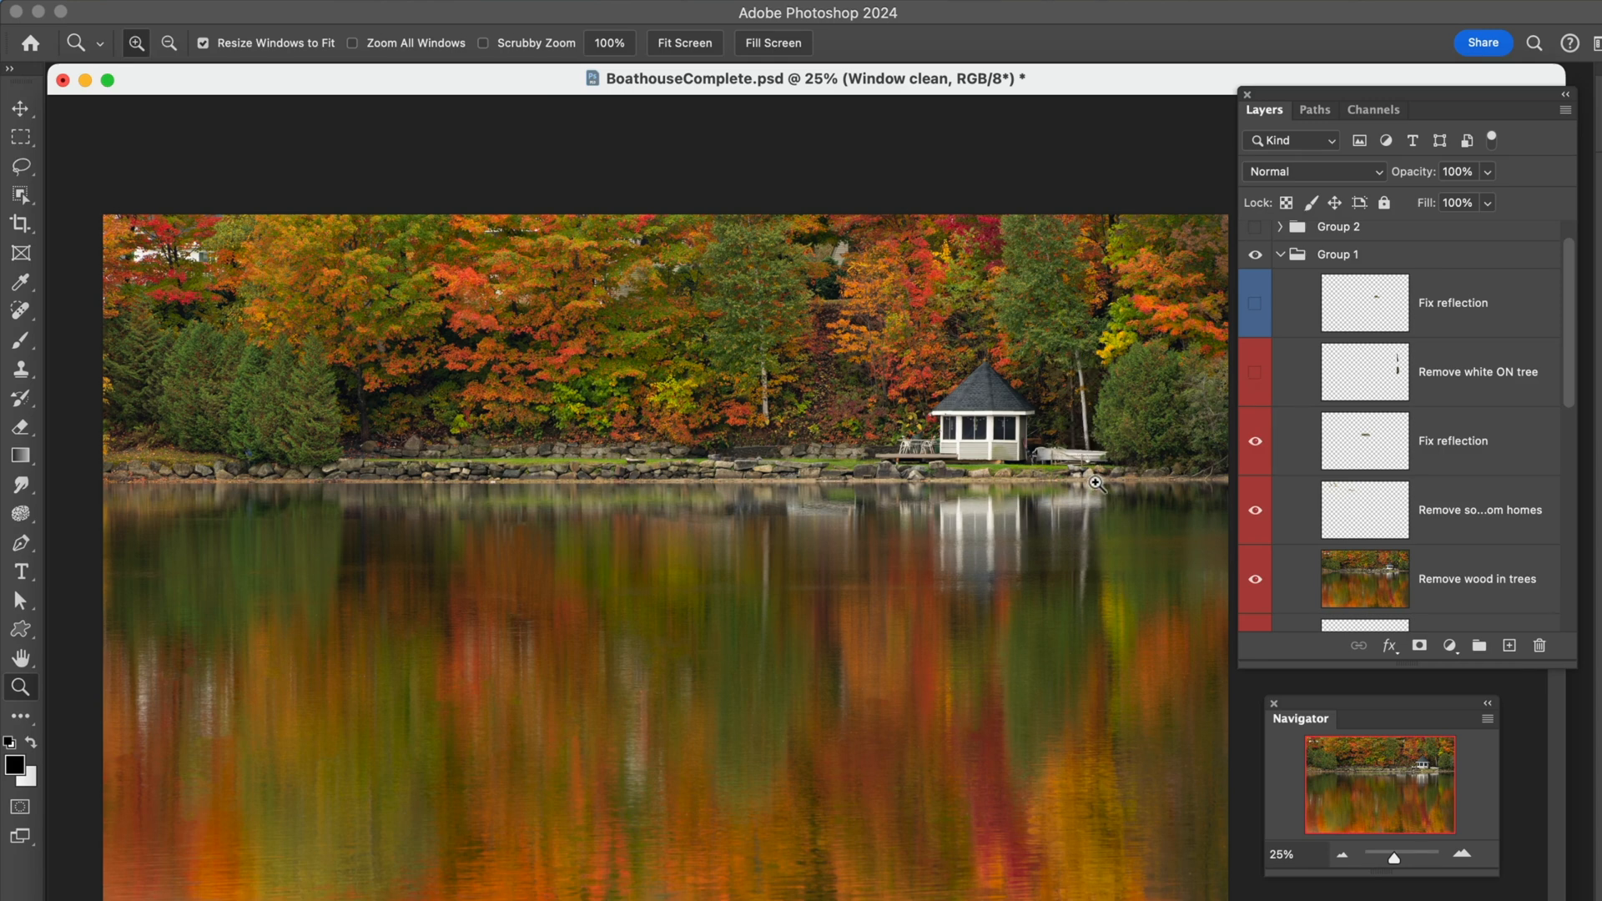
- Turn on Remove white ON tree and the blue Fix reflection layer, then collapse Group 1
left_click(1255, 373)
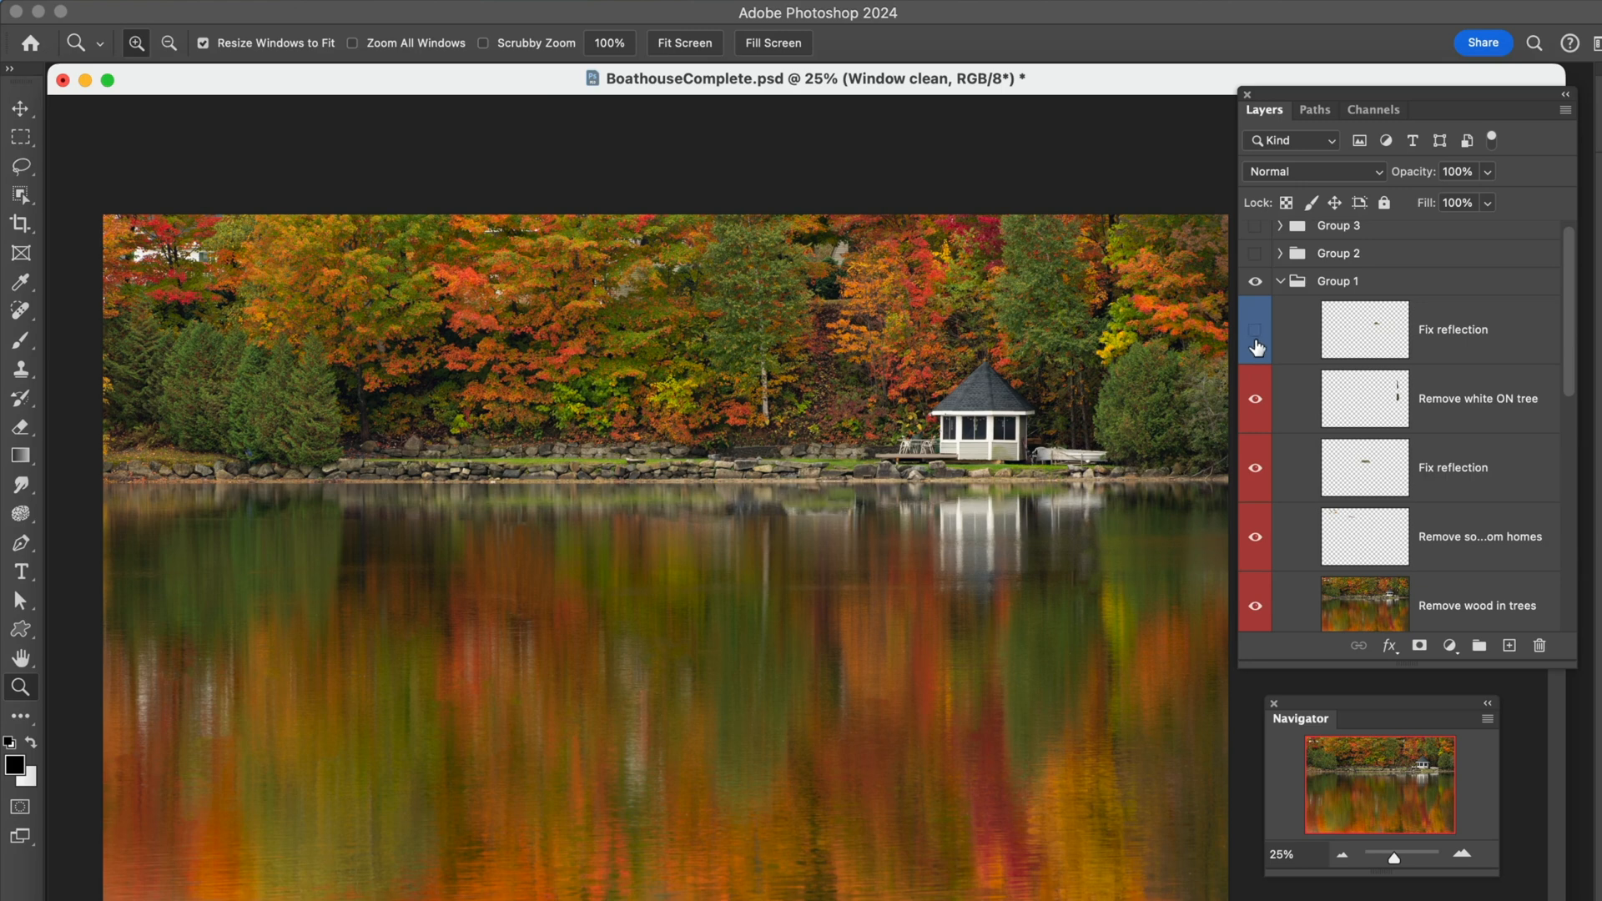
left_click(1256, 329)
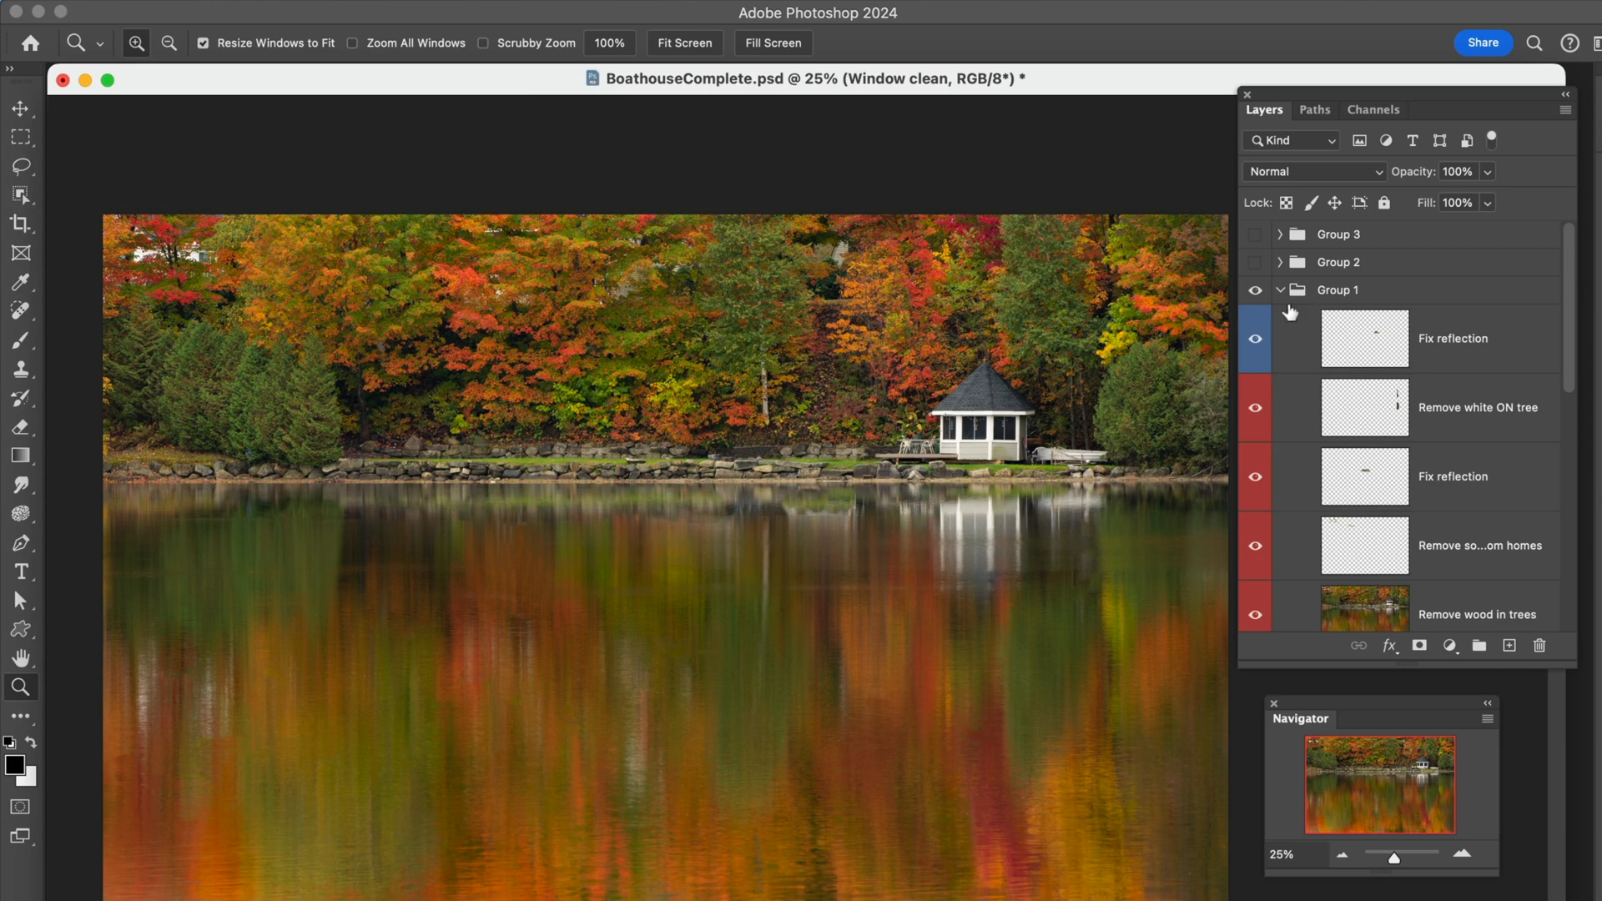
mouse_move(1280, 297)
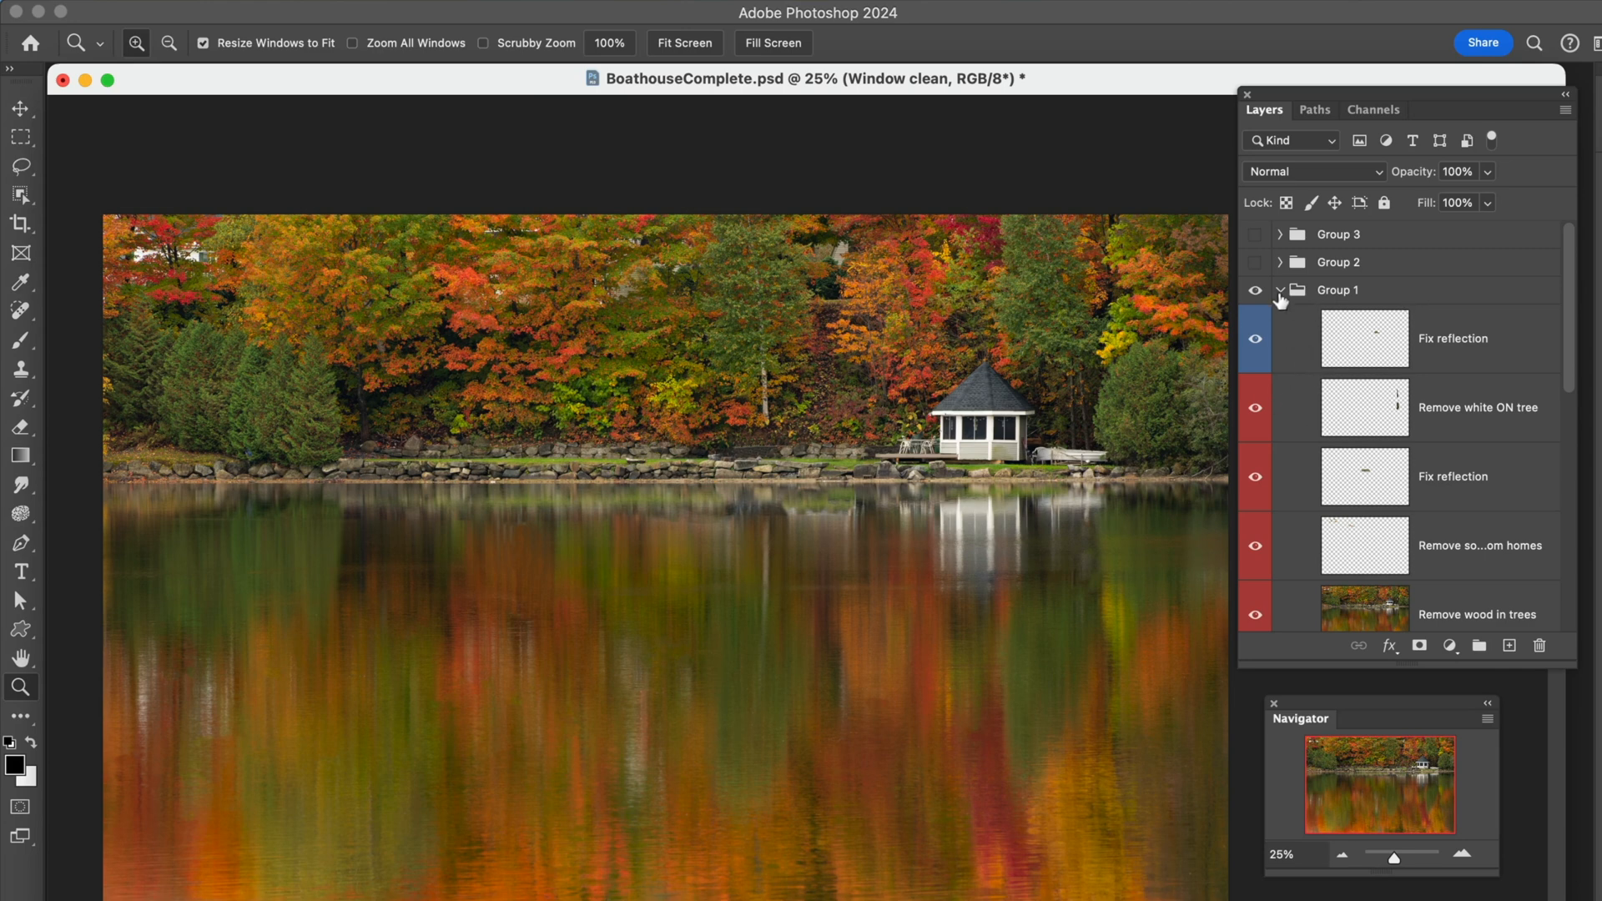
left_click(1279, 291)
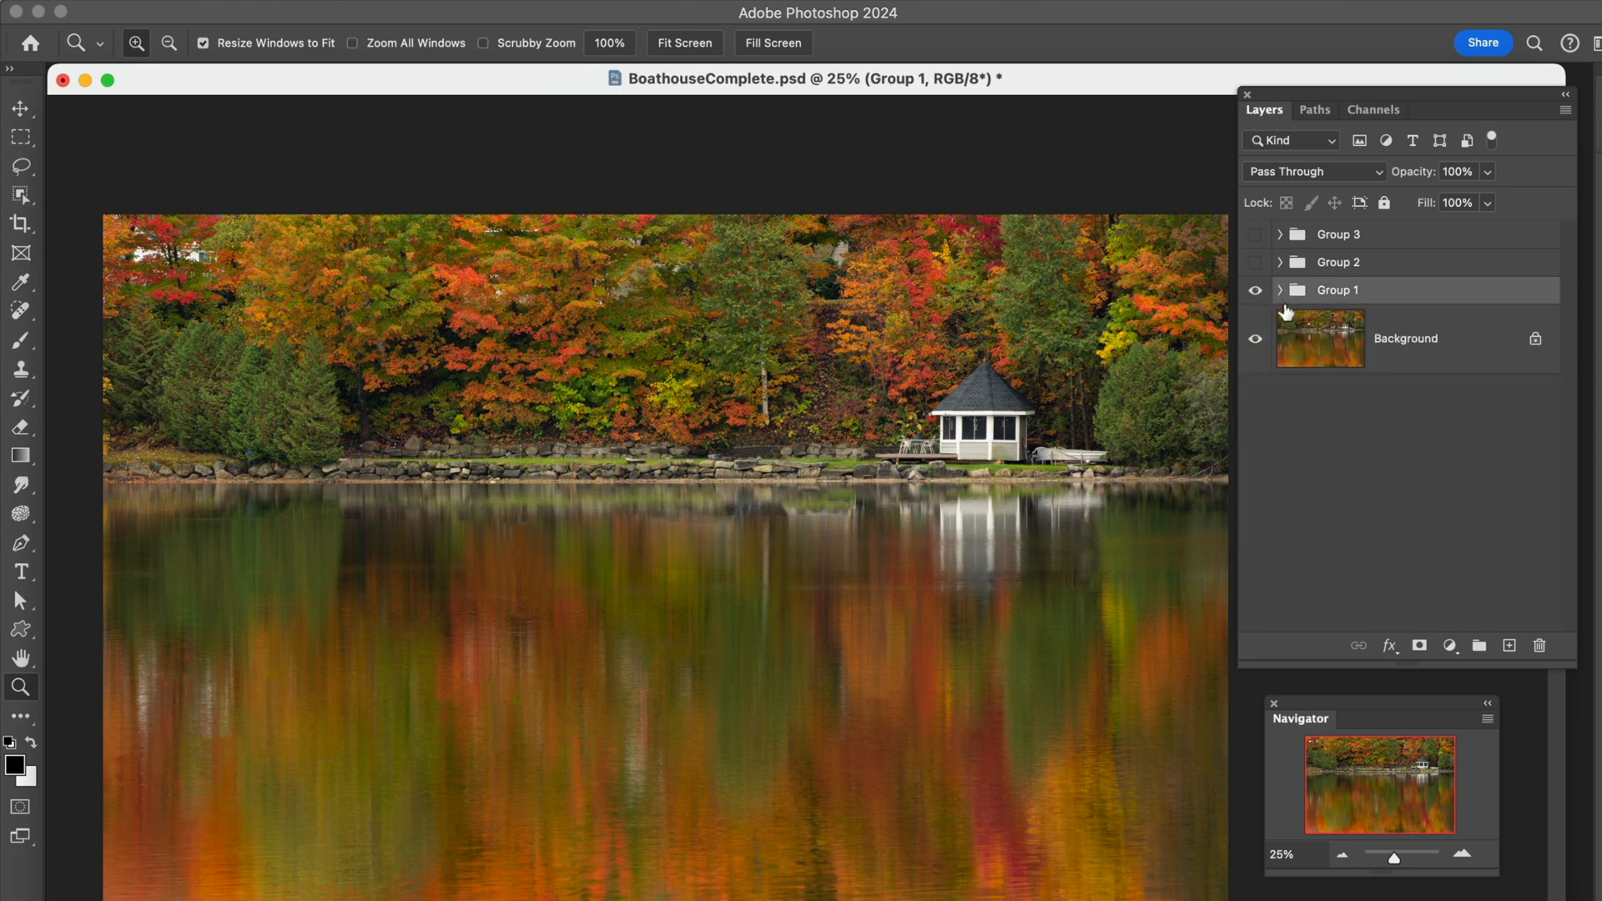
- Expand Groups 1 and 2 and turn on the Remove White in trees layer
left_click(1280, 290)
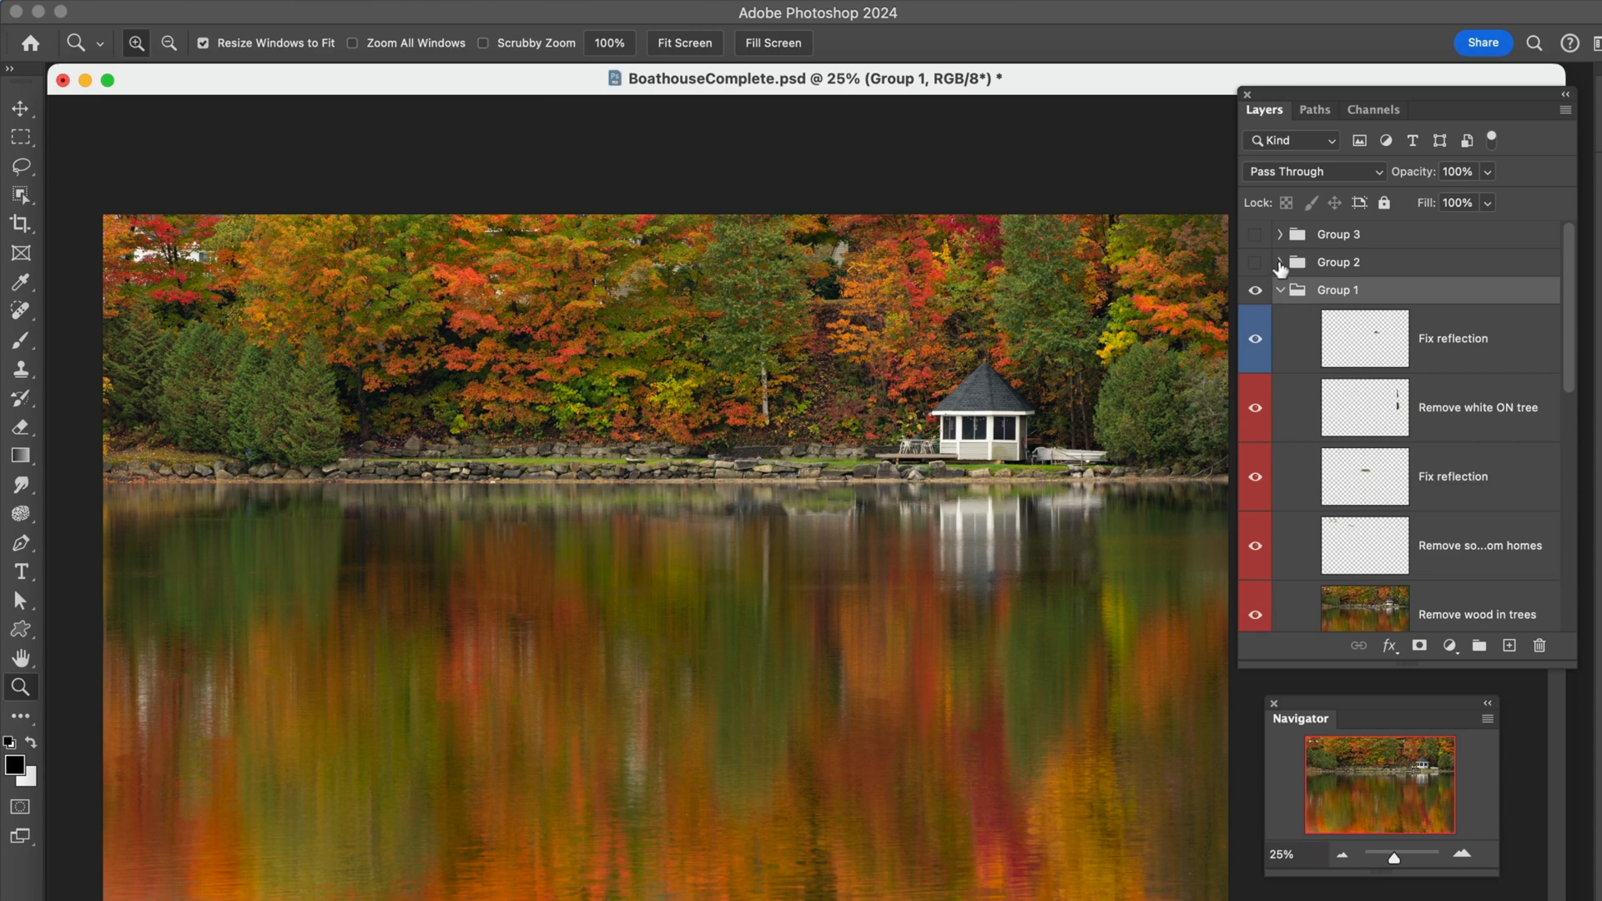
left_click(1279, 262)
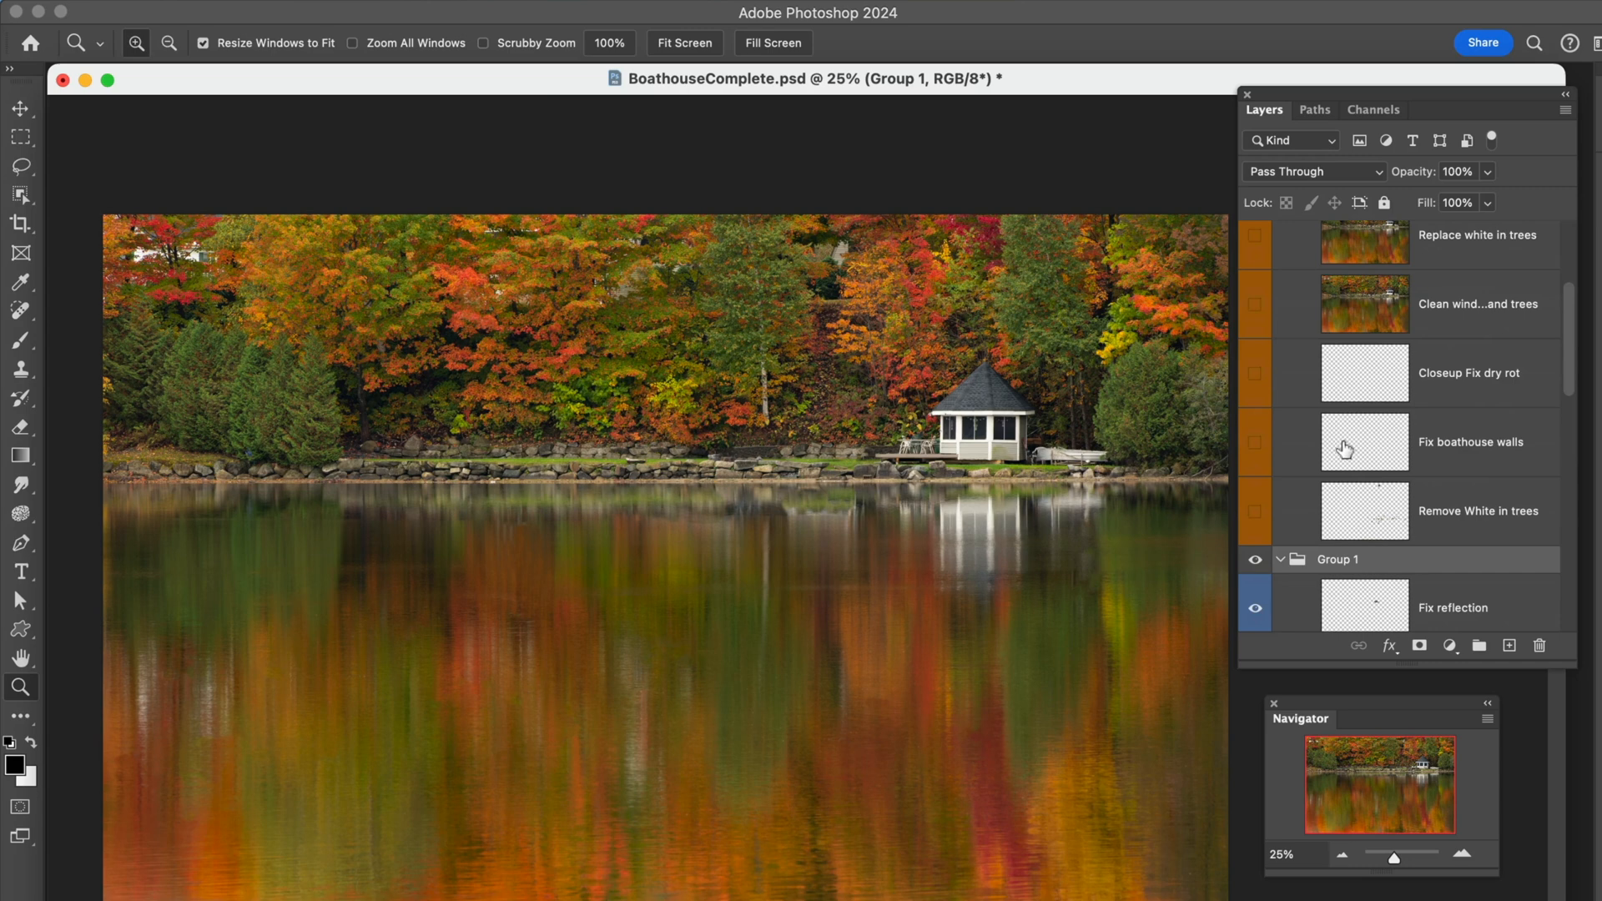
left_click(1255, 510)
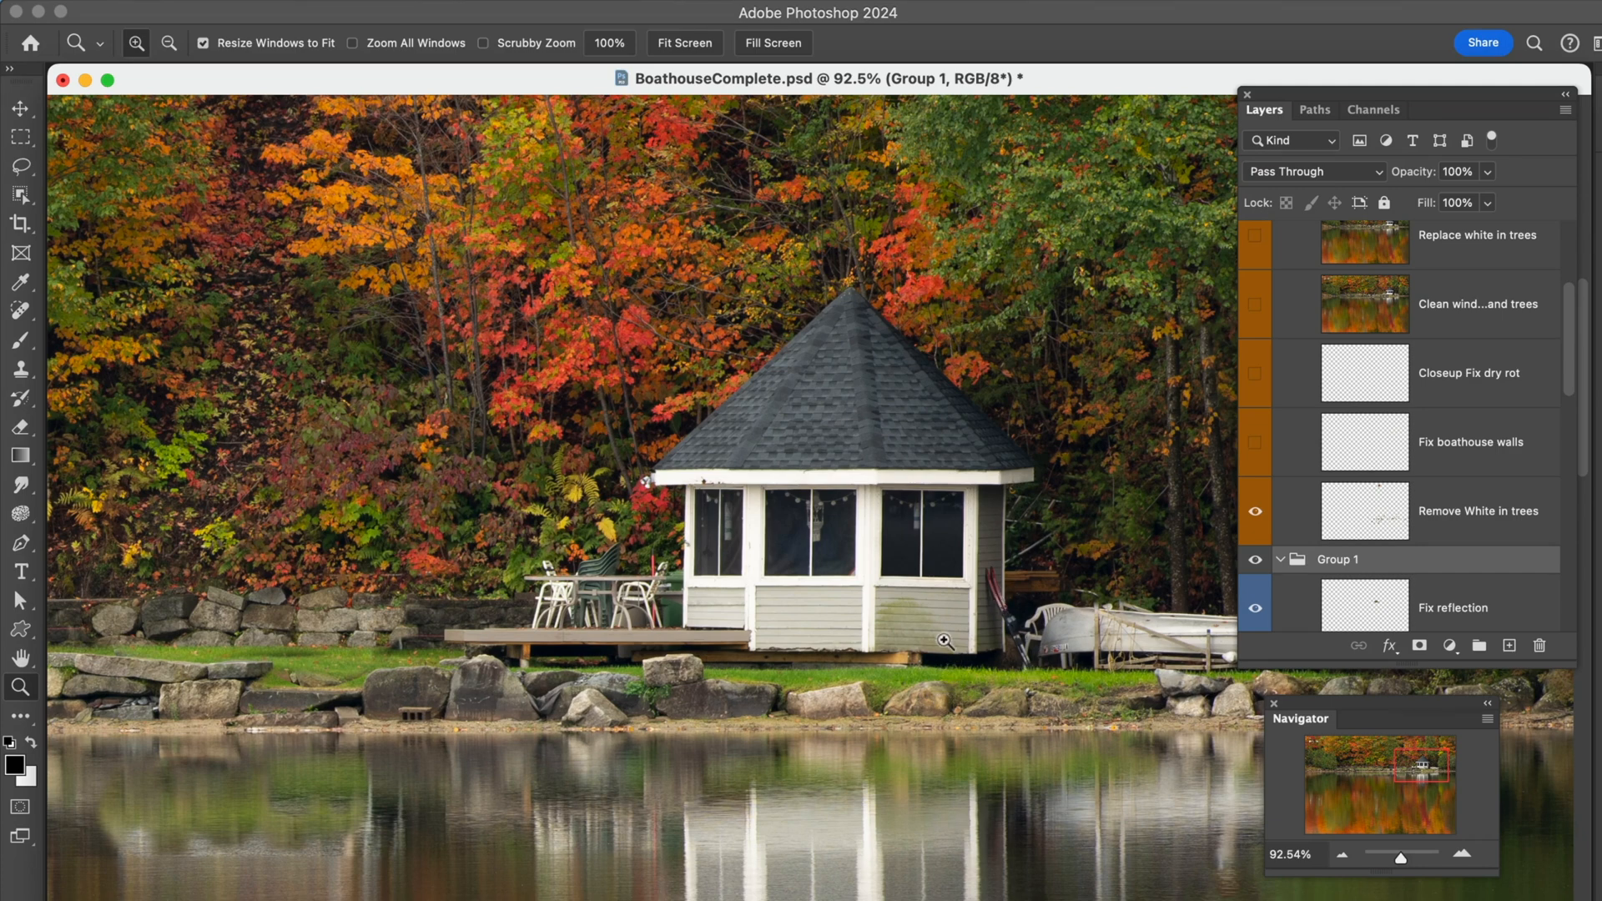
mouse_move(946, 683)
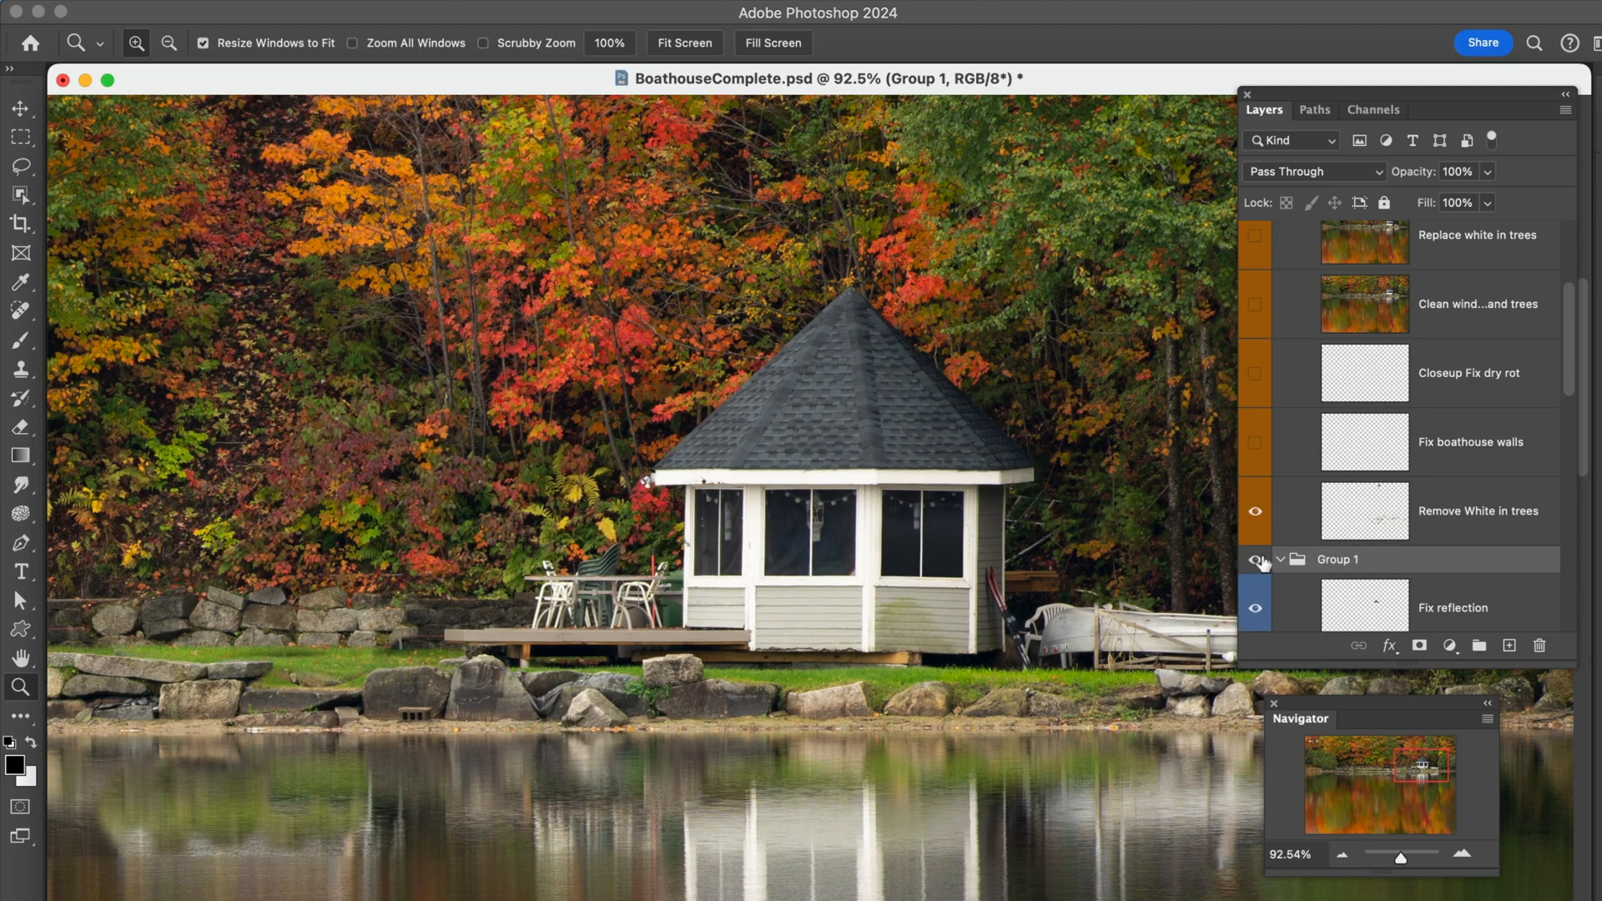
- Toggle the Fix boathouse walls layer's visibility to compare, leaving it switched on
left_click(1255, 442)
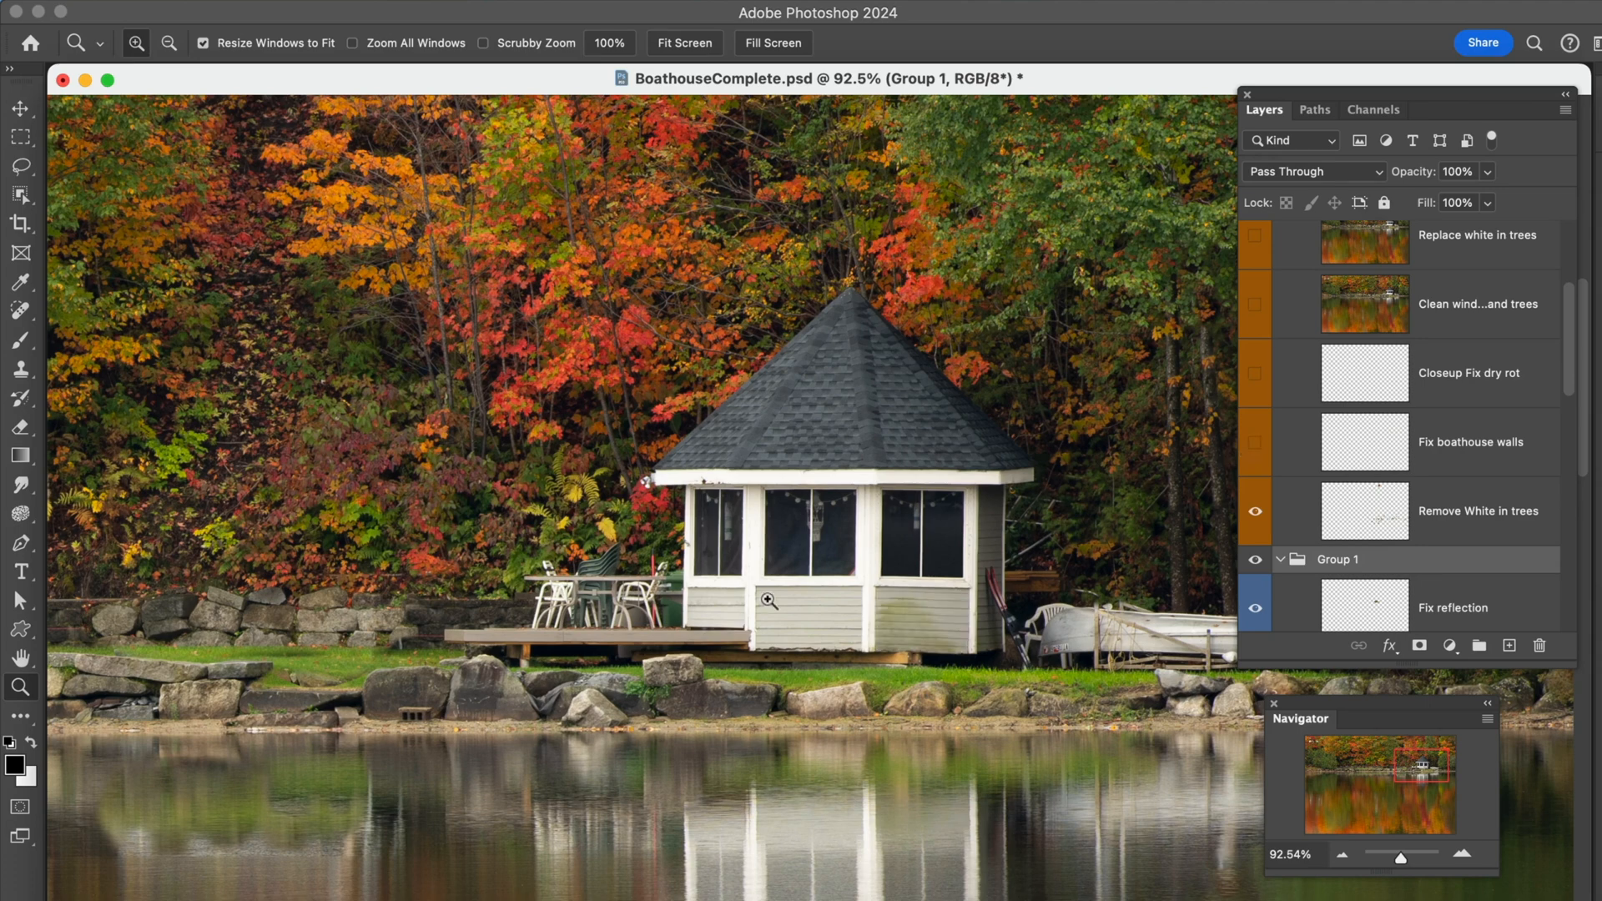
mouse_move(1135, 487)
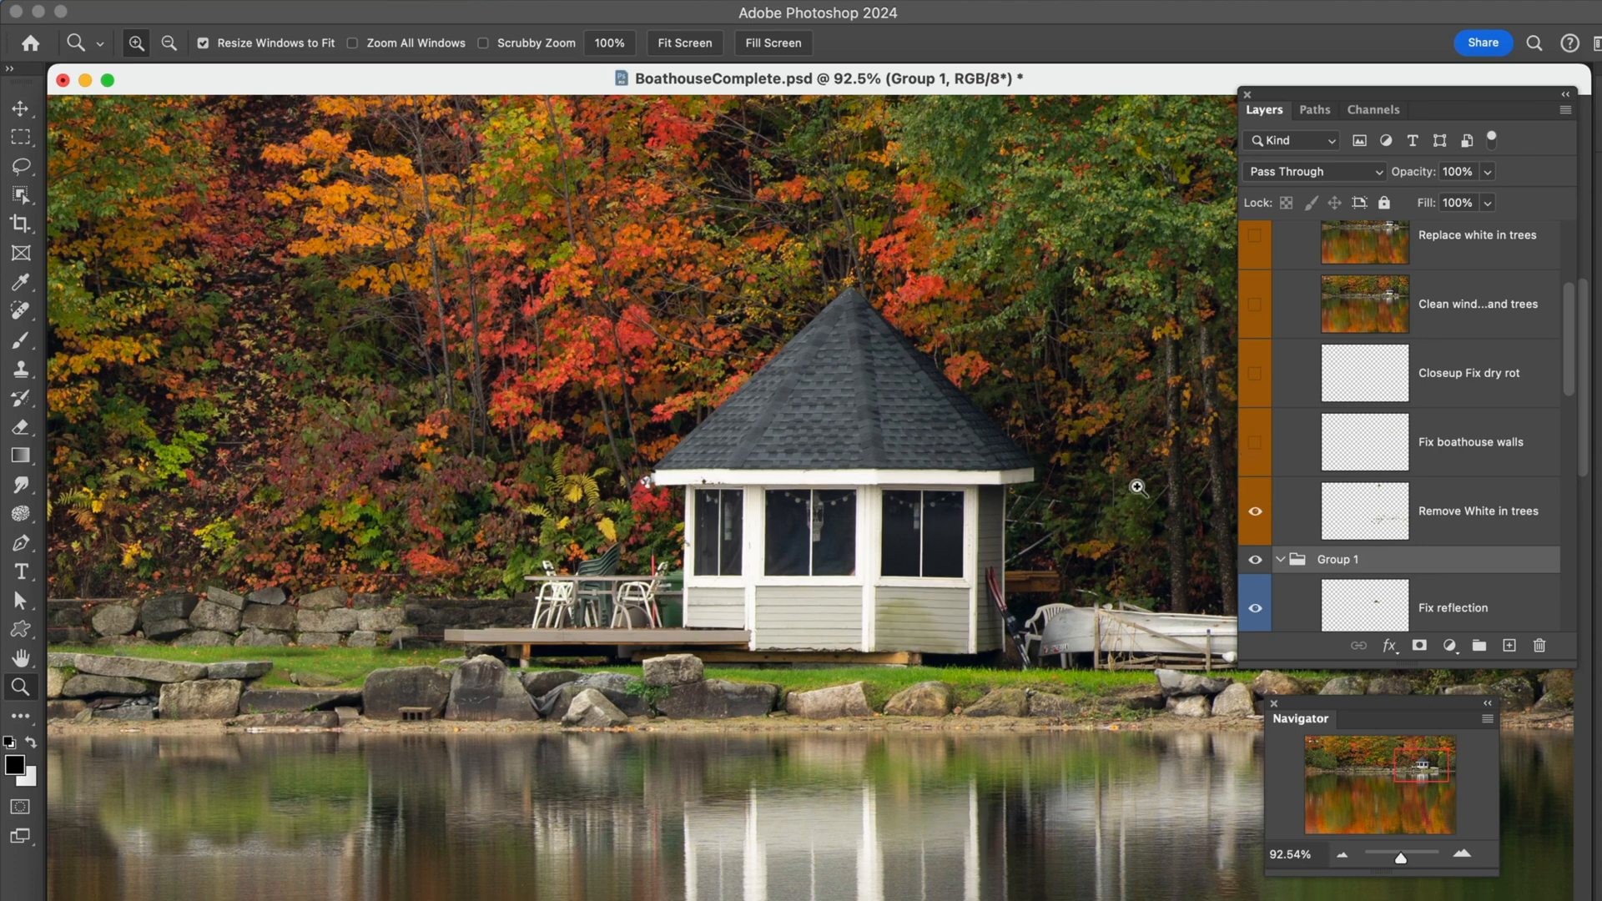
left_click(1255, 442)
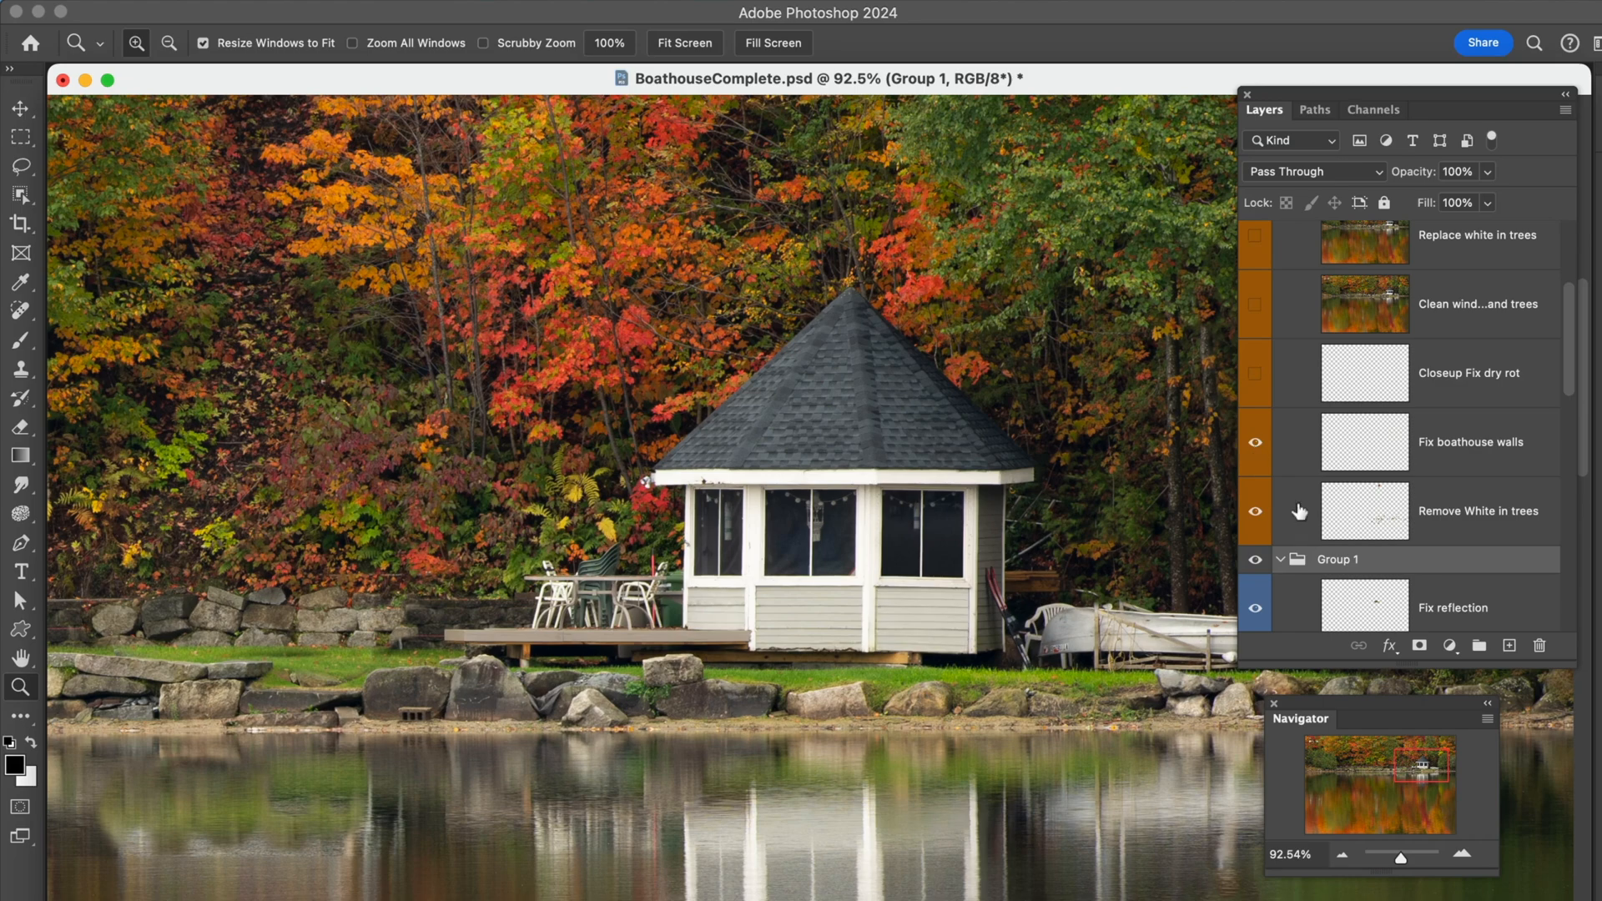
mouse_move(808, 642)
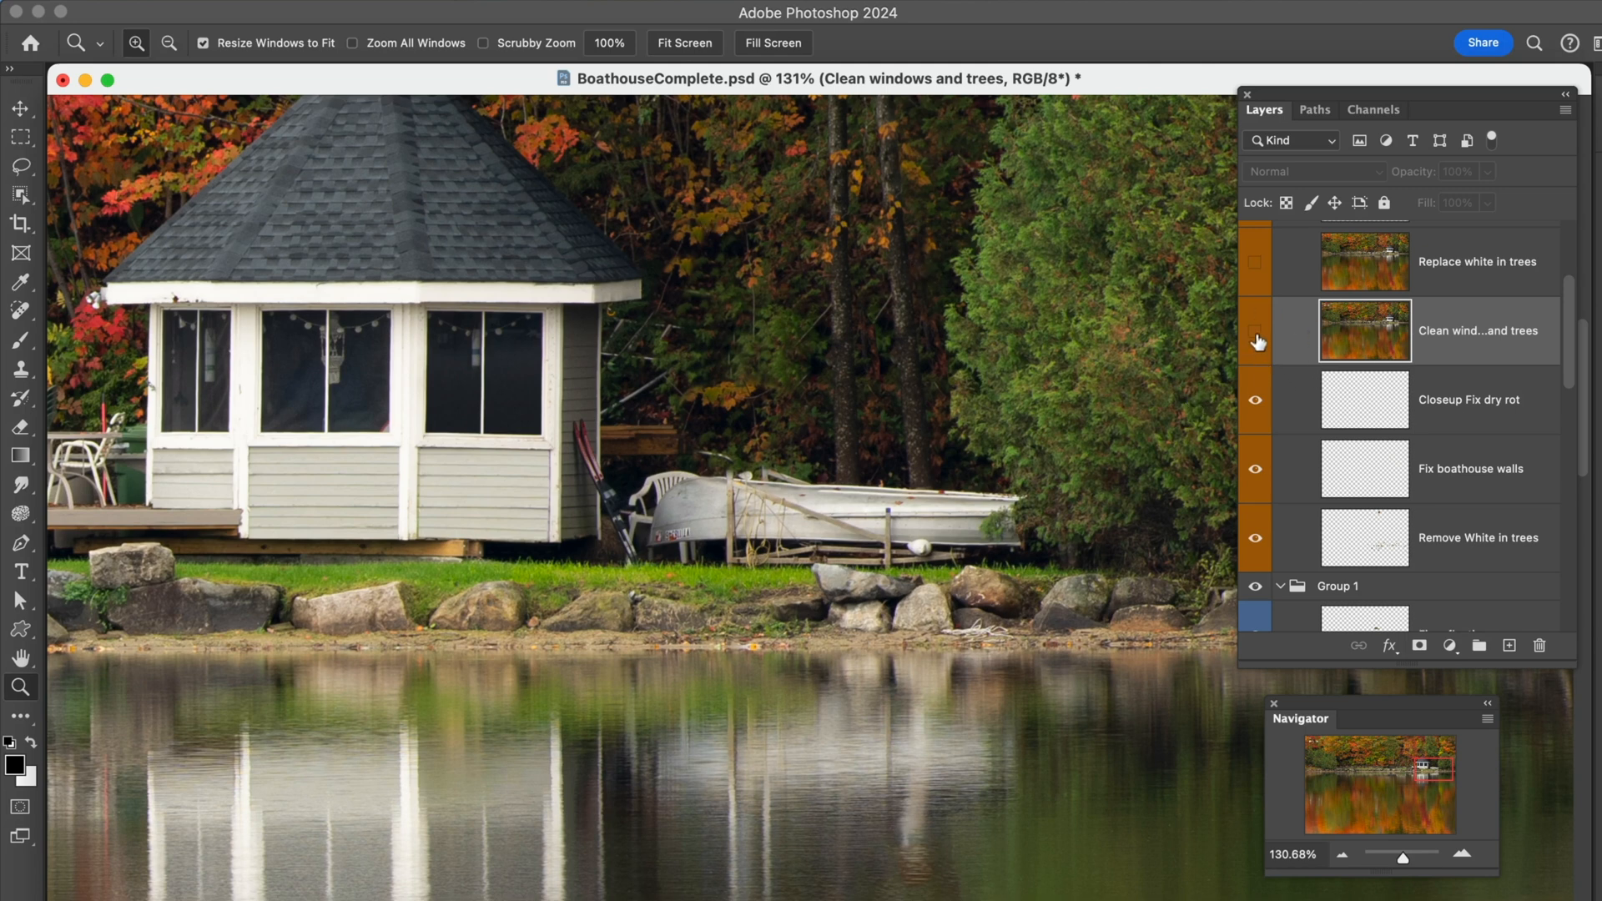
- Turn on Clean windows and trees, select Replace white in trees, and zoom out to the full photo
left_click(1255, 331)
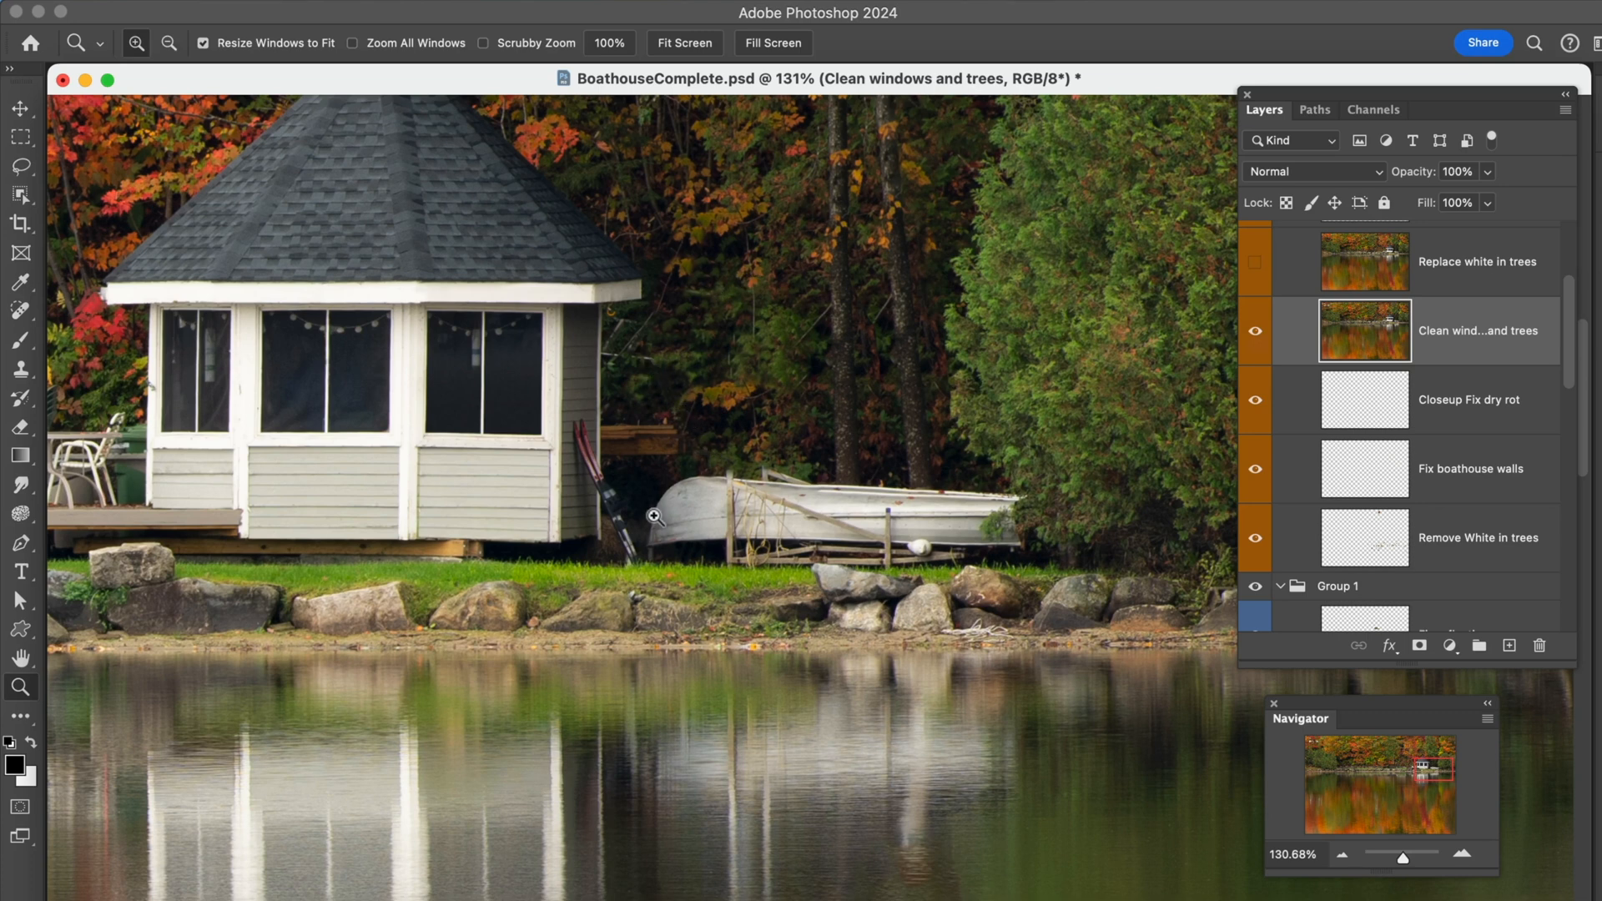
mouse_move(466, 324)
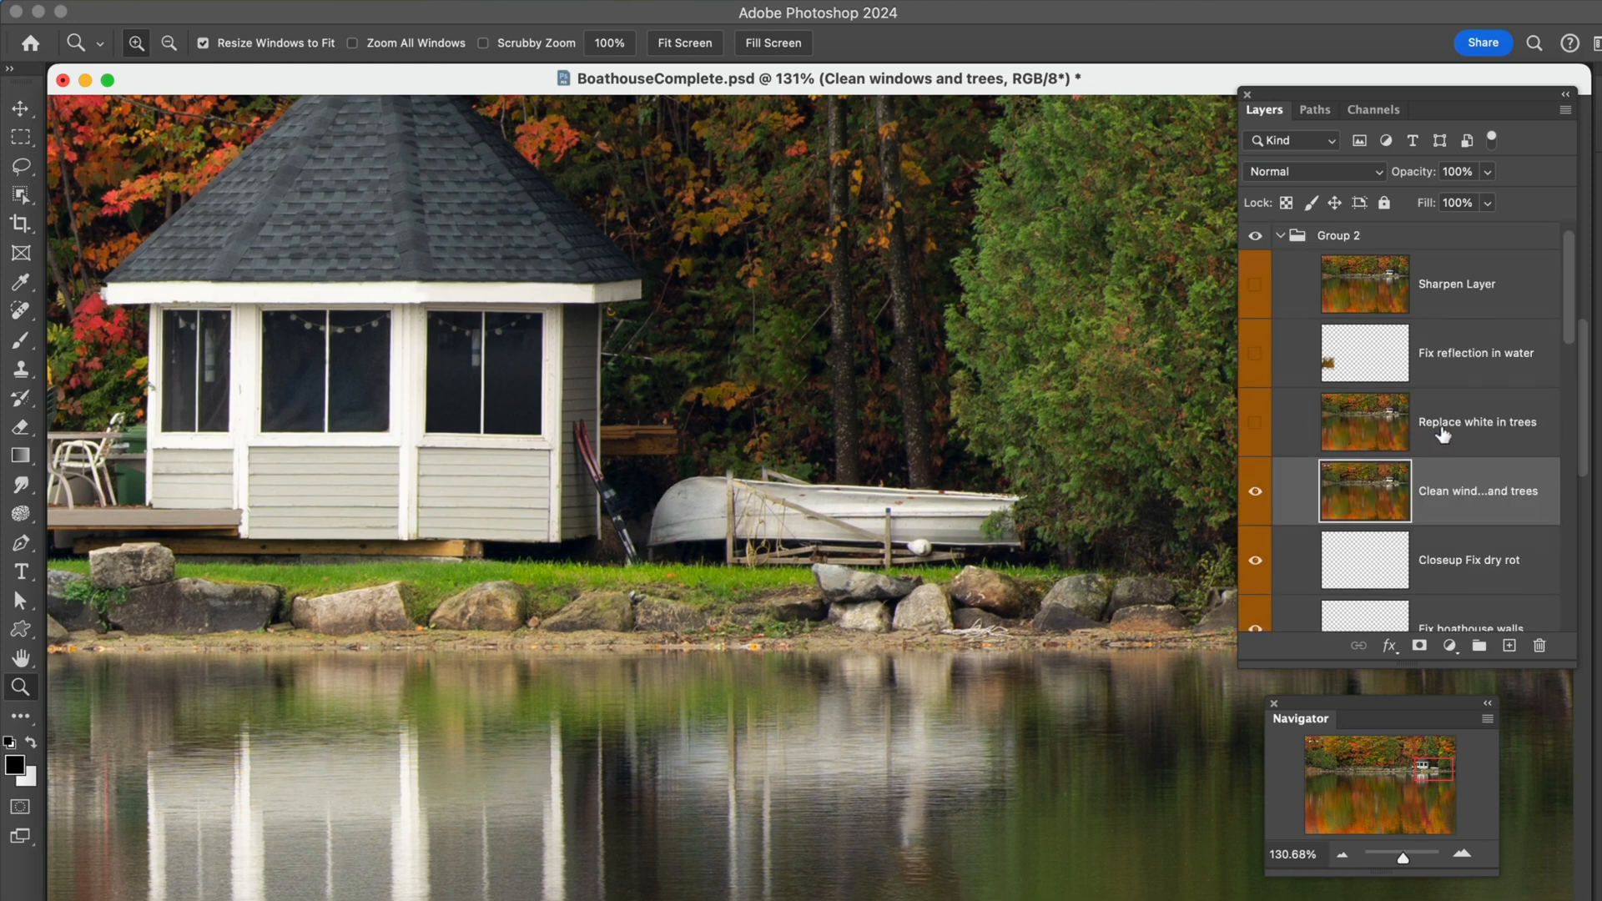
left_click(1476, 421)
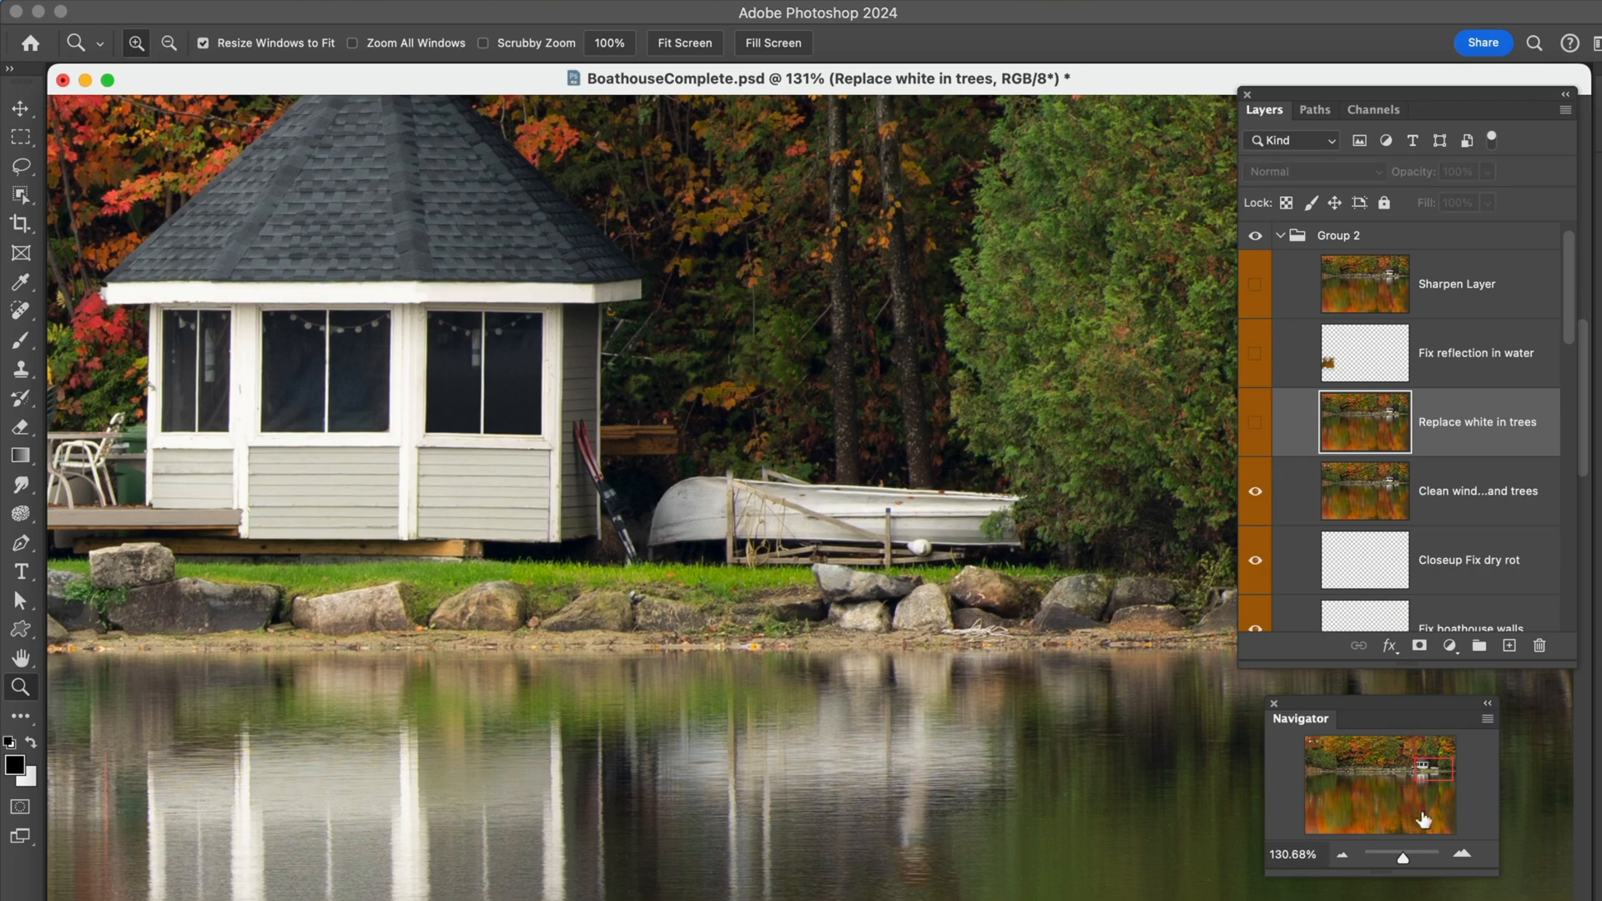
left_click(1342, 854)
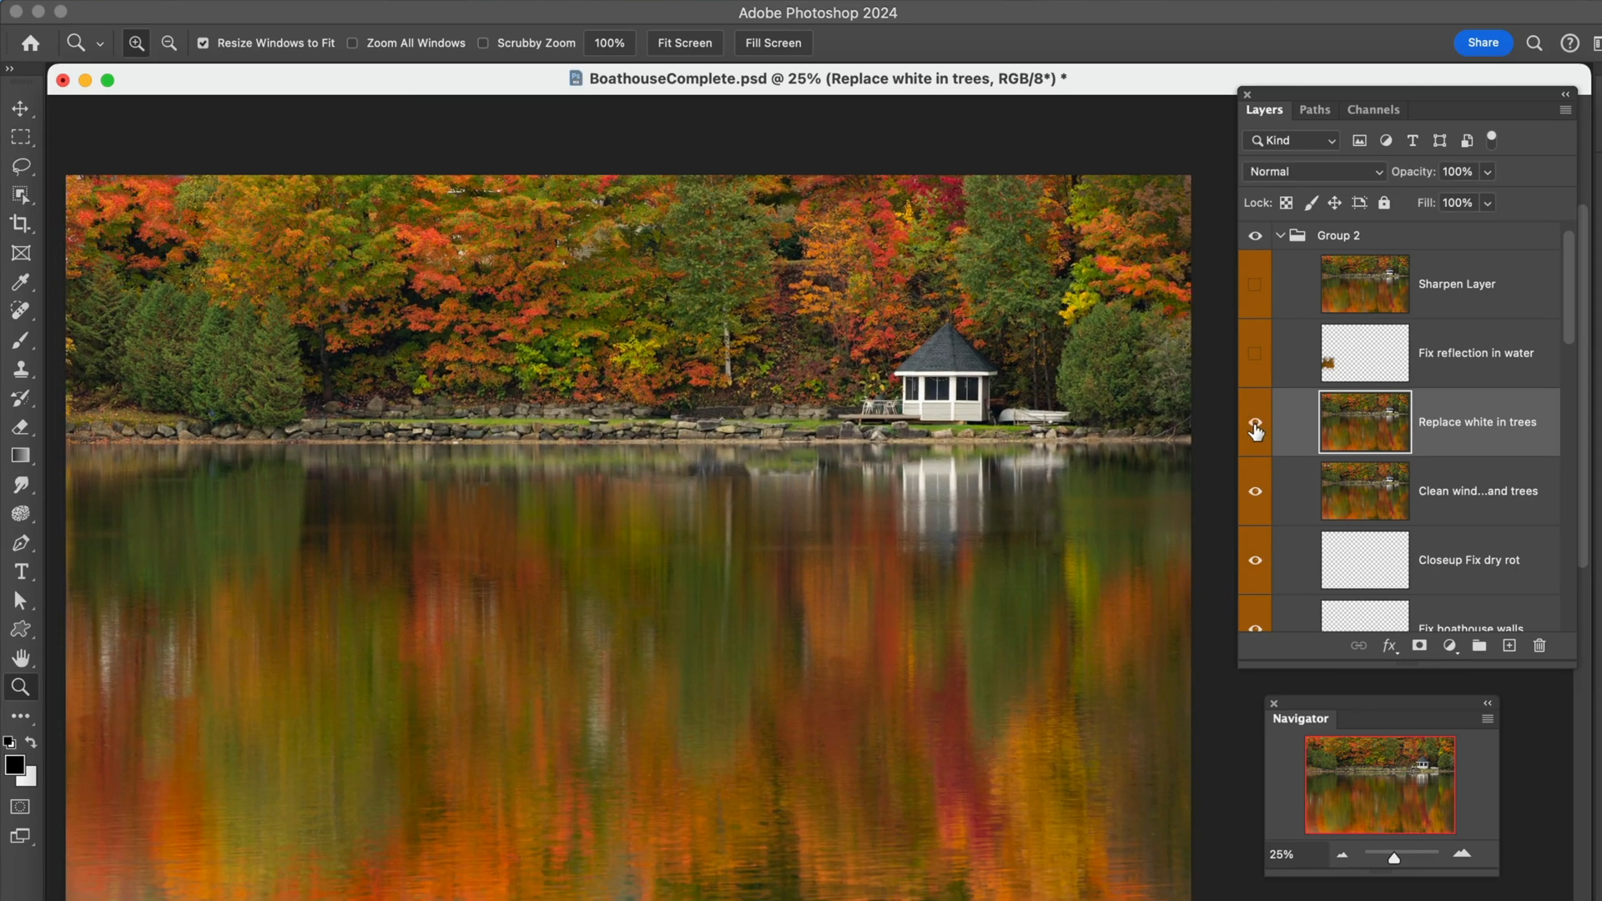
- Toggle Replace white in trees to compare, then show the Fix reflection in water layer
left_click(1255, 422)
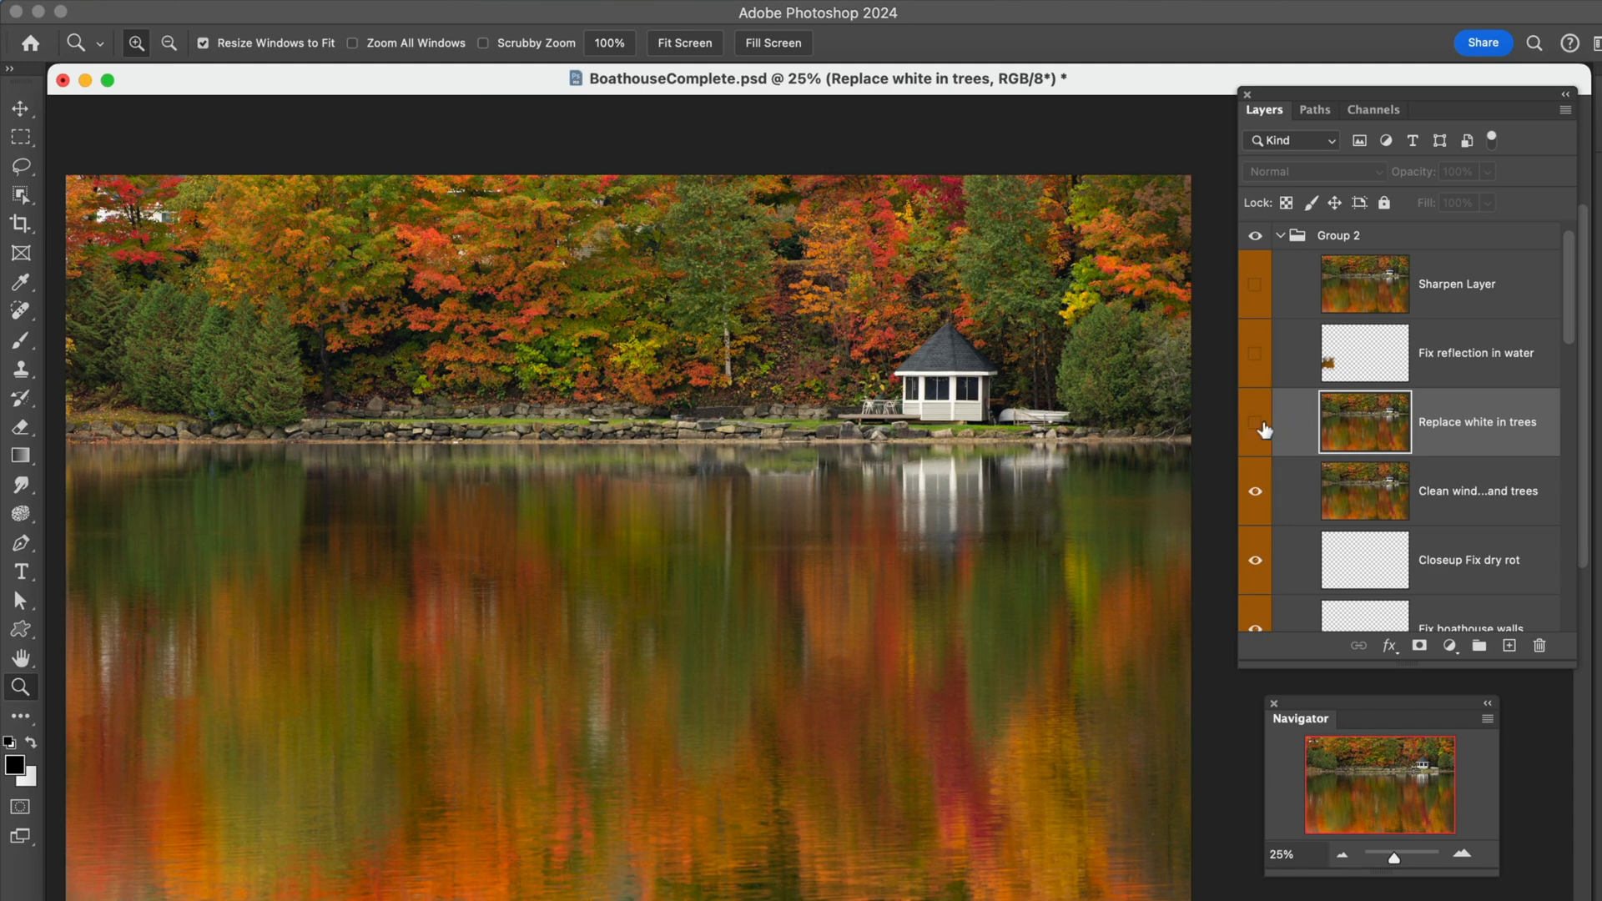
left_click(1255, 422)
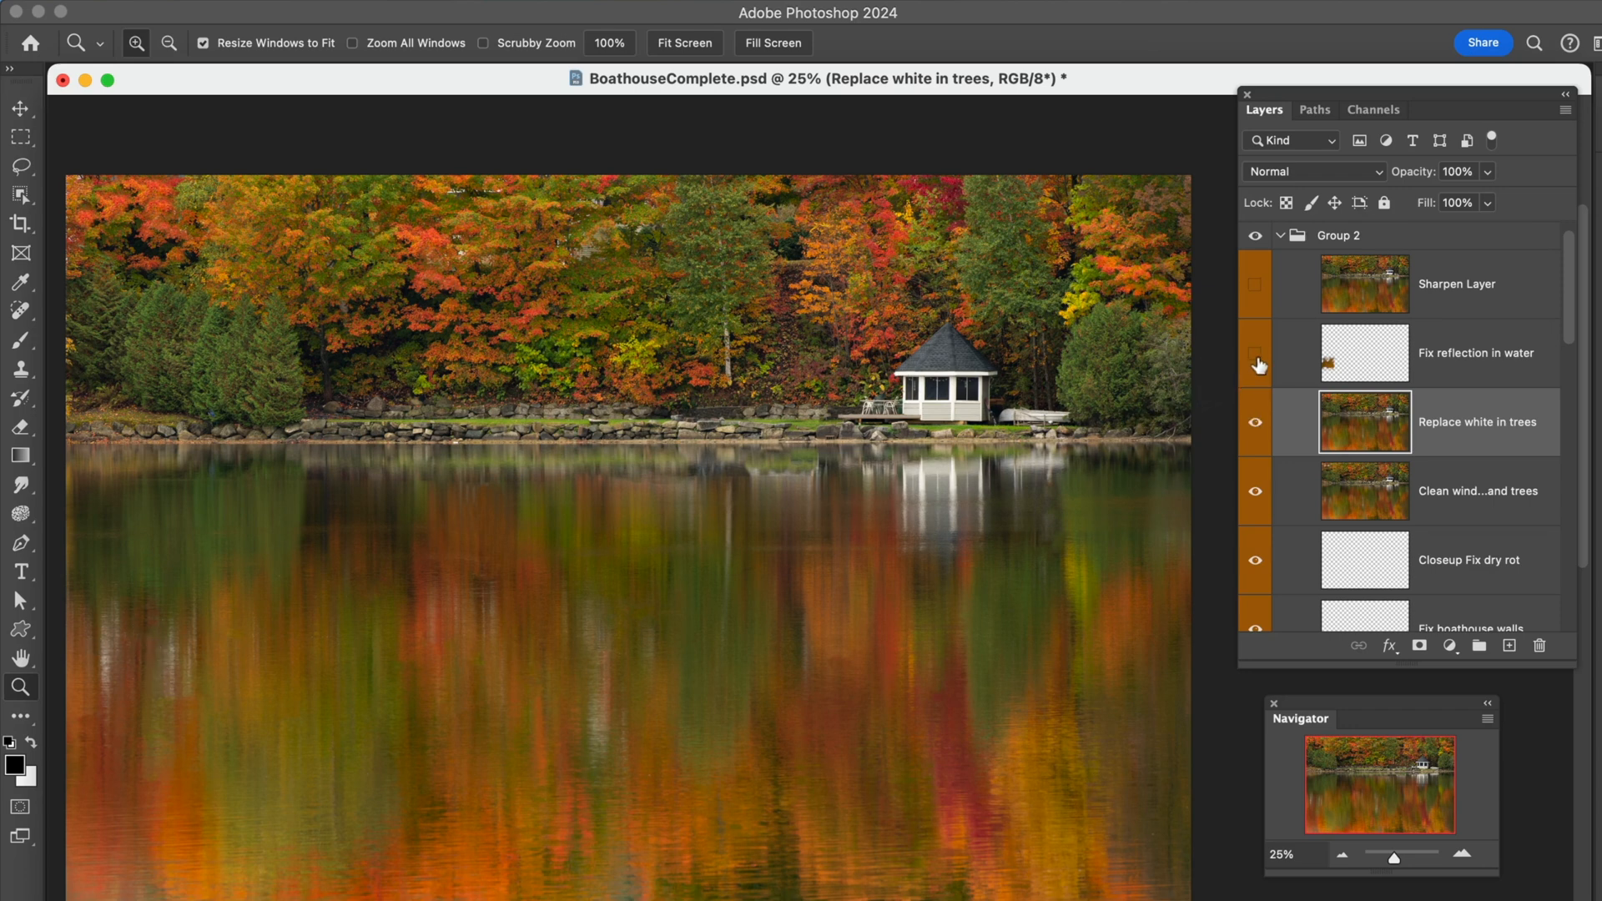
left_click(1255, 354)
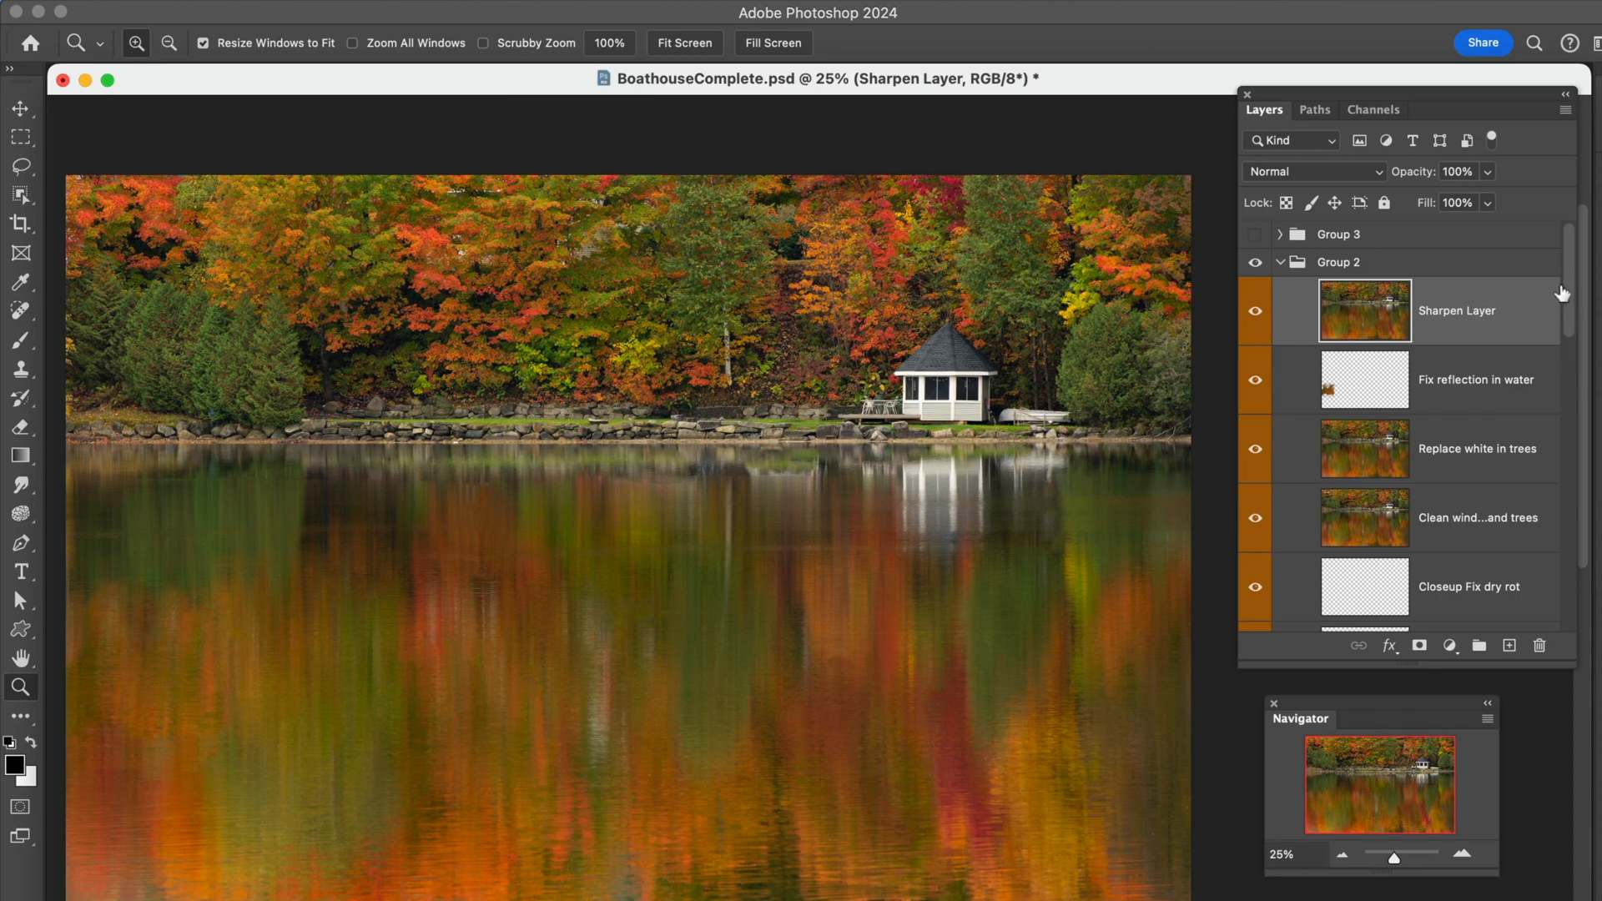
scroll("down", 3)
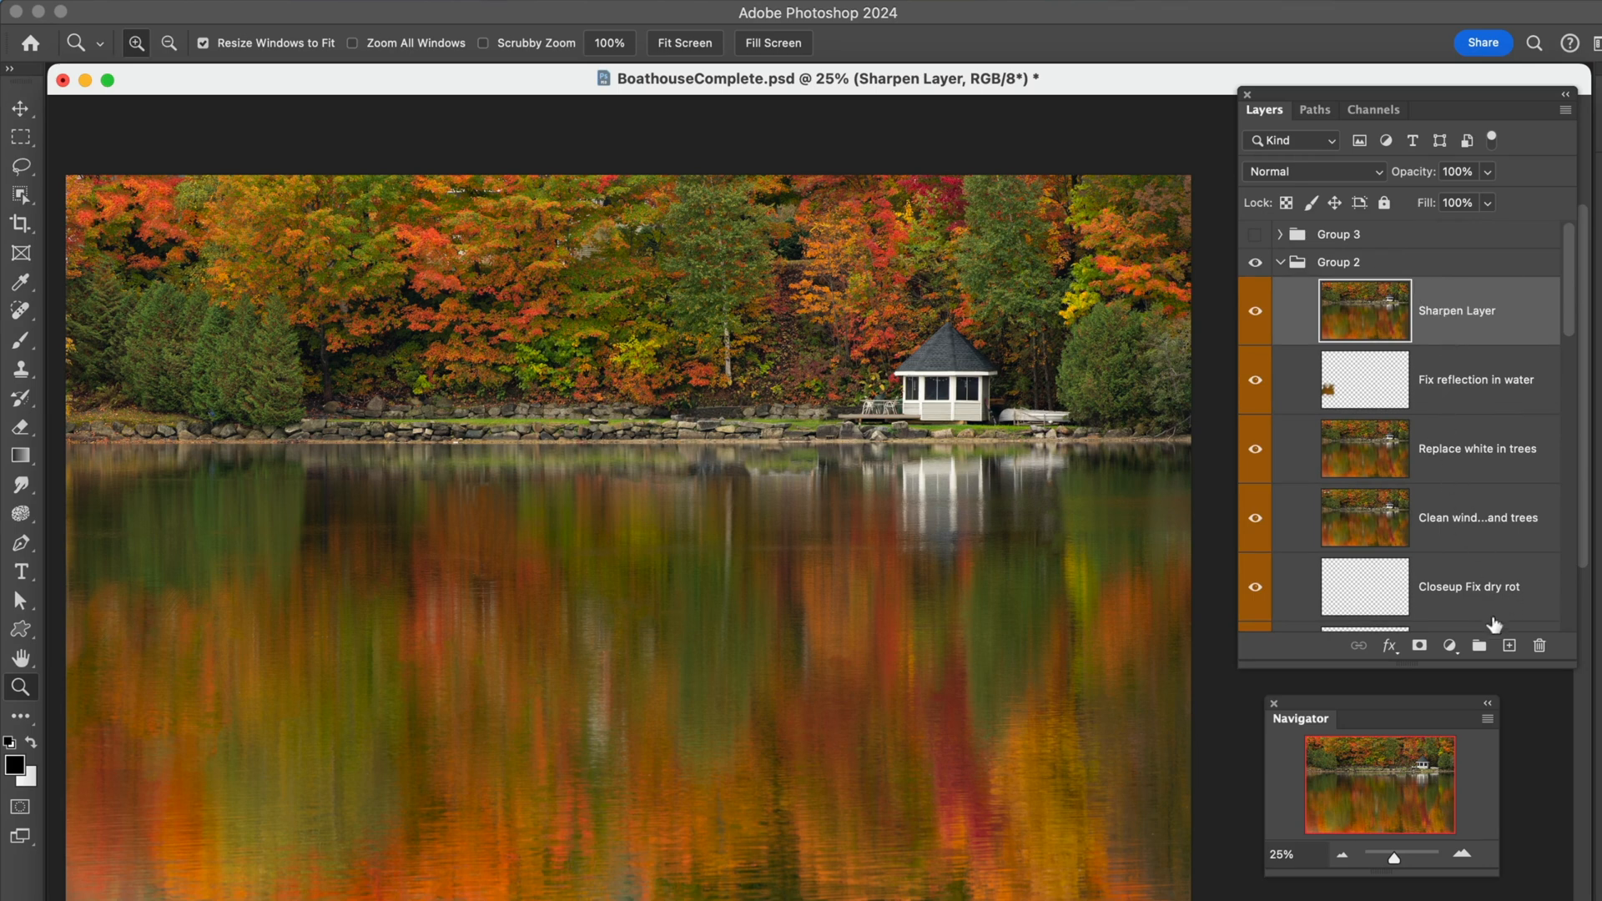
left_click(1509, 648)
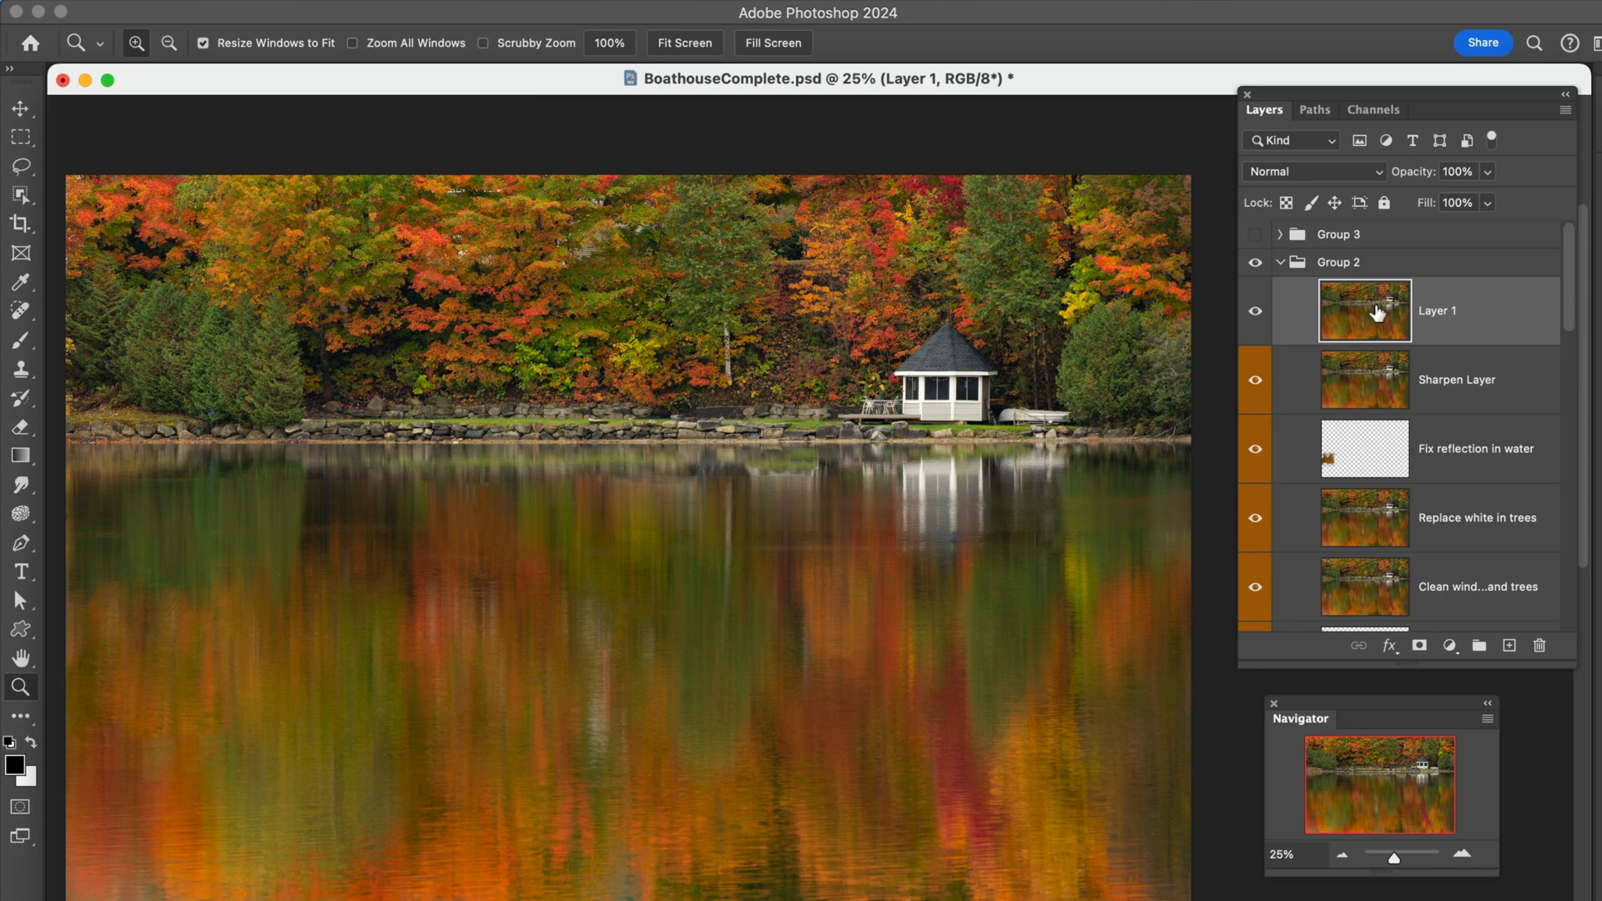
mouse_move(1521, 324)
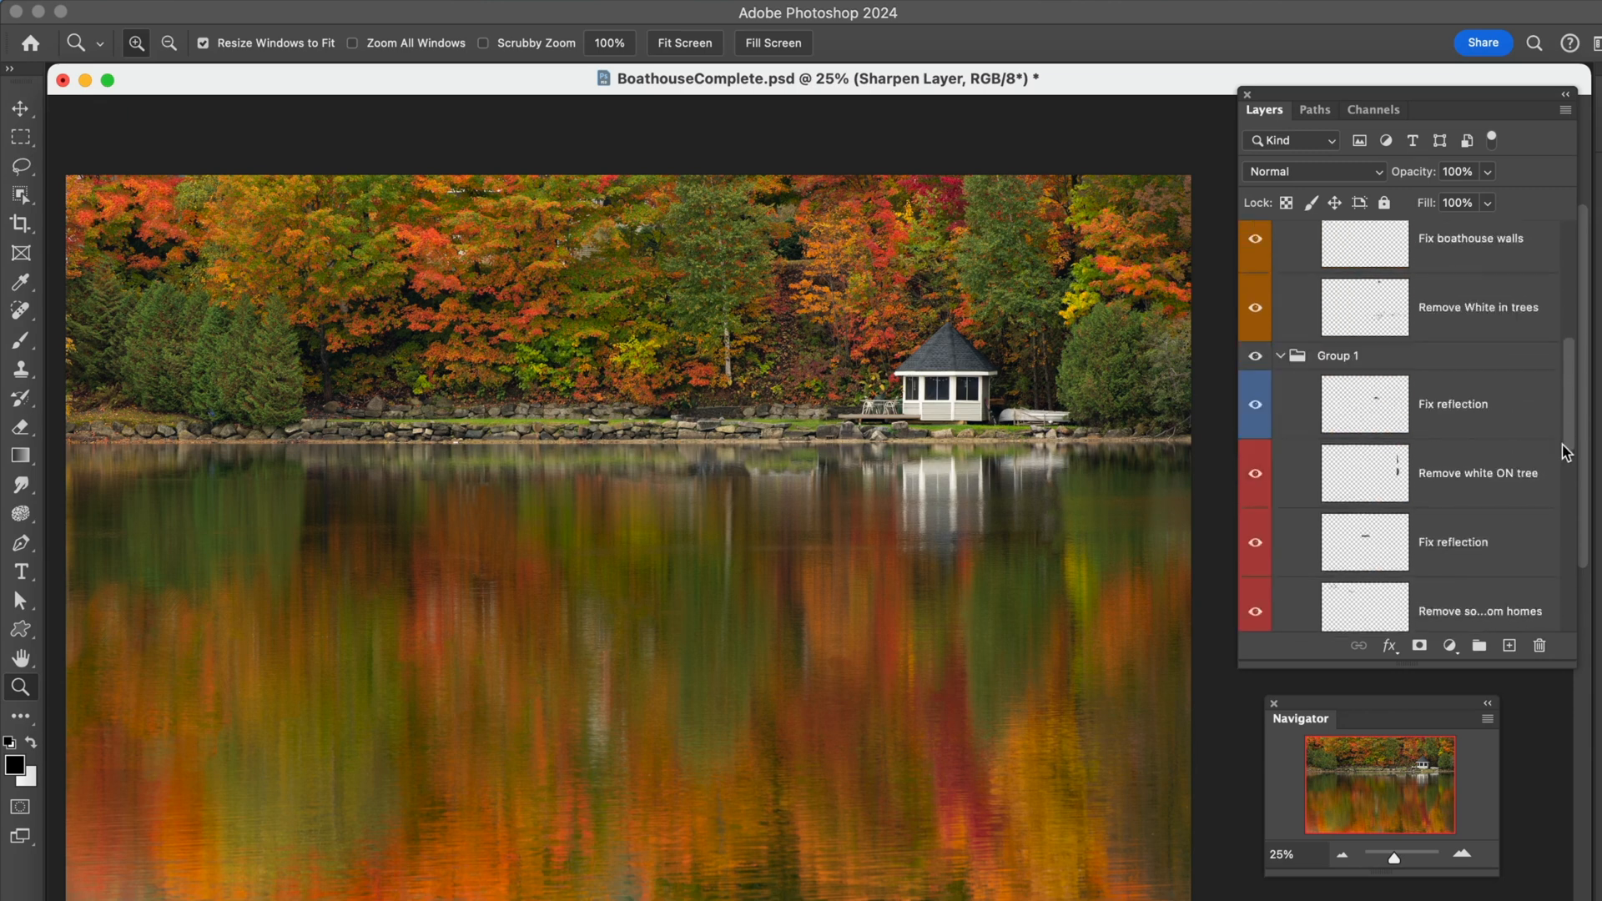
scroll("down", 3)
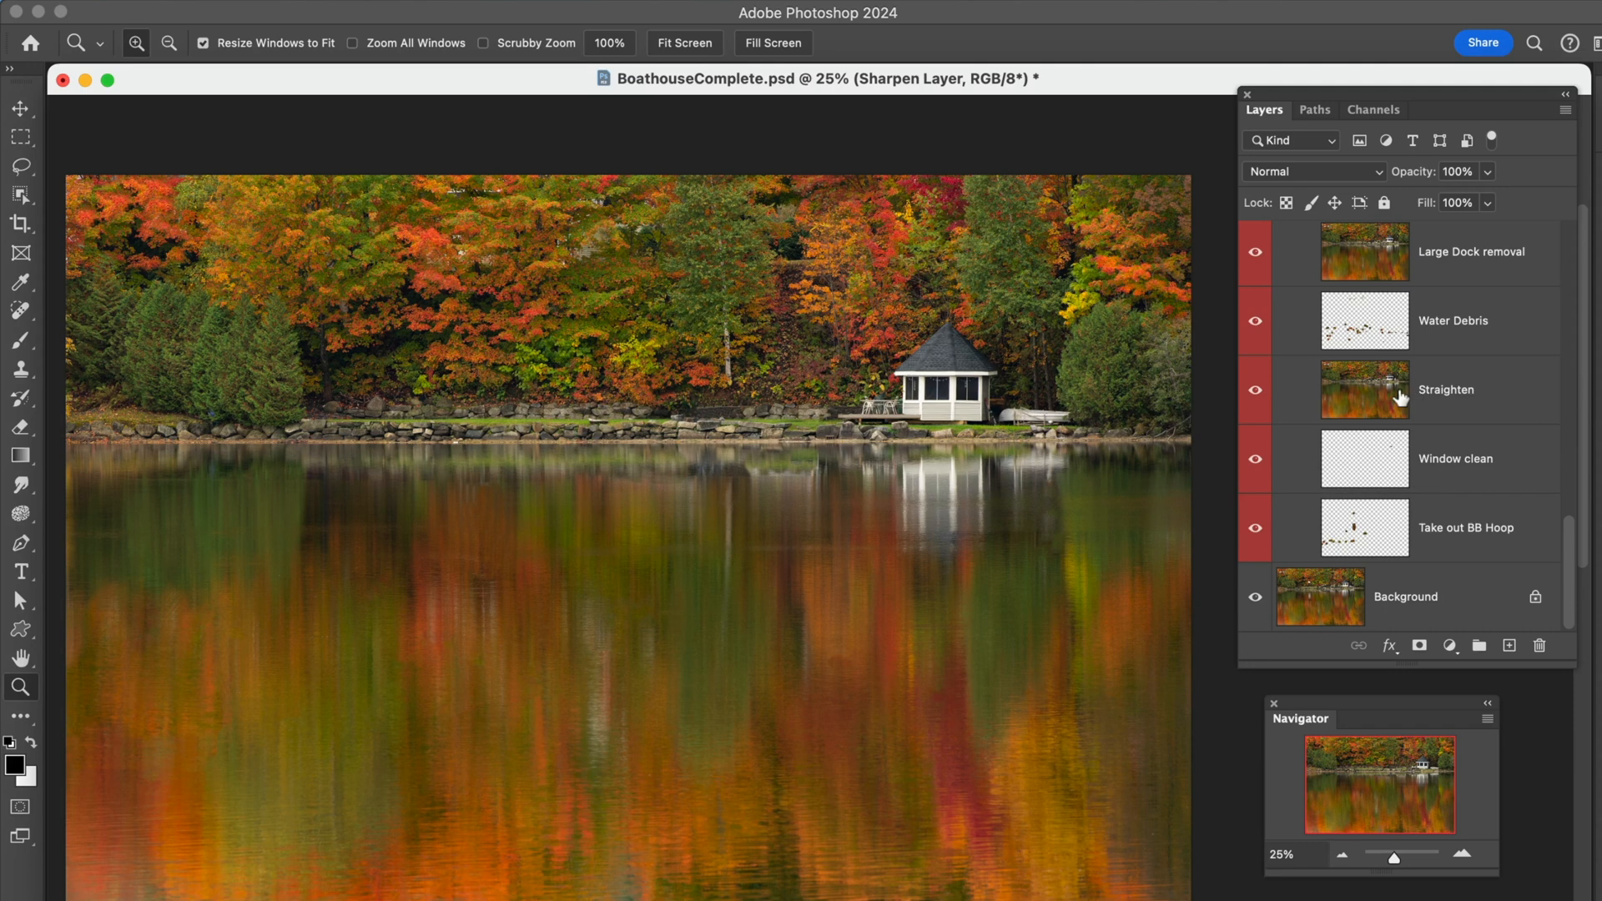
mouse_move(1401, 395)
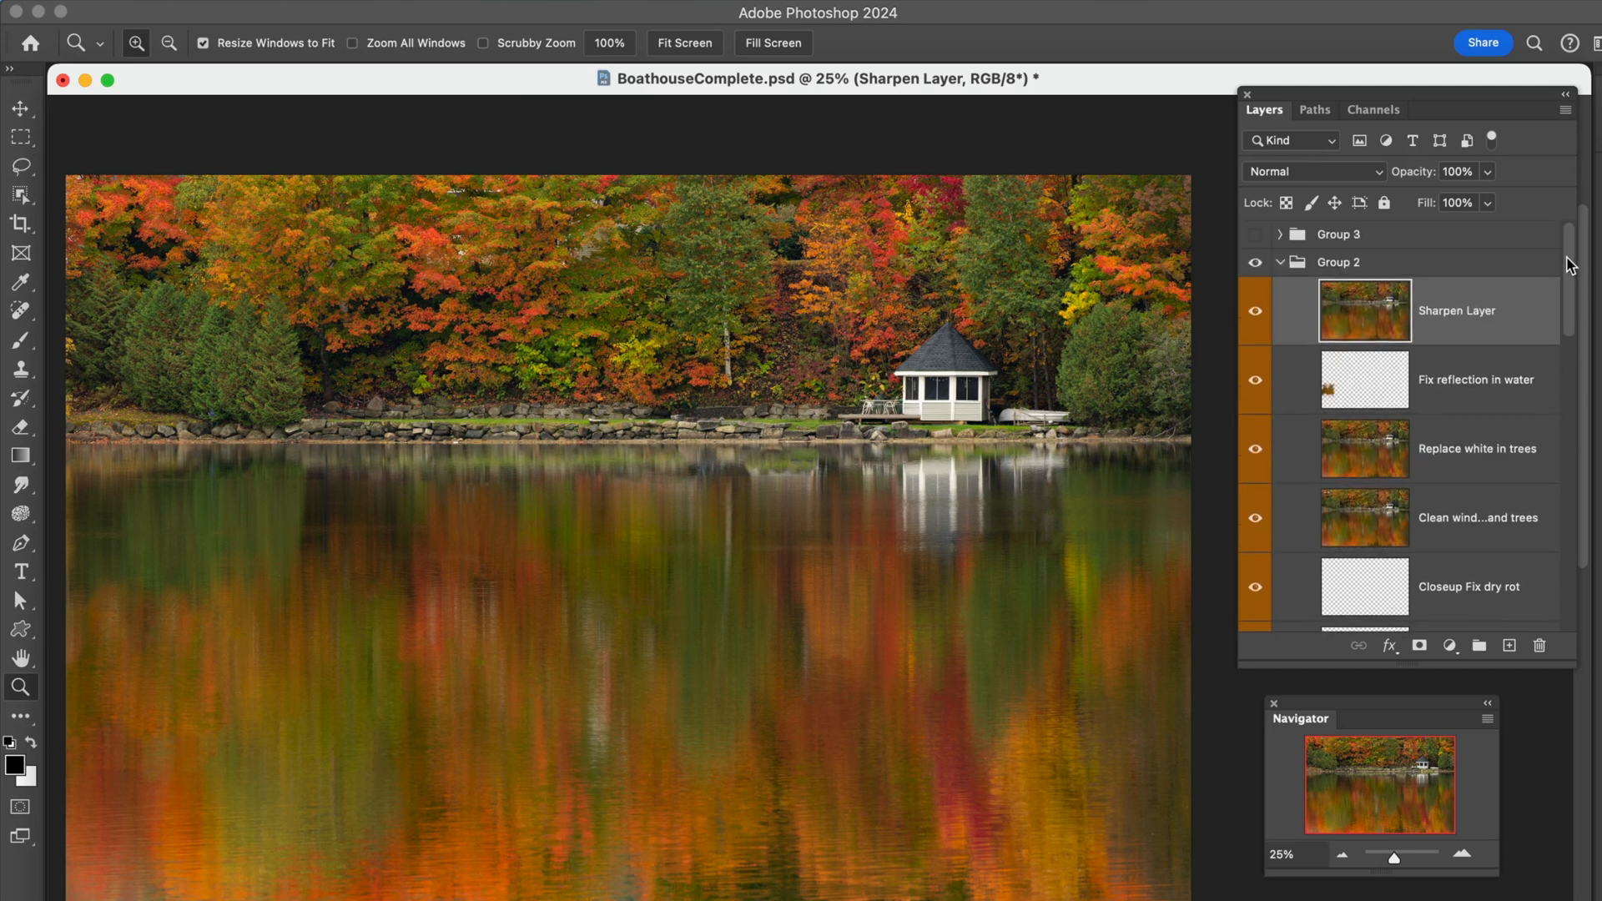
mouse_move(1397, 317)
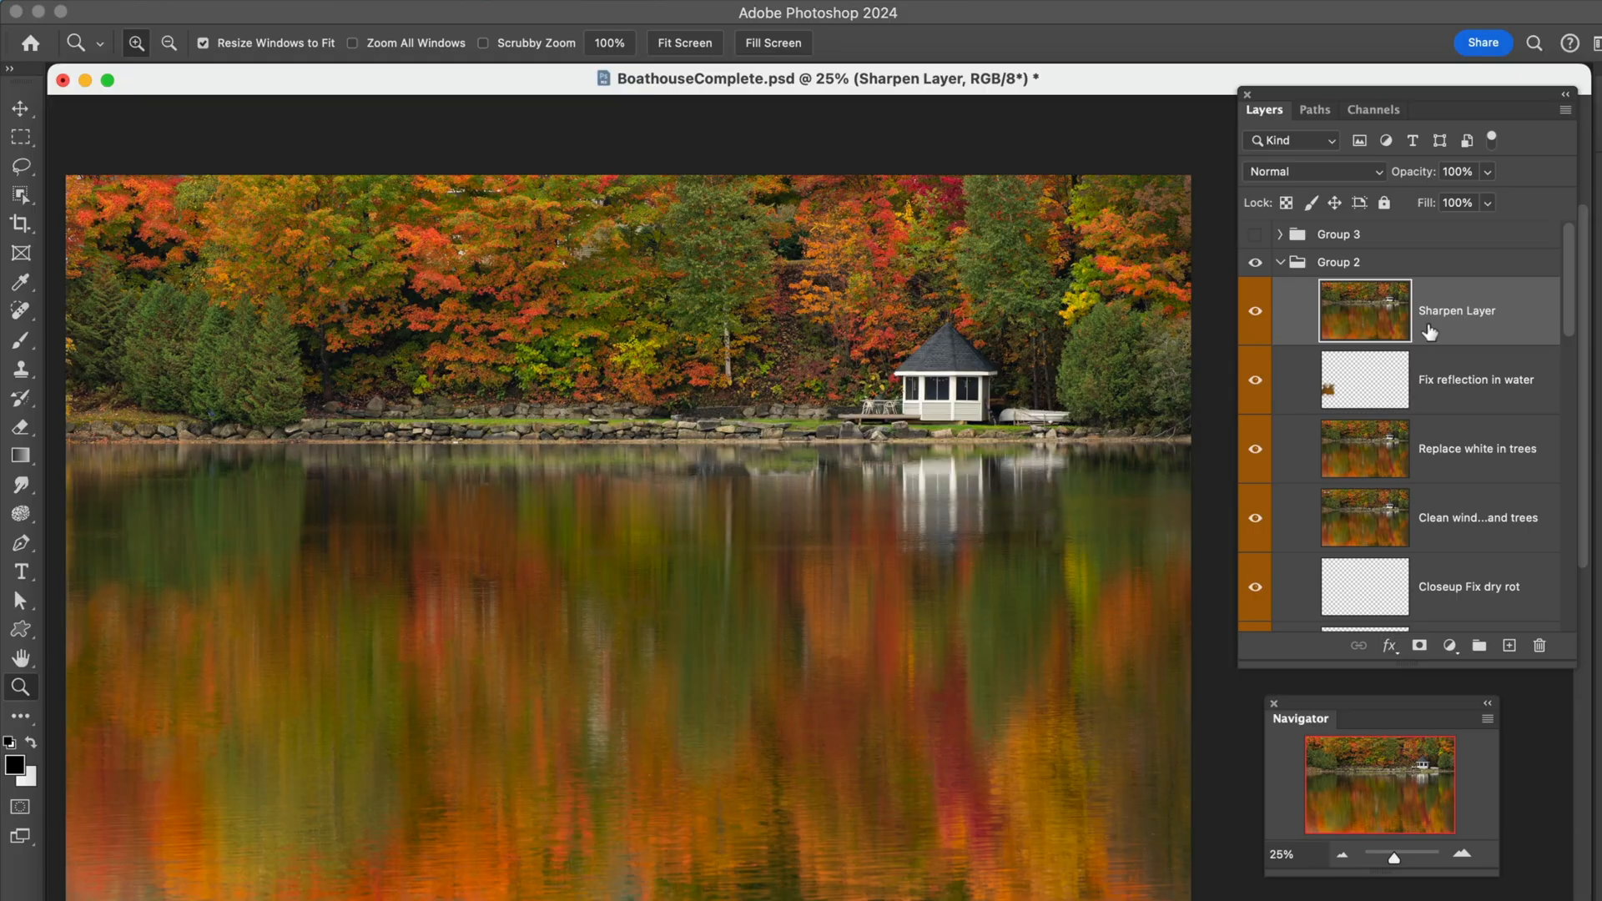
mouse_move(1494, 624)
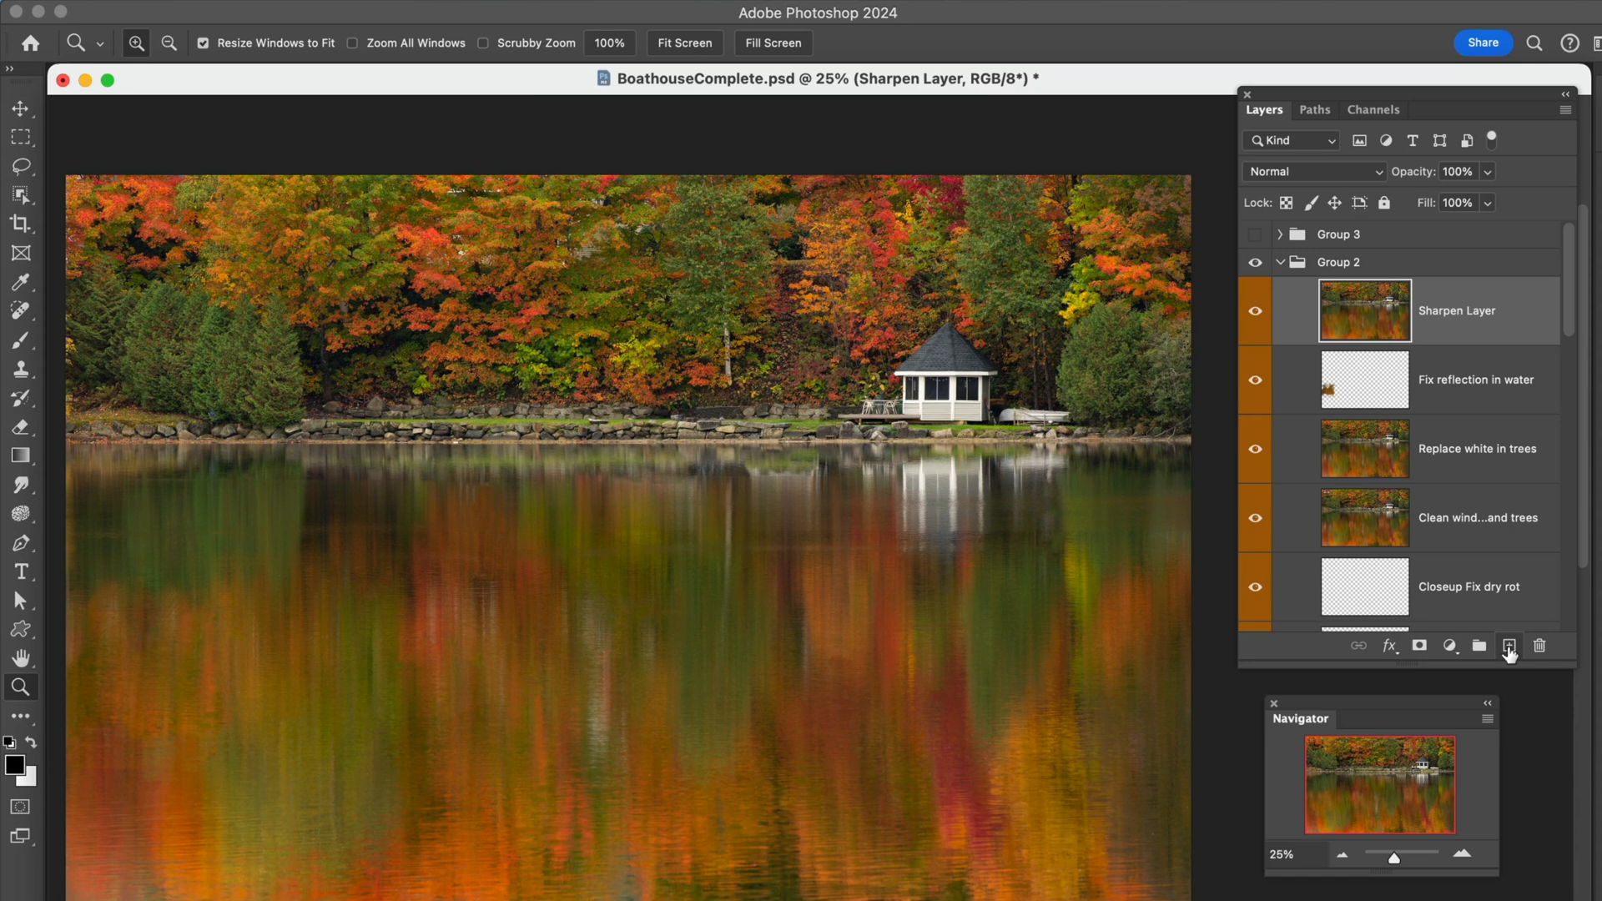
left_click(1505, 646)
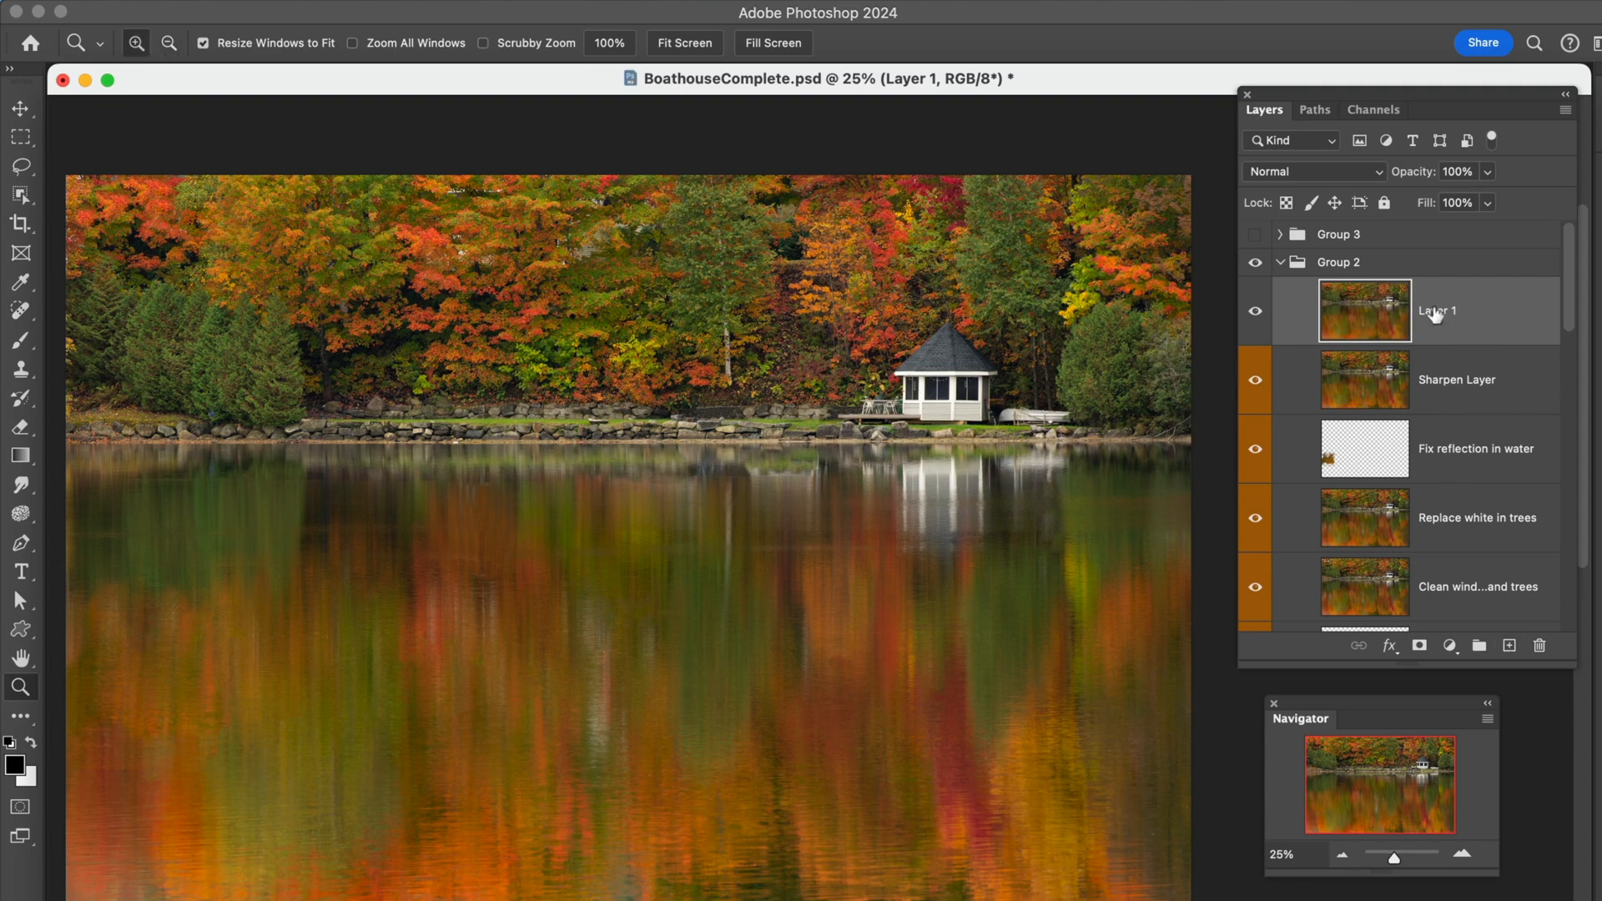
mouse_move(1483, 329)
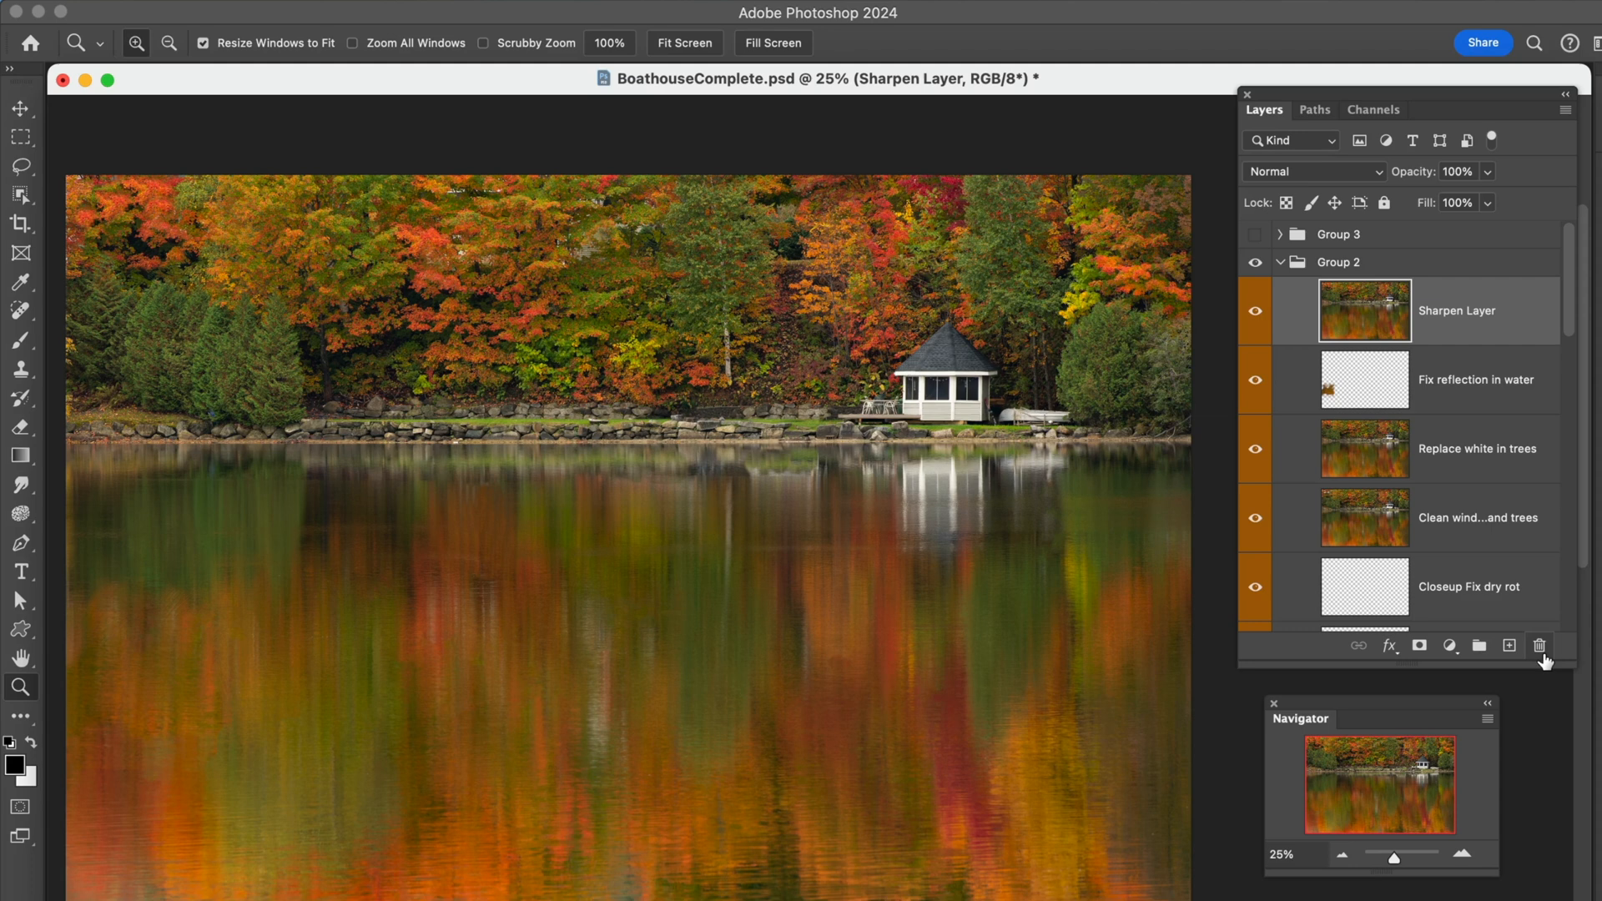
left_click(1339, 262)
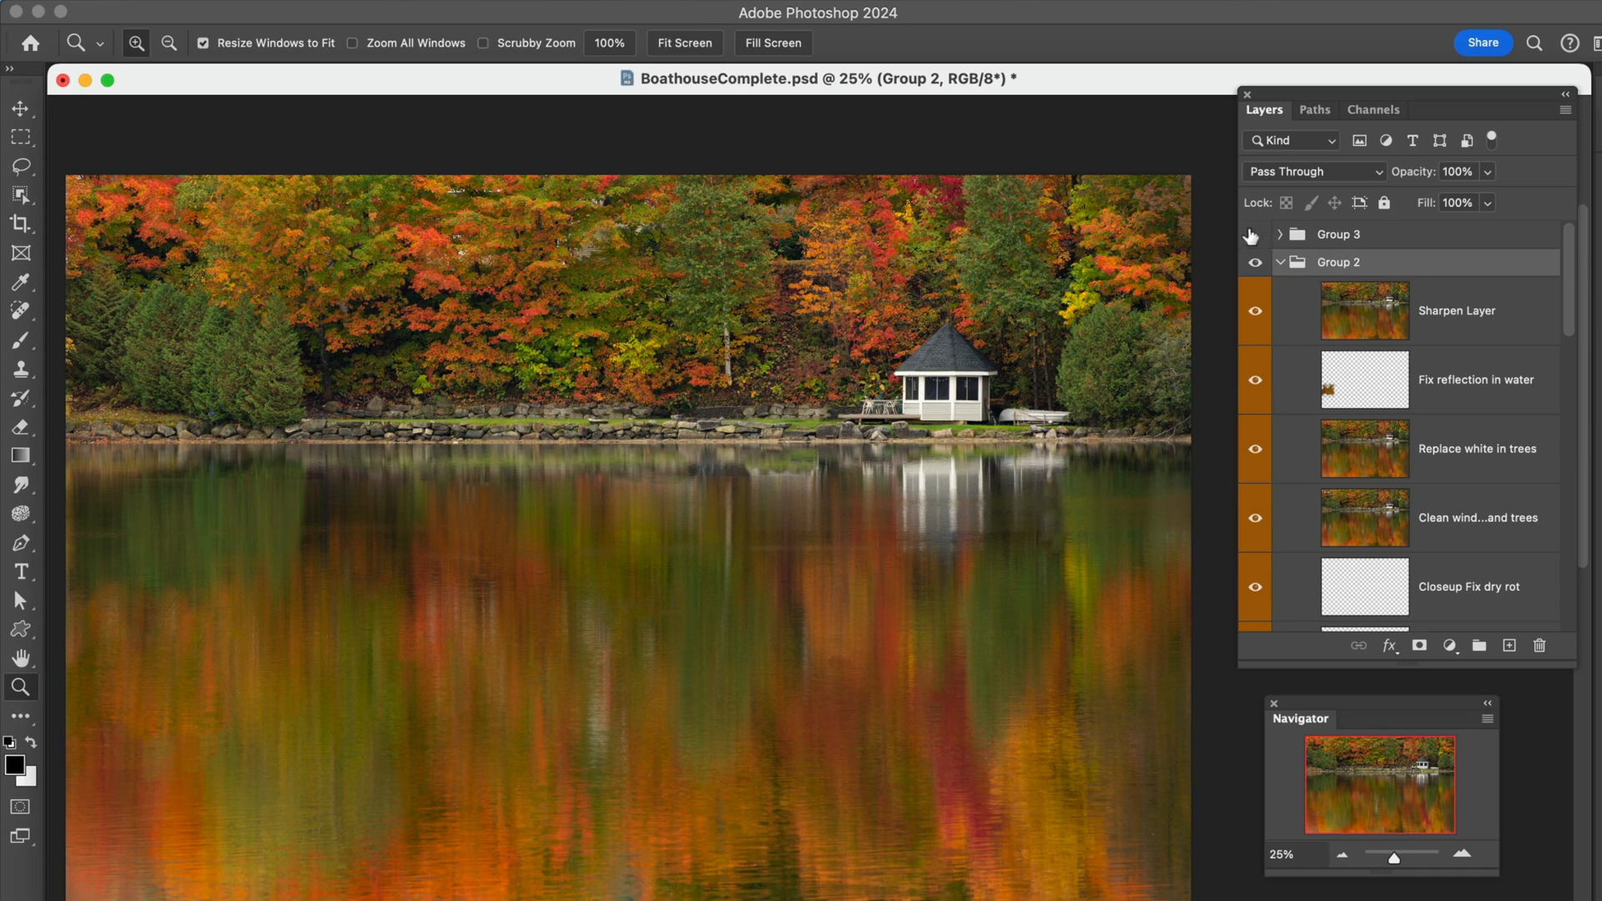
- Make Group 3 visible and scroll down its list of retouch layers
left_click(1280, 234)
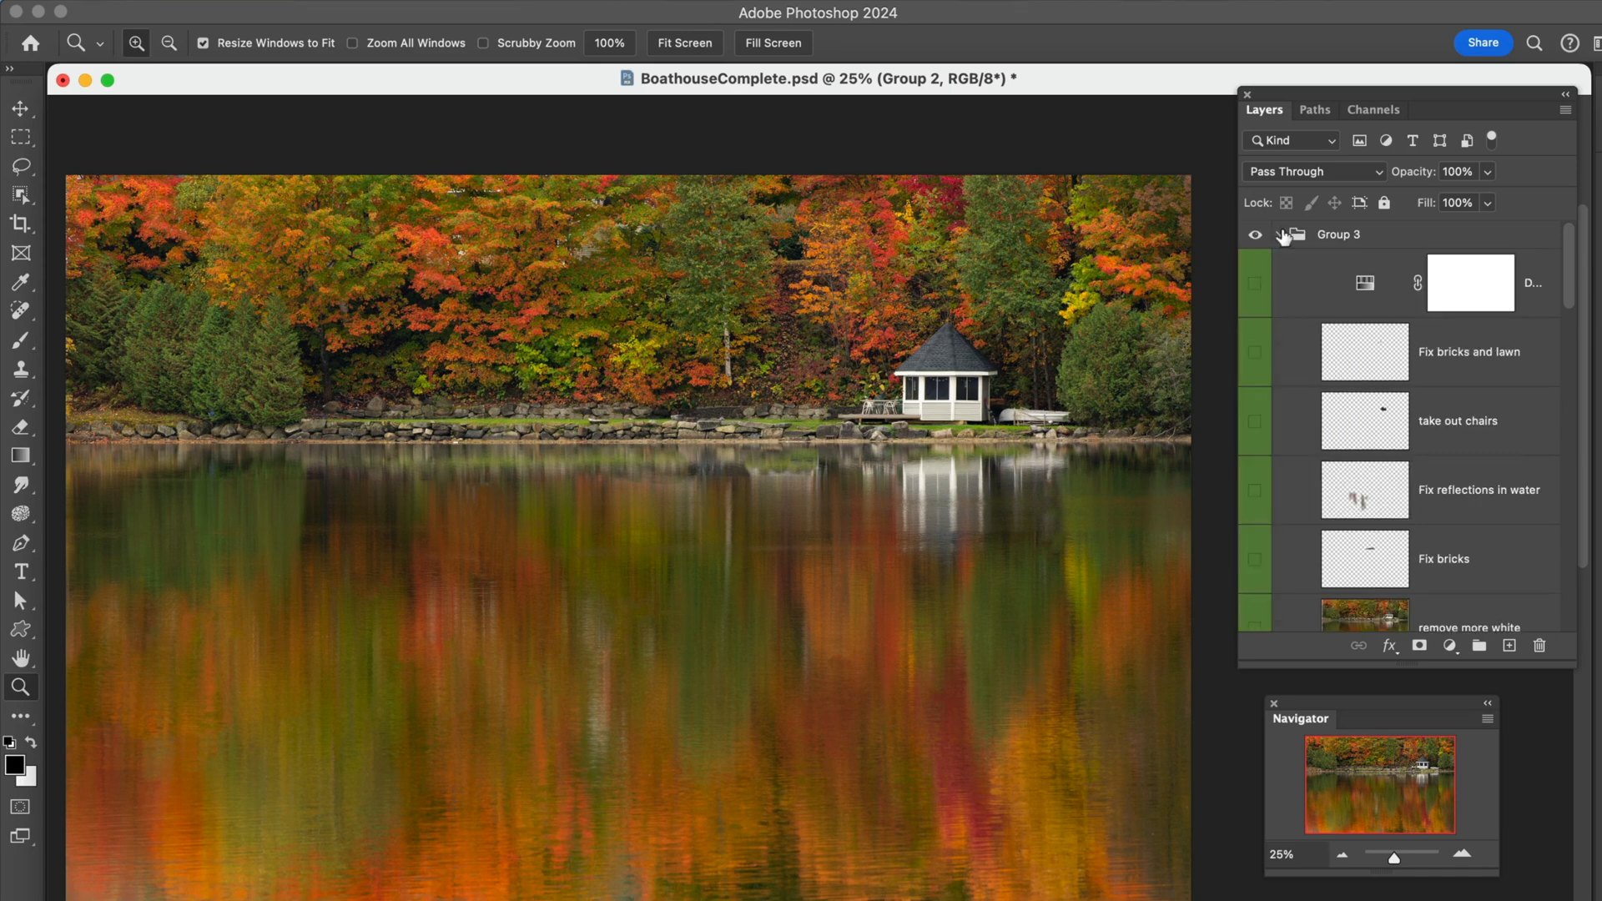
scroll("down", 3)
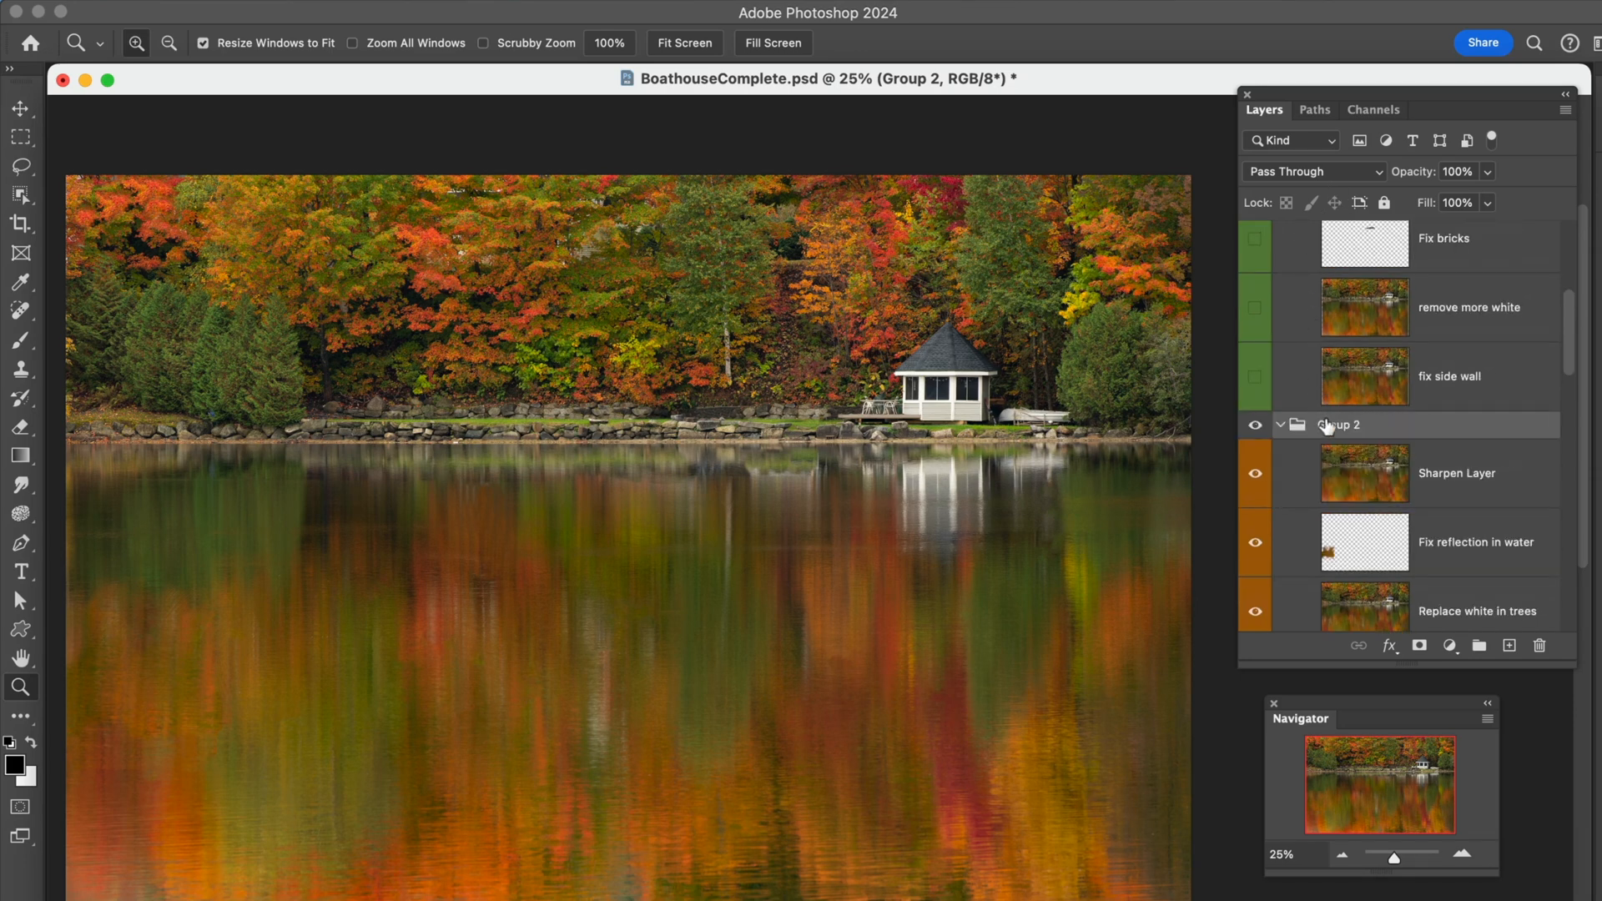
mouse_move(1441, 417)
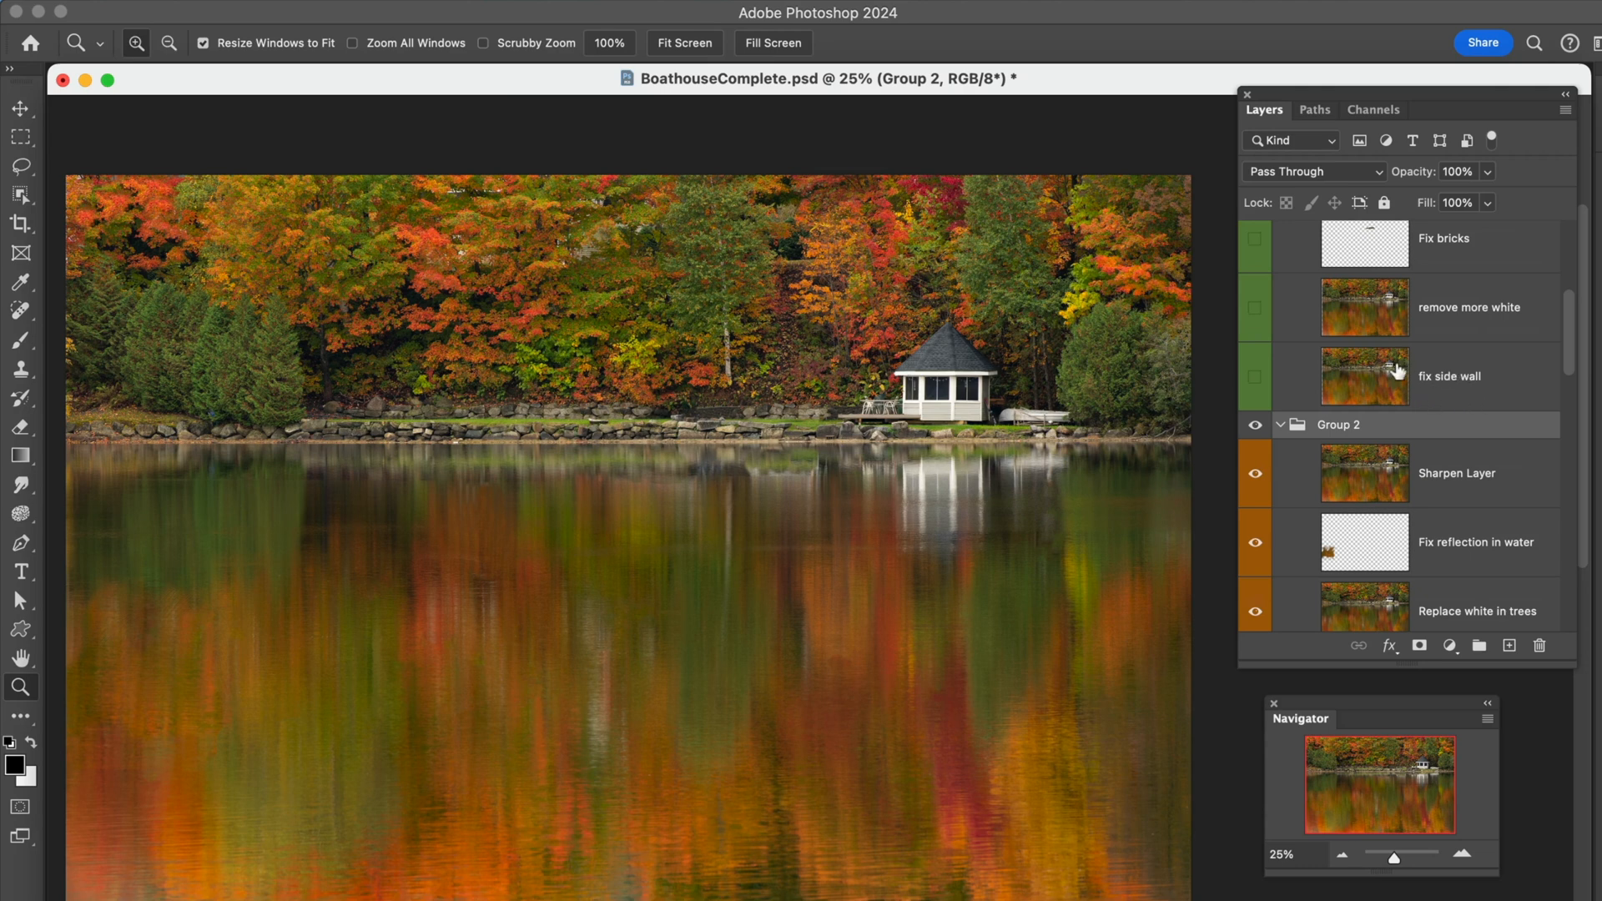
mouse_move(812, 275)
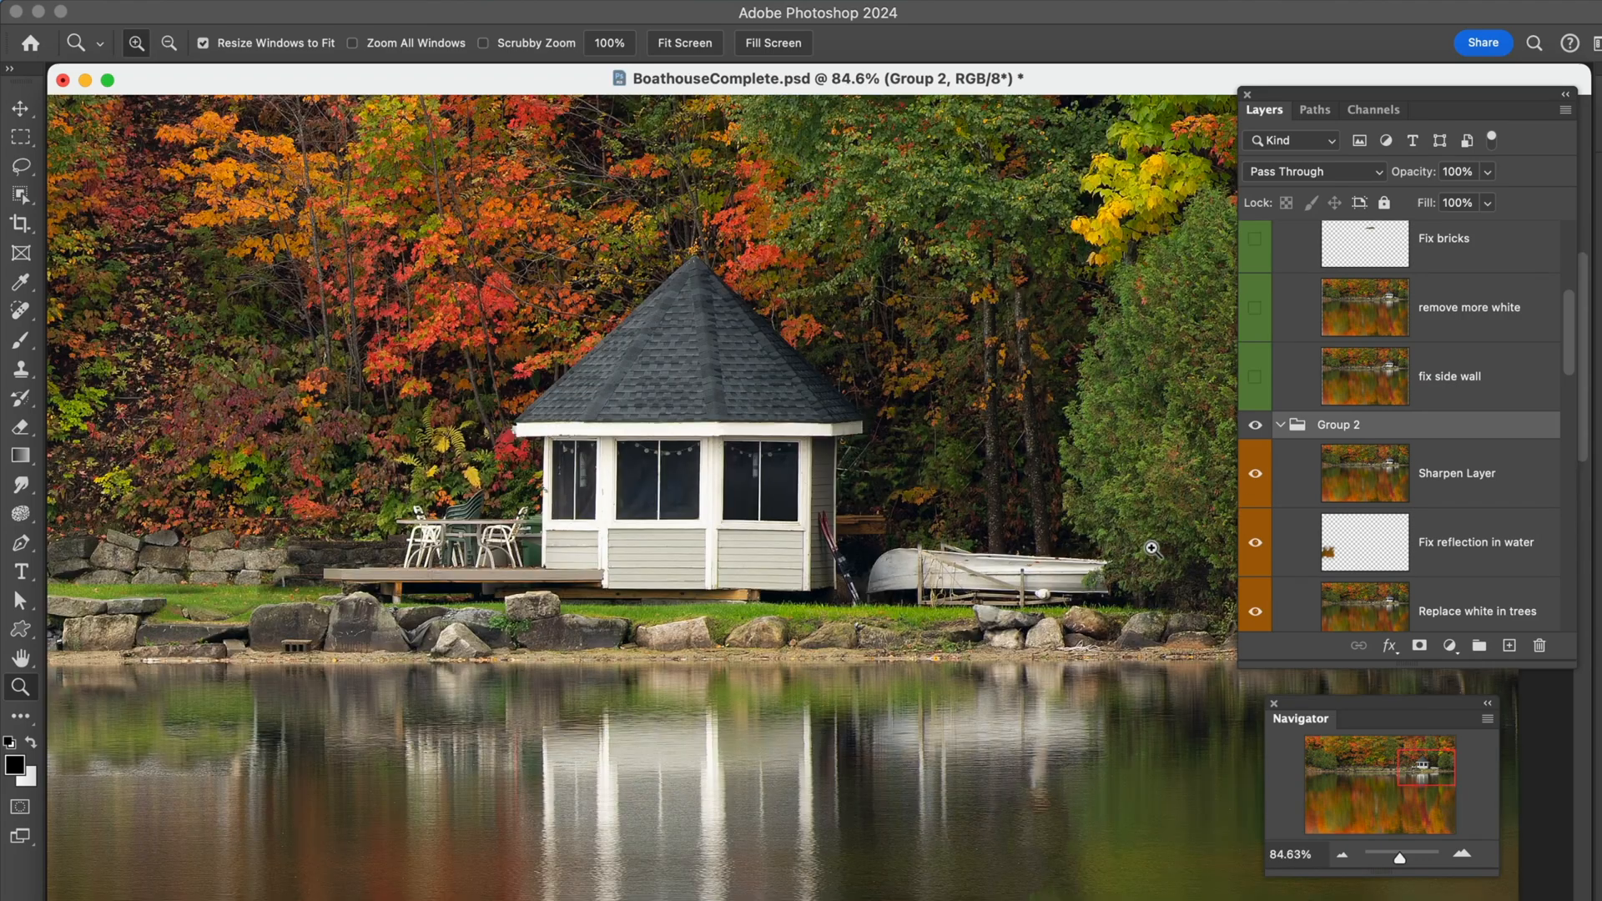
mouse_move(1309, 377)
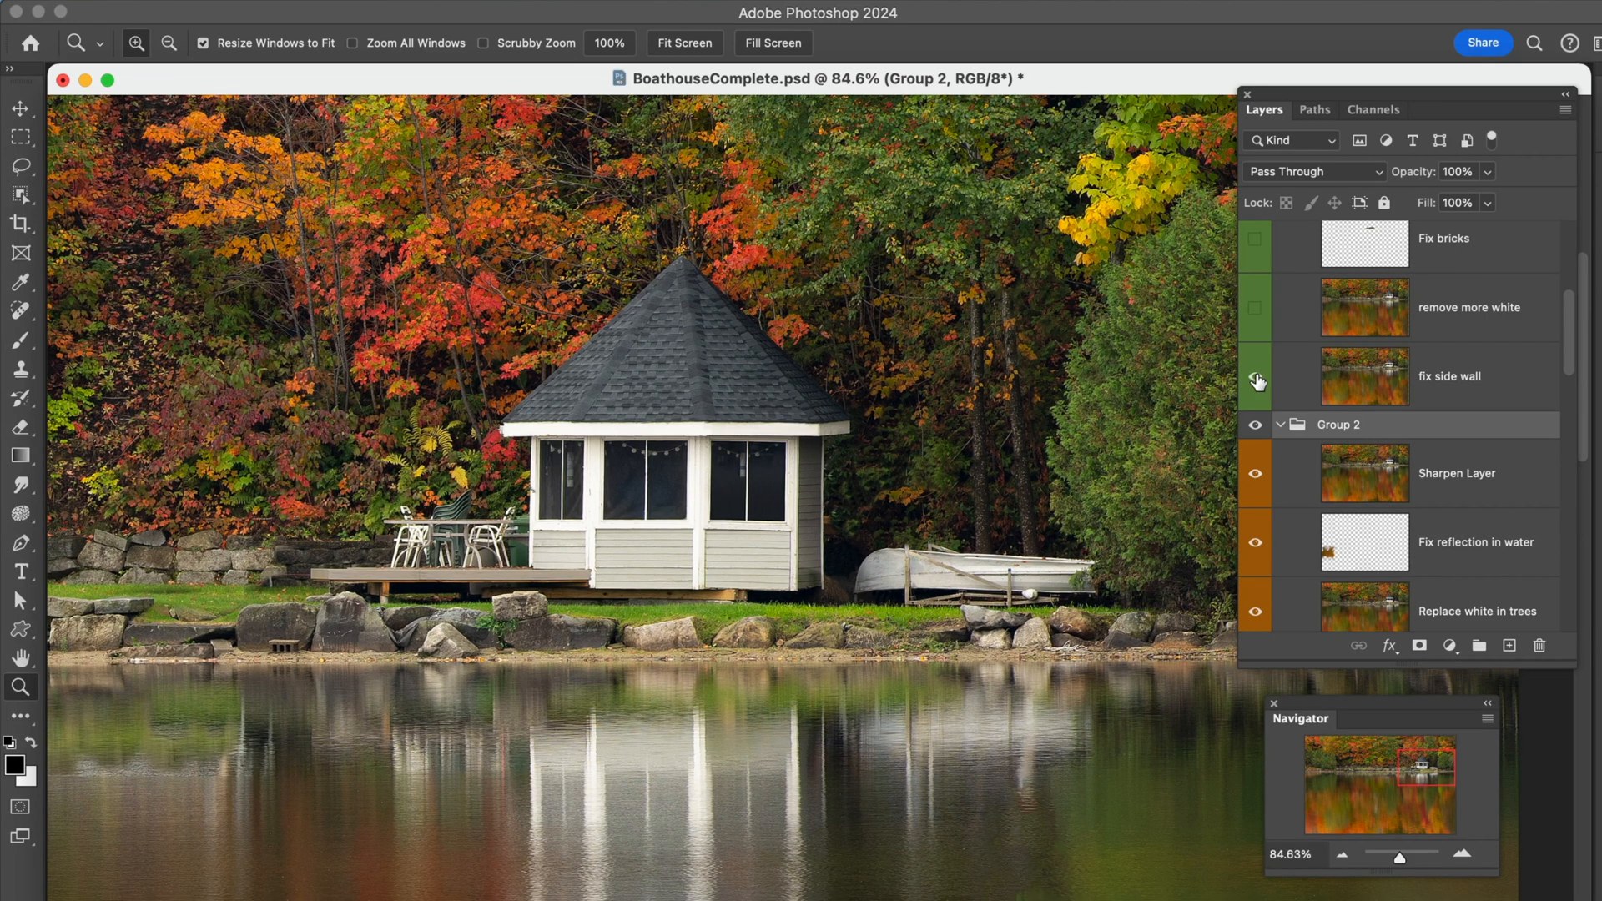
- Show the fix side wall layer and zoom out to the whole photo
left_click(1255, 377)
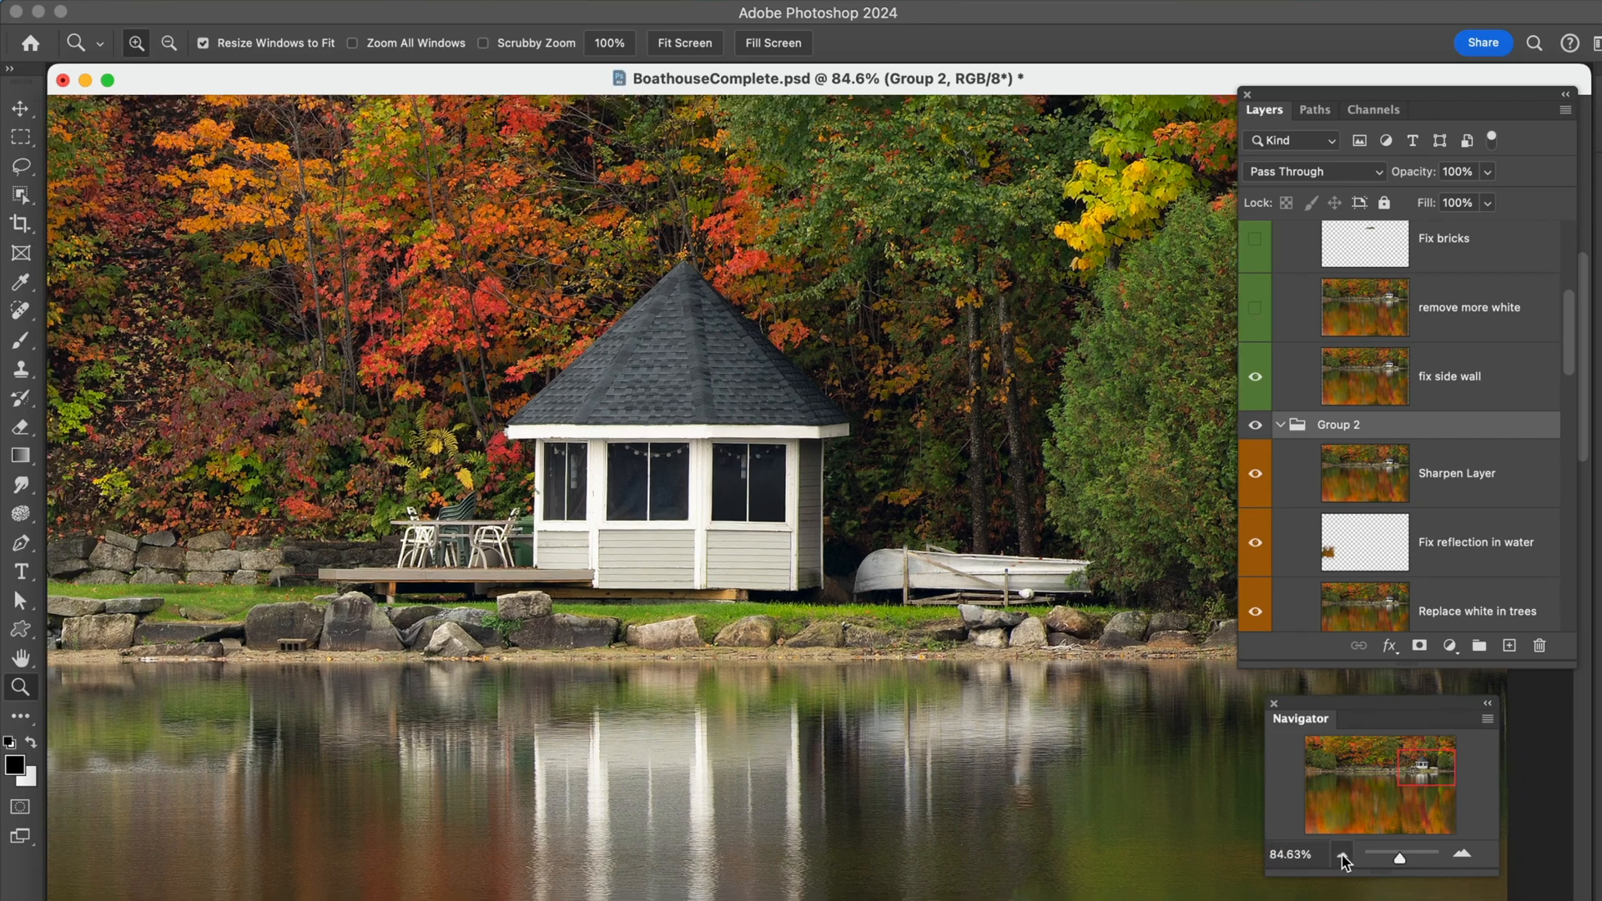
left_click(1341, 858)
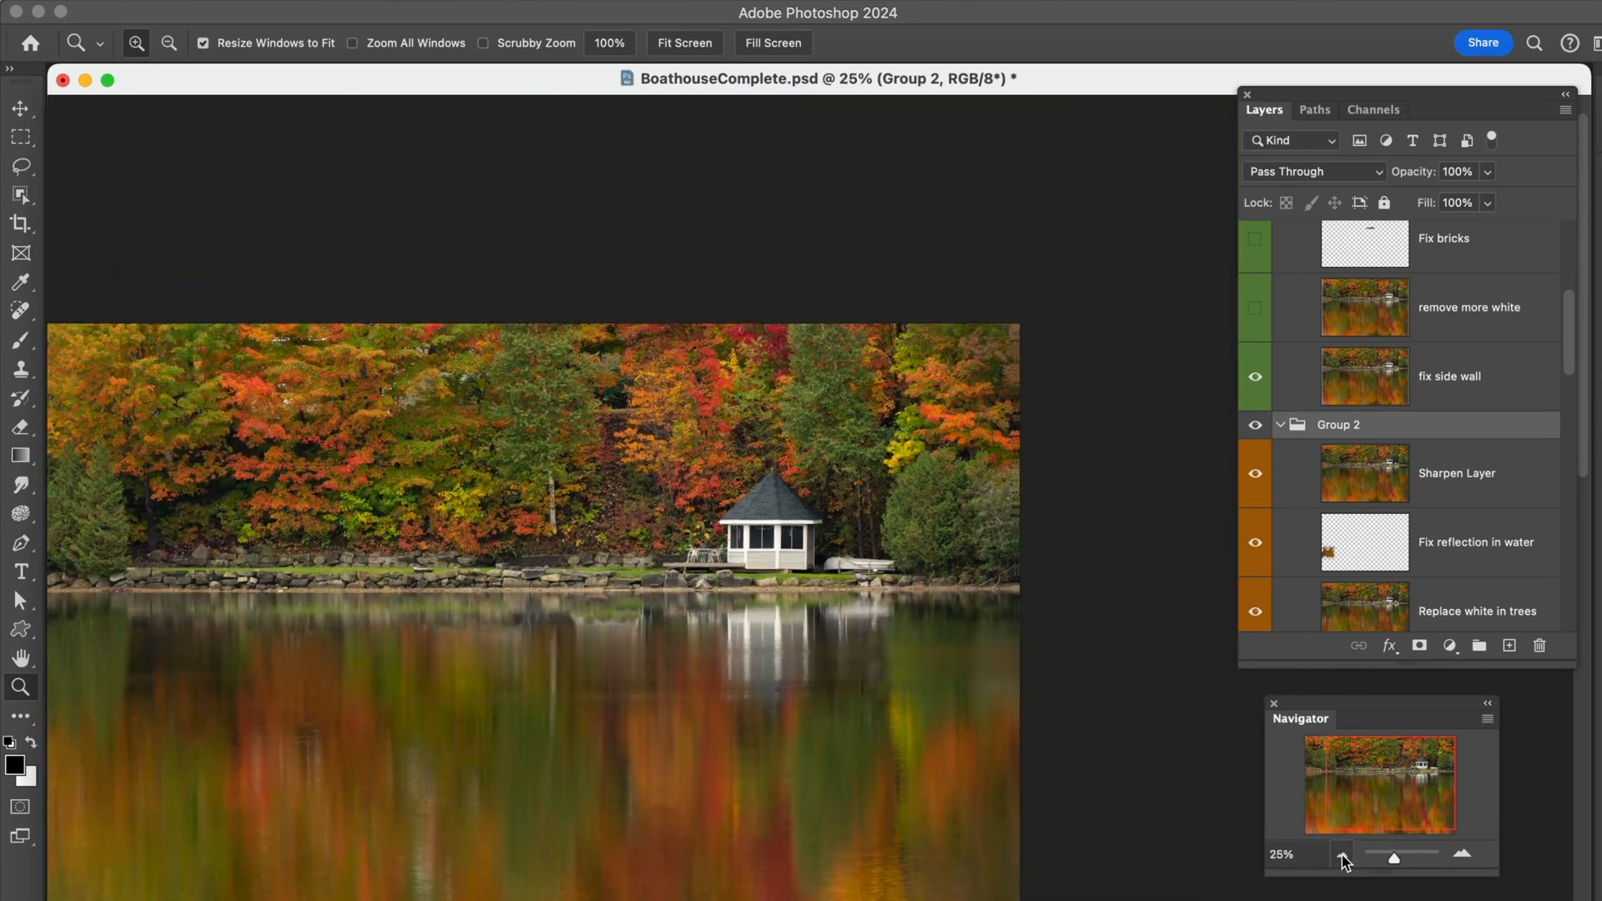
- Show the remove more white layer and zoom in on the left shoreline and trees to inspect it
left_click(1255, 308)
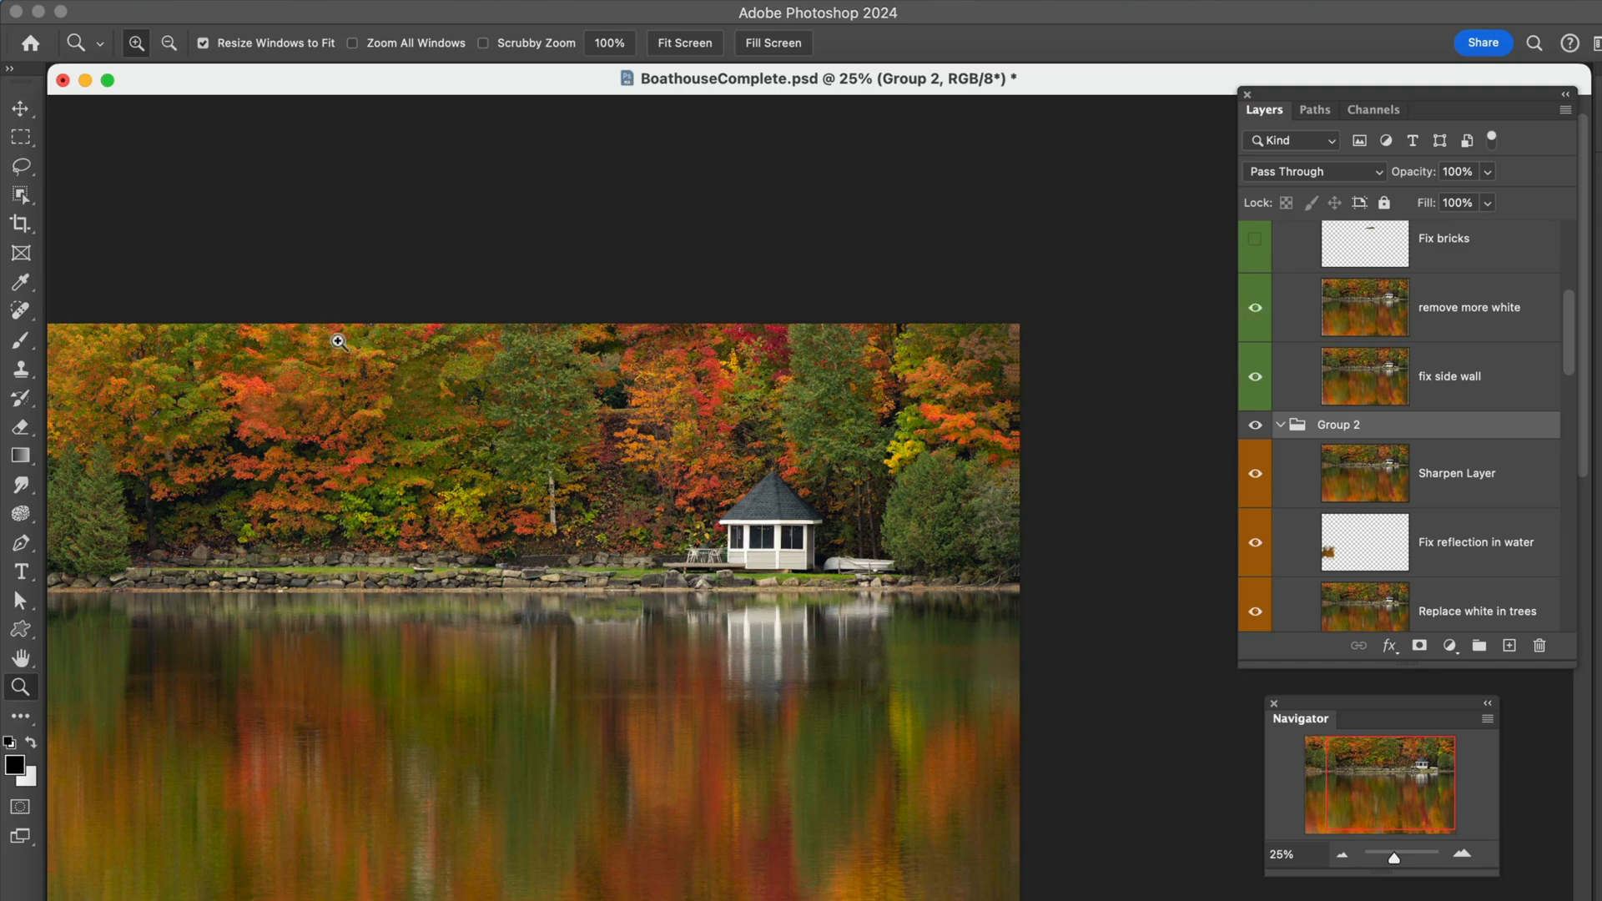
mouse_move(437, 443)
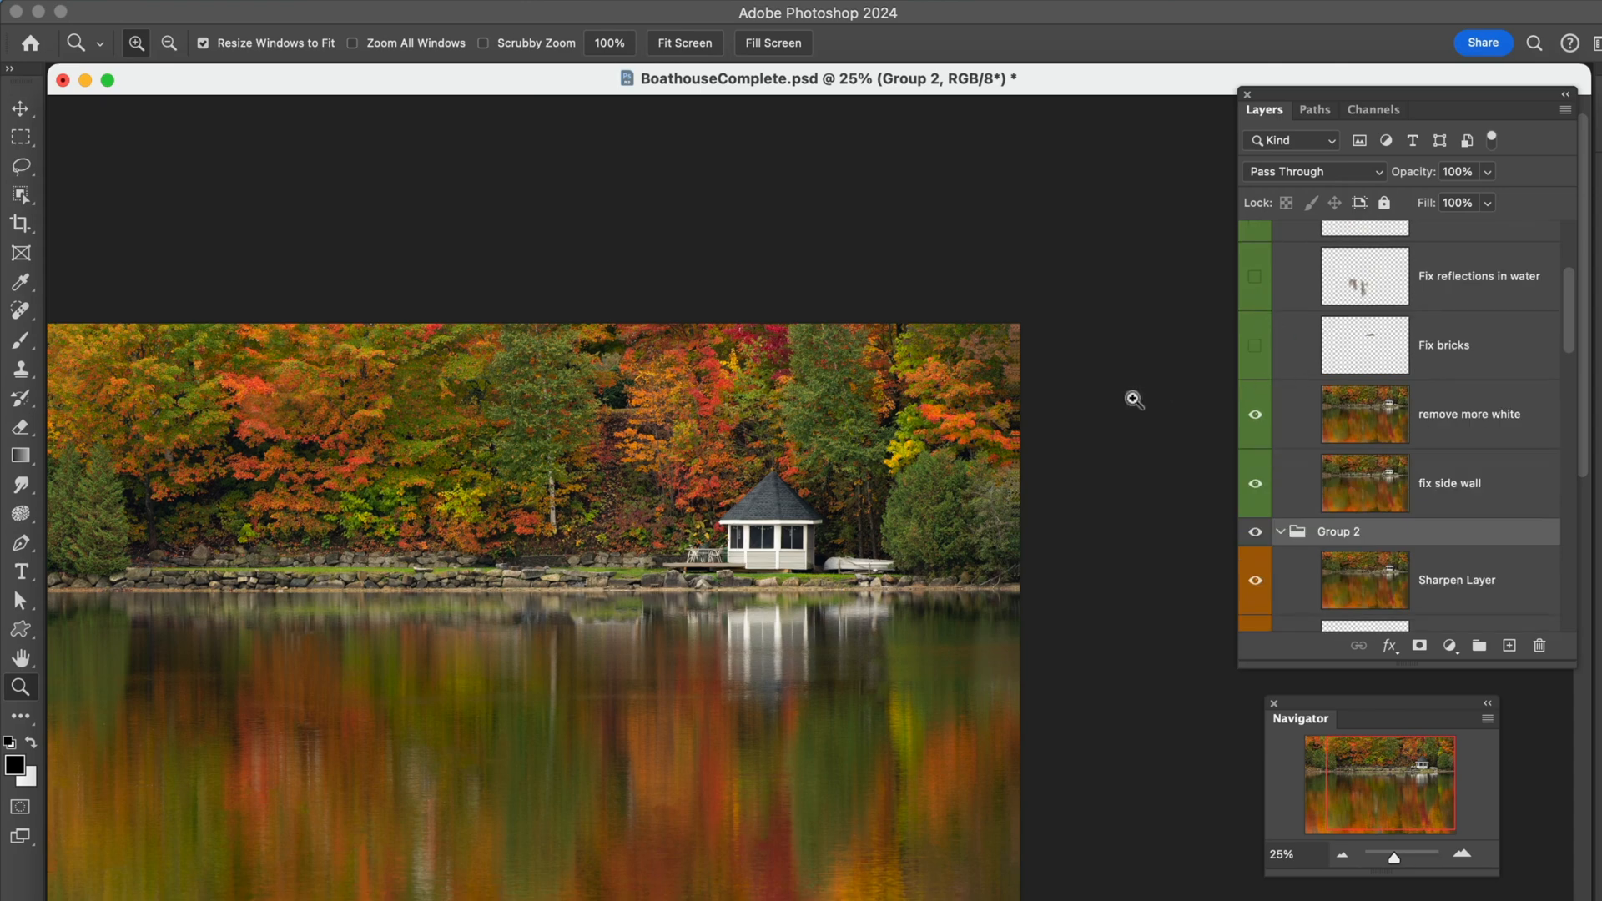
mouse_move(364, 483)
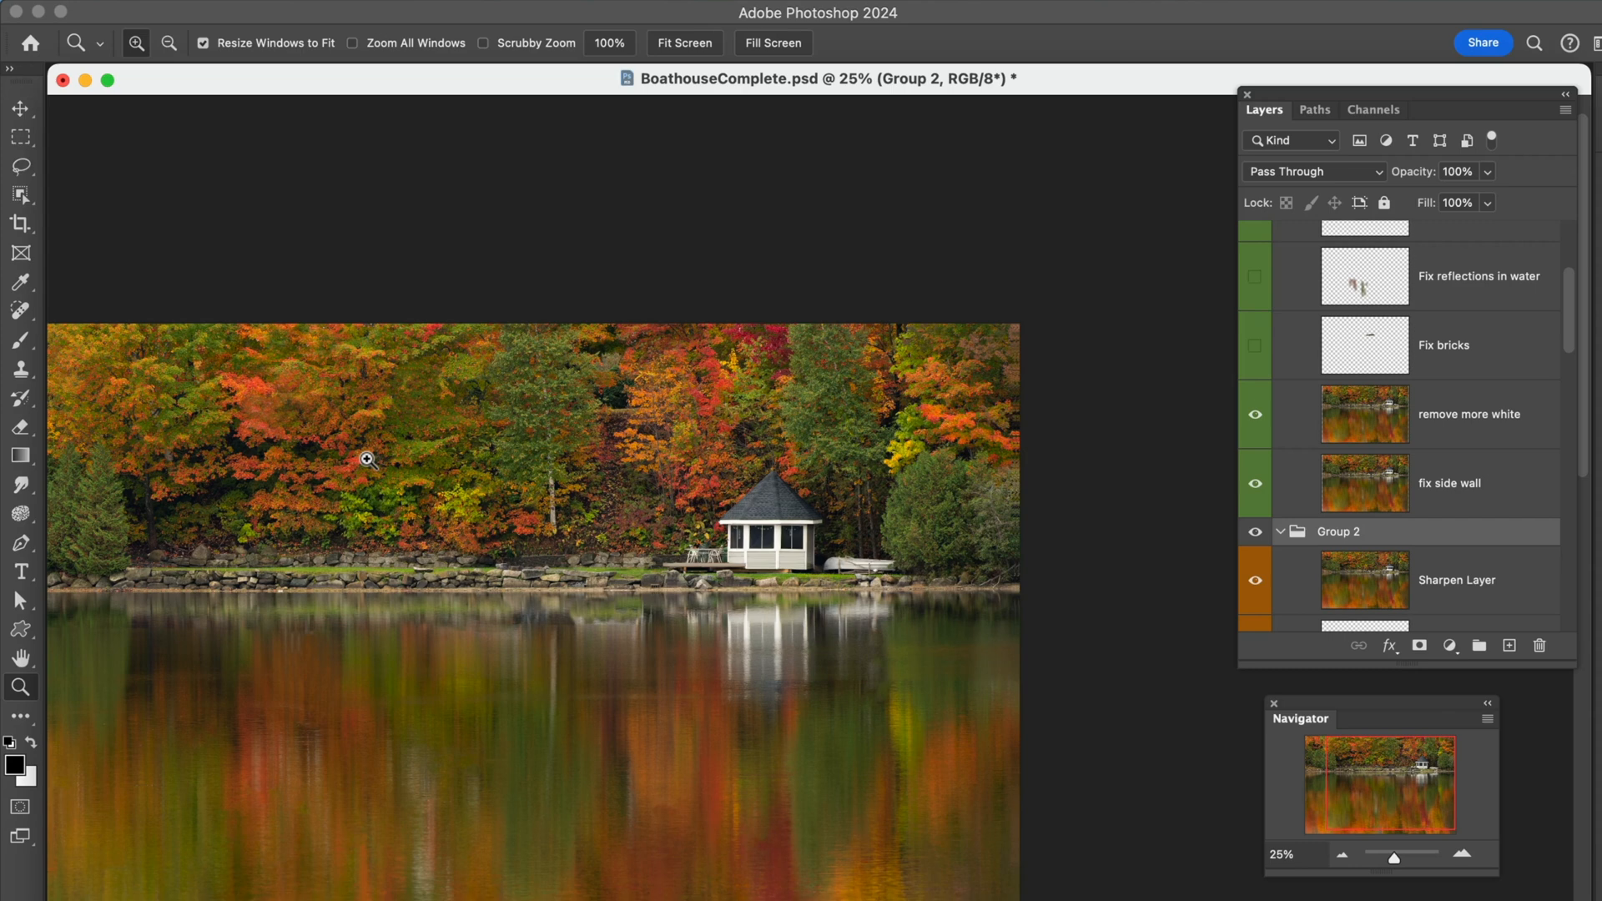
left_click_drag(367, 460, 685, 639)
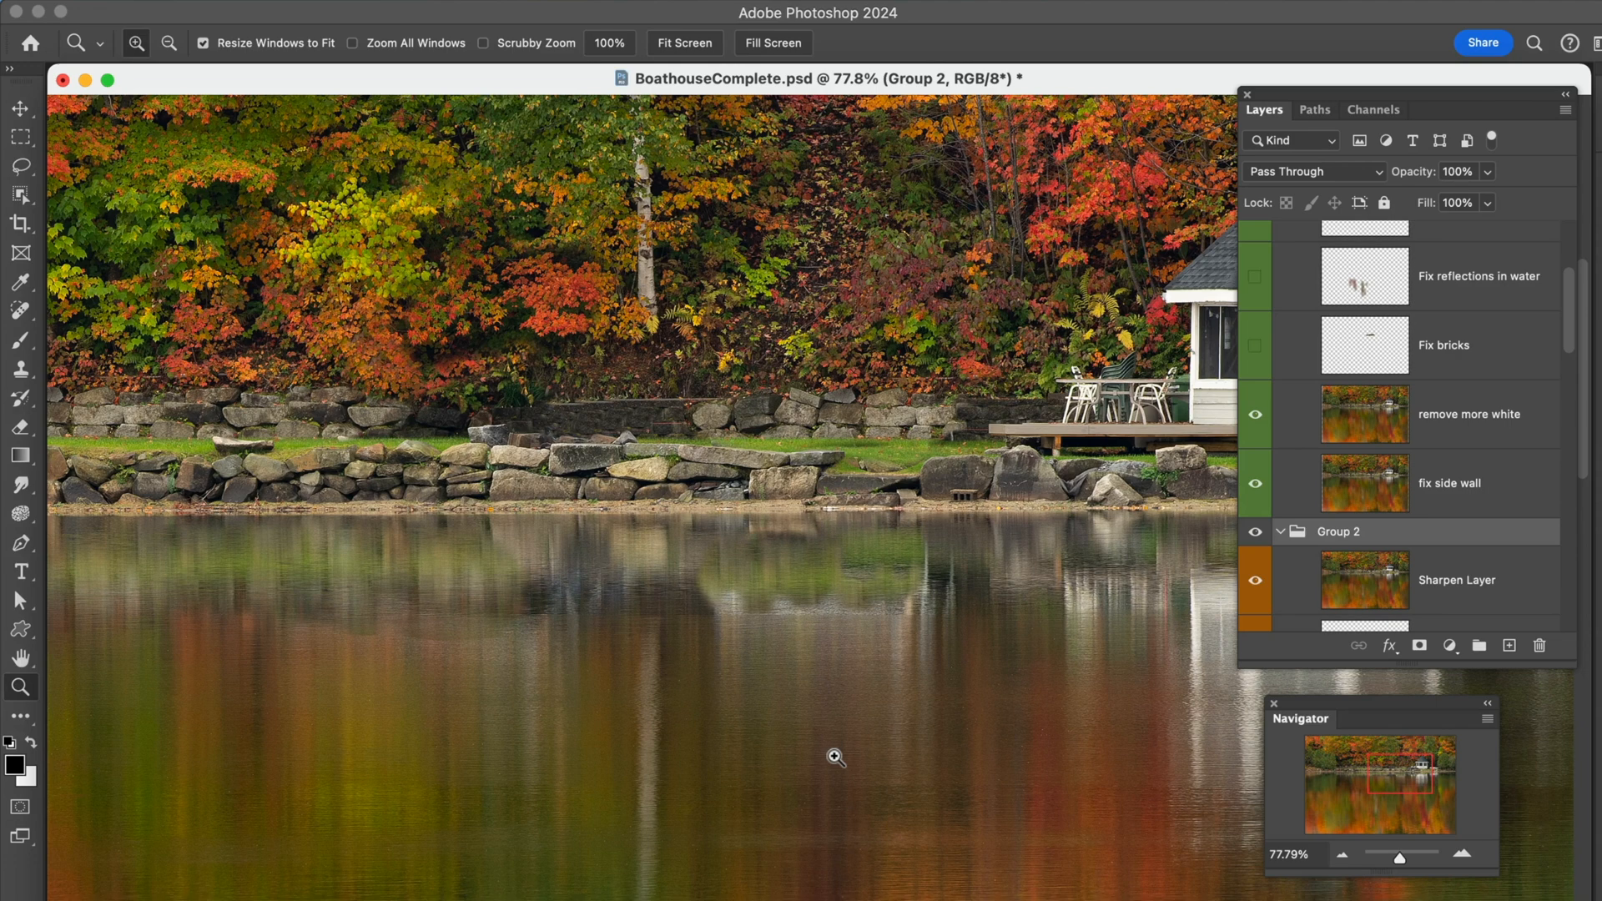
mouse_move(428, 369)
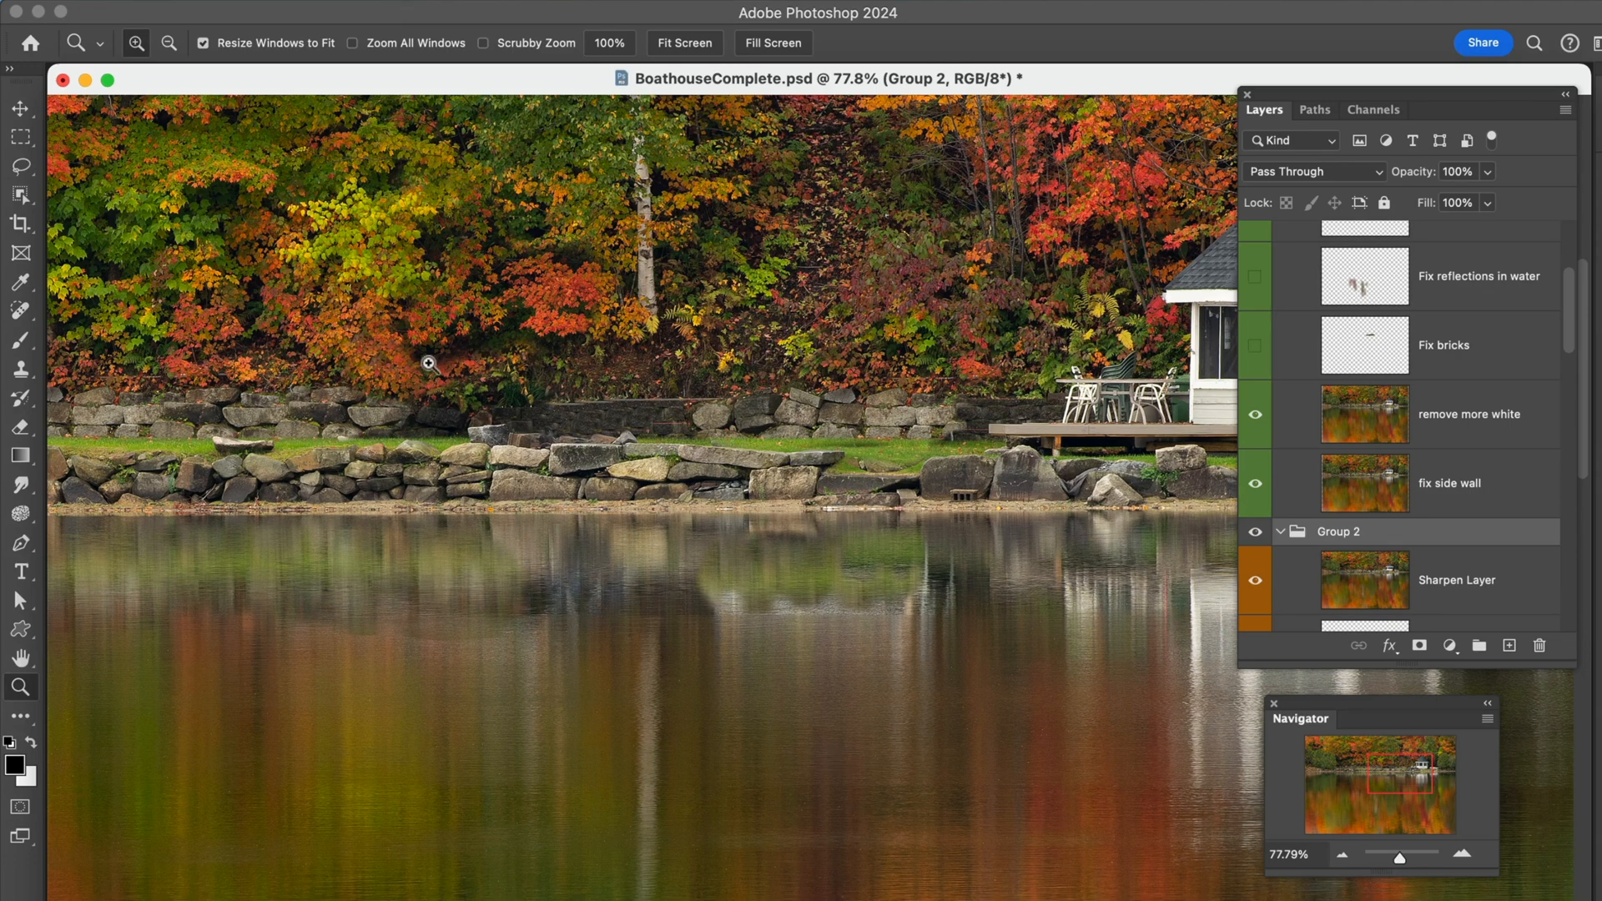
mouse_move(1409, 348)
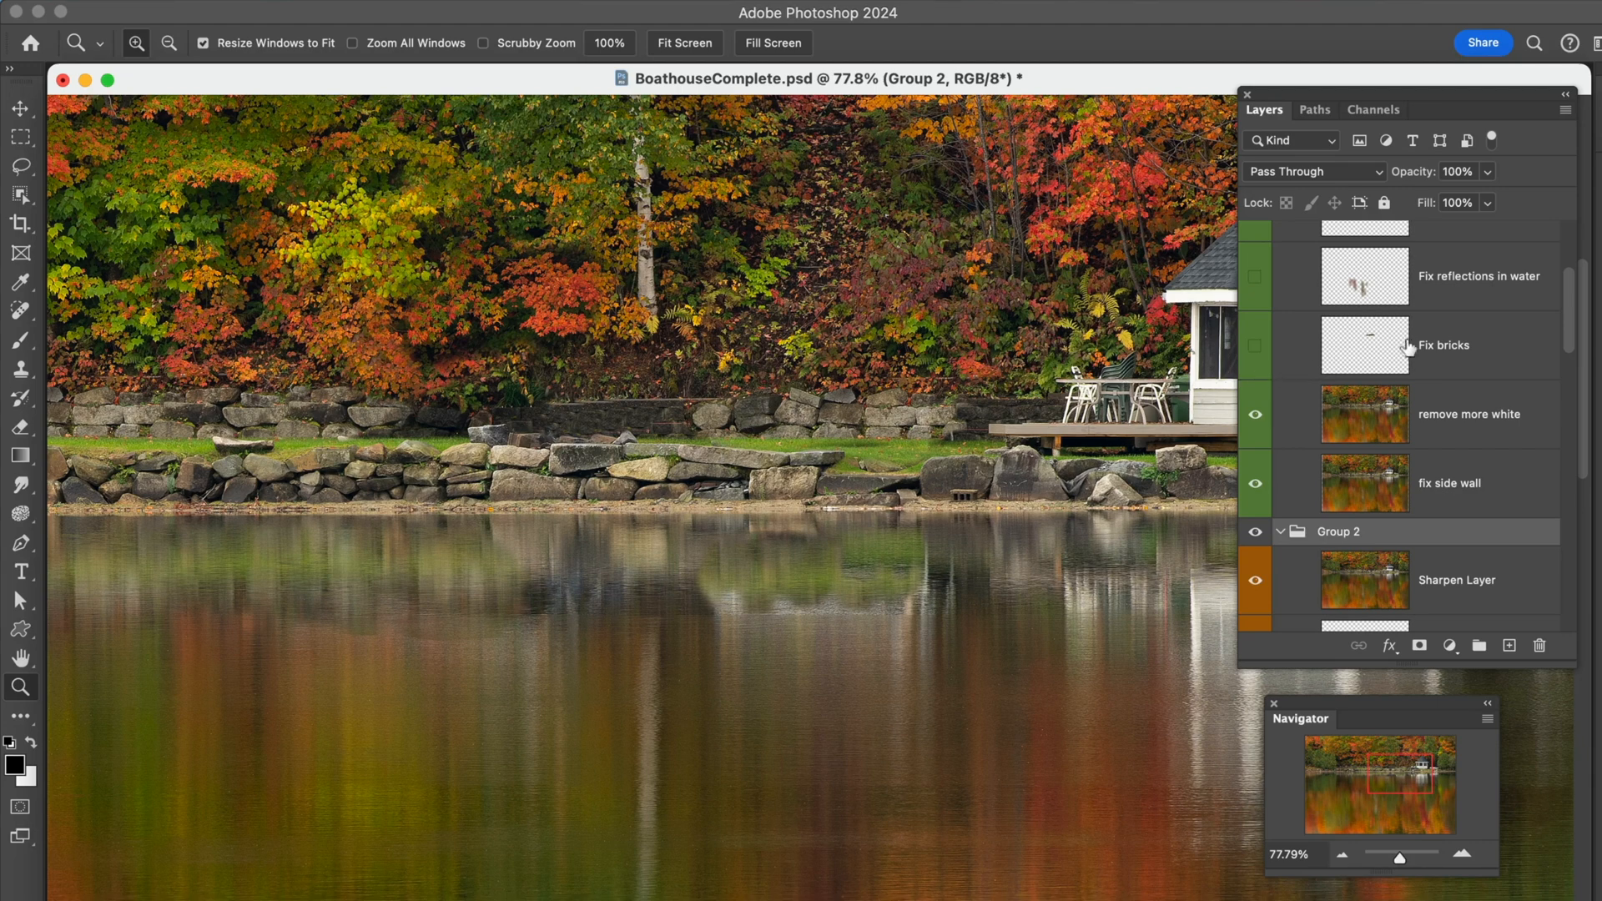
left_click(1255, 343)
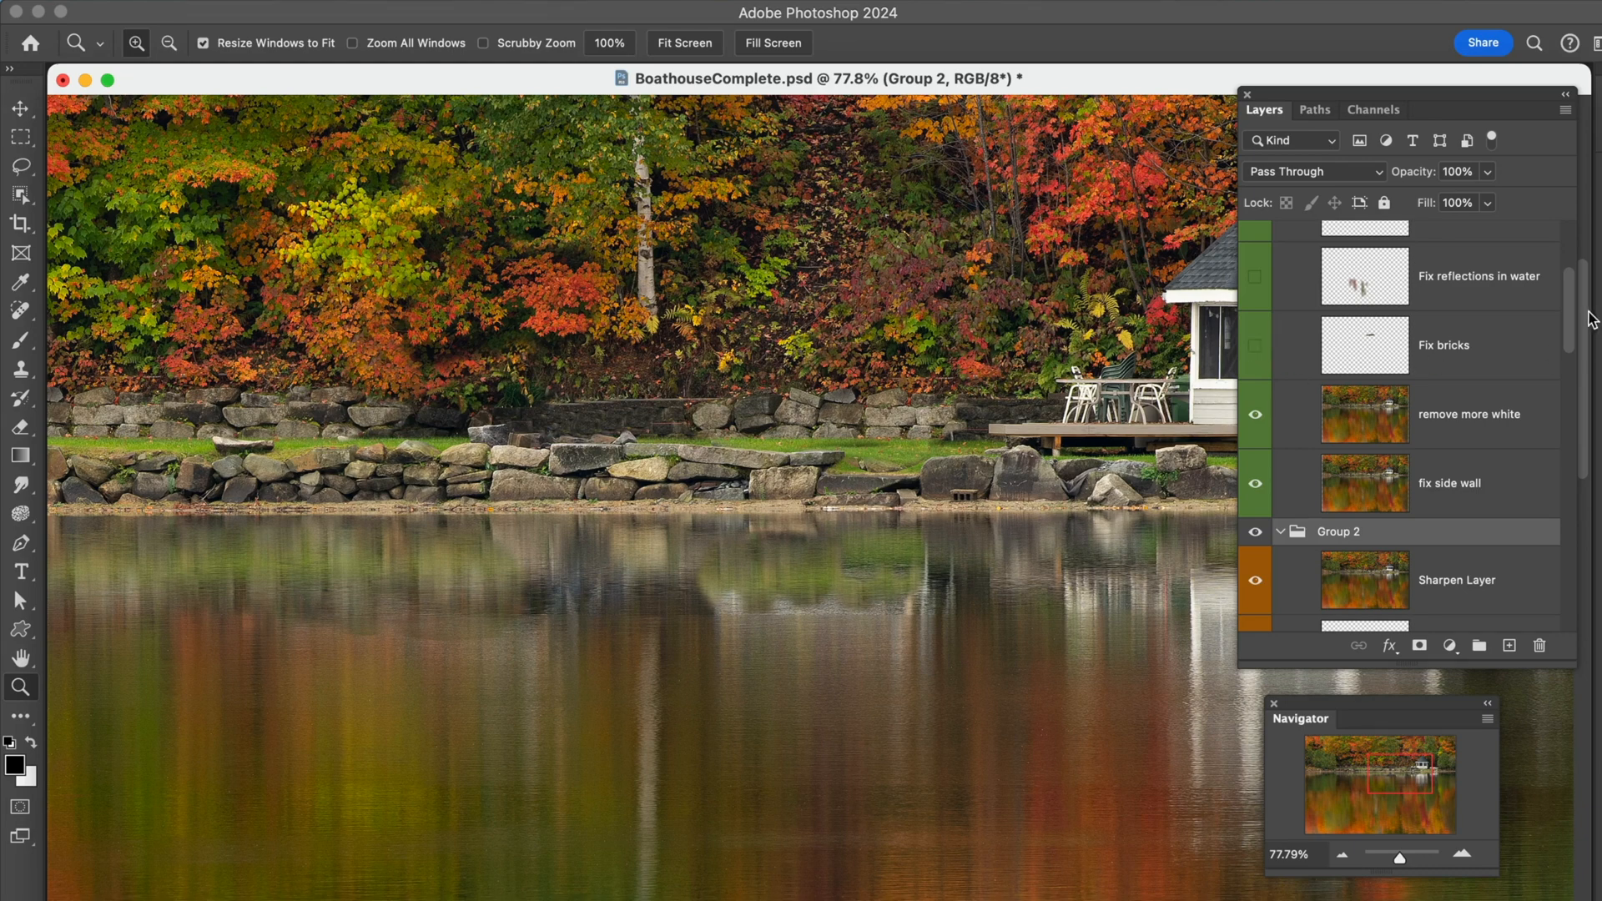
scroll("down", 3)
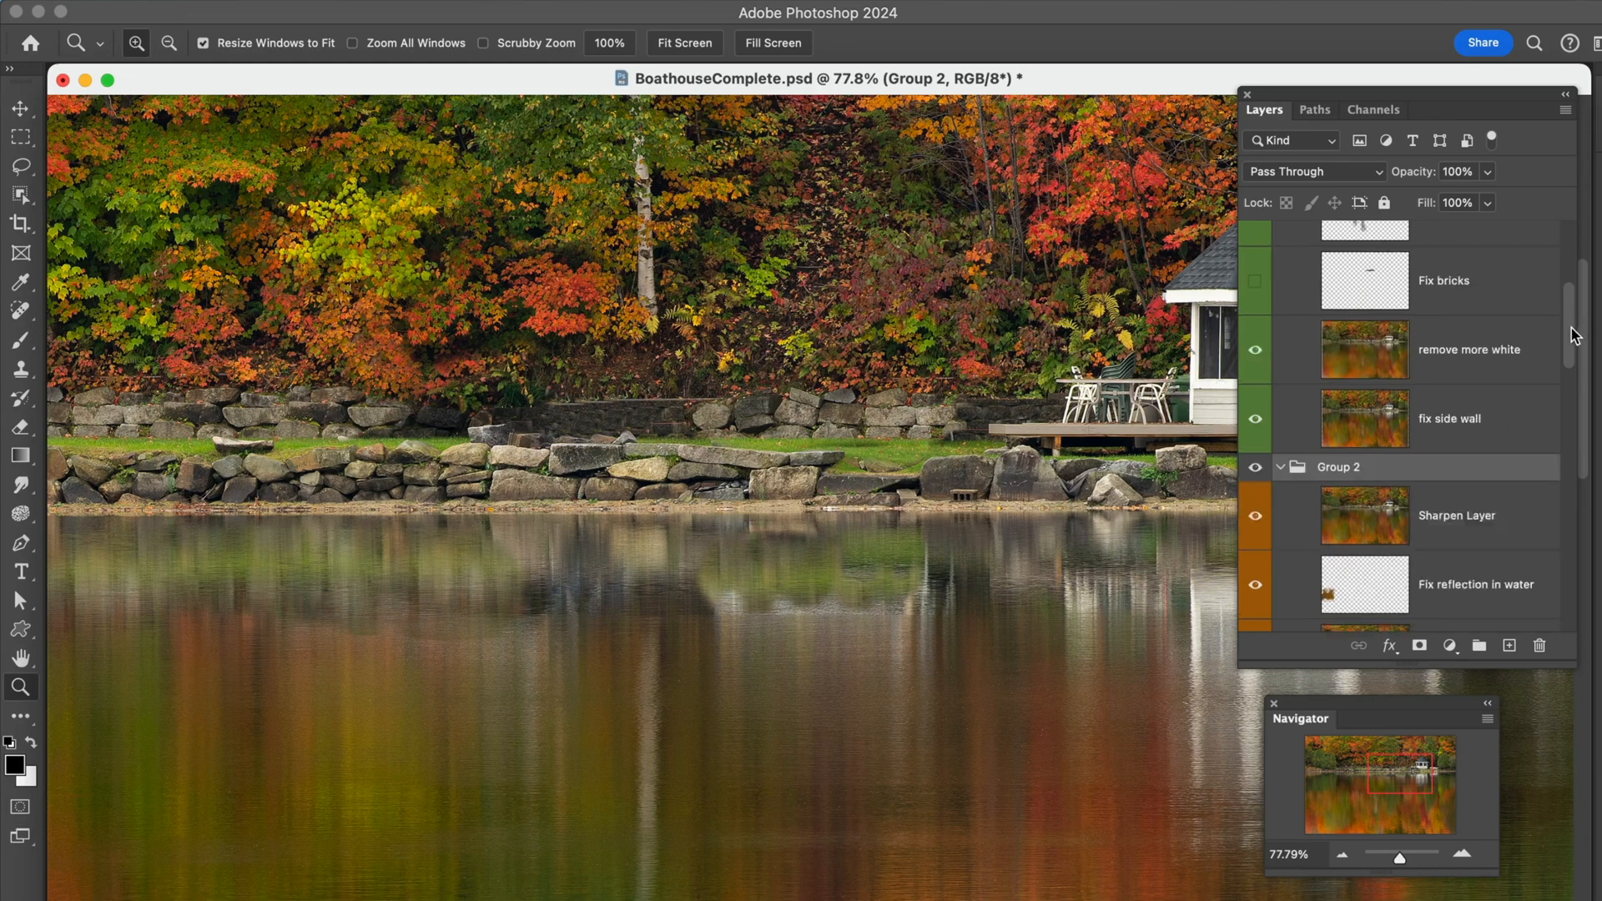
scroll("down", 3)
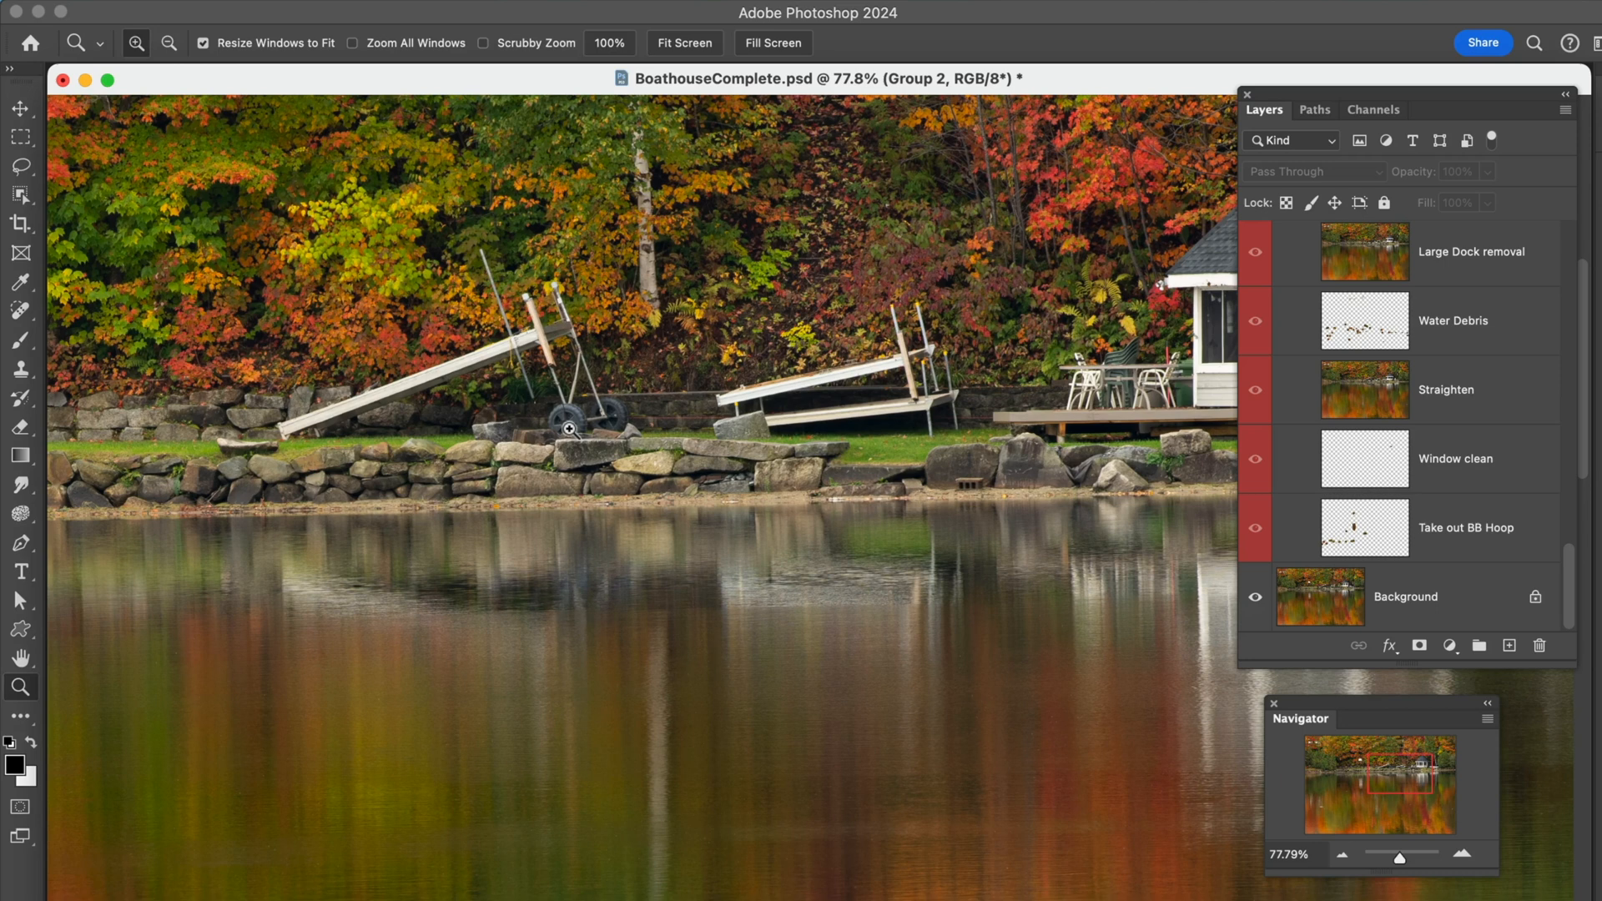
mouse_move(601, 432)
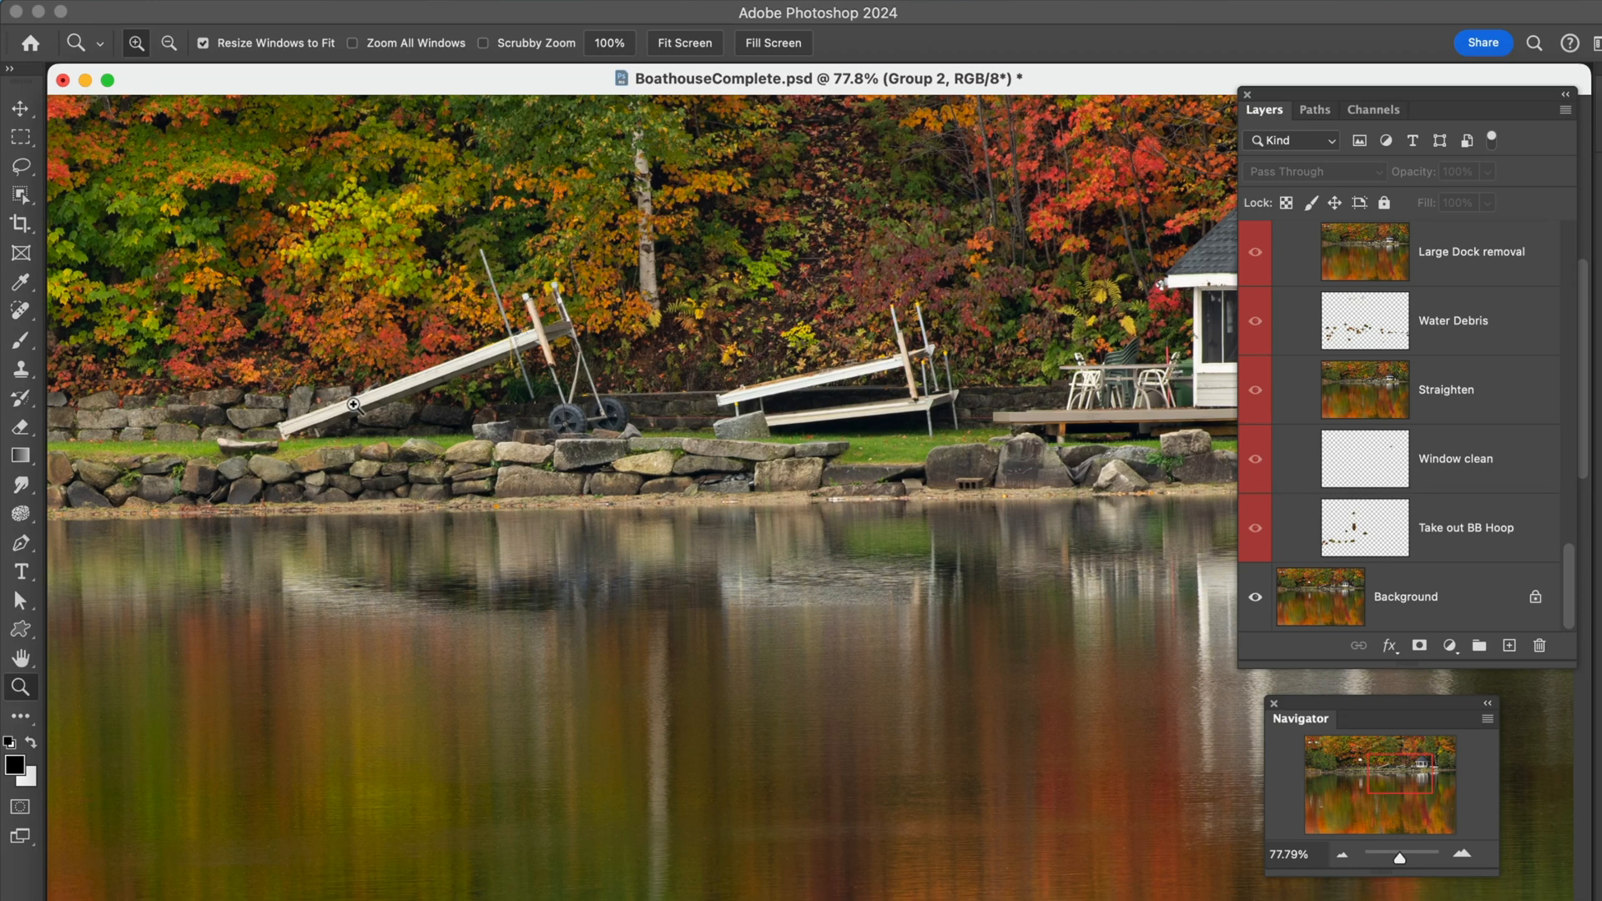
mouse_move(525, 389)
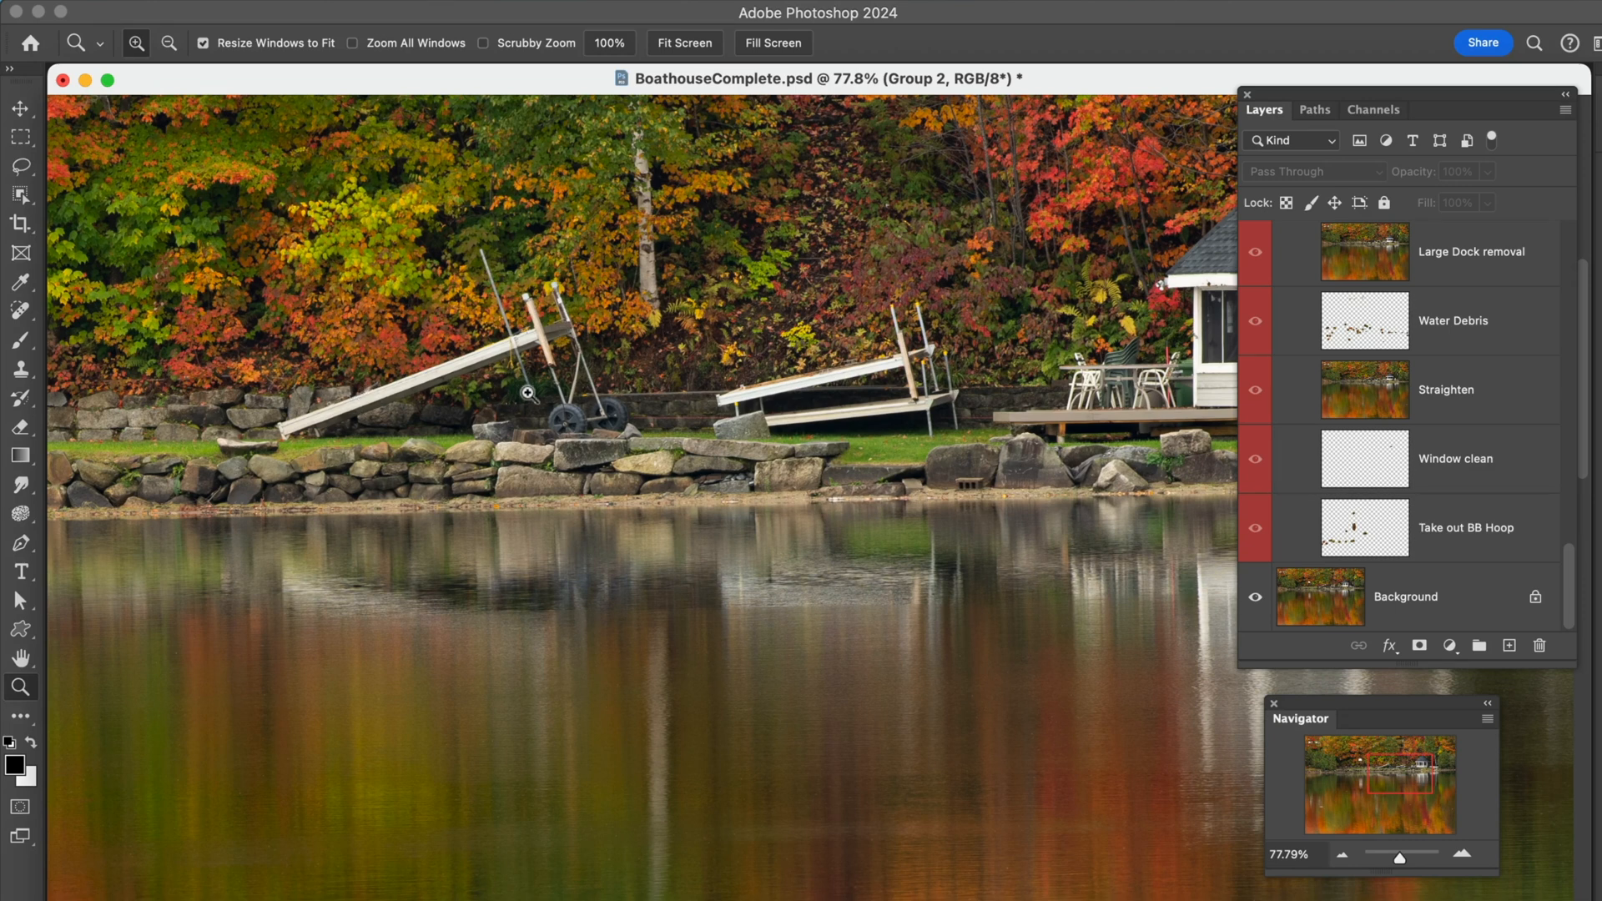
mouse_move(968, 532)
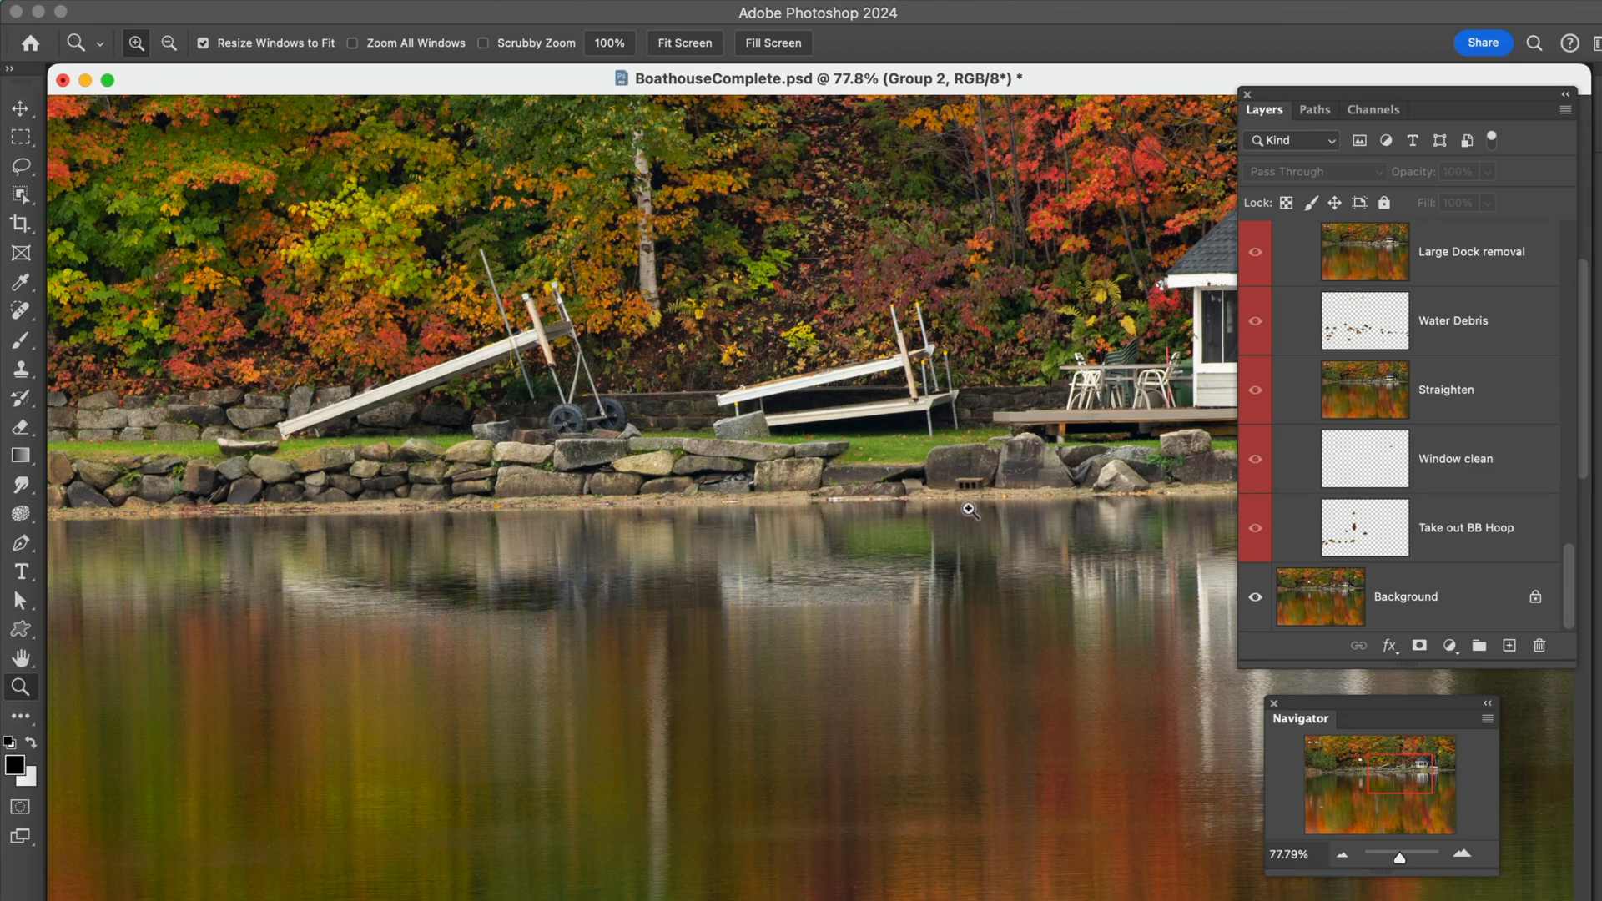
- Switch the Fix bricks retouch on so the shoreline shows without the old docks
left_click(1255, 595)
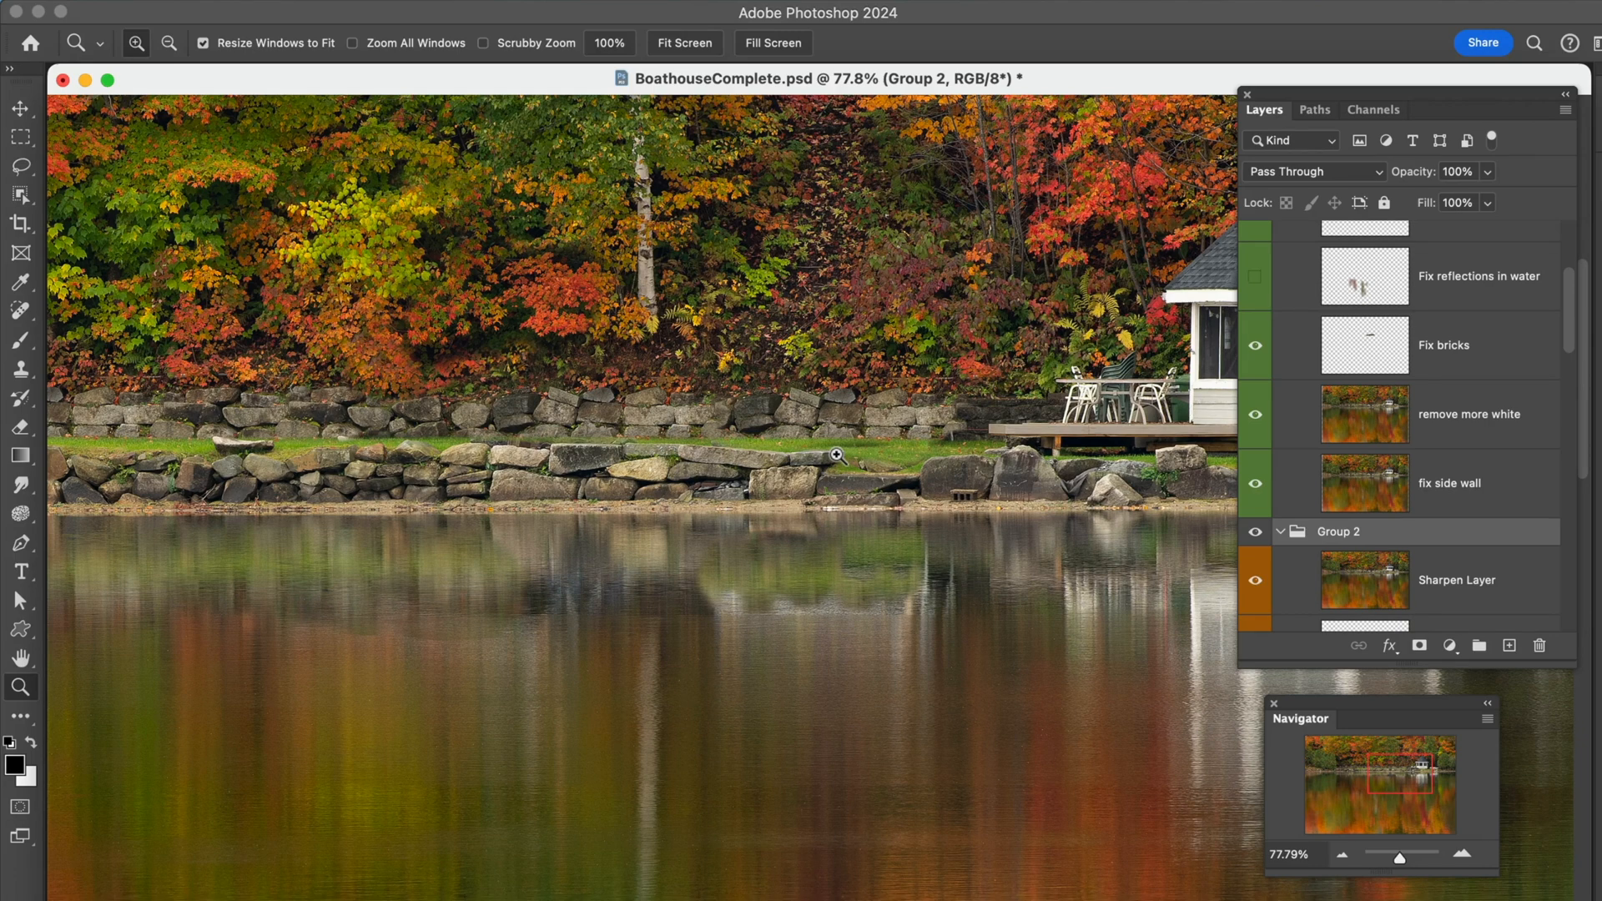
mouse_move(921, 507)
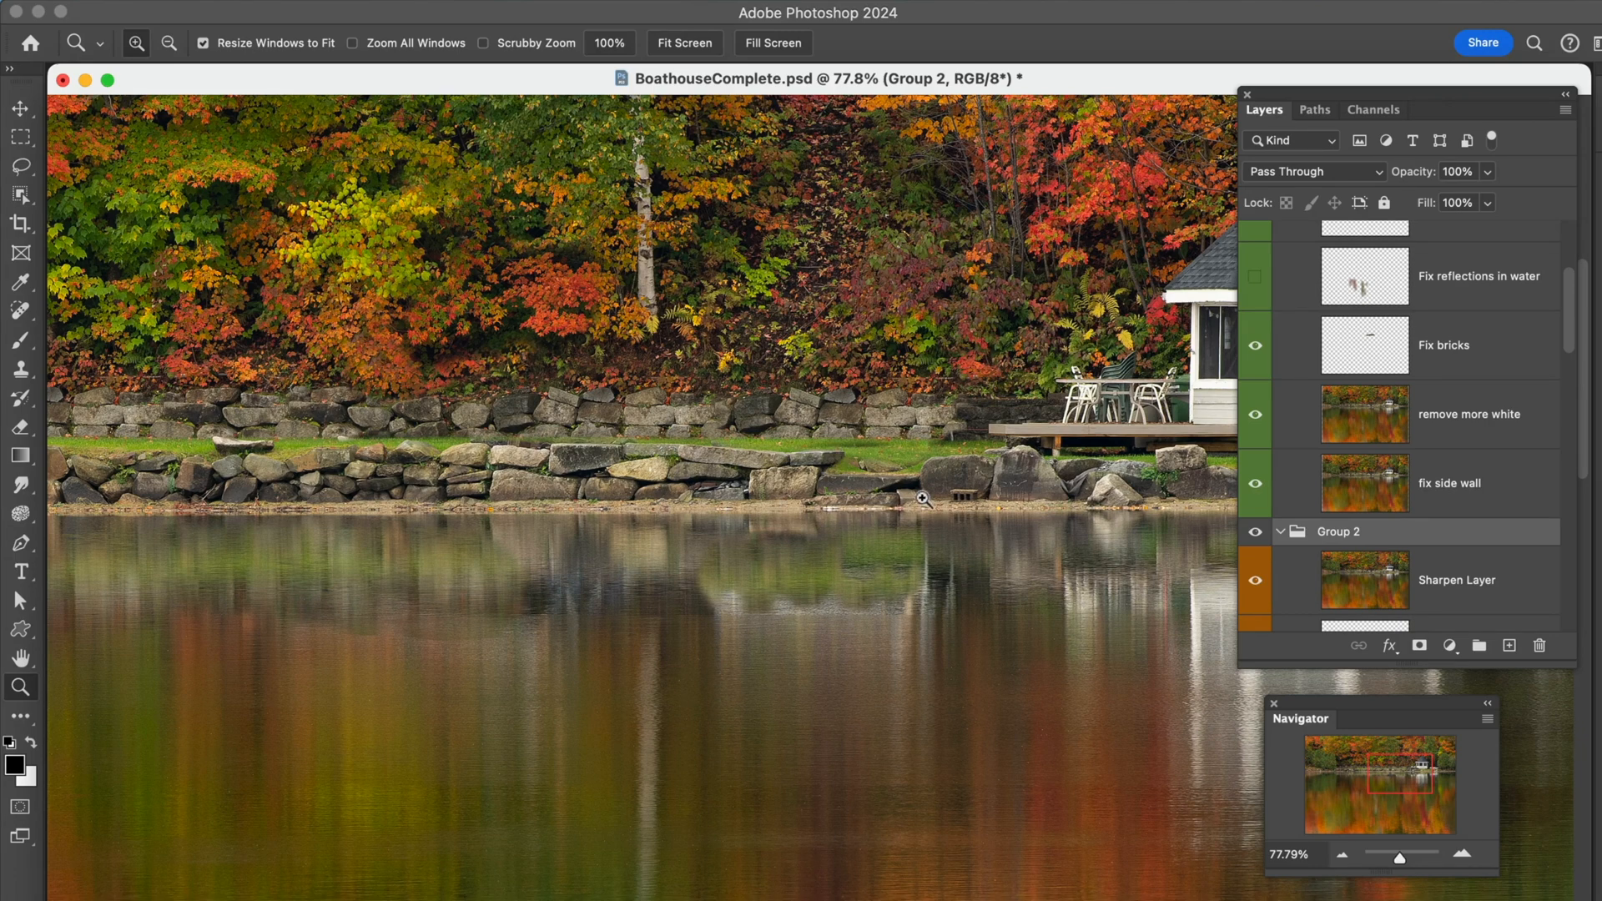
mouse_move(903, 497)
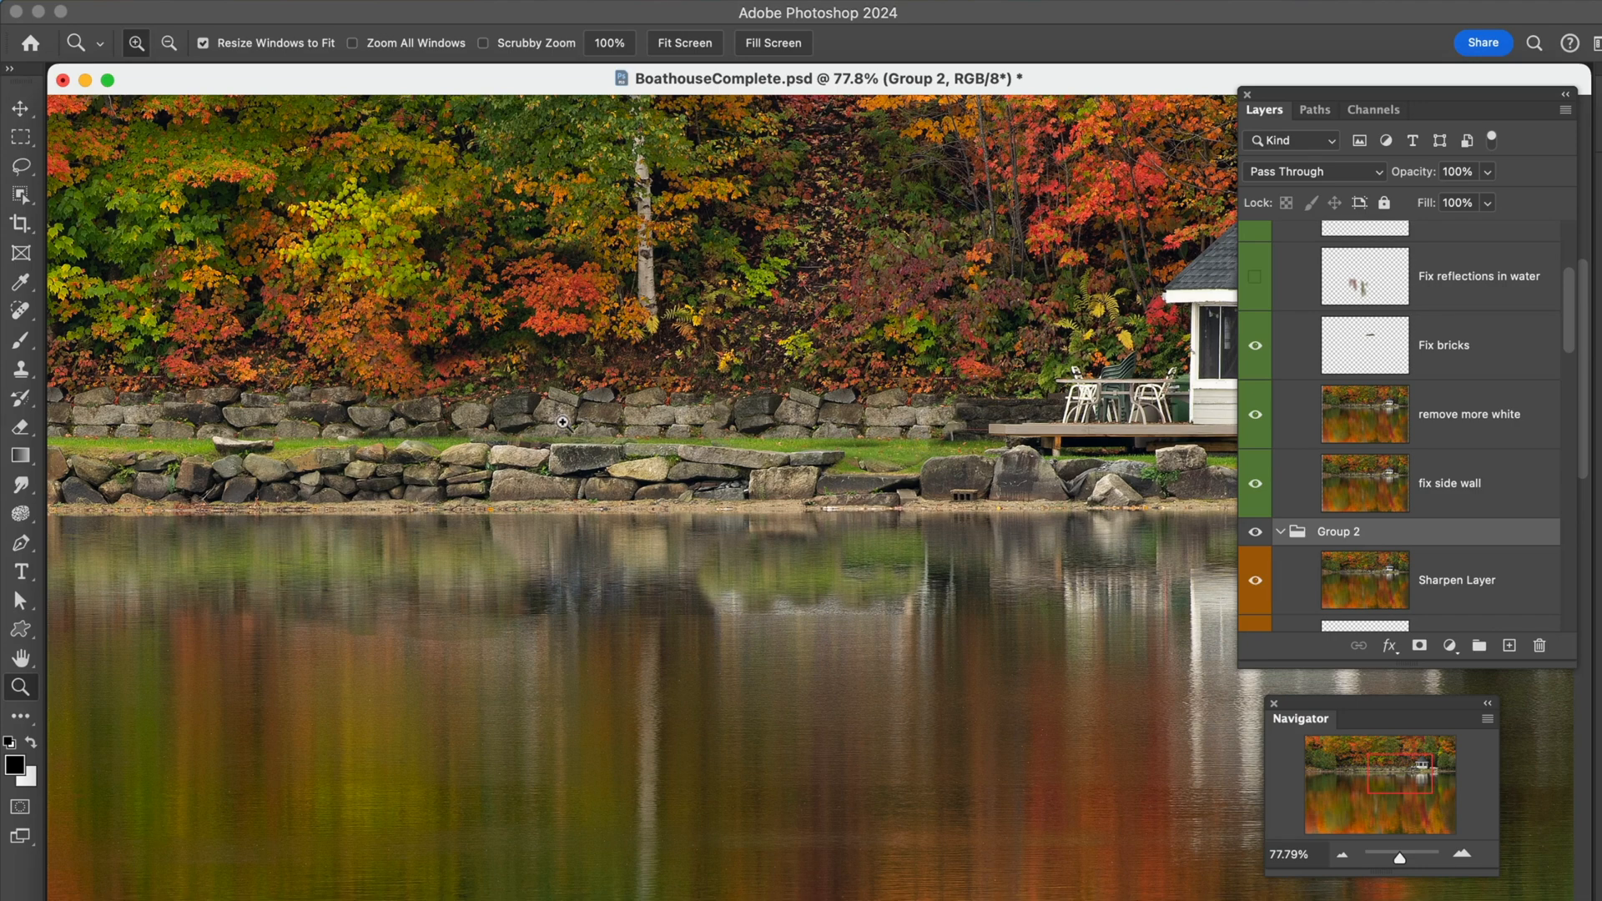
mouse_move(619, 438)
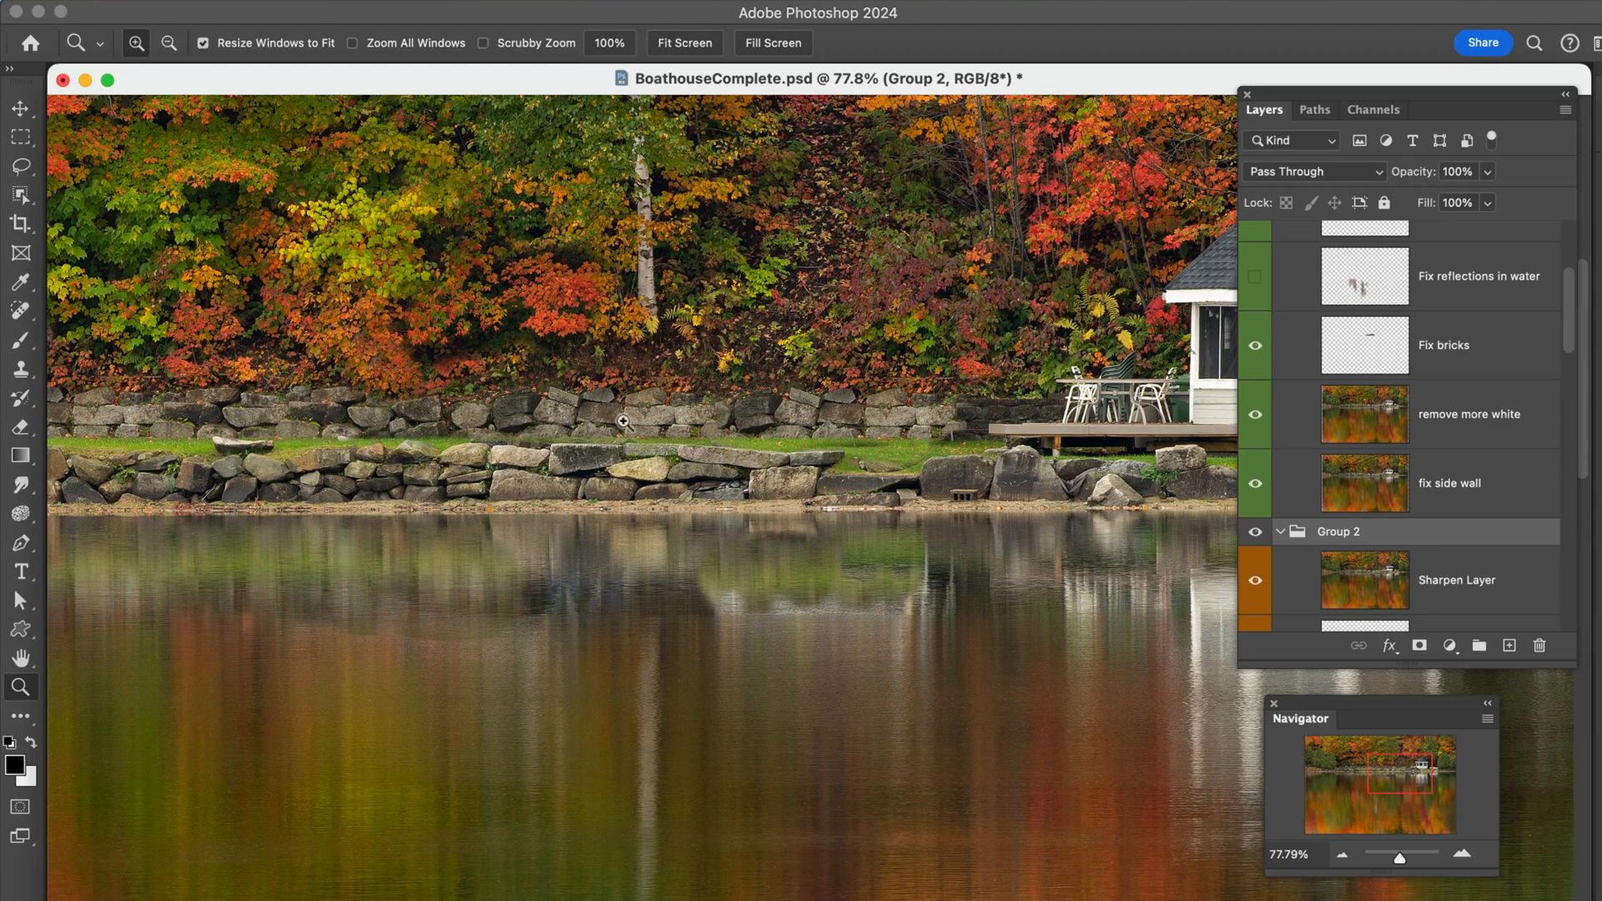
mouse_move(1387, 351)
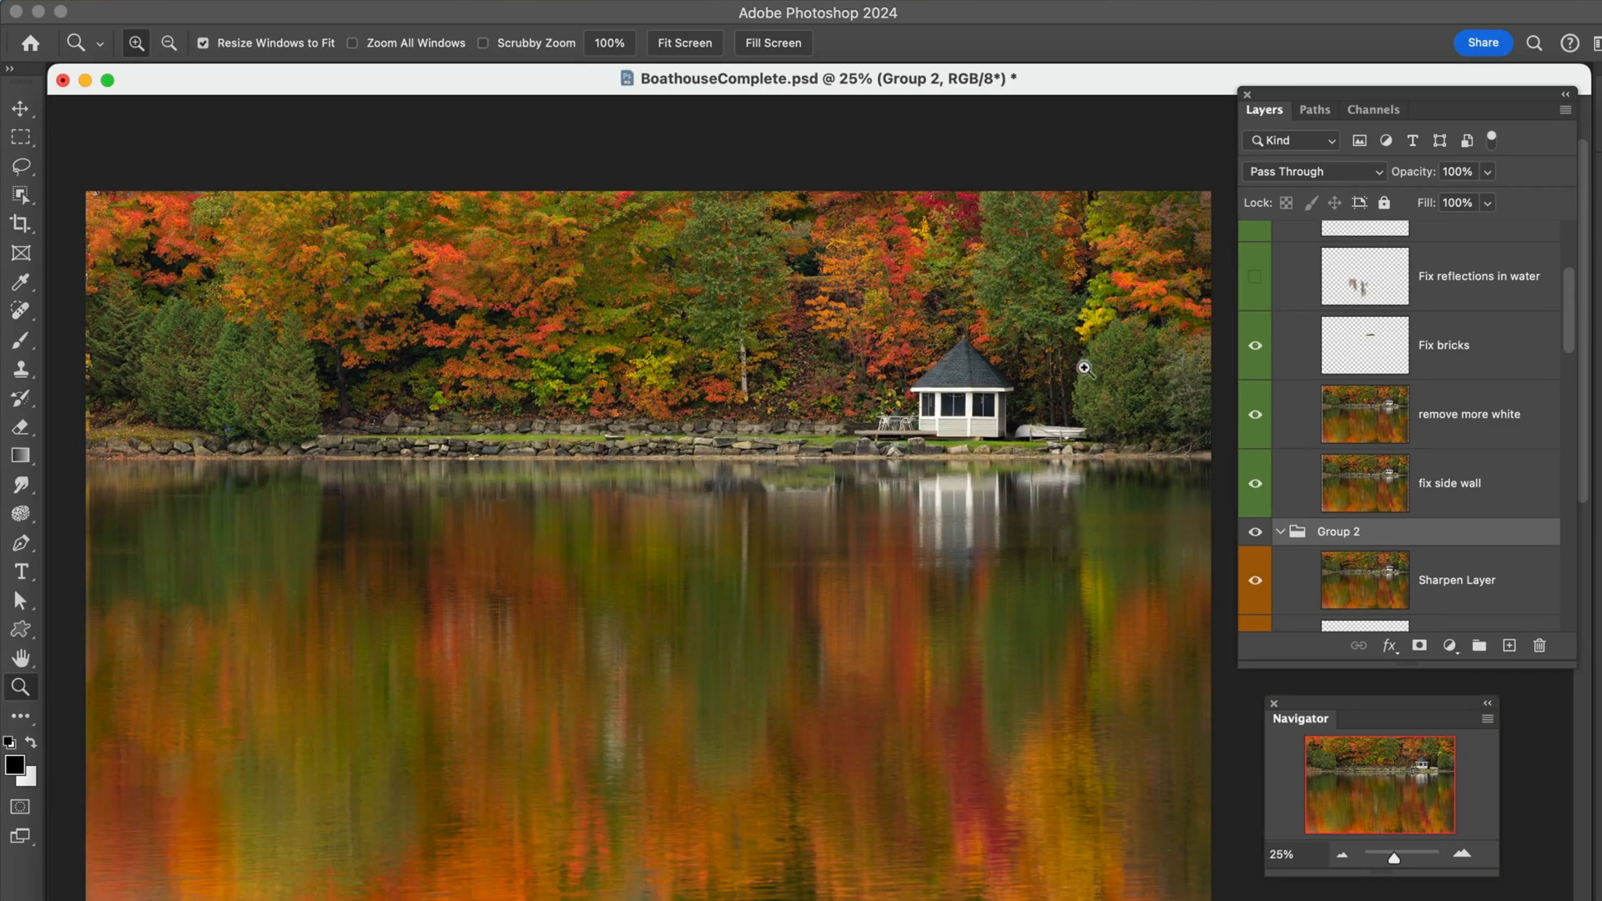
mouse_move(521, 546)
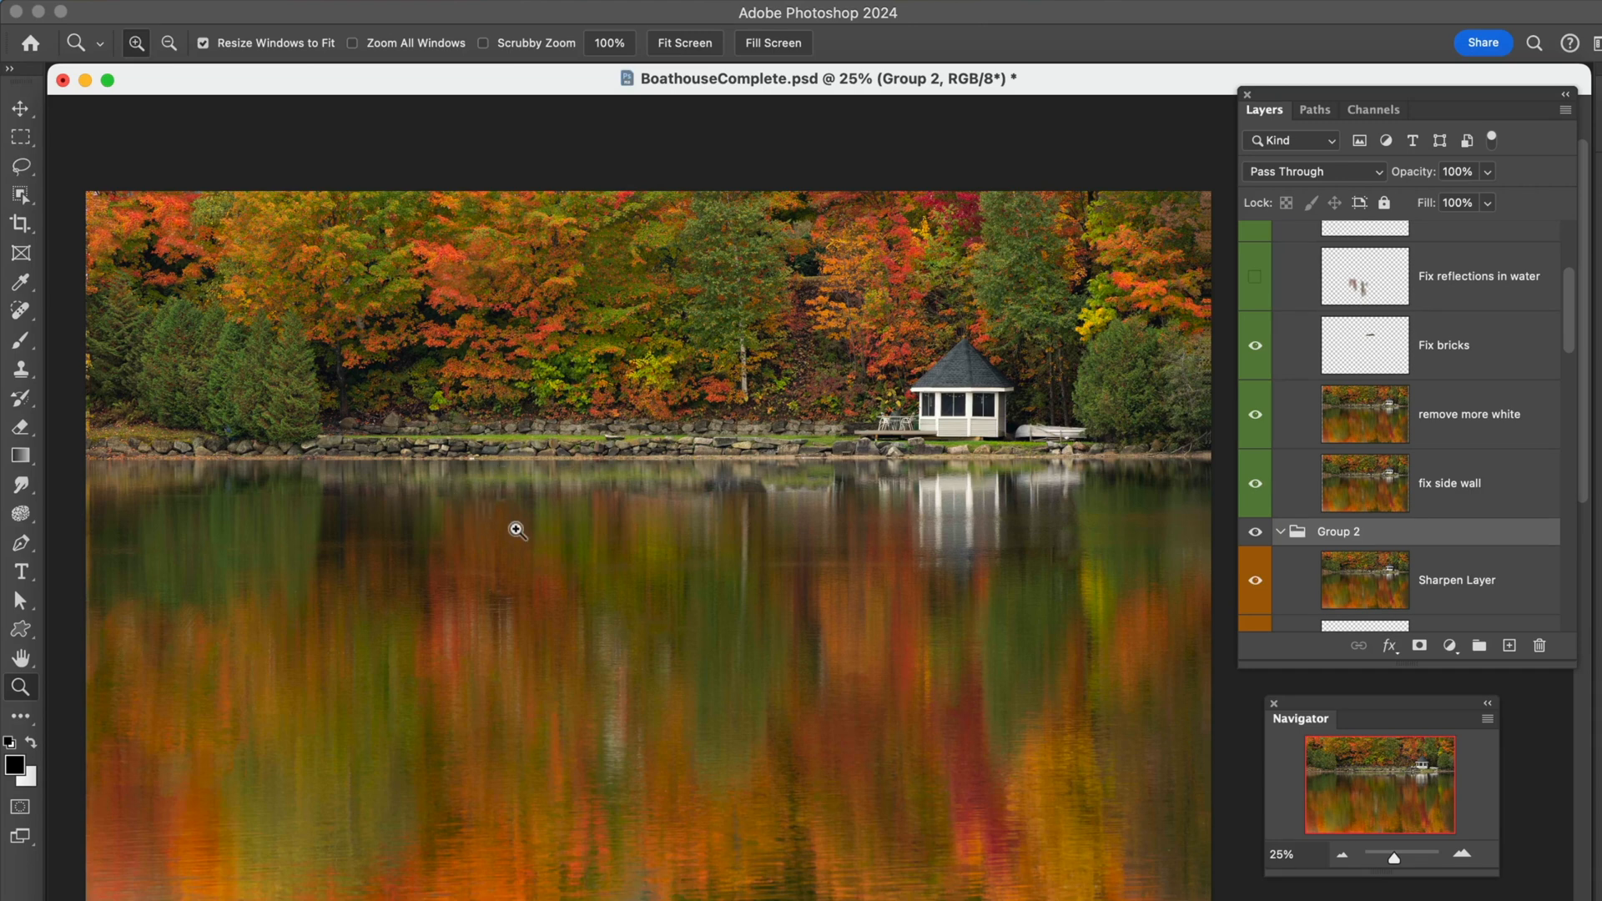
mouse_move(1051, 497)
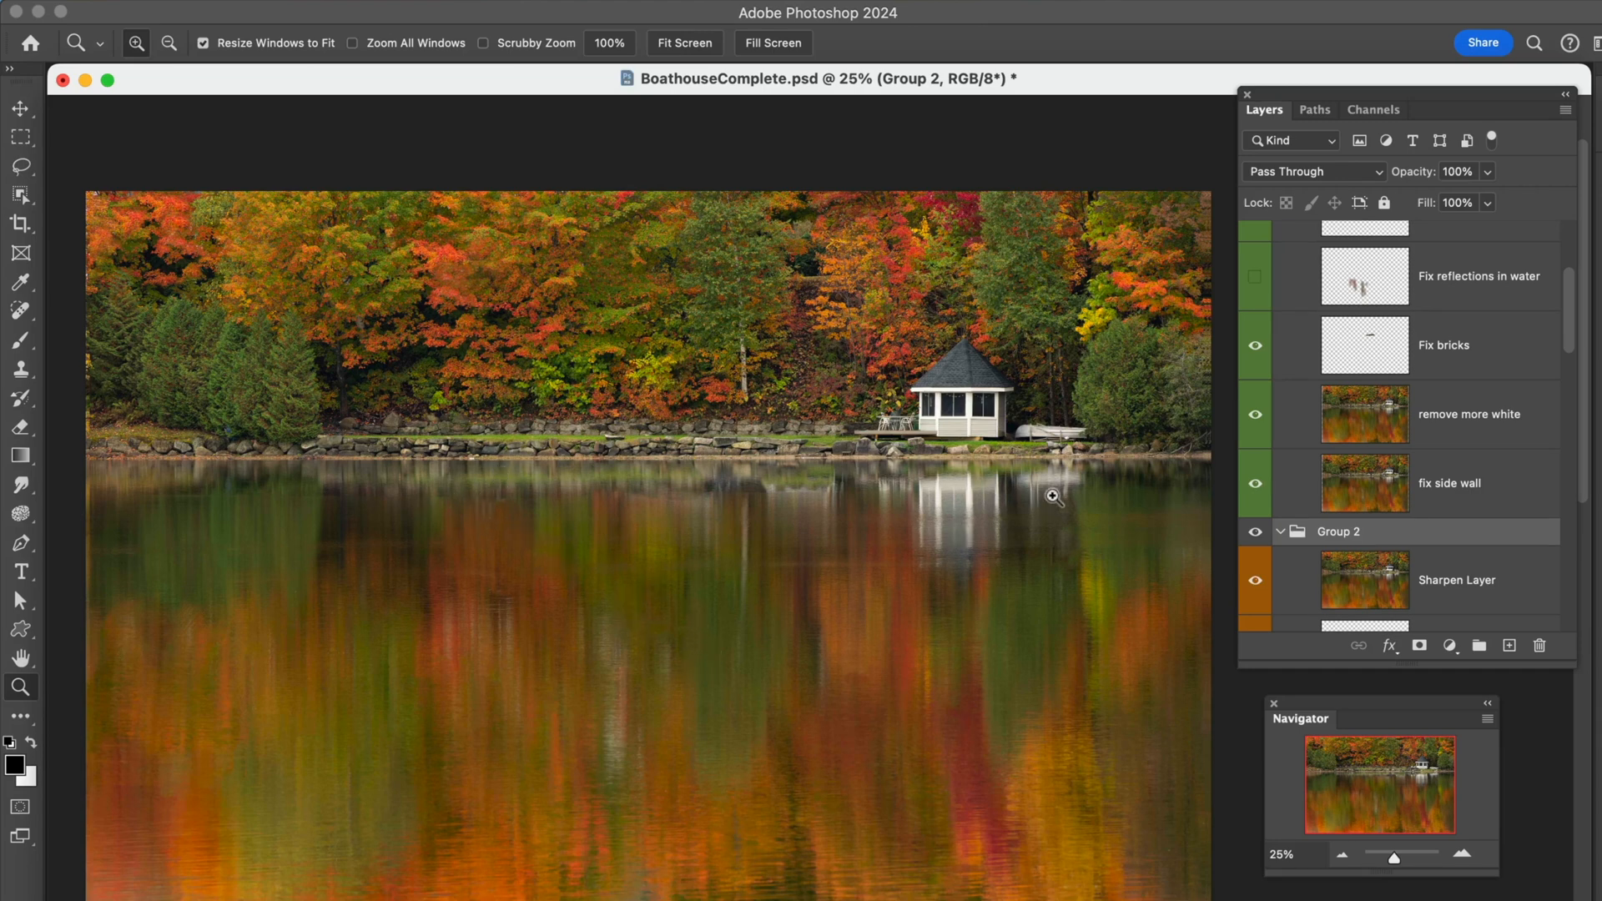
- Toggle the Fix reflections in water layer, leaving its lake repair visible
left_click(1255, 275)
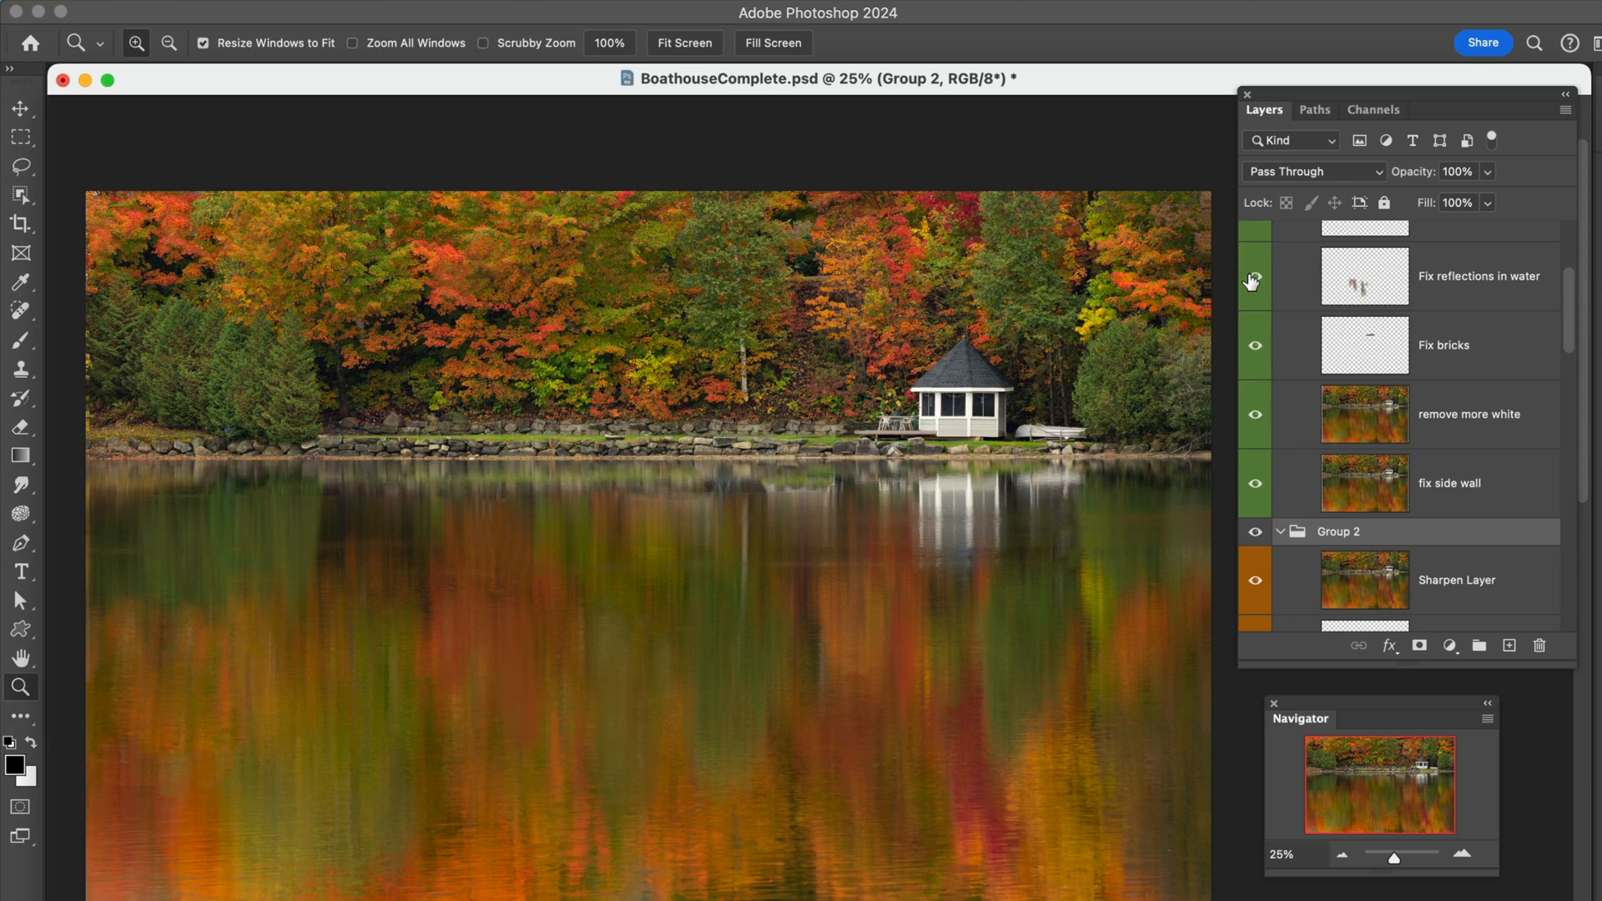
left_click(1256, 279)
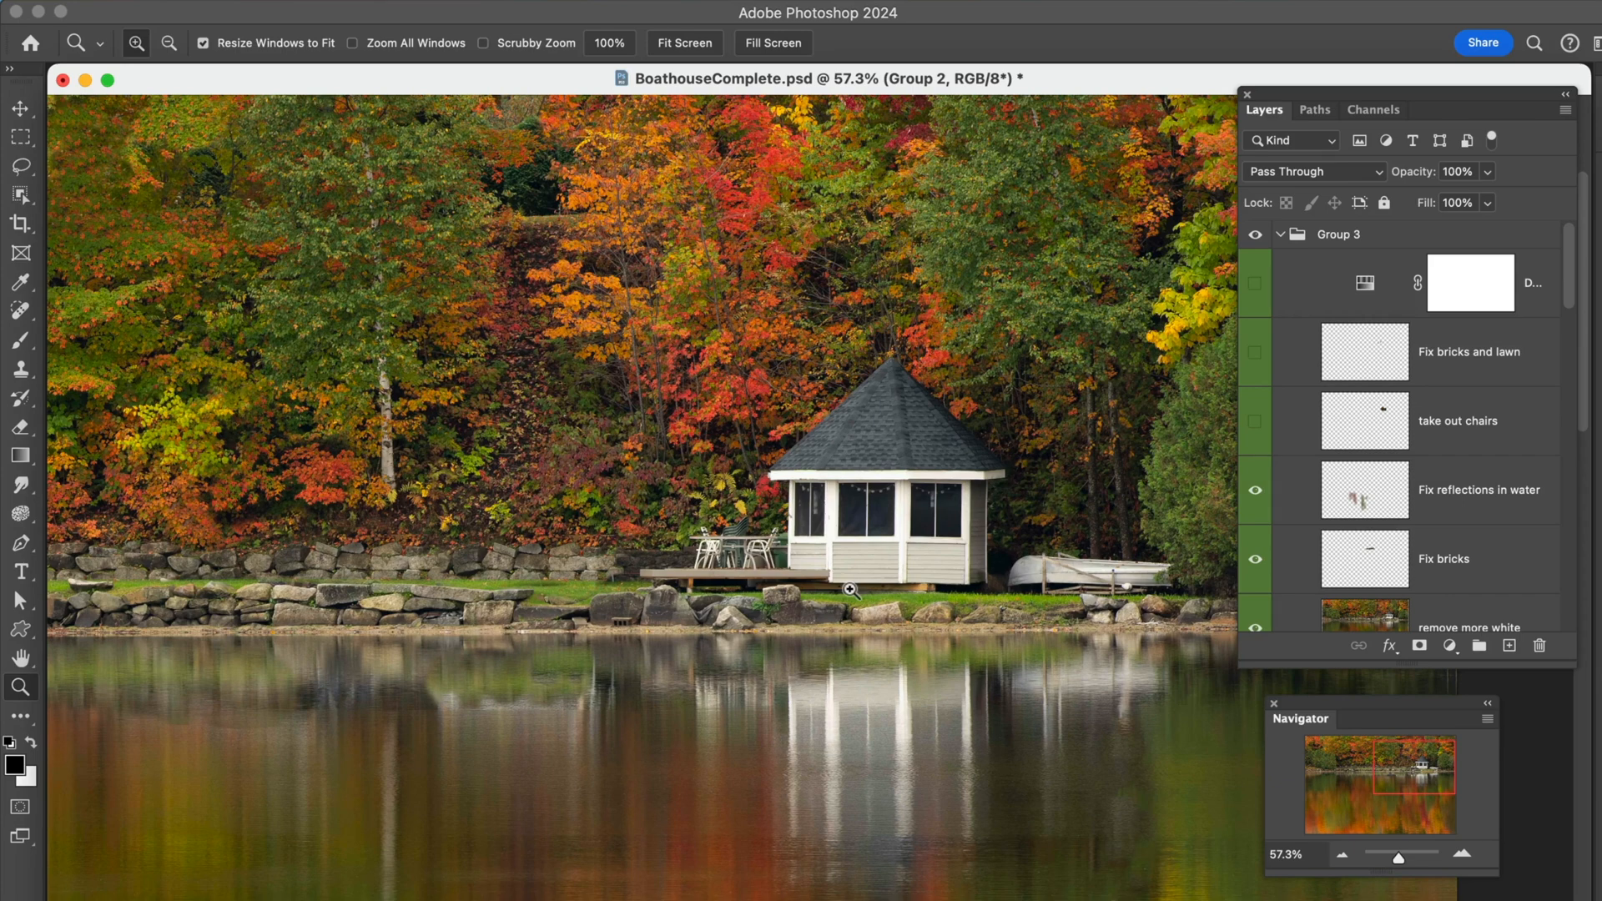
mouse_move(1372, 537)
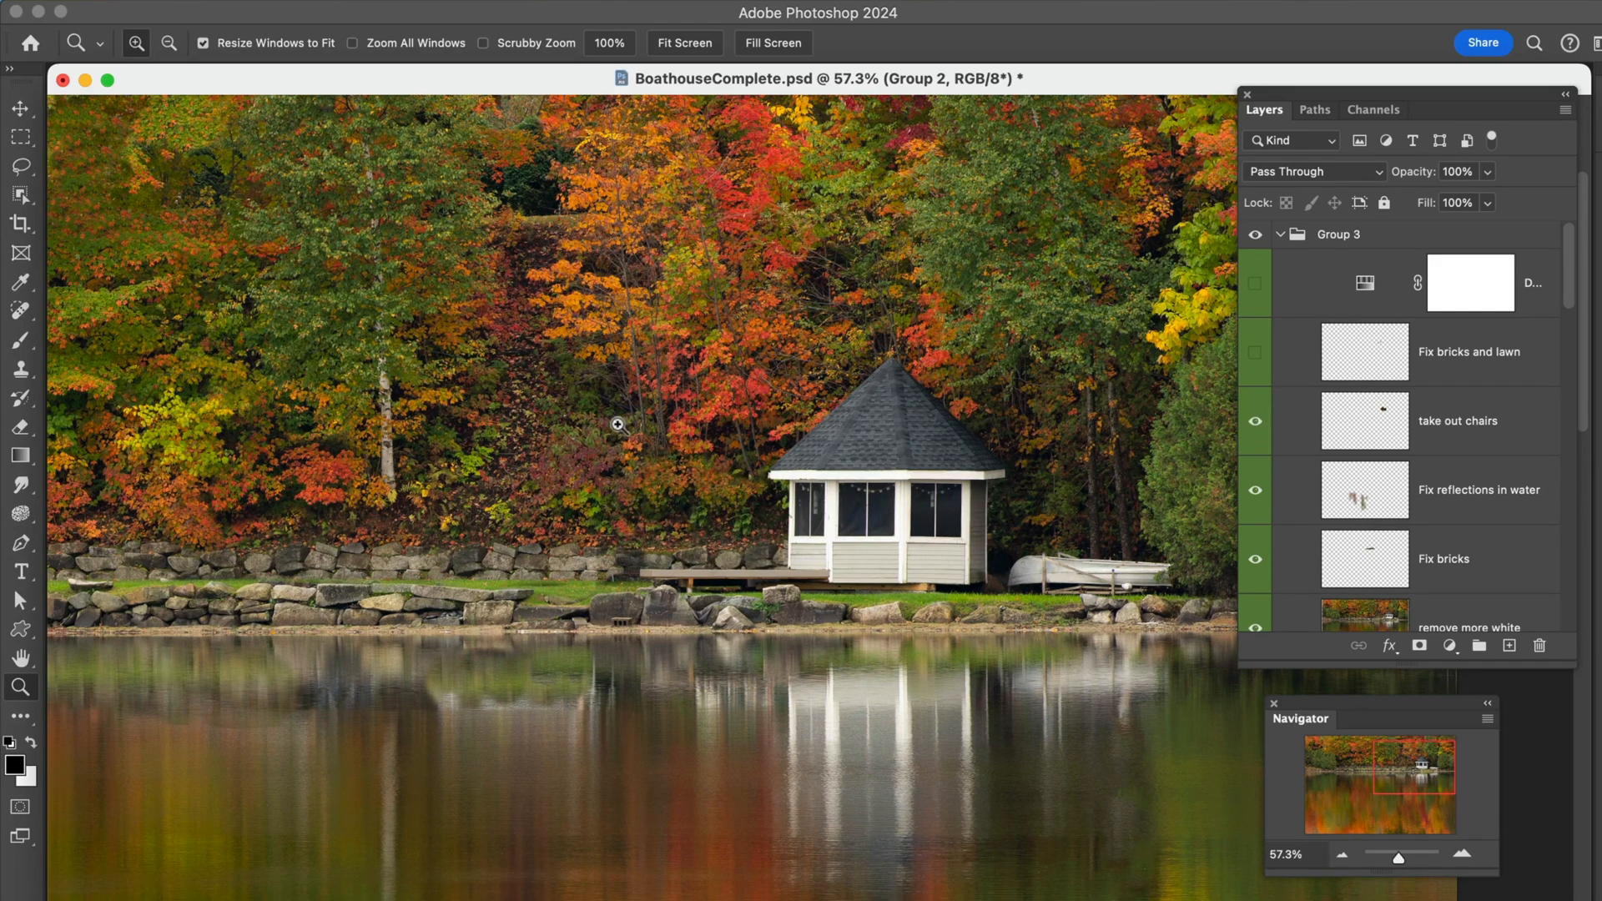
mouse_move(775, 530)
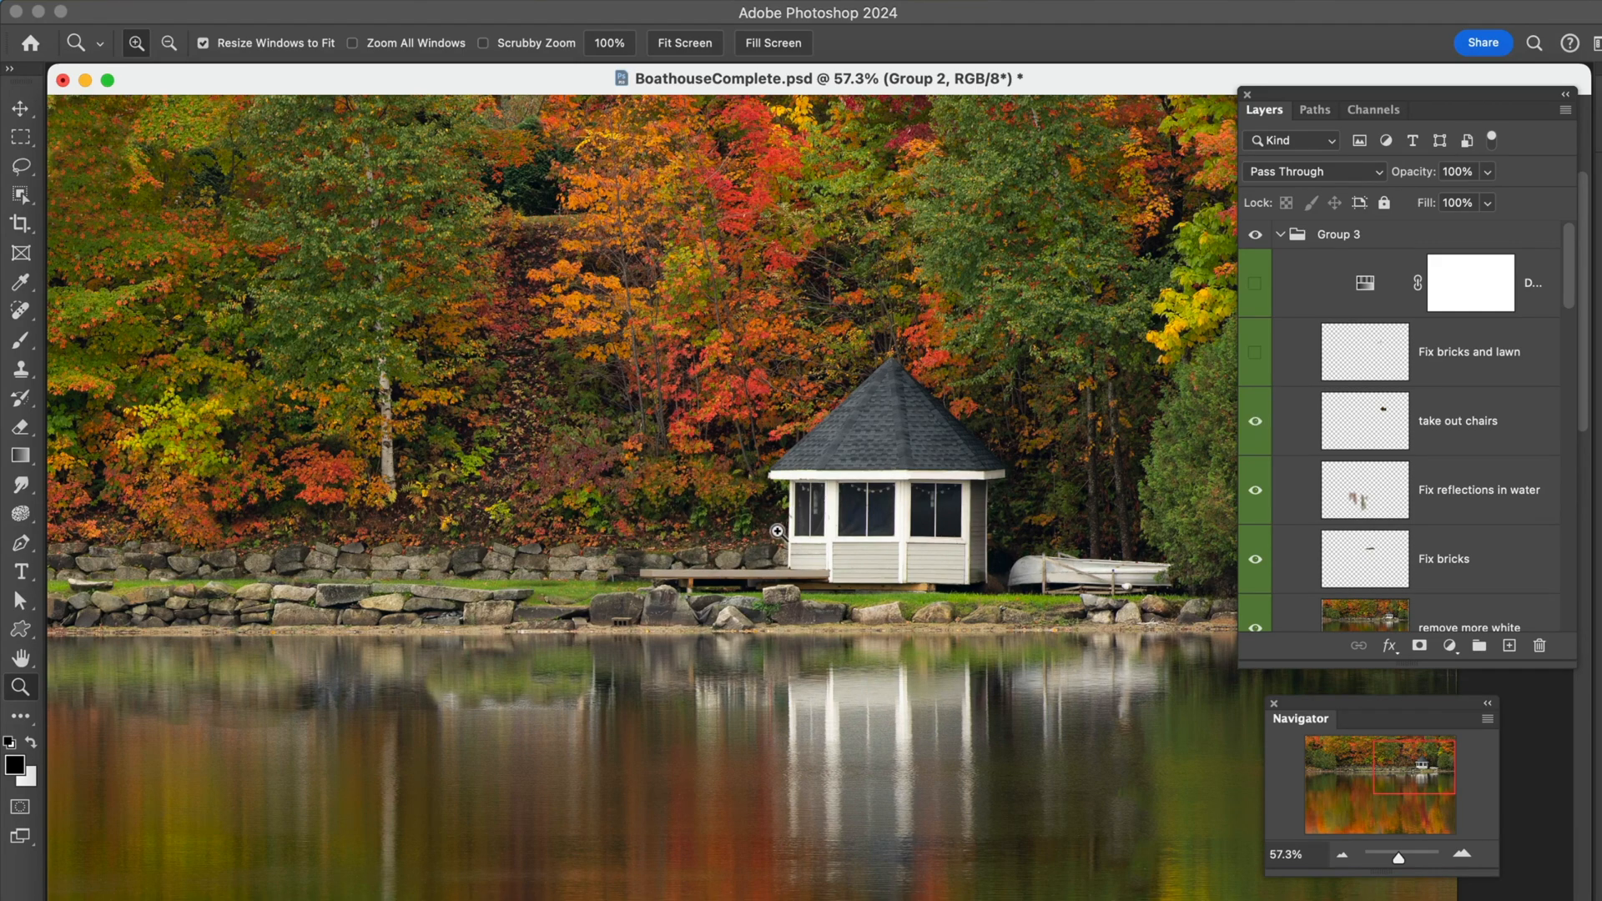
mouse_move(657, 430)
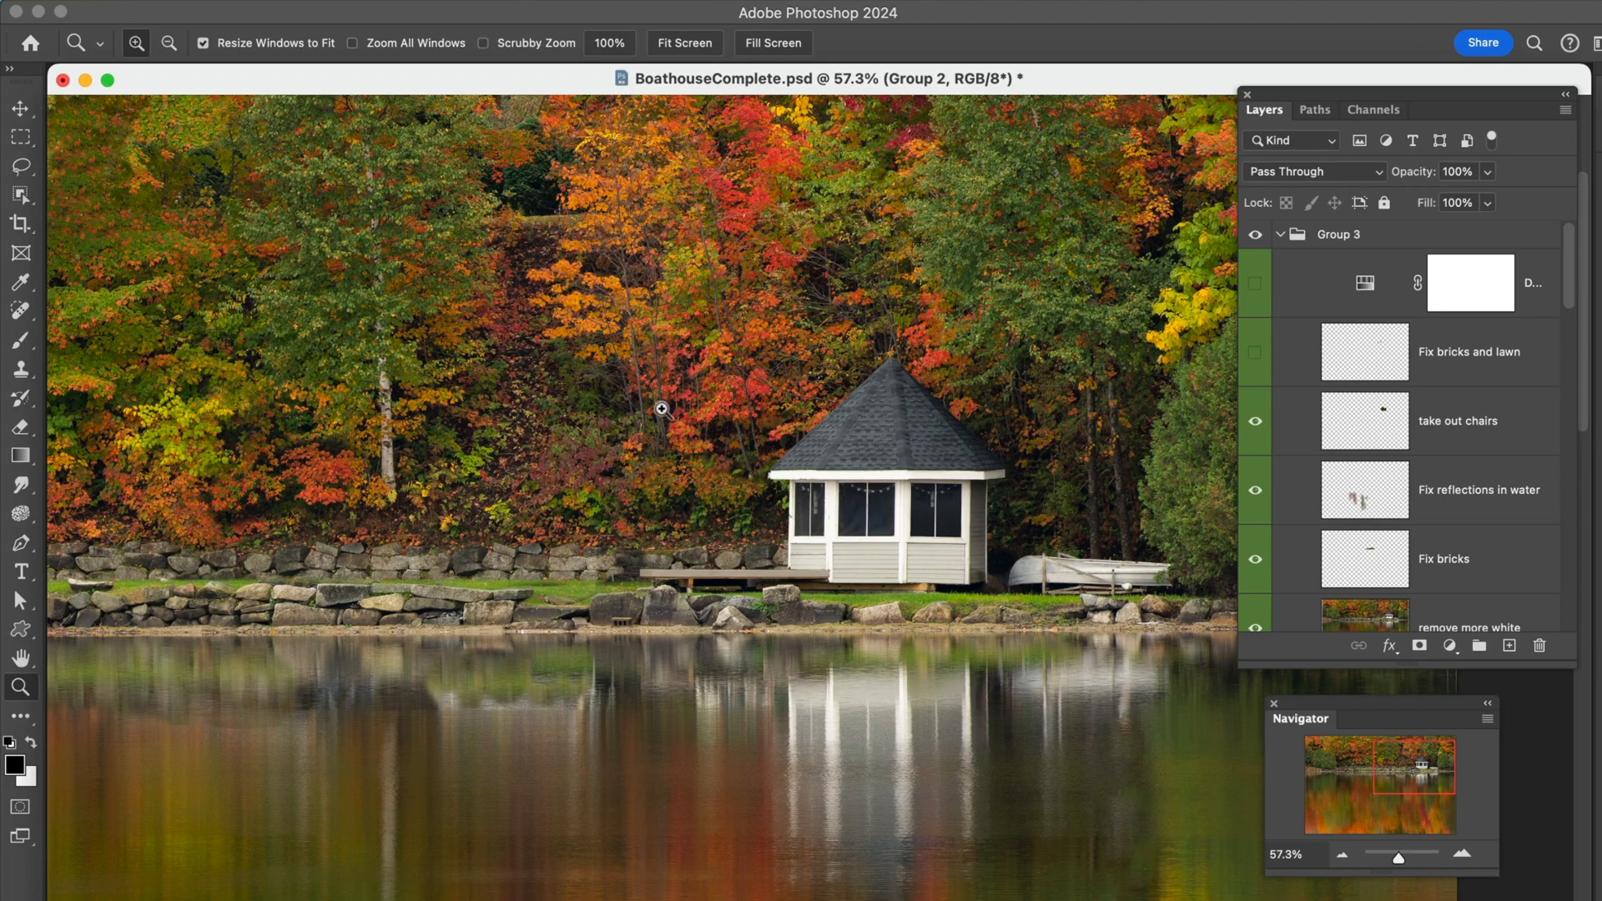
mouse_move(557, 481)
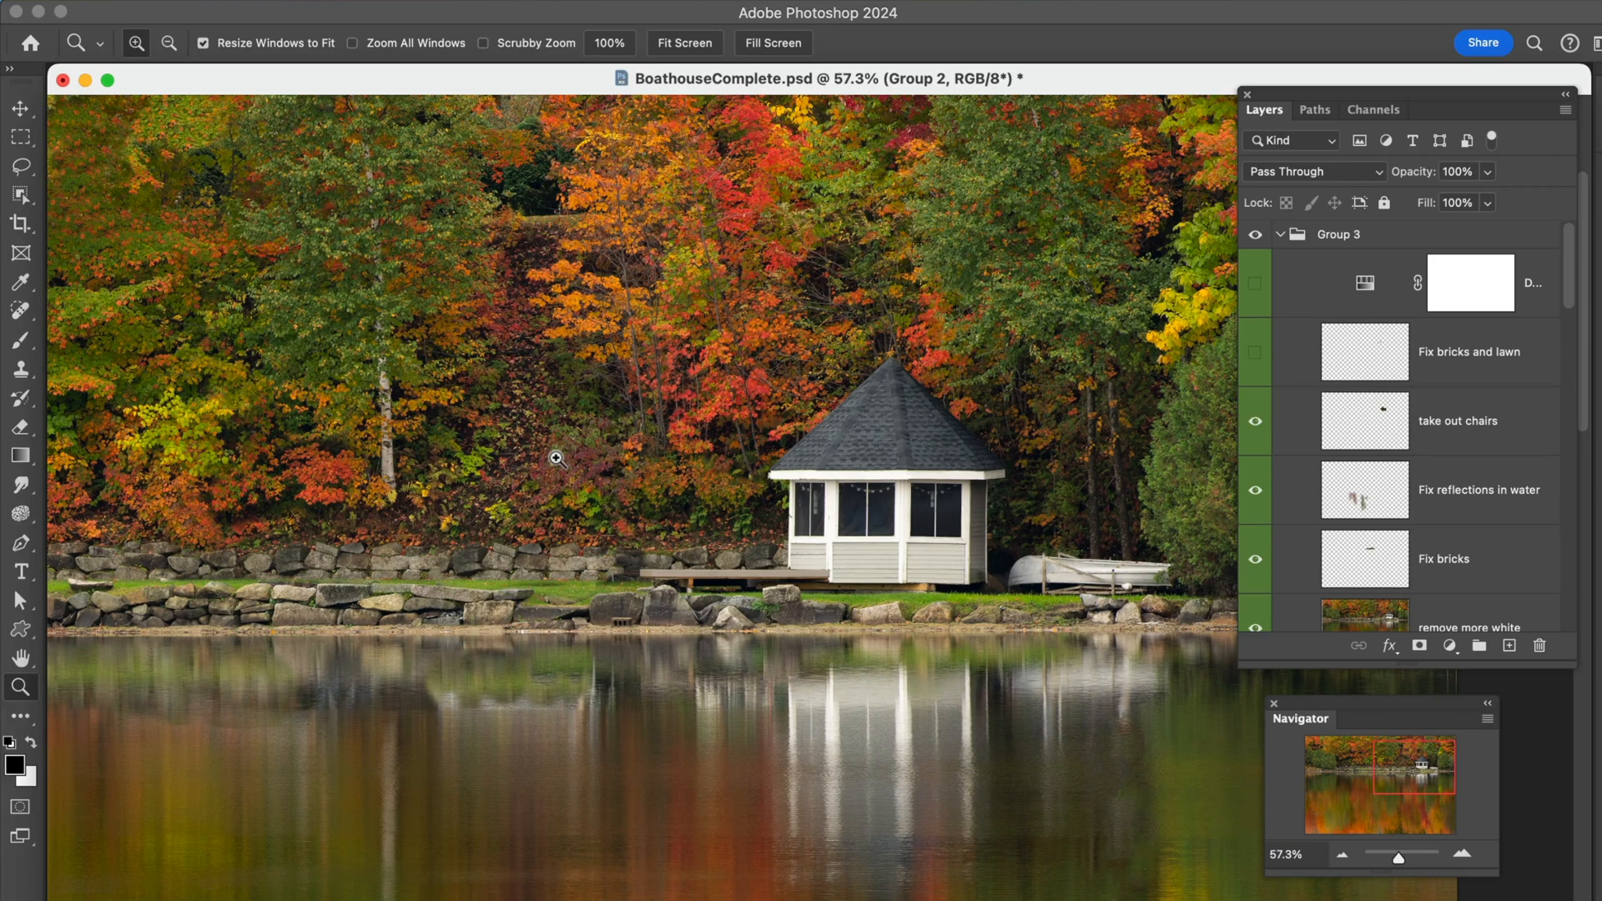
mouse_move(703, 514)
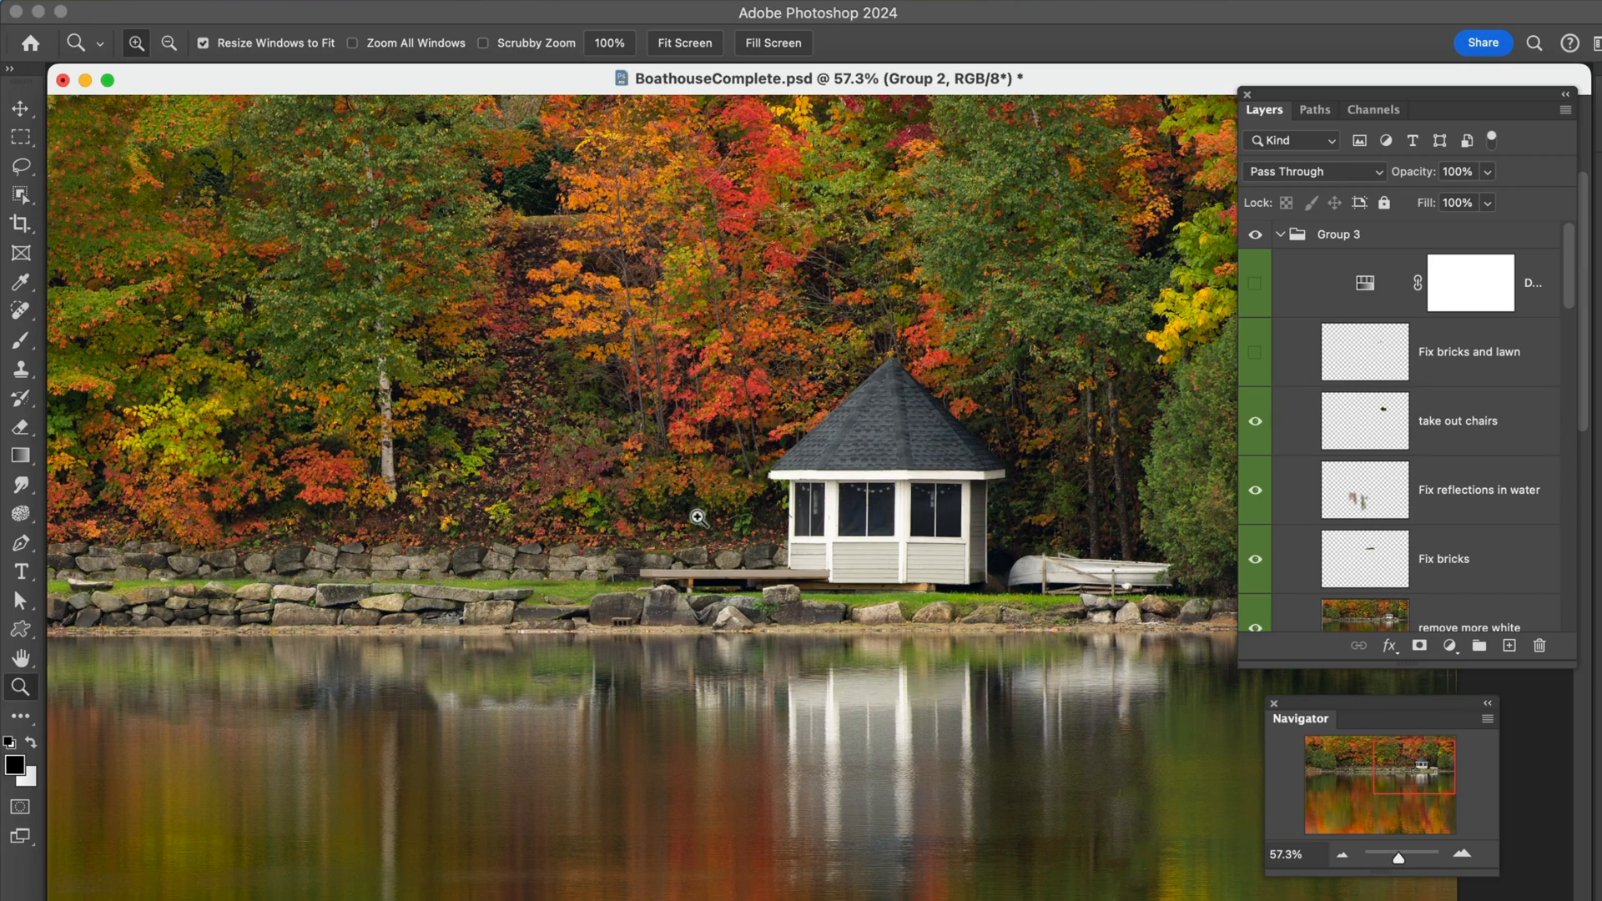
mouse_move(998, 499)
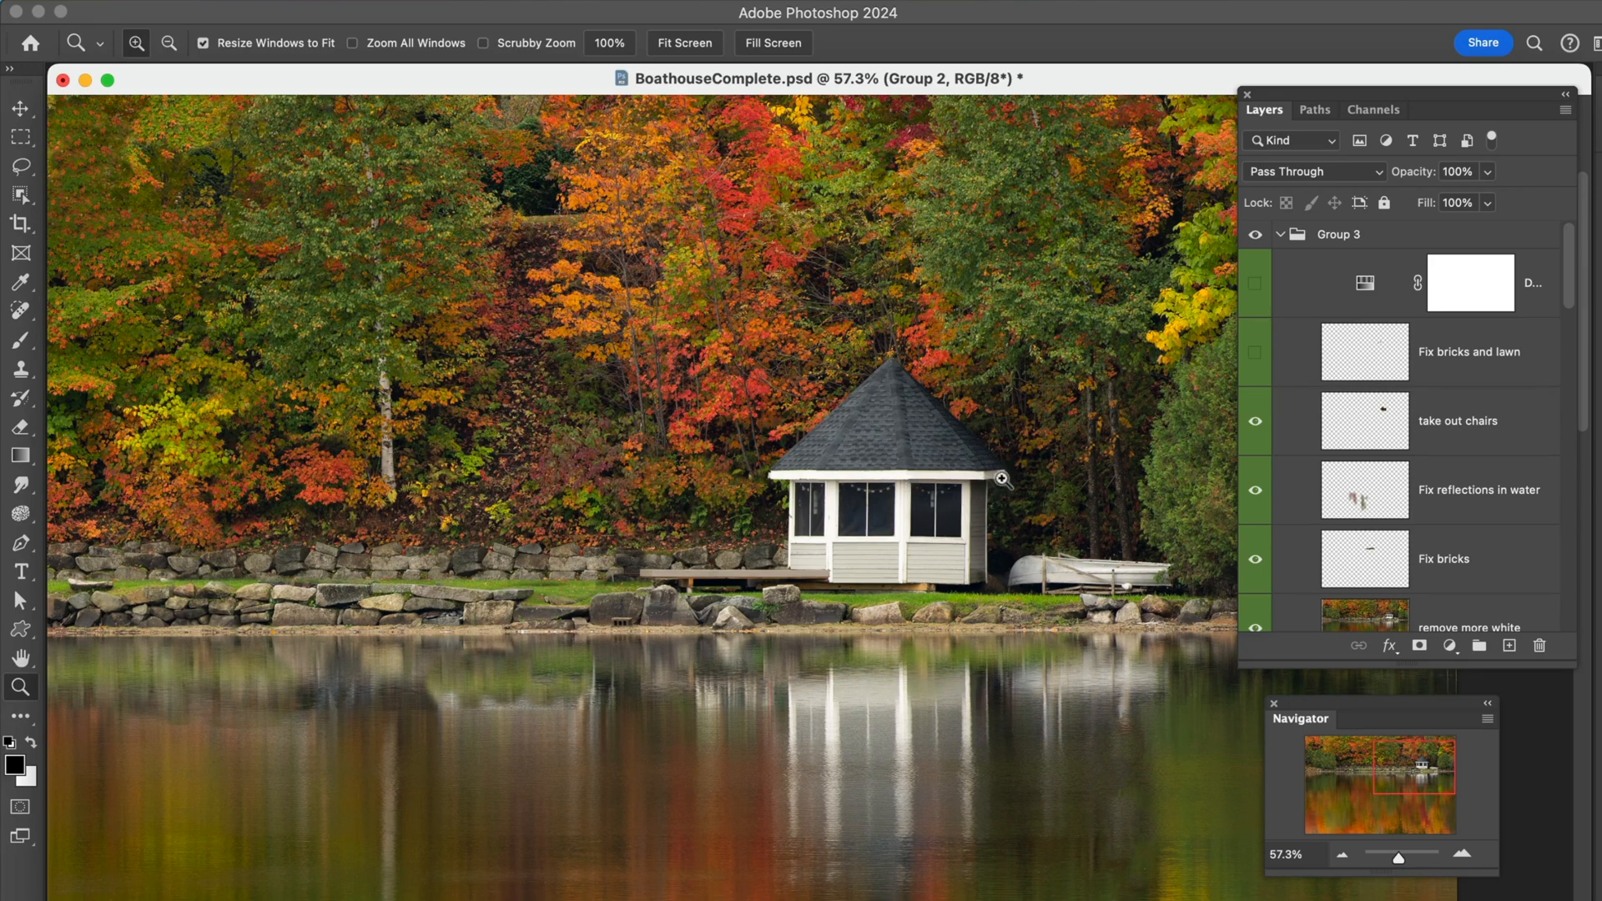
mouse_move(1407, 364)
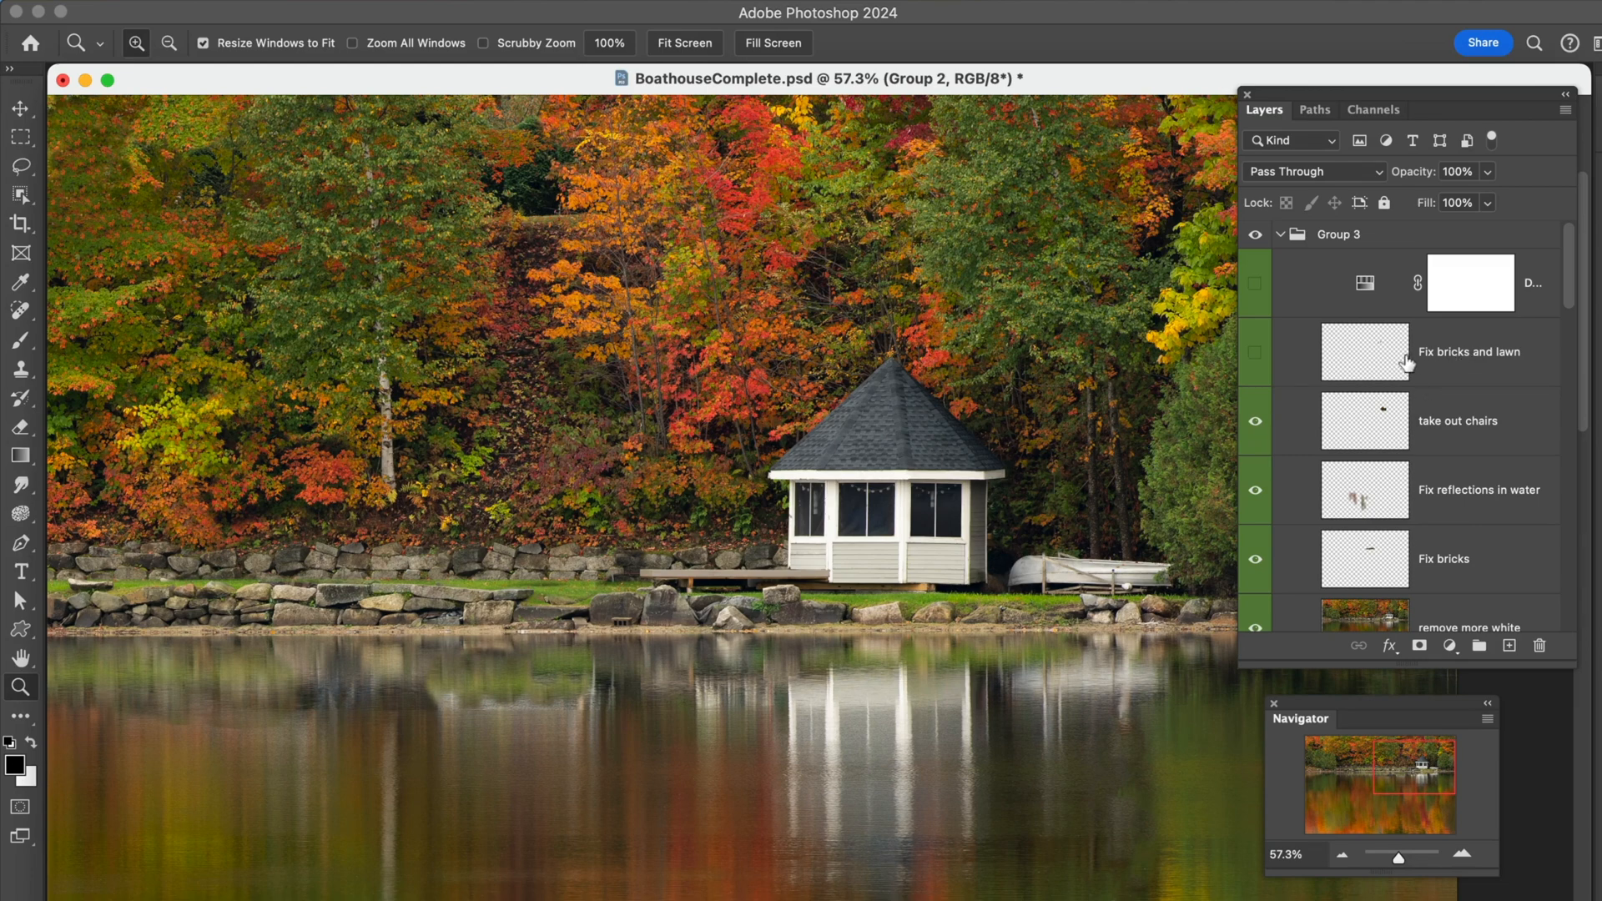
mouse_move(1217, 368)
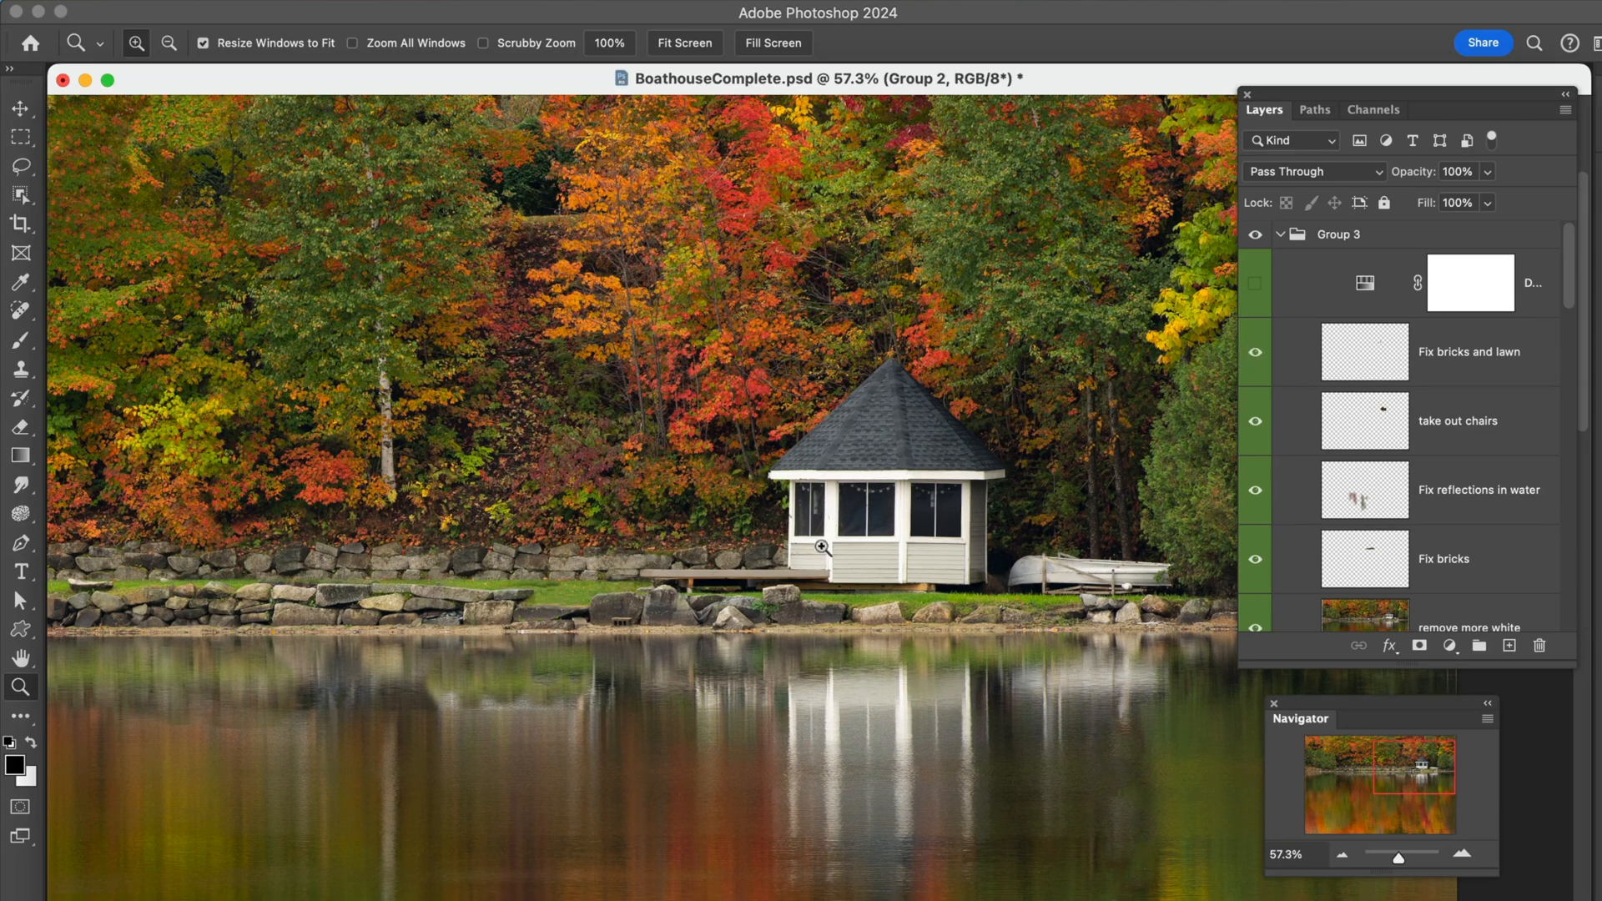
mouse_move(1255, 352)
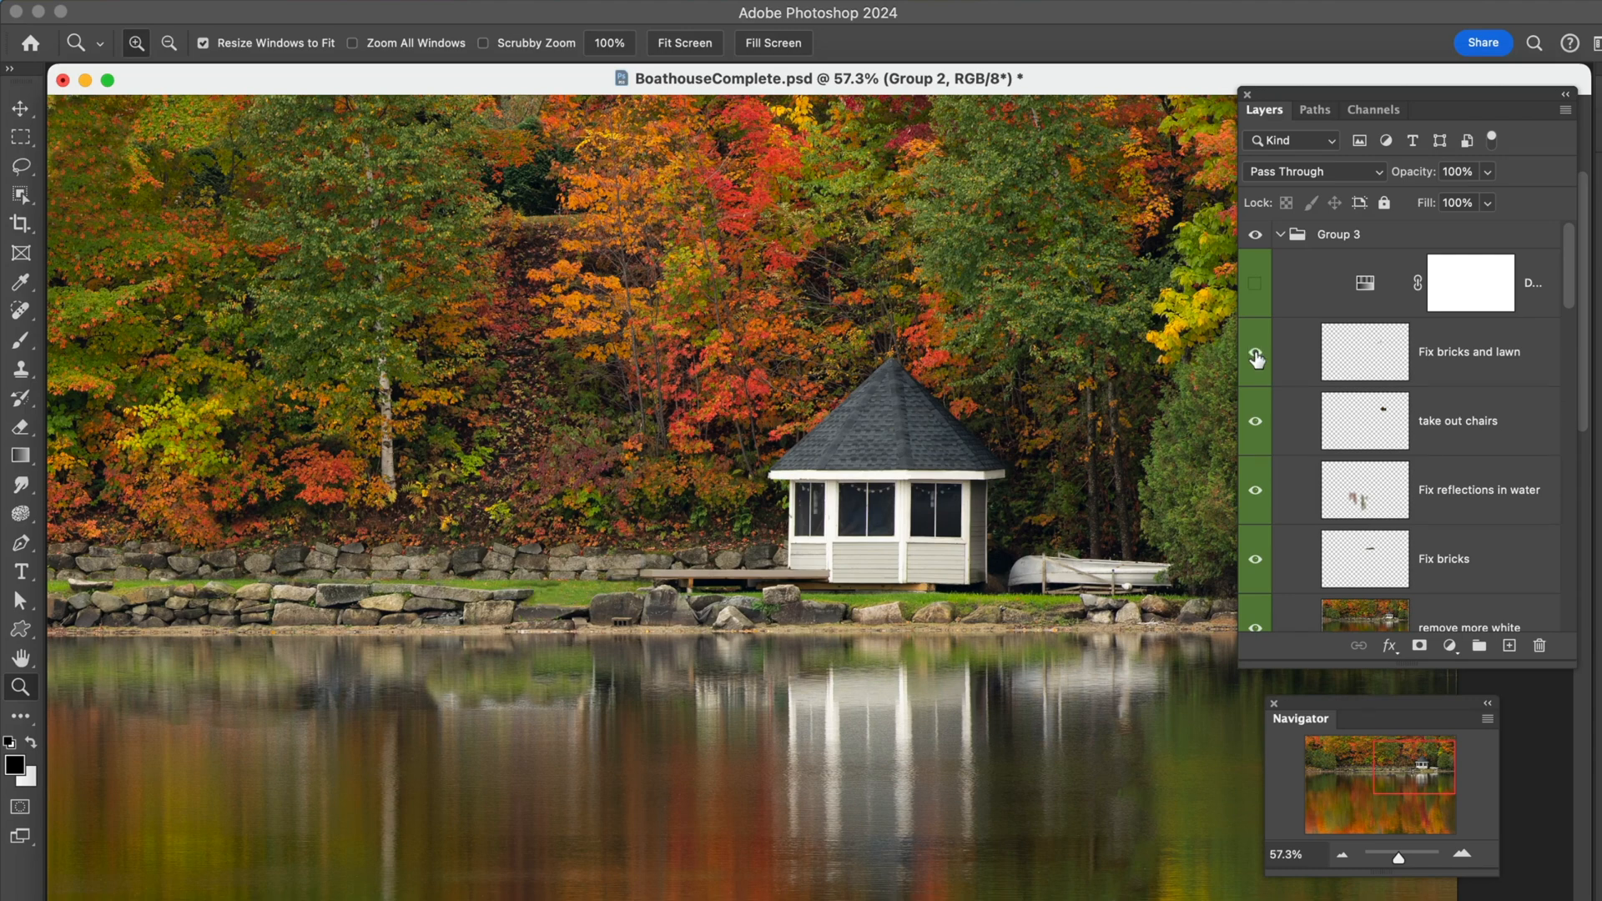
- Show the Fix bricks and lawn layer and zoom out to see more of the scene
left_click(1255, 352)
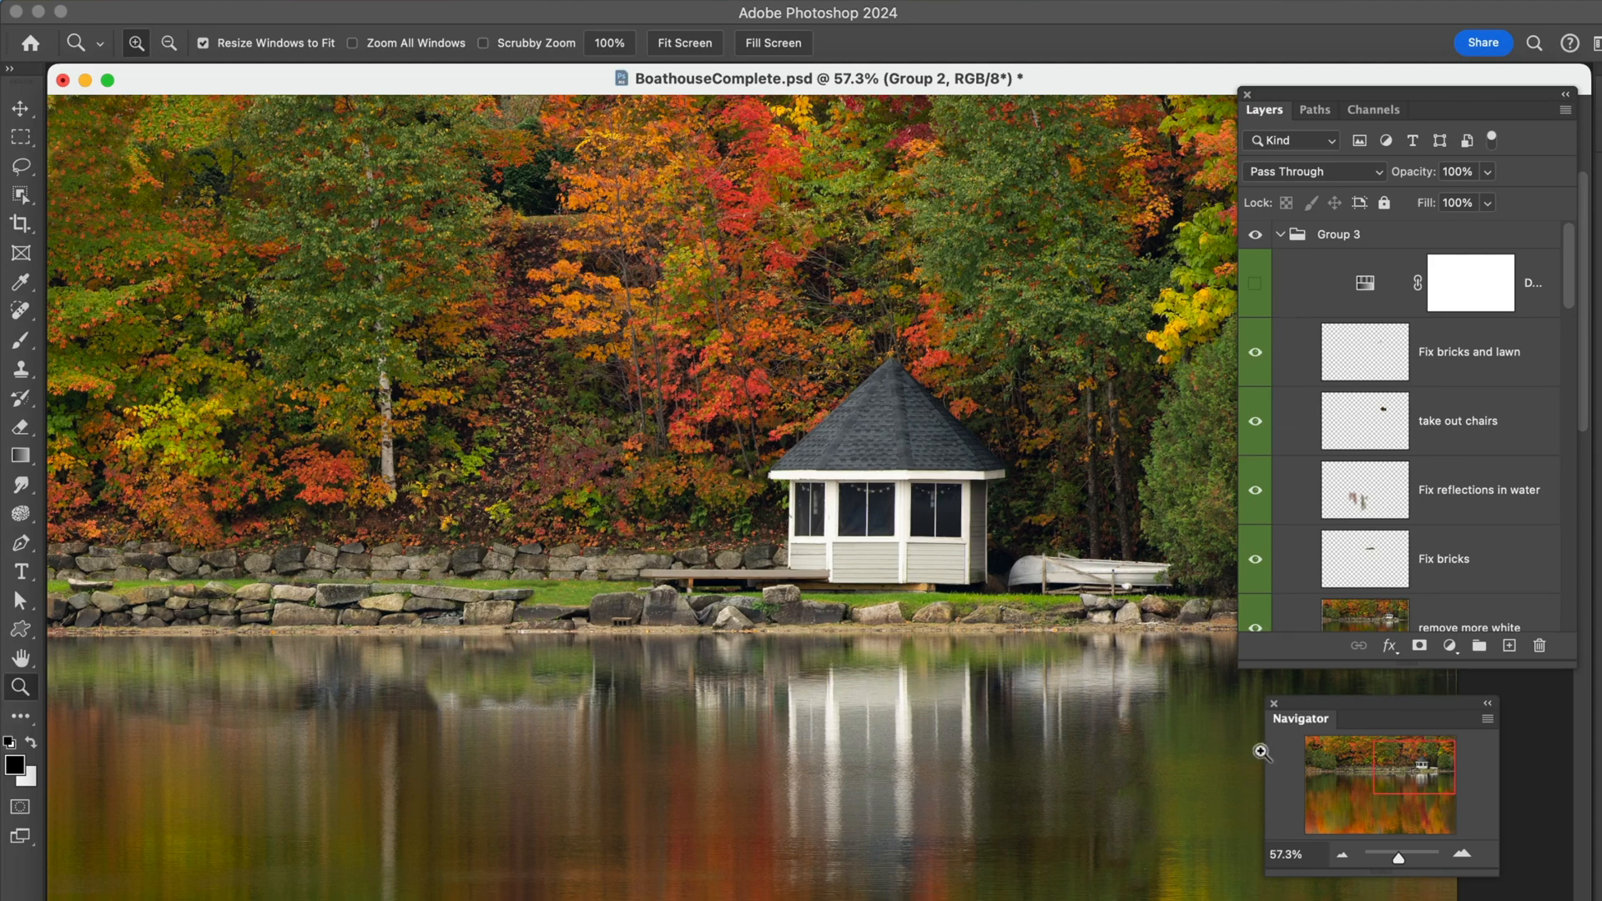
left_click(1338, 853)
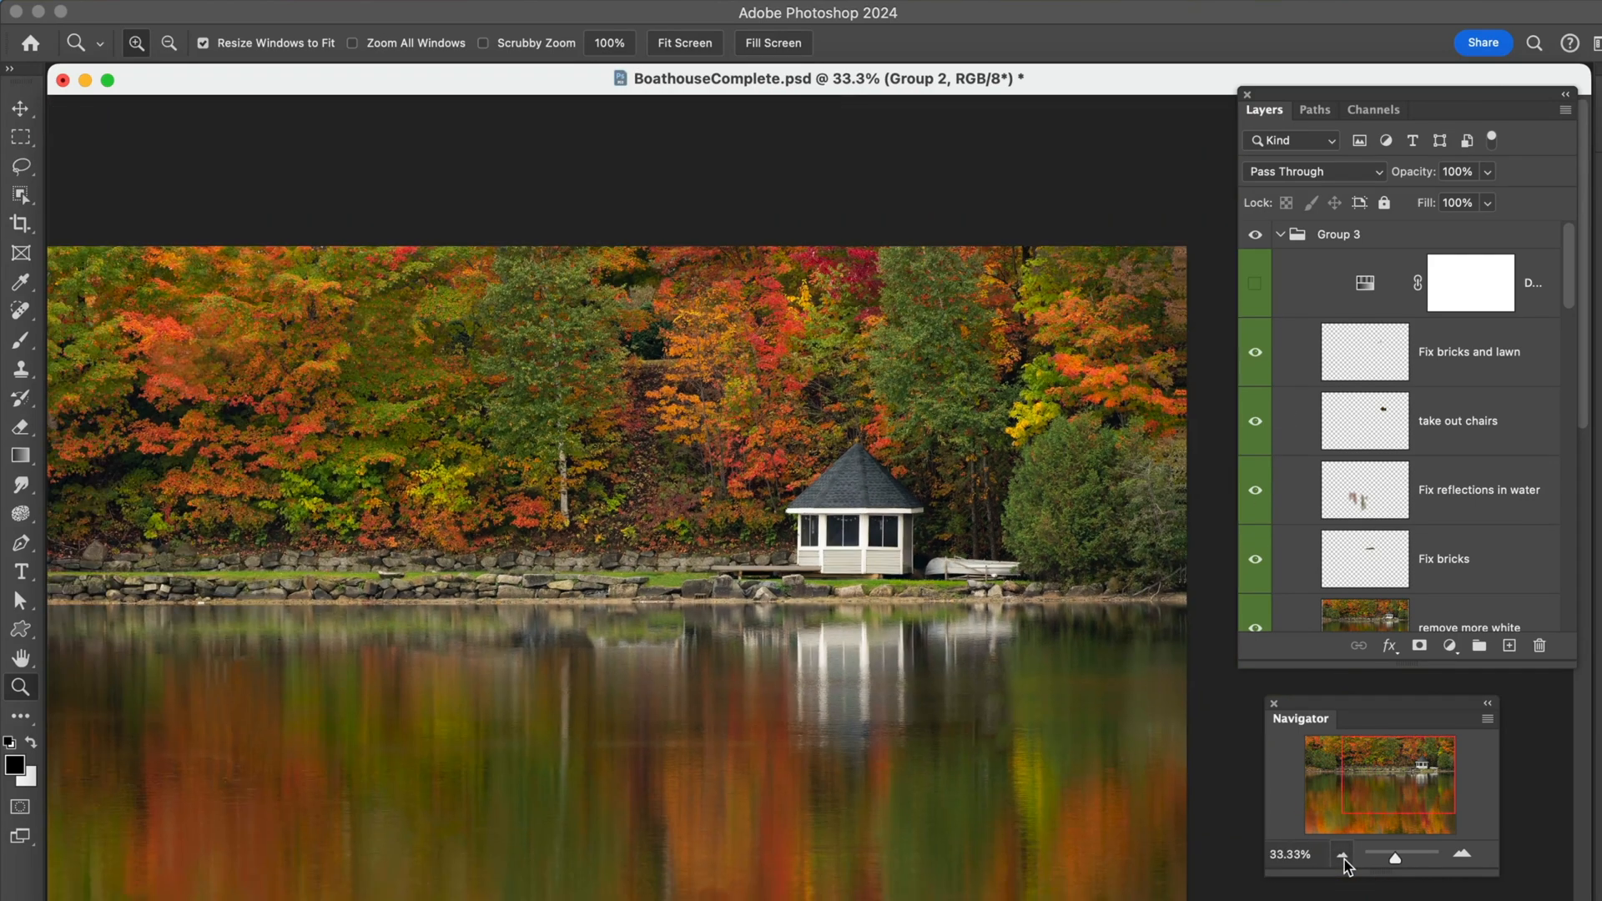
- Zoom out so the whole boathouse photo is visible with Group 3's retouches active
left_click(1340, 857)
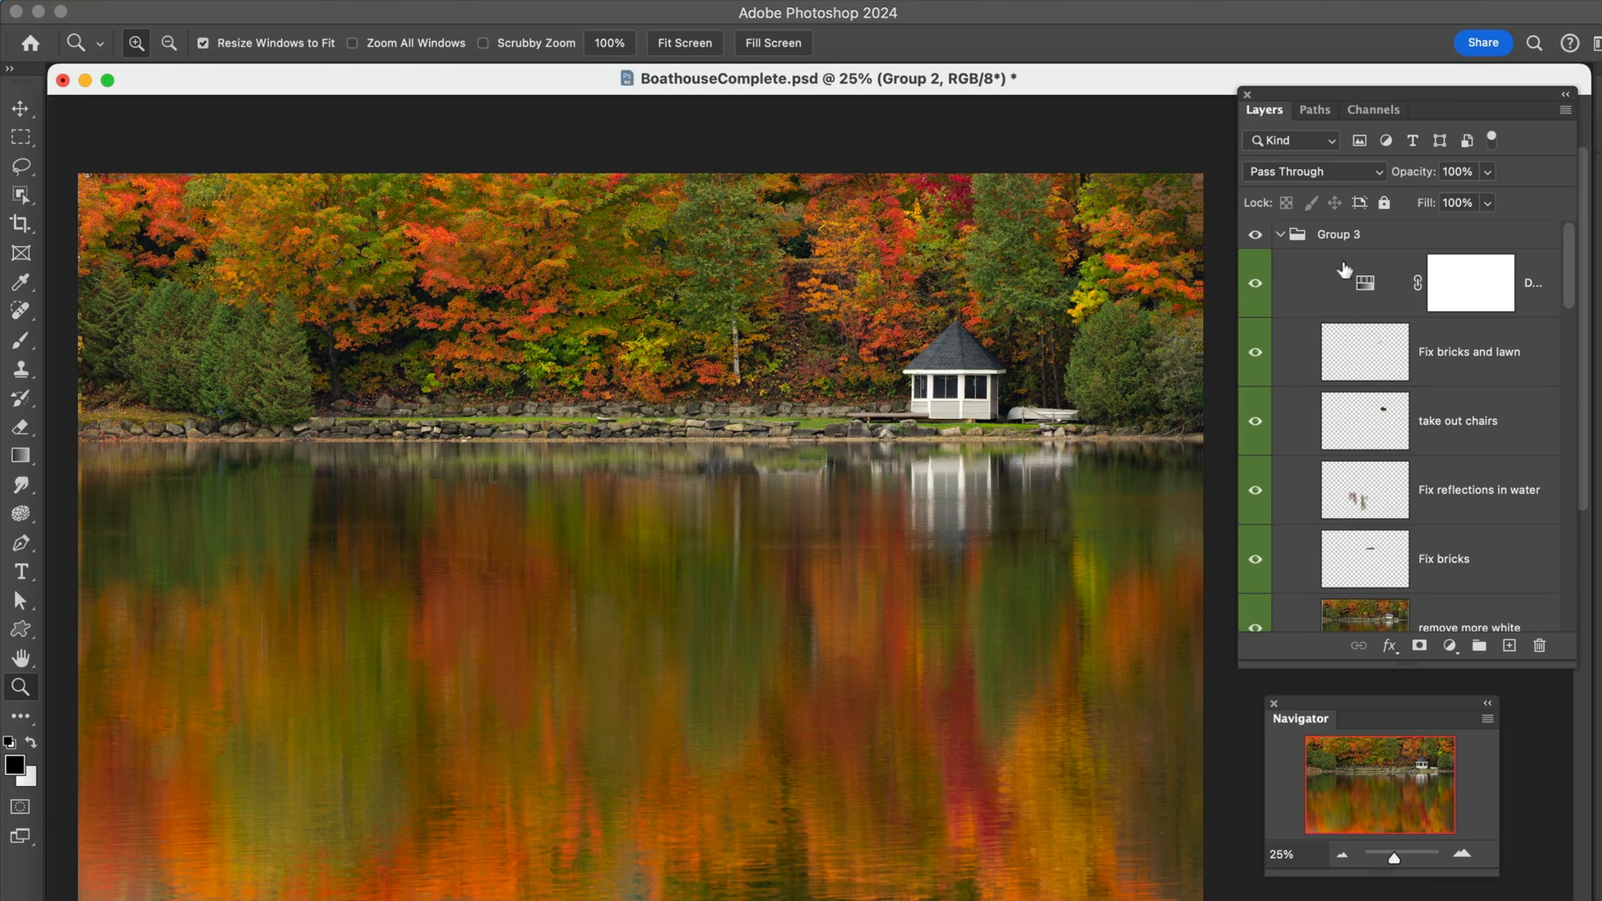
mouse_move(1285, 239)
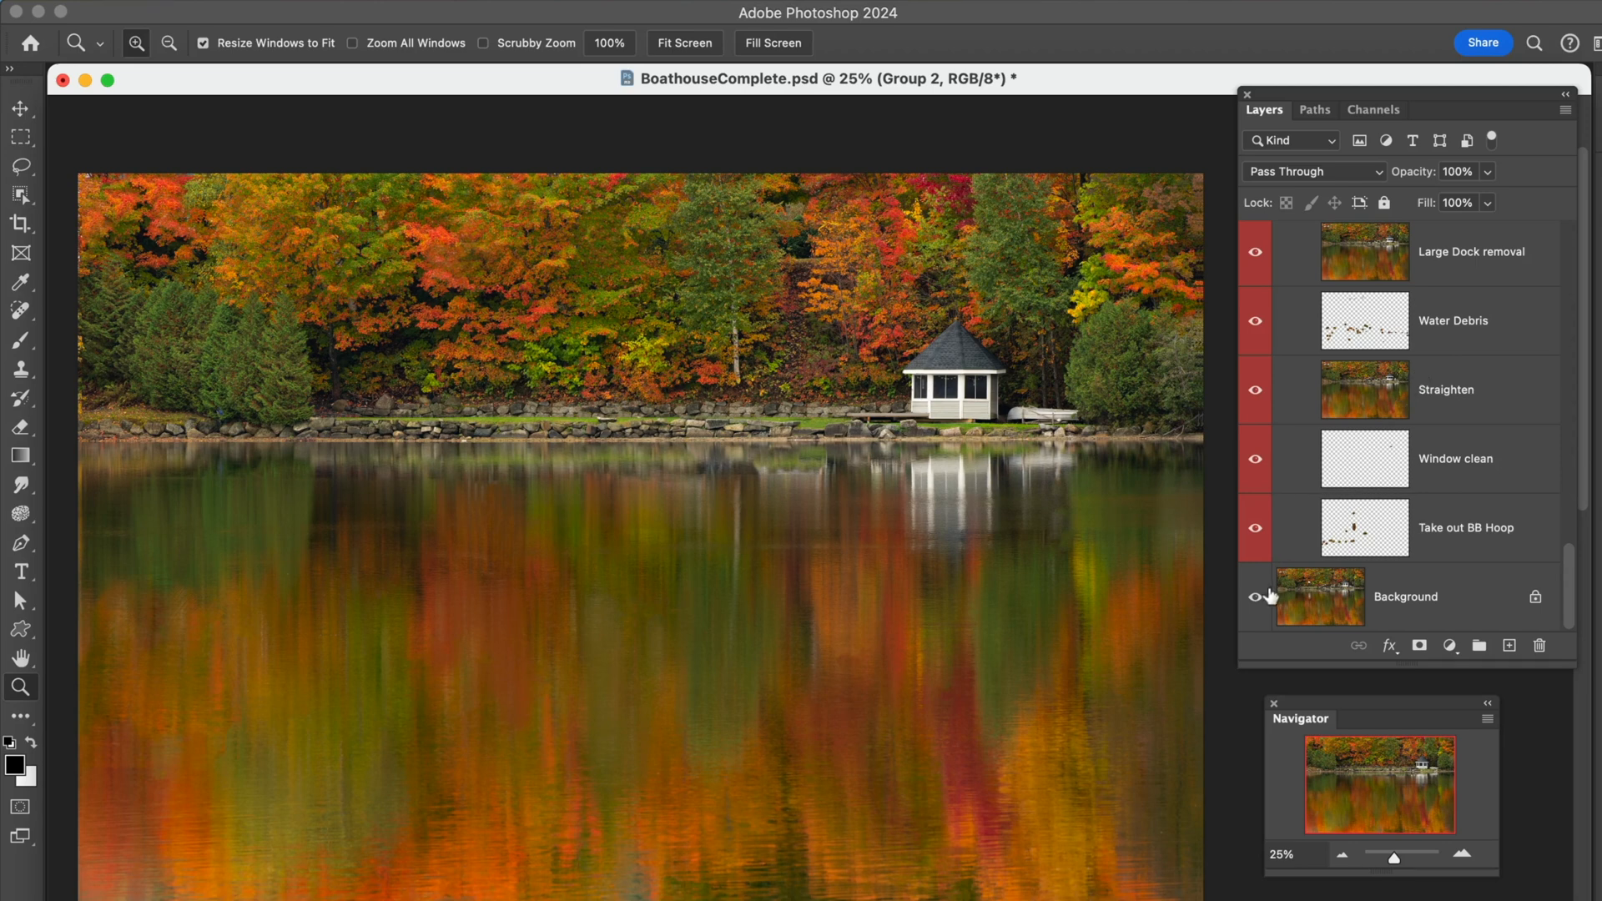
mouse_move(1265, 626)
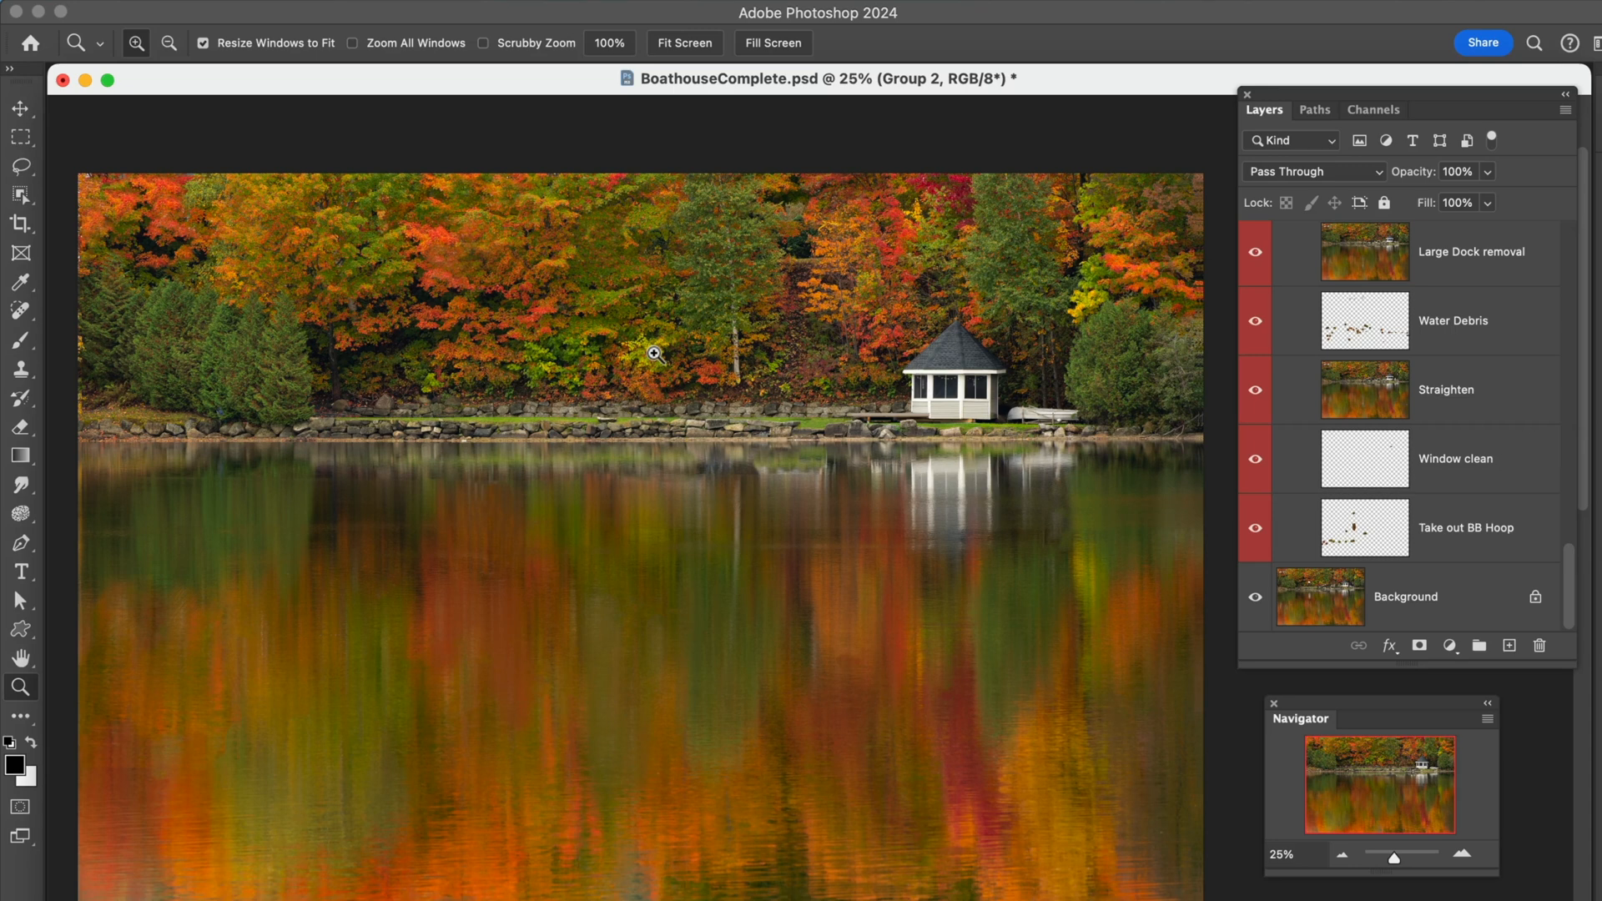
mouse_move(1052, 240)
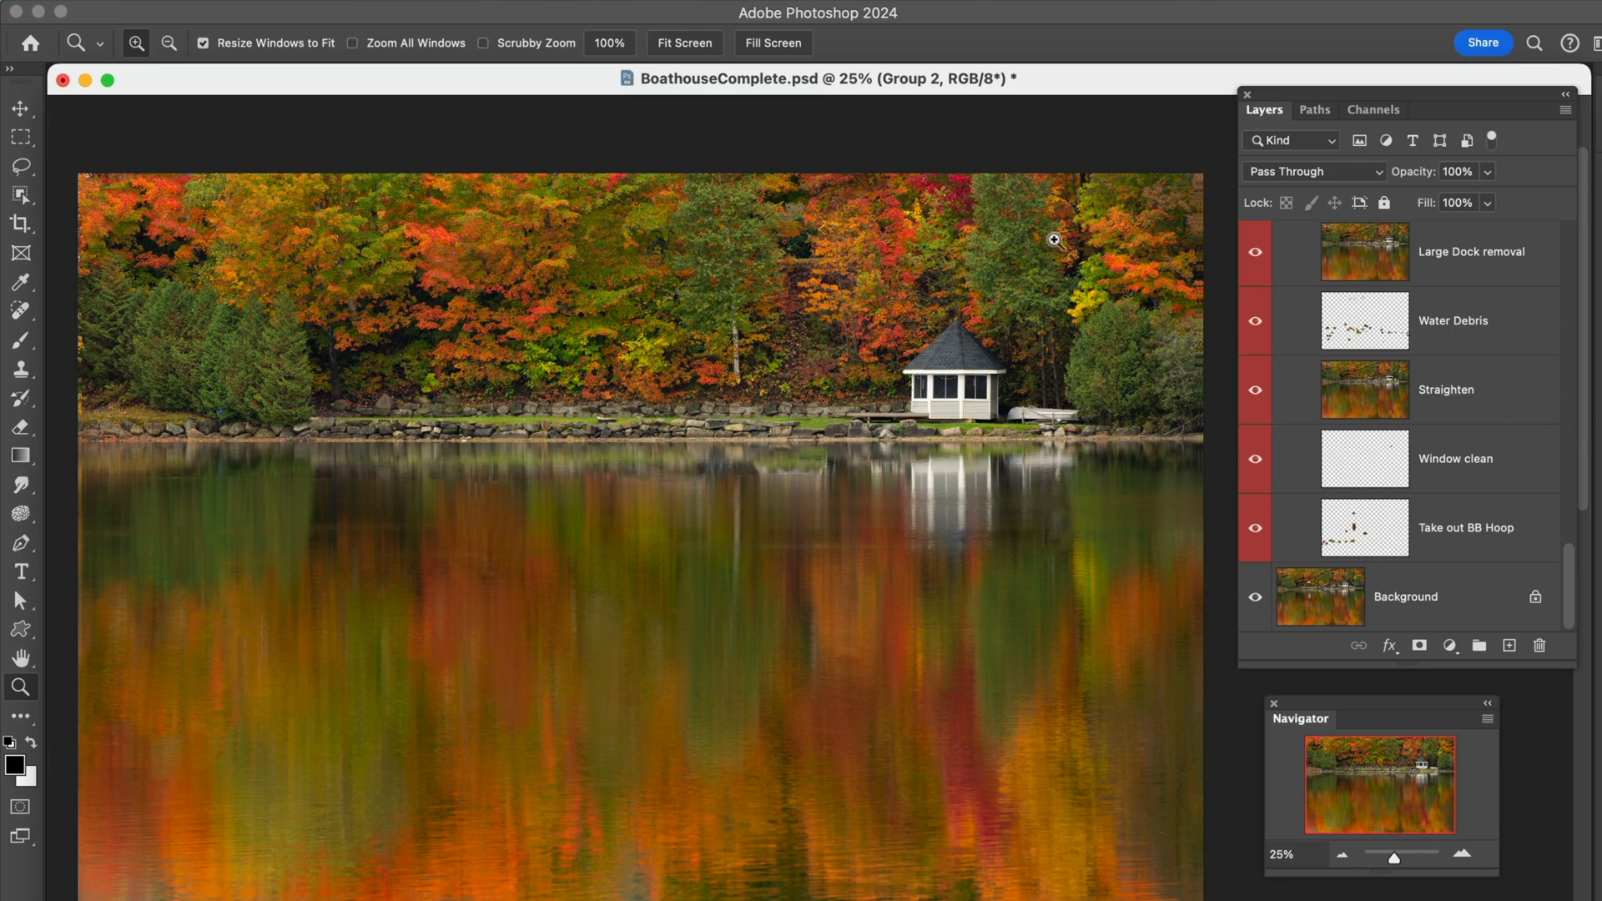
- Scroll the Layers panel down to the Background layer to confirm all retouch layers are visible
scroll("down", 3)
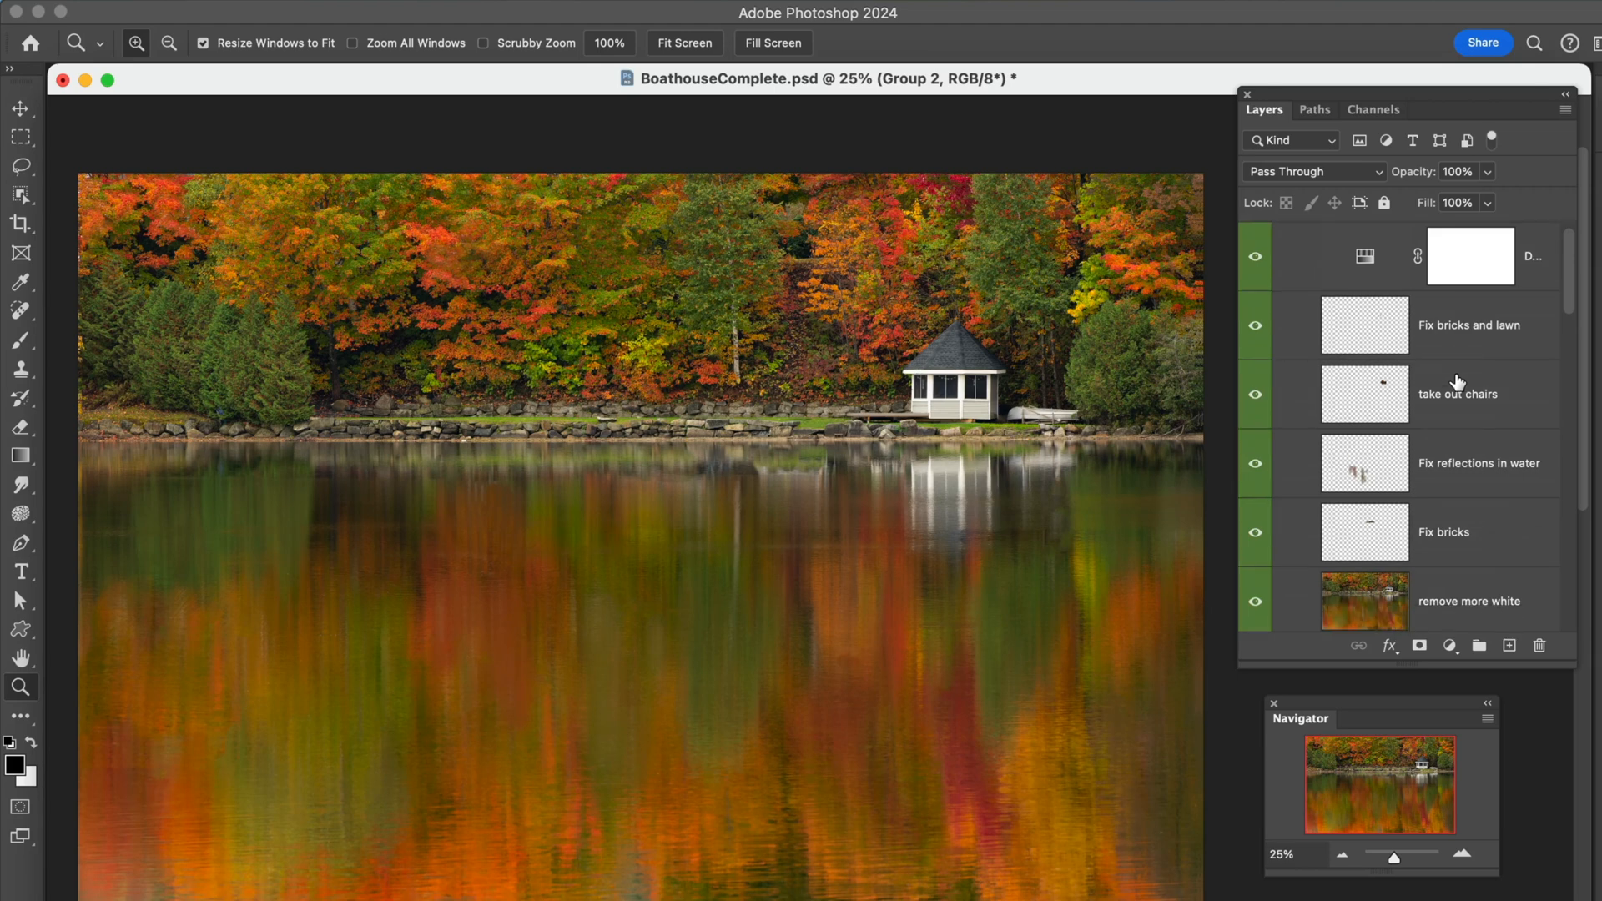
scroll("down", 3)
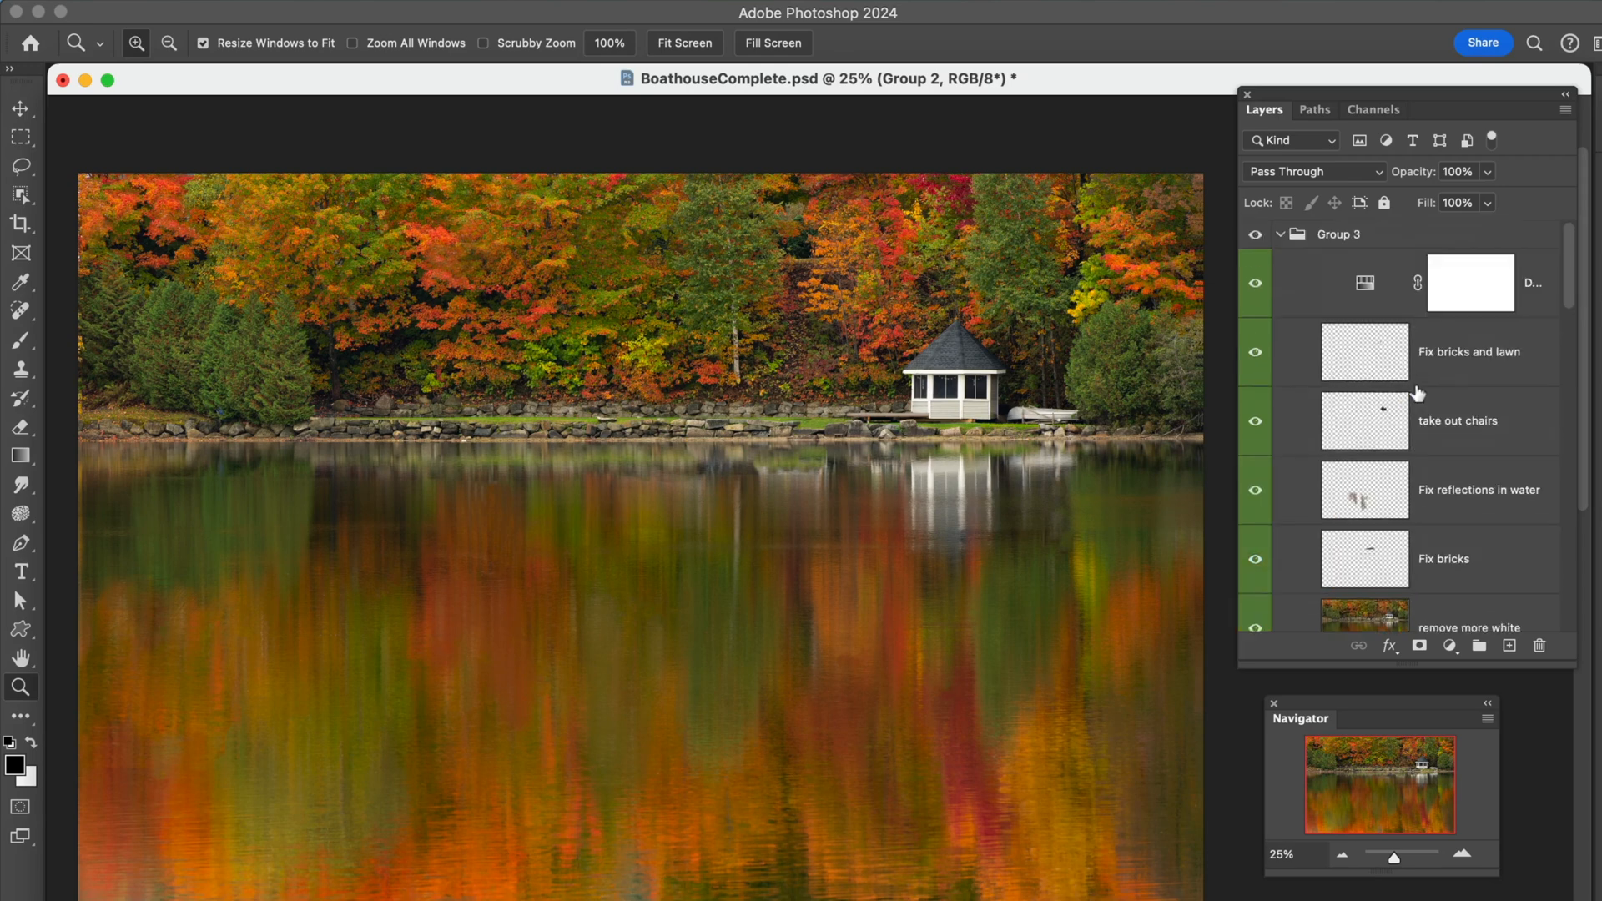
mouse_move(1492, 282)
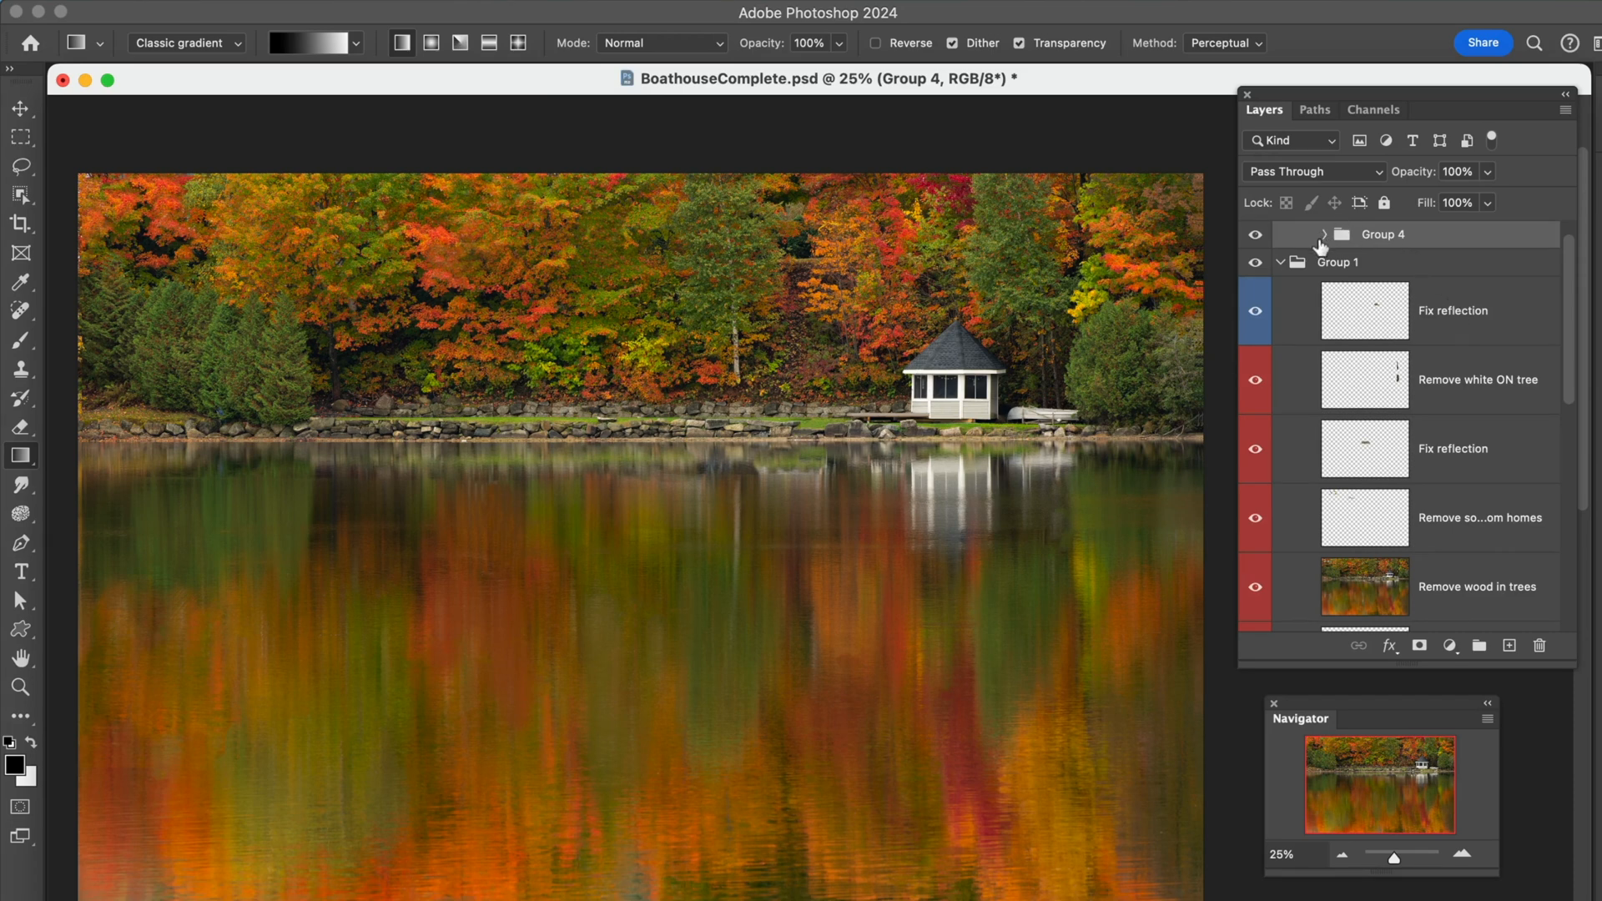
mouse_move(1326, 250)
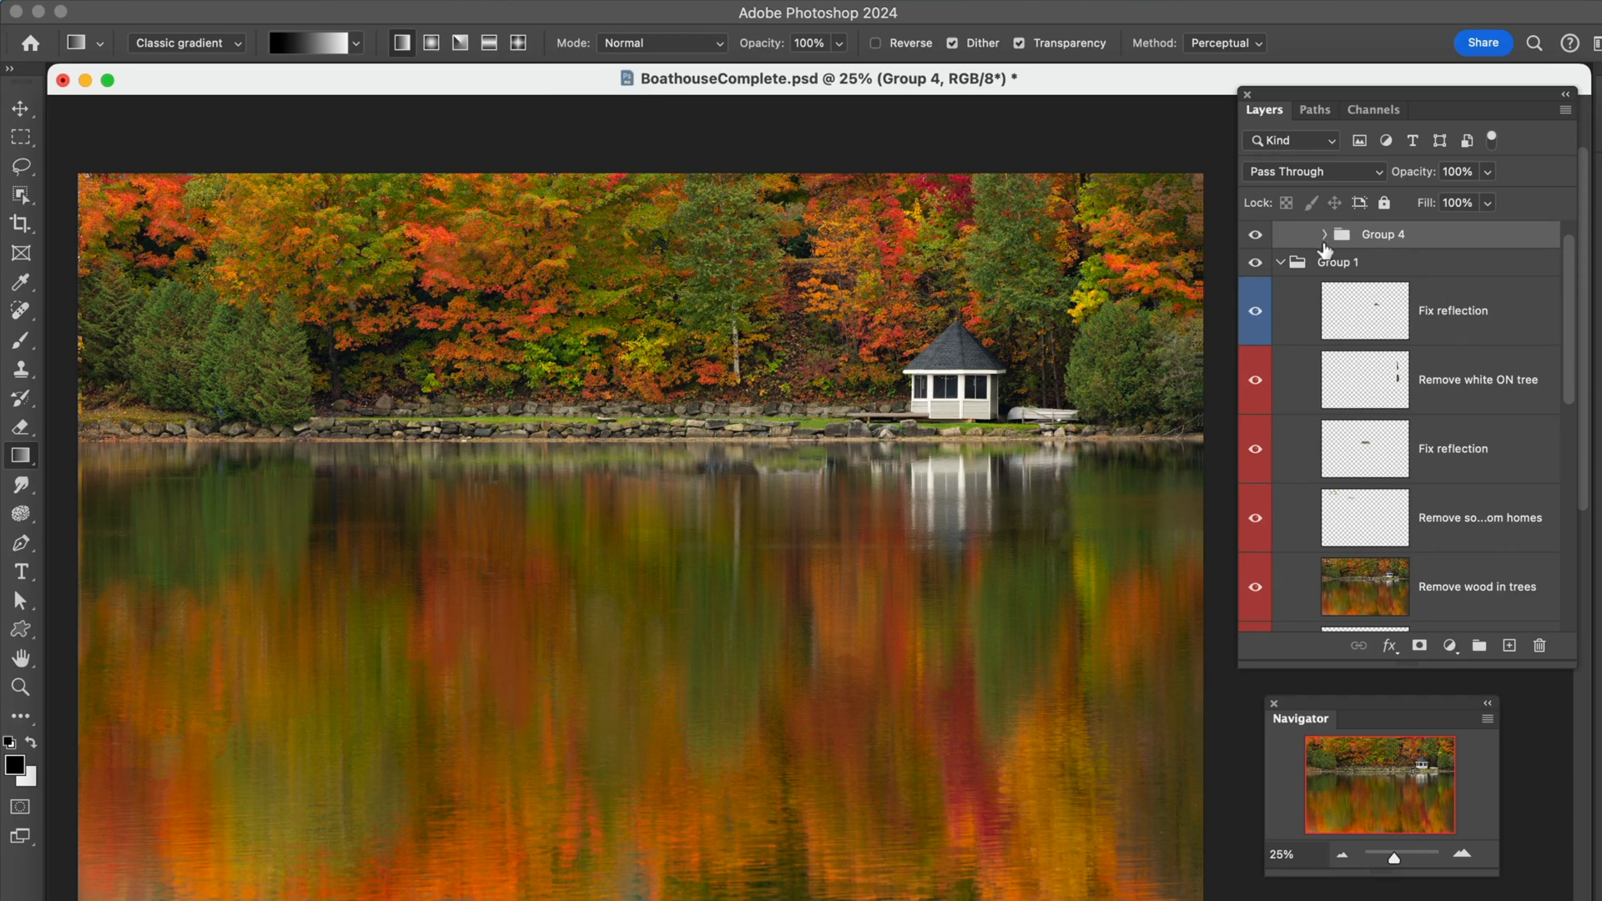